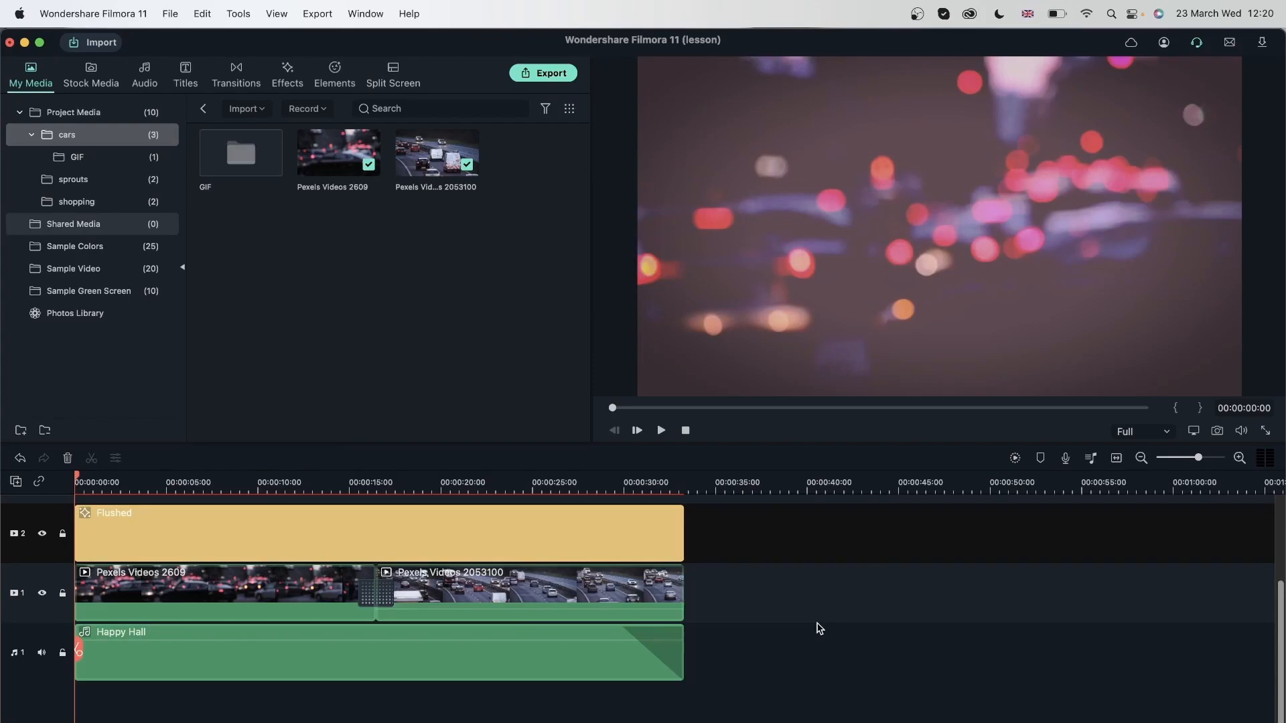
mouse_move(827, 586)
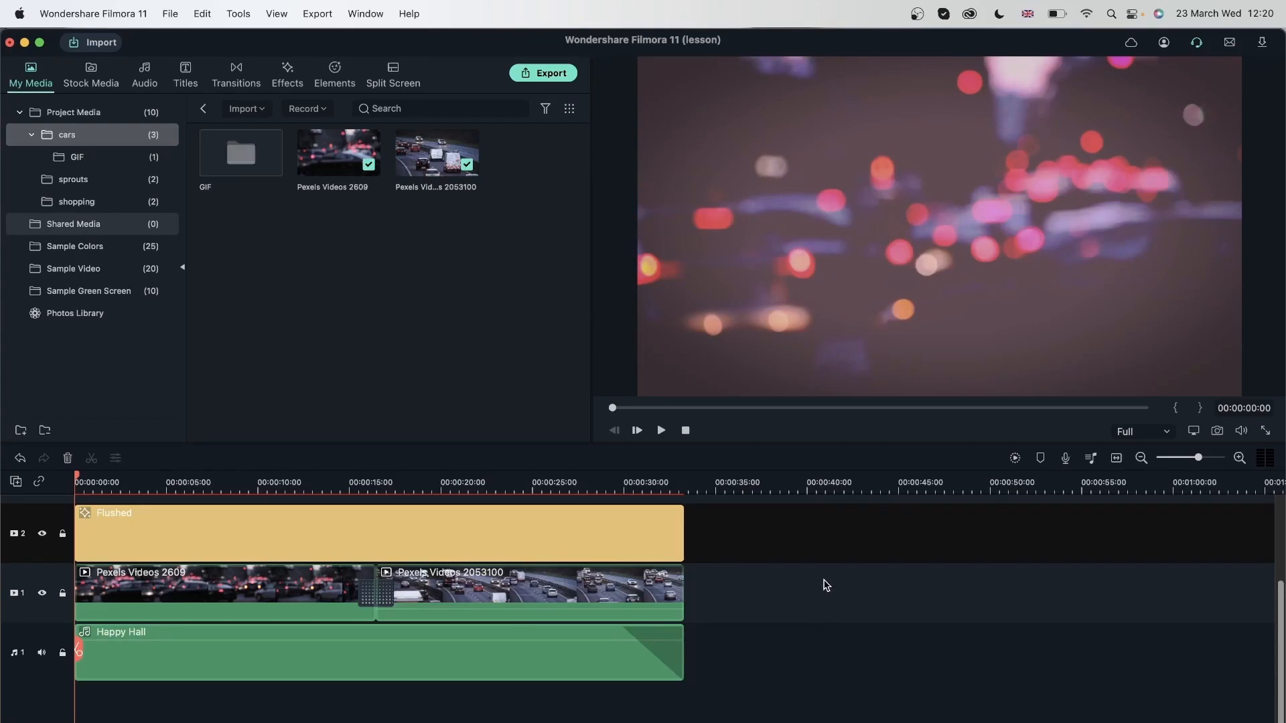
mouse_move(846, 579)
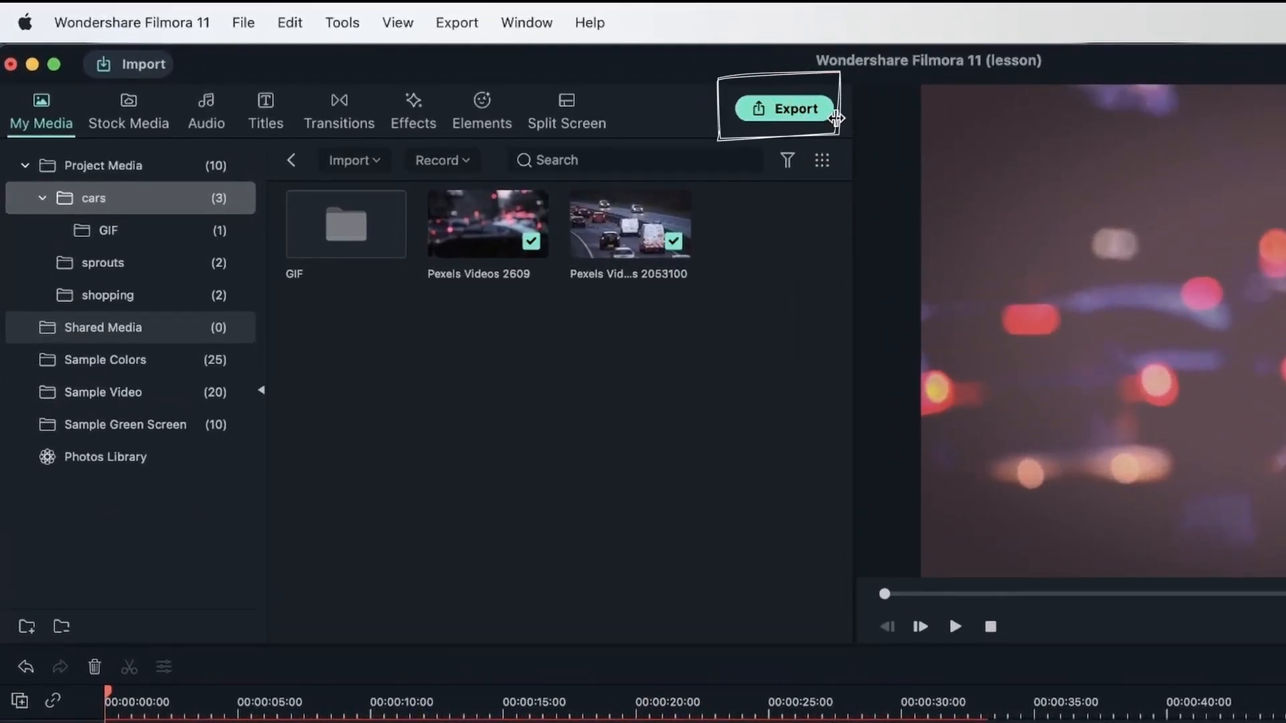
Show the Export menu listing video creation, device and upload choices.
left_click(457, 23)
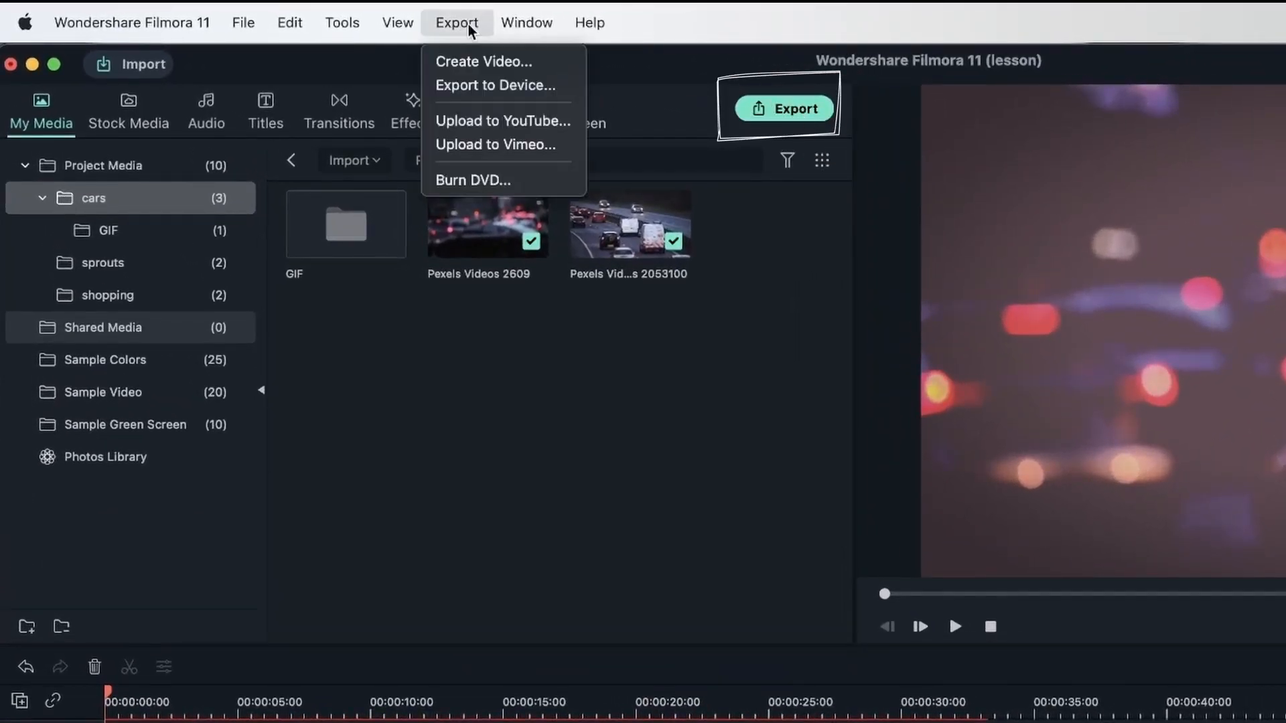
mouse_move(503, 62)
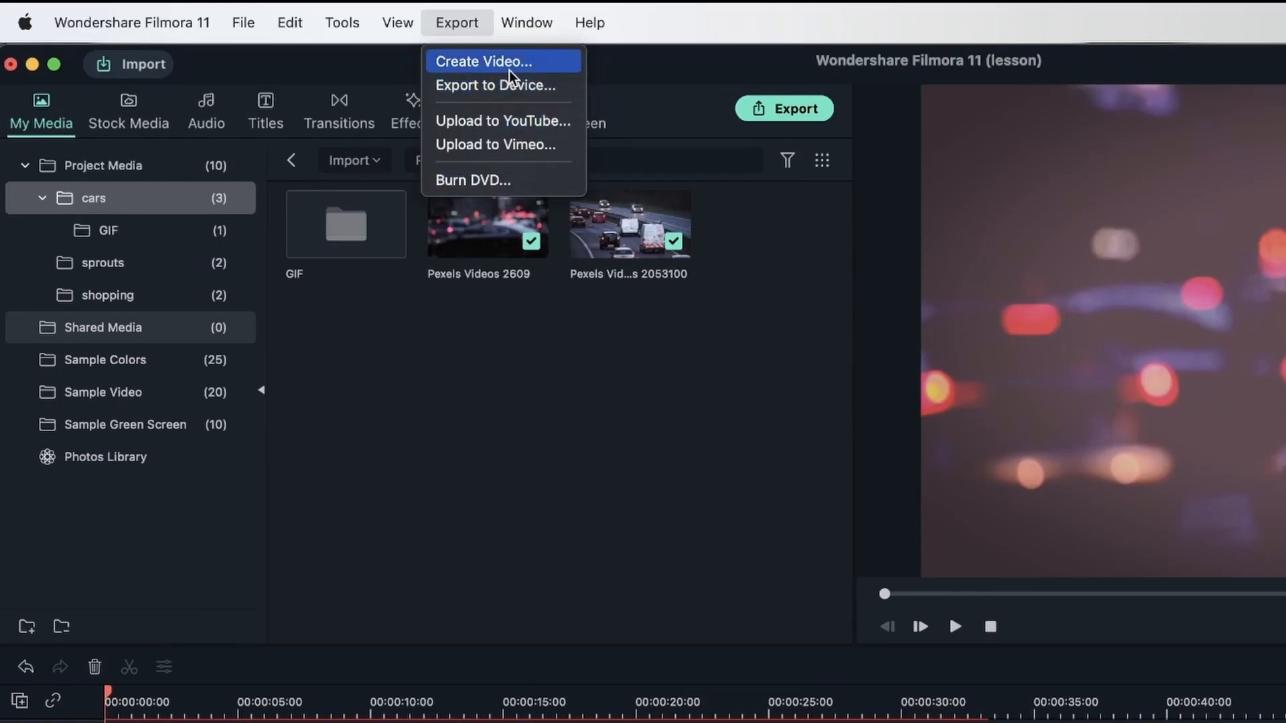
Browse MOV, MPEG-2, HEVC MP4 and MP4 formats, then choose MP3 audio output.
left_click(481, 62)
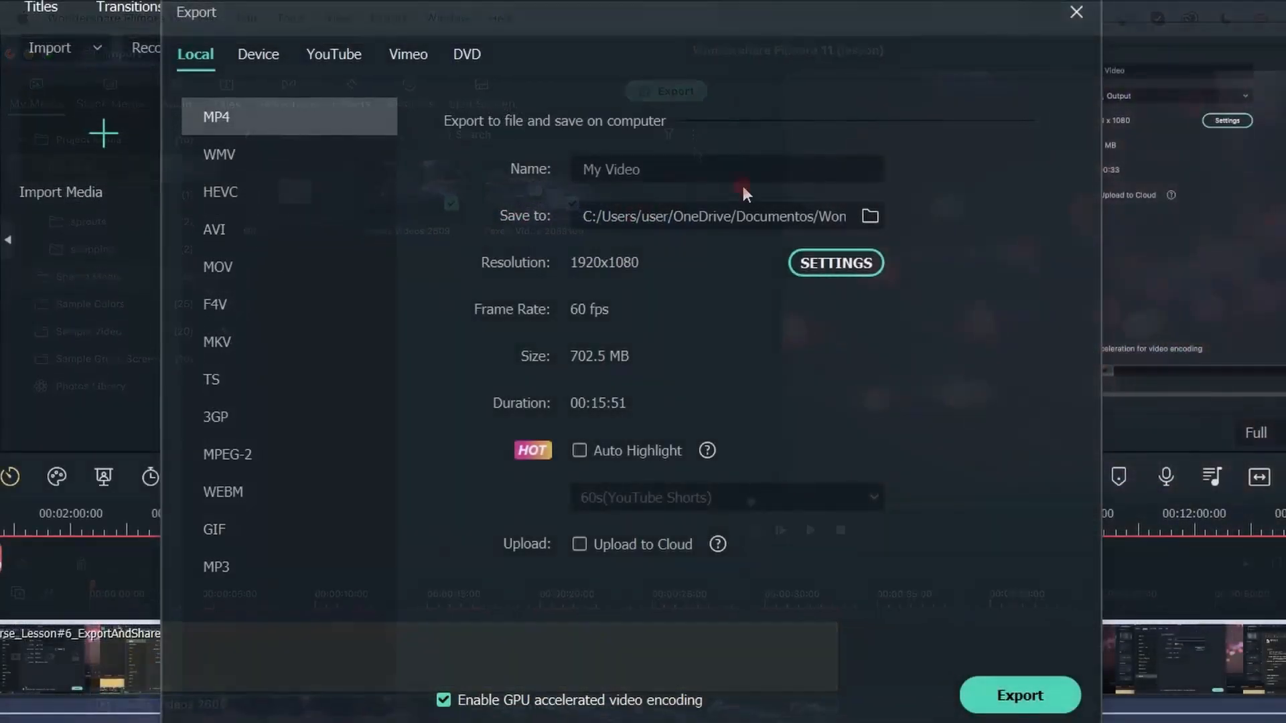
left_click(871, 217)
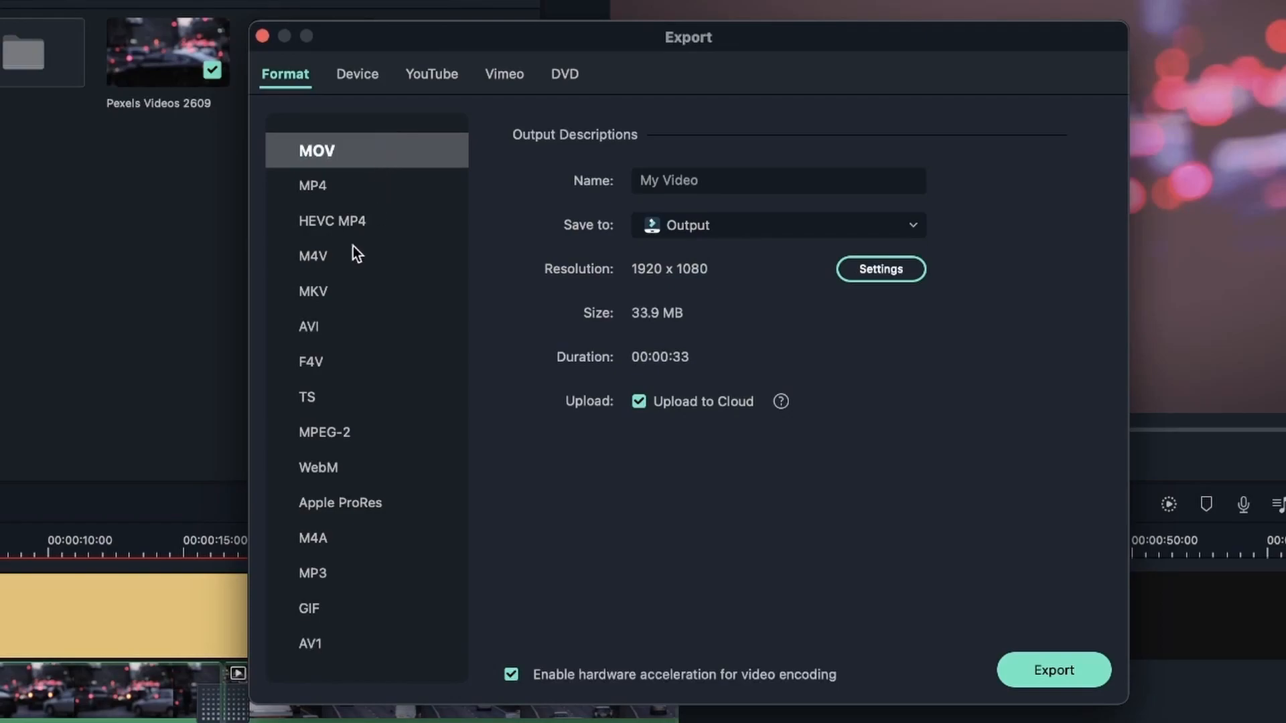
left_click(329, 432)
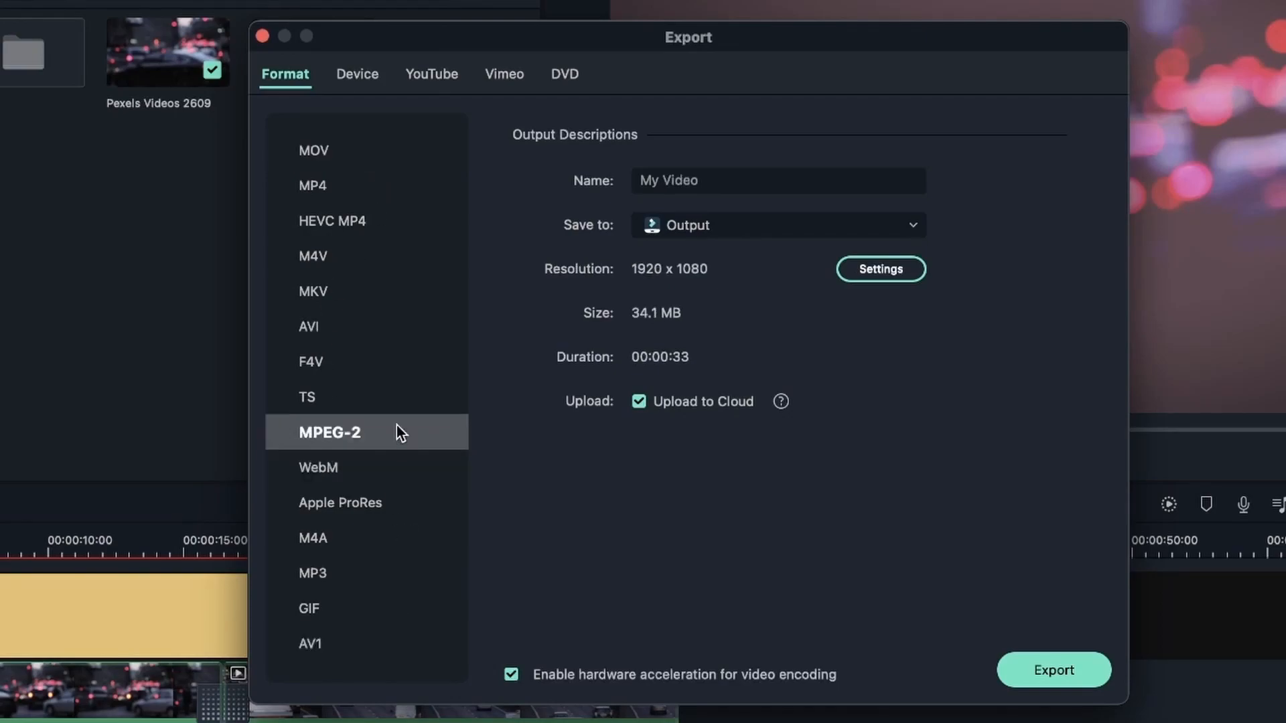
left_click(338, 221)
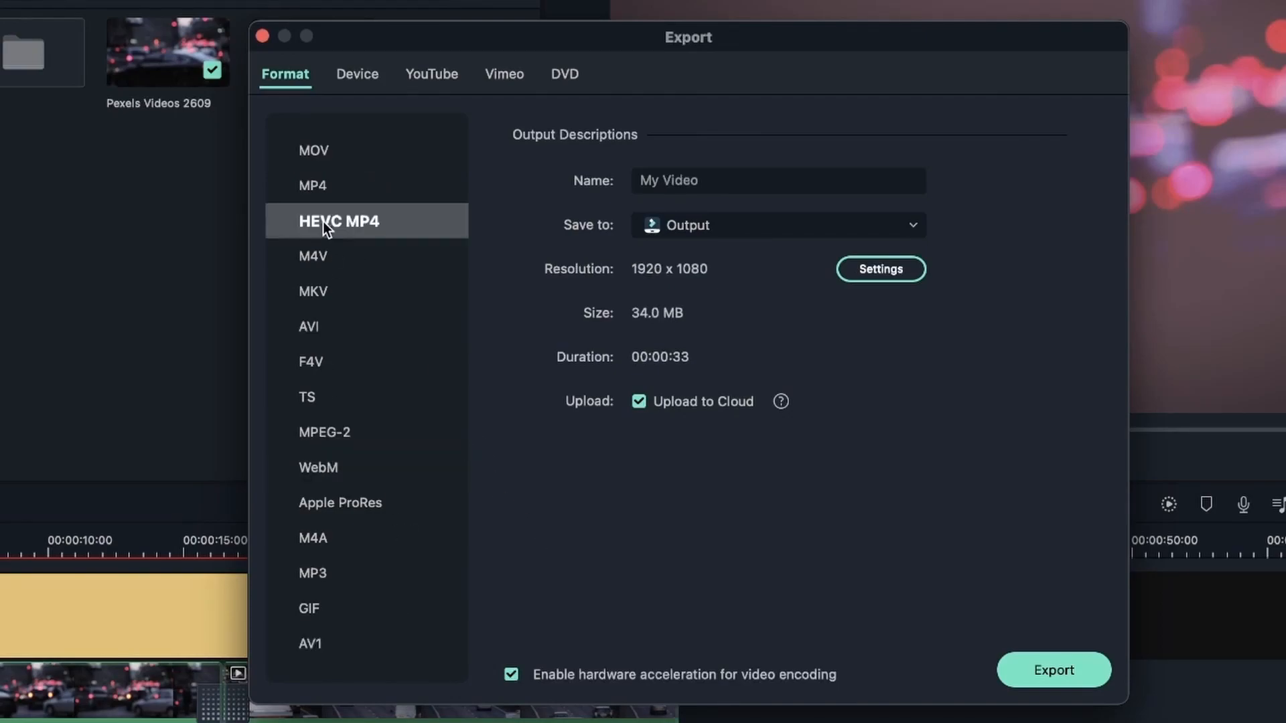
left_click(315, 150)
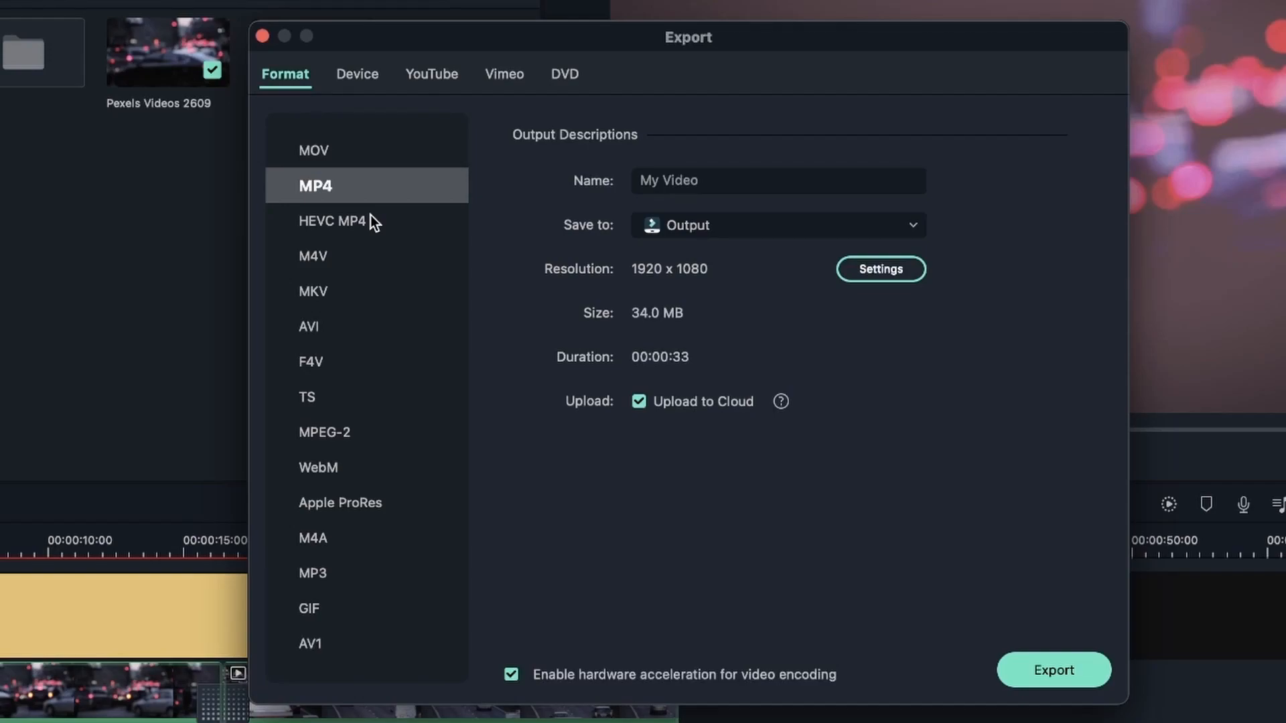
mouse_move(635, 559)
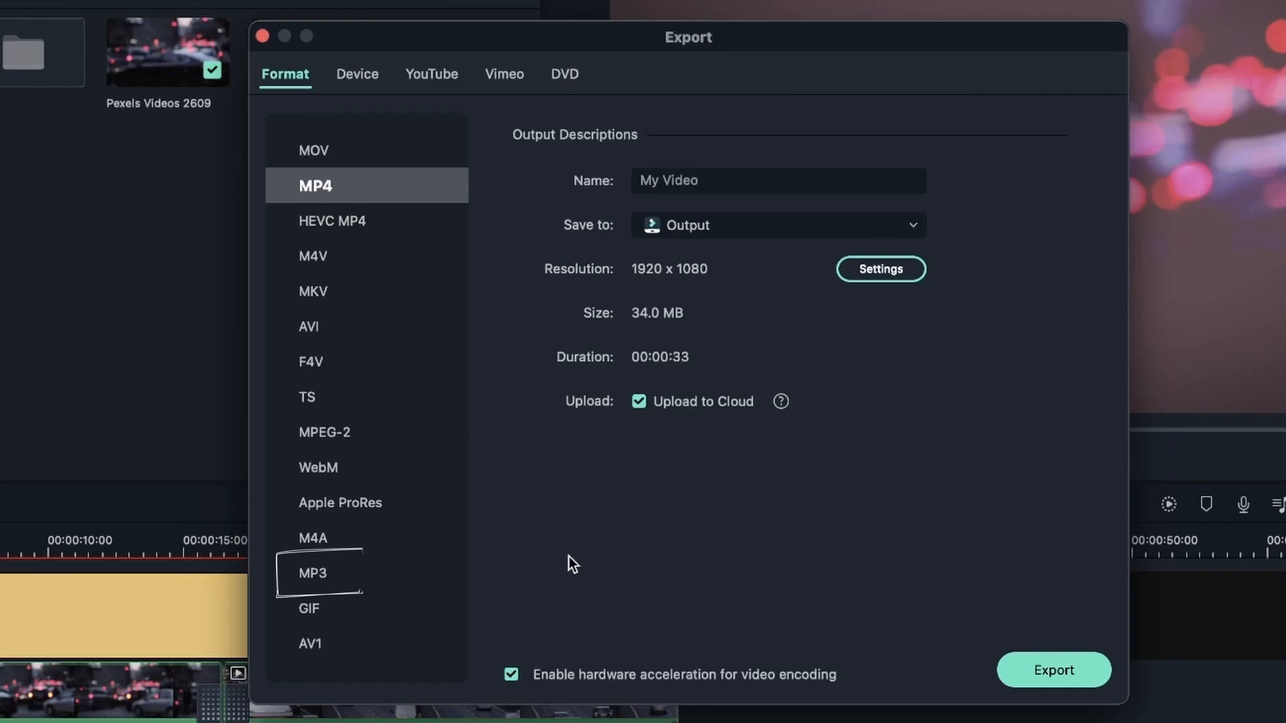
left_click(314, 572)
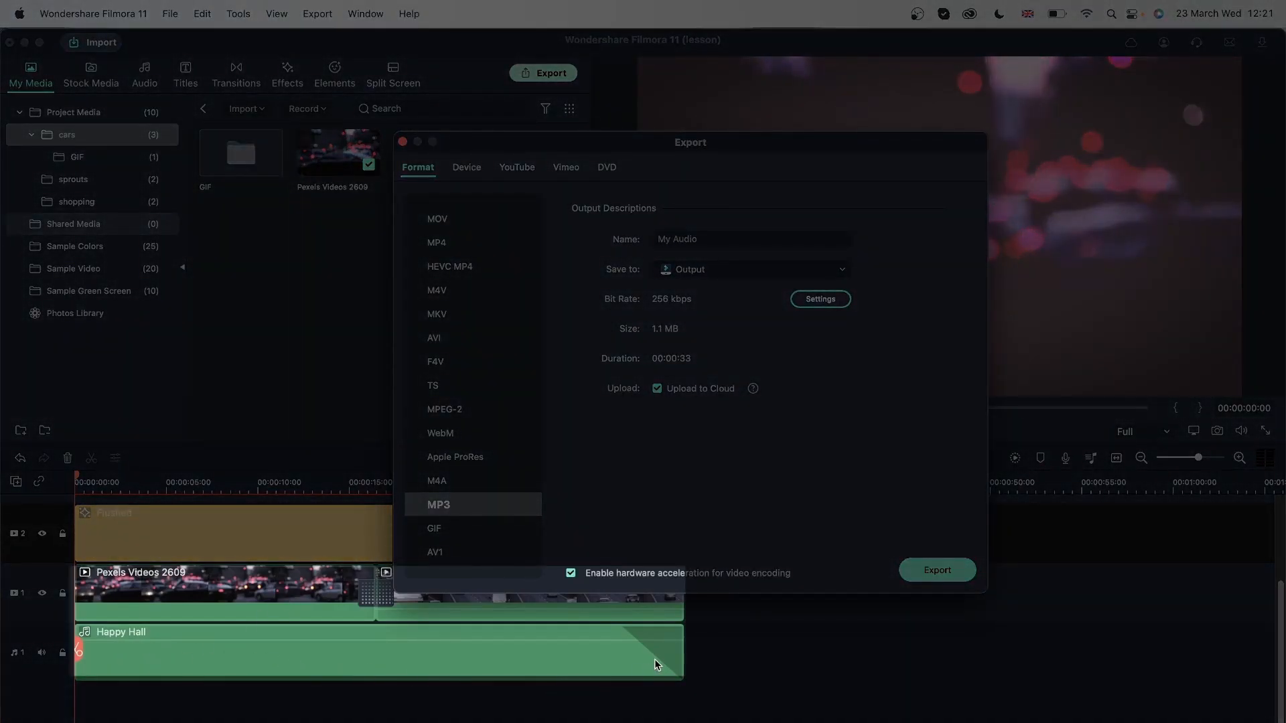
mouse_move(662, 660)
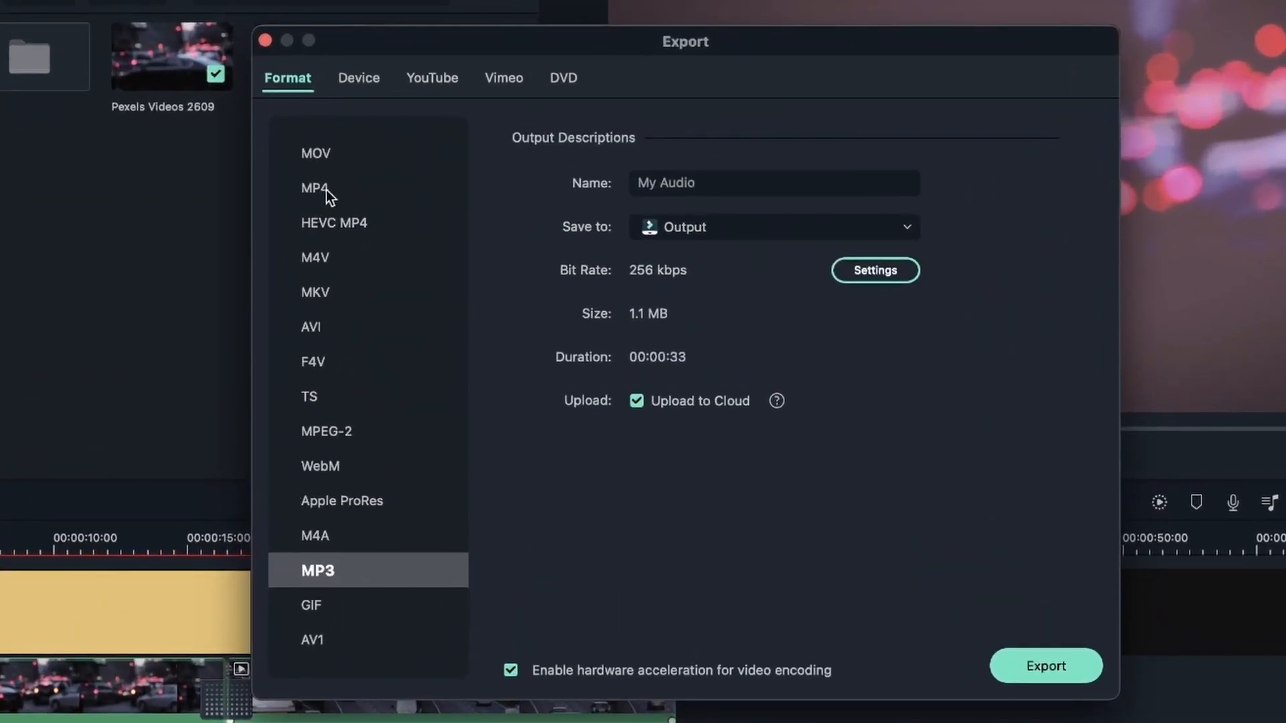
Switch the format to MP4, name the file Cars and save it to the Desktop.
left_click(316, 188)
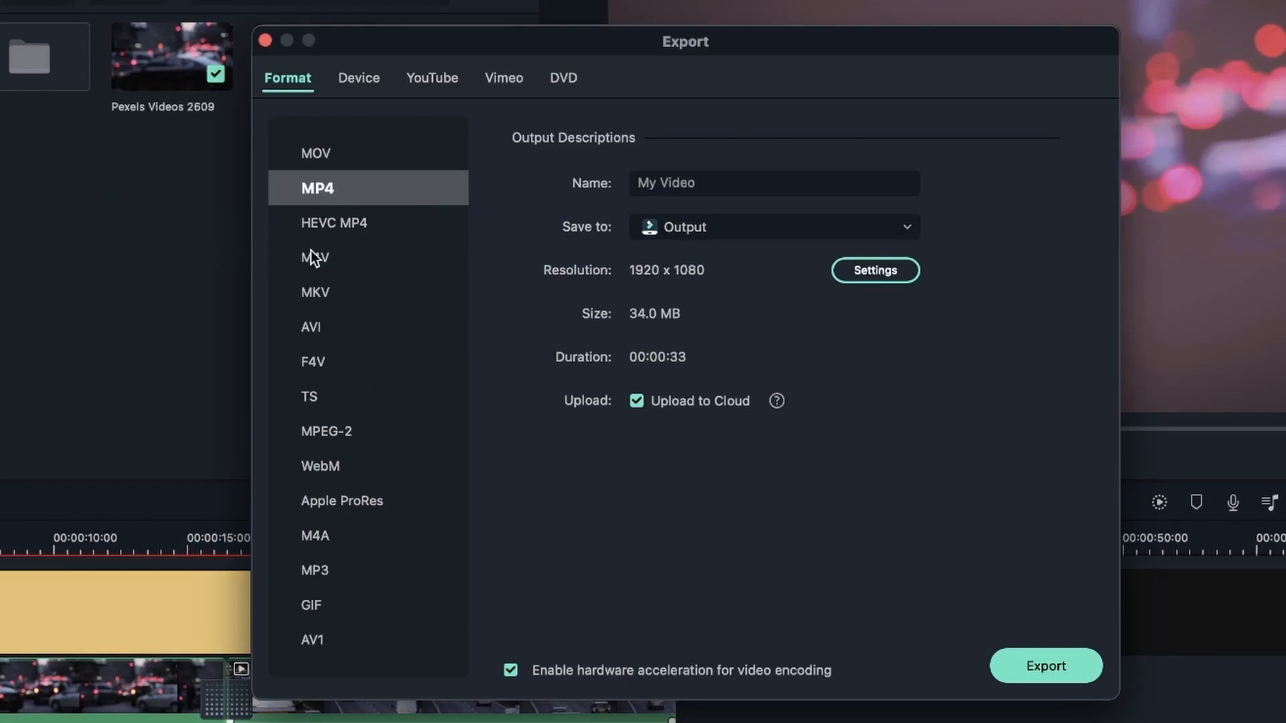
left_click(772, 184)
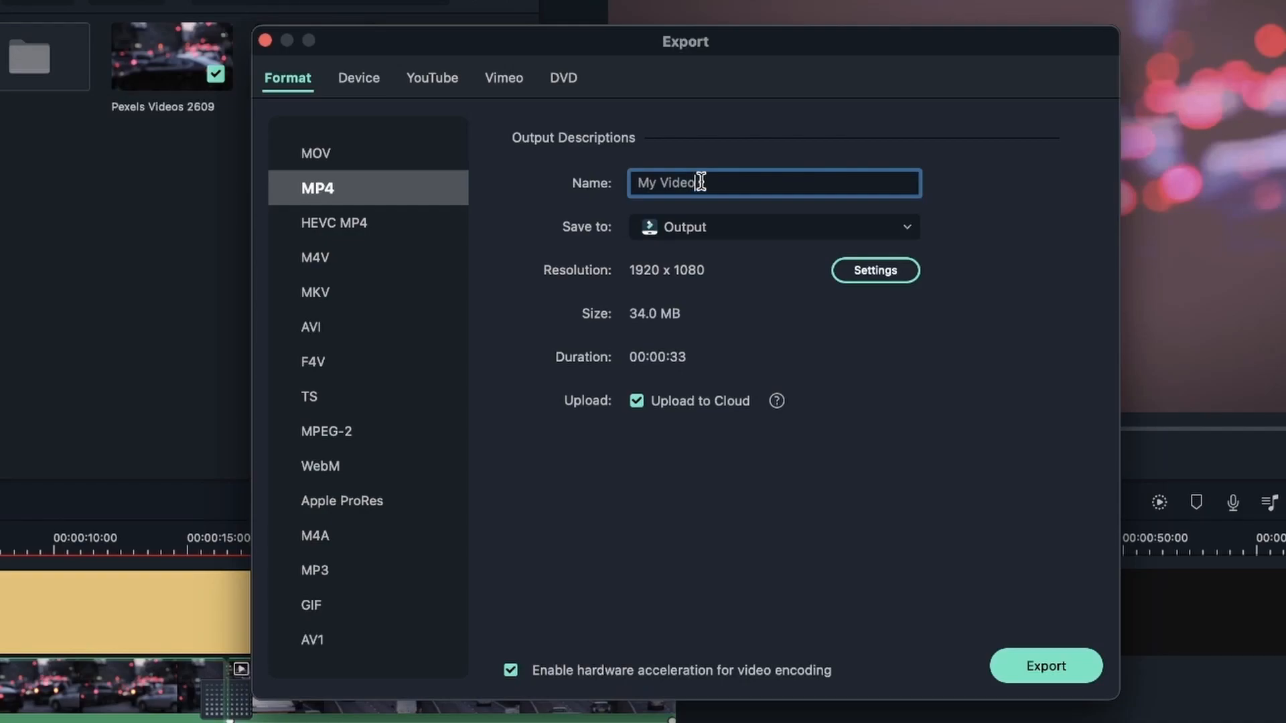
type("Cars")
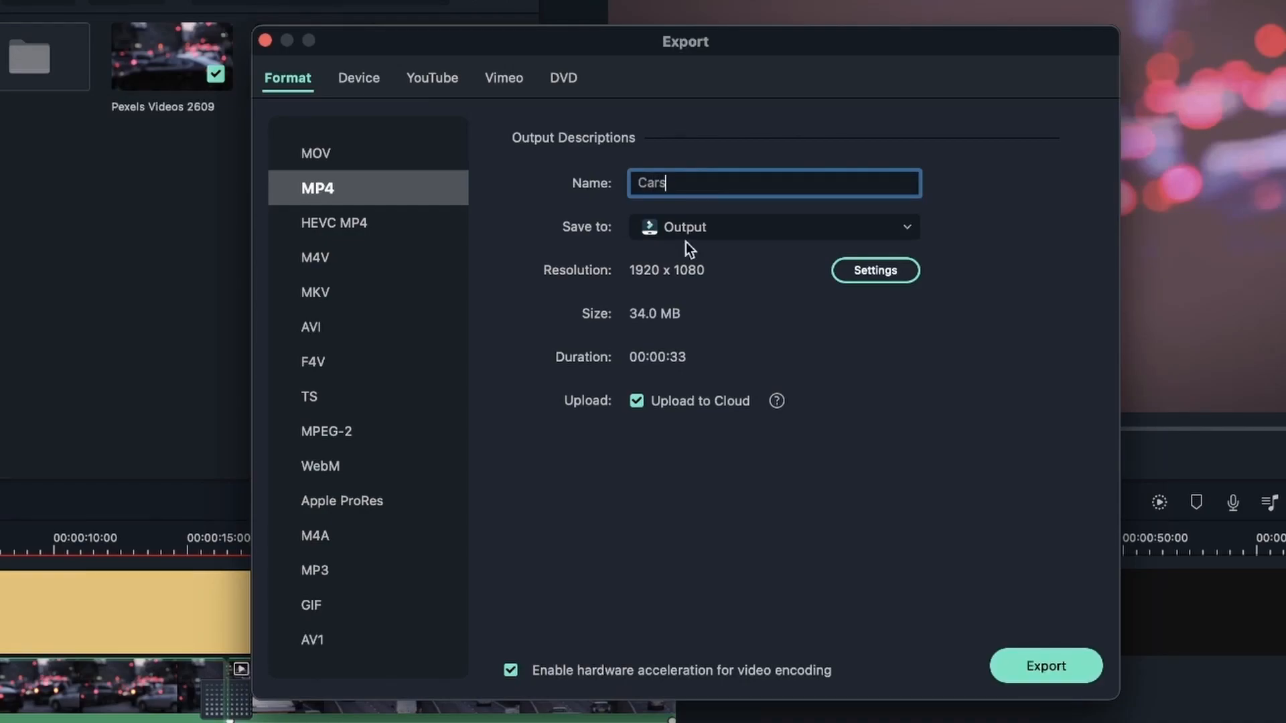
mouse_move(556, 234)
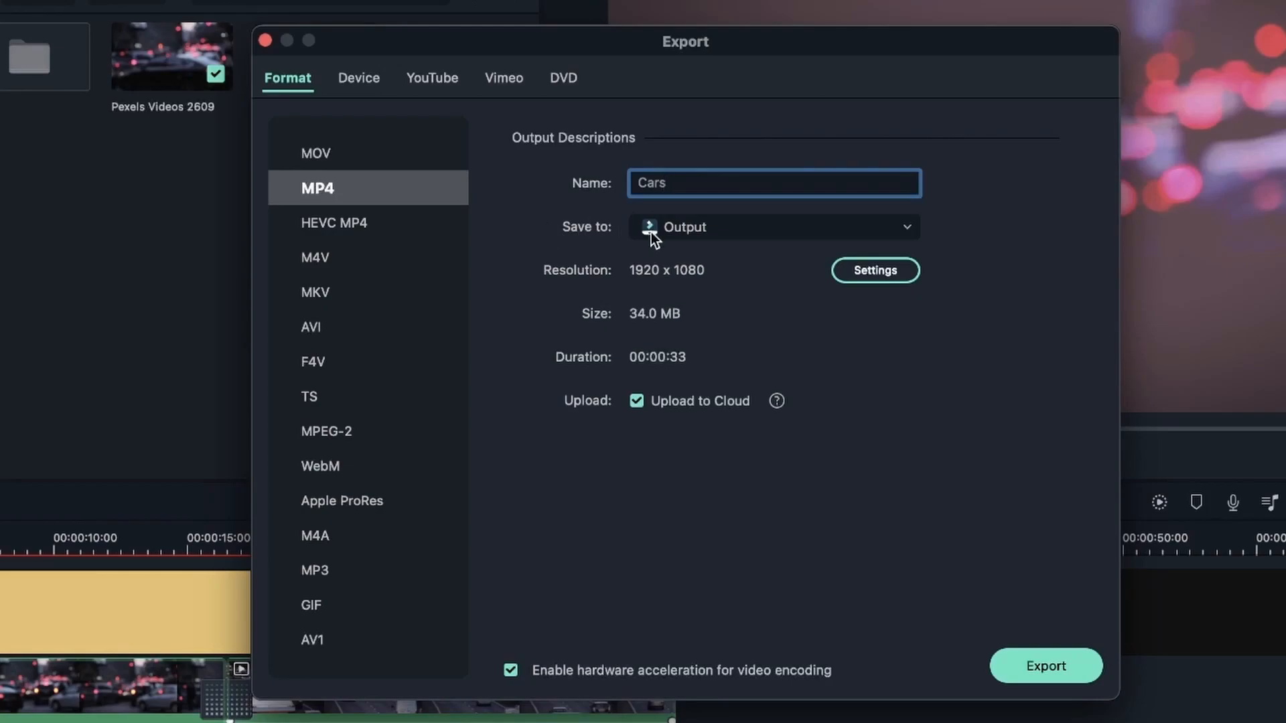
left_click(771, 227)
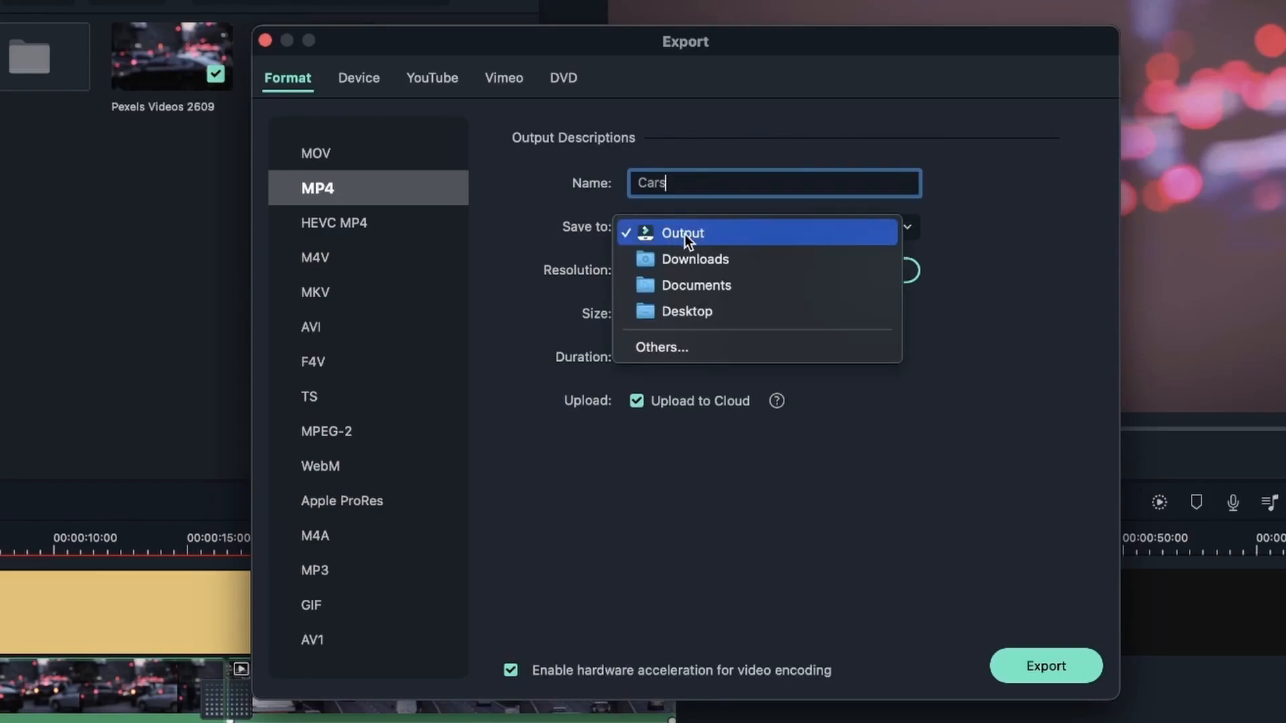
mouse_move(695, 284)
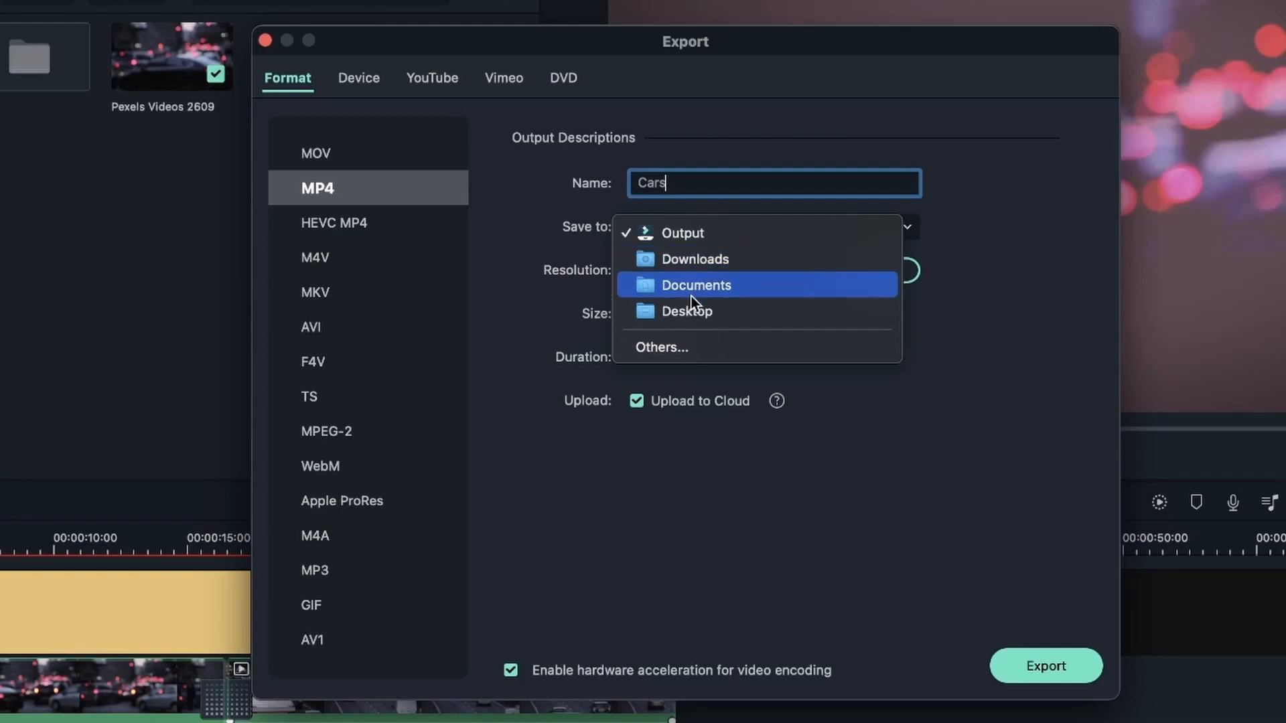
mouse_move(693, 339)
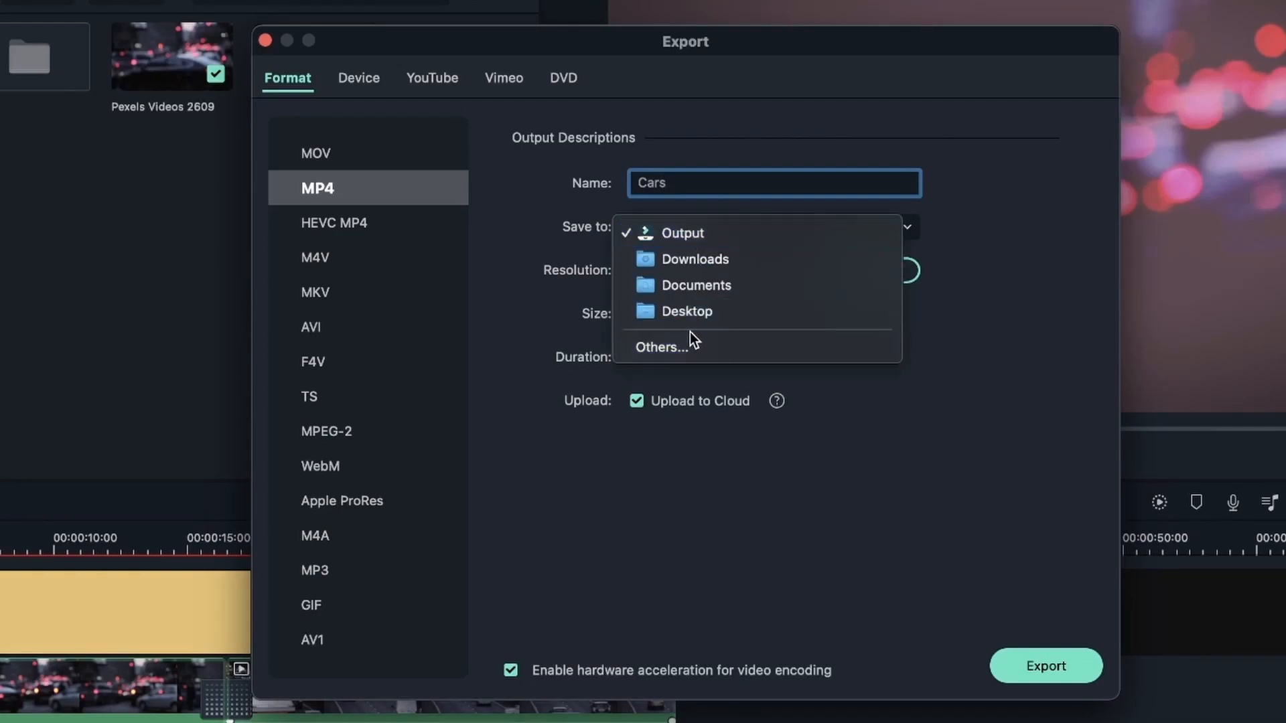
mouse_move(660, 347)
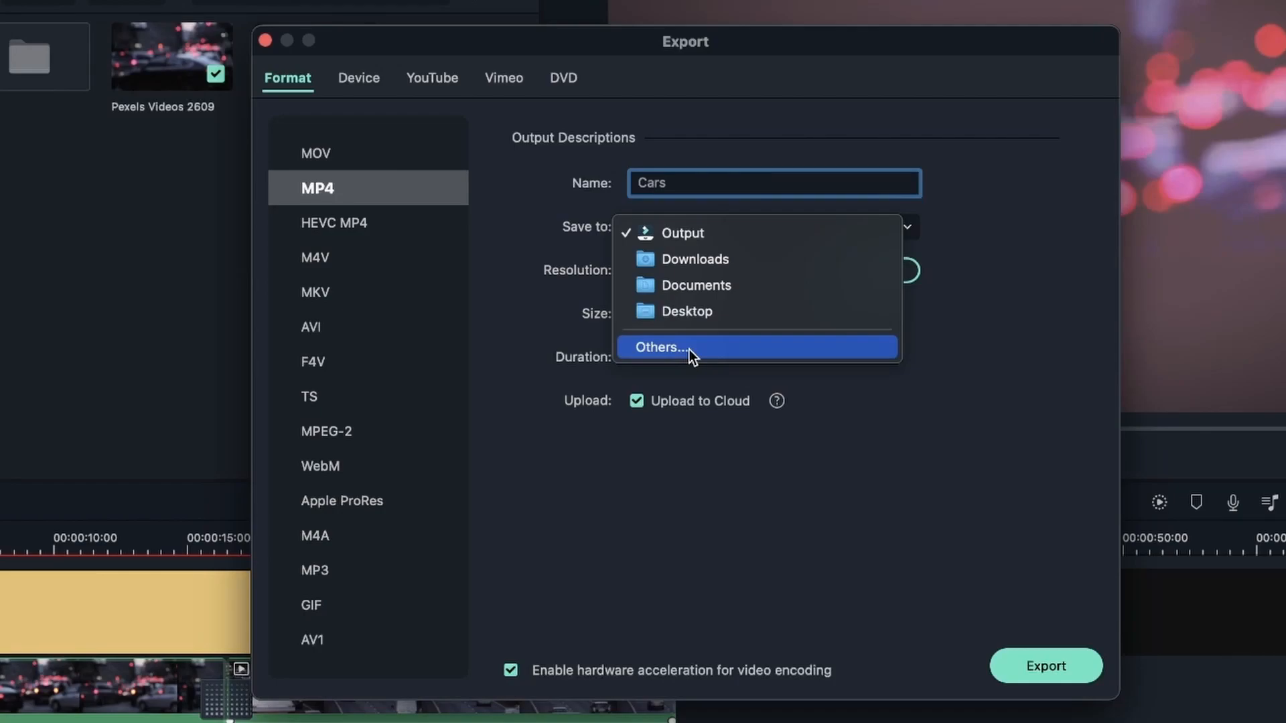
left_click(686, 312)
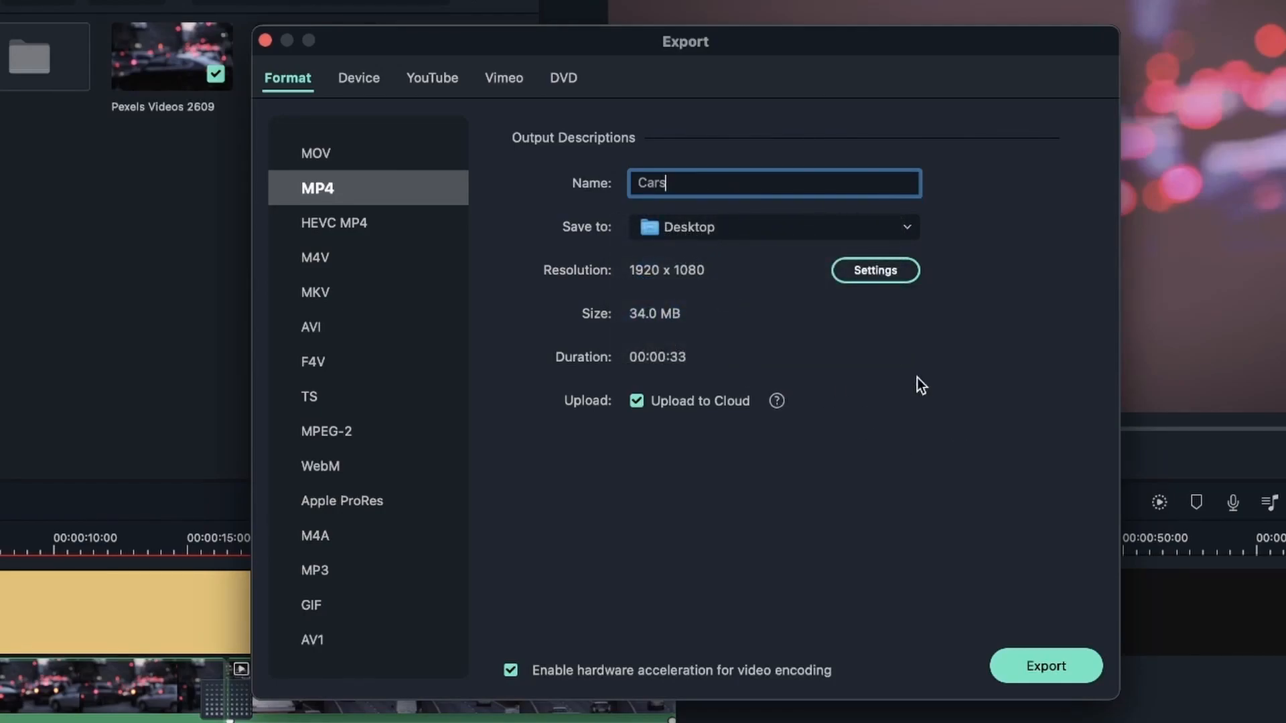
Choose Best quality in the encoding settings, giving H.264 1920 x 1080 at 20000 kbps.
left_click(875, 270)
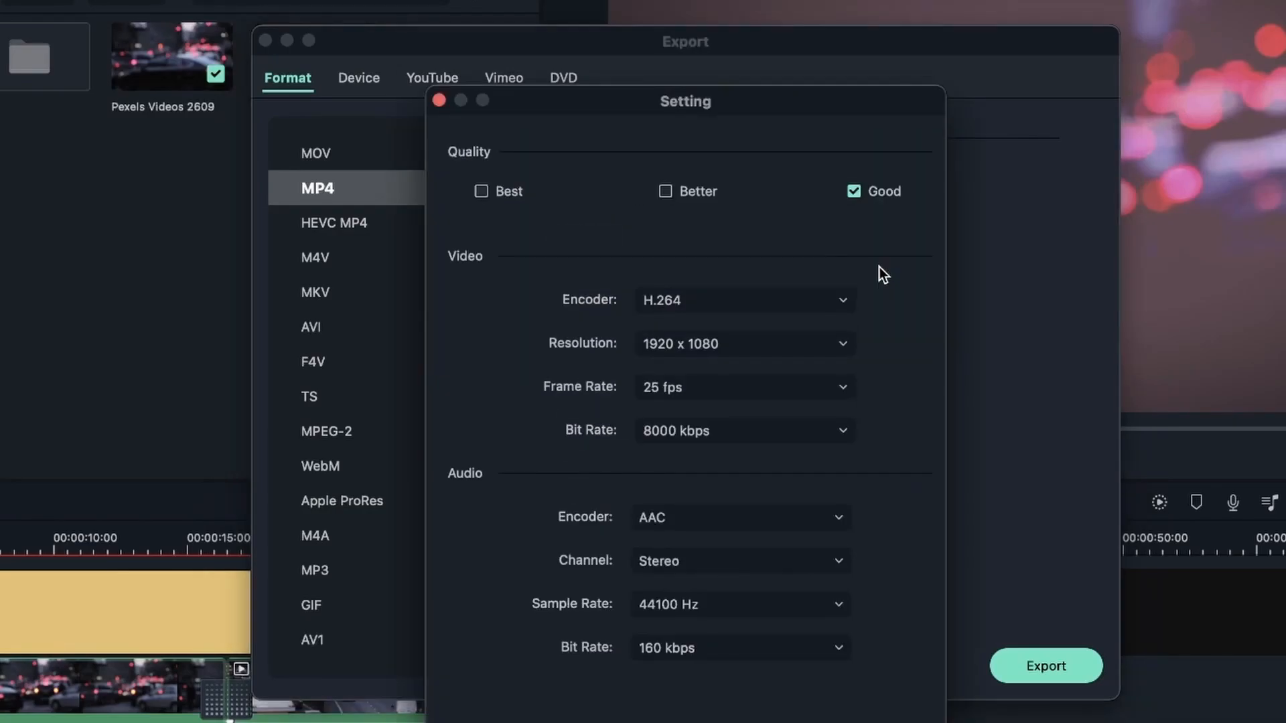
mouse_move(852, 228)
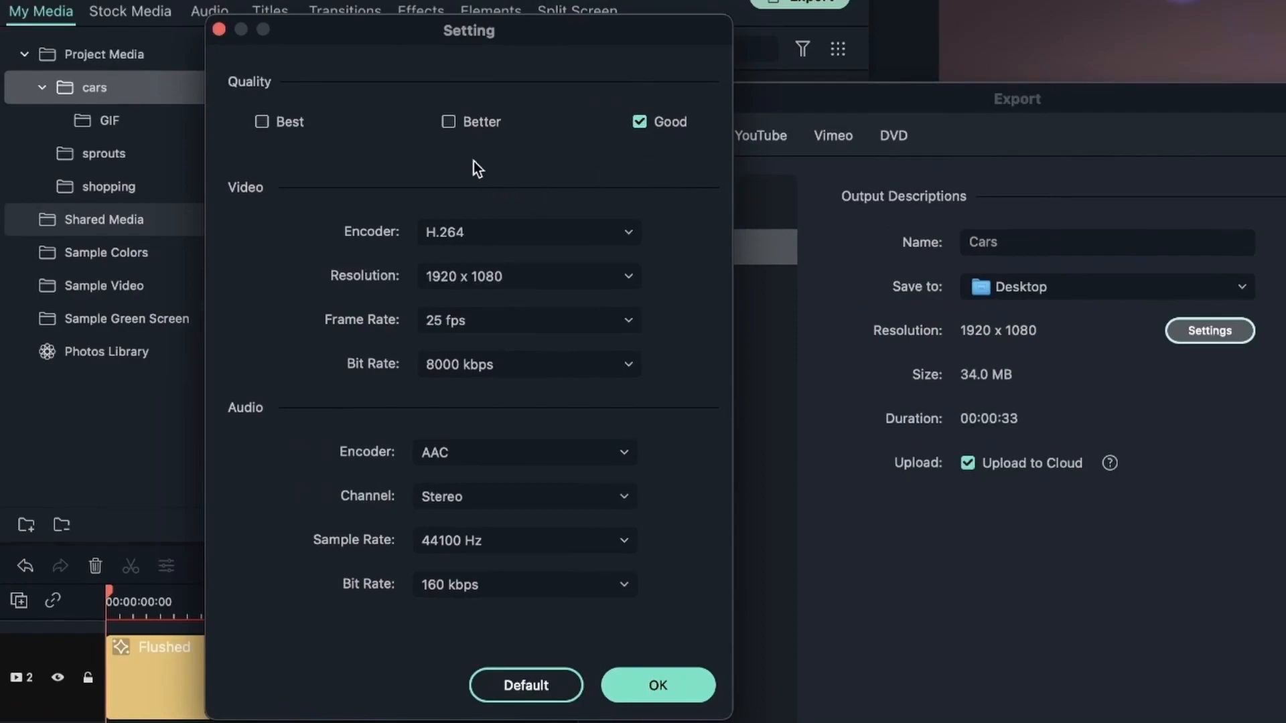
mouse_move(575, 201)
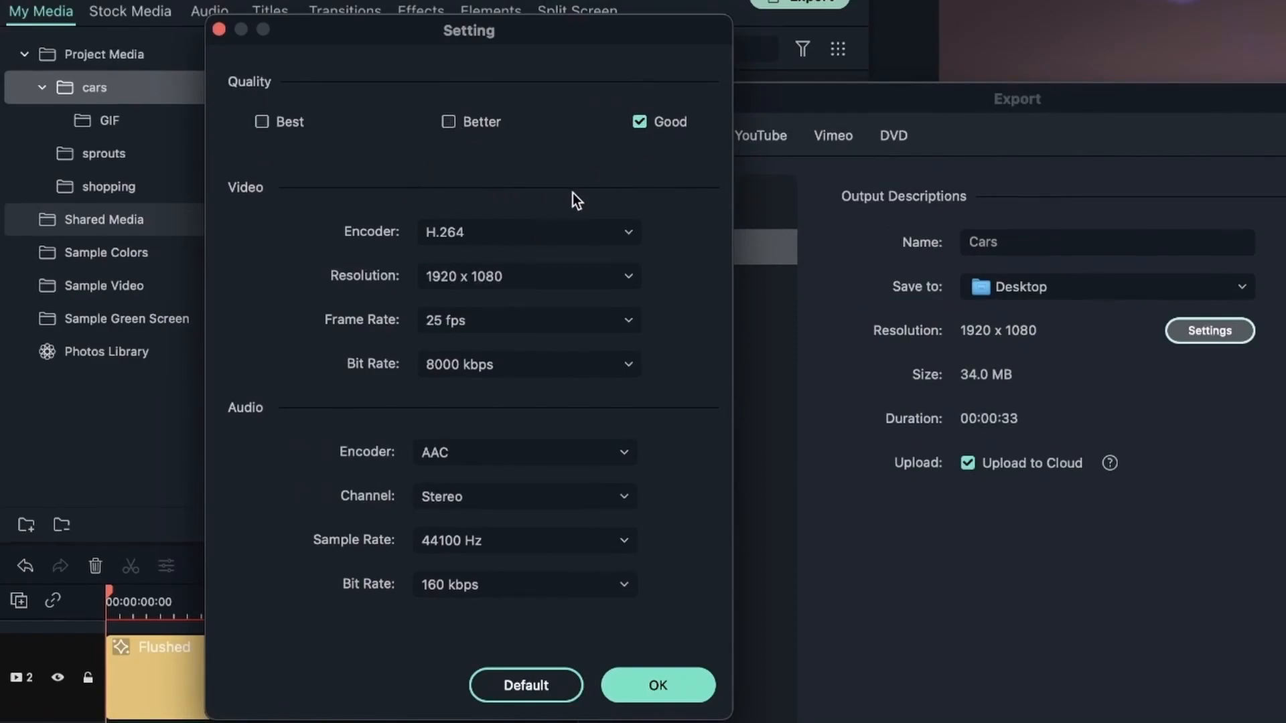
mouse_move(575, 200)
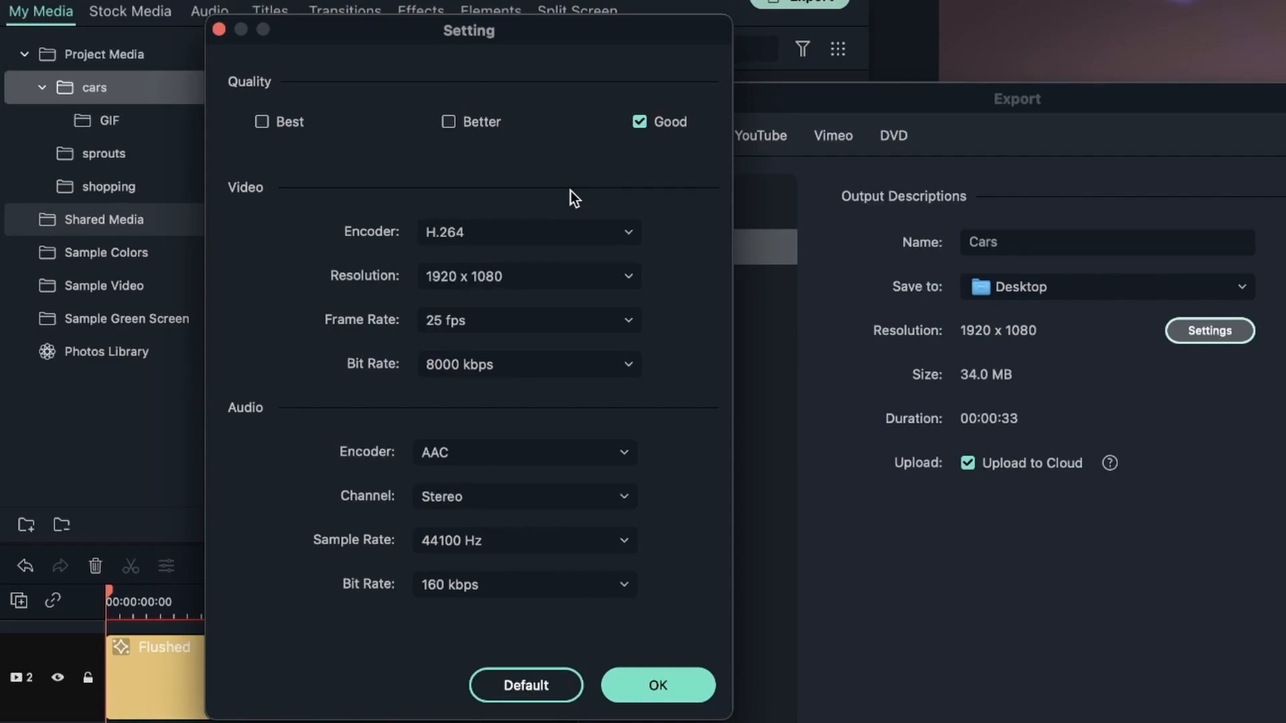
left_click(261, 122)
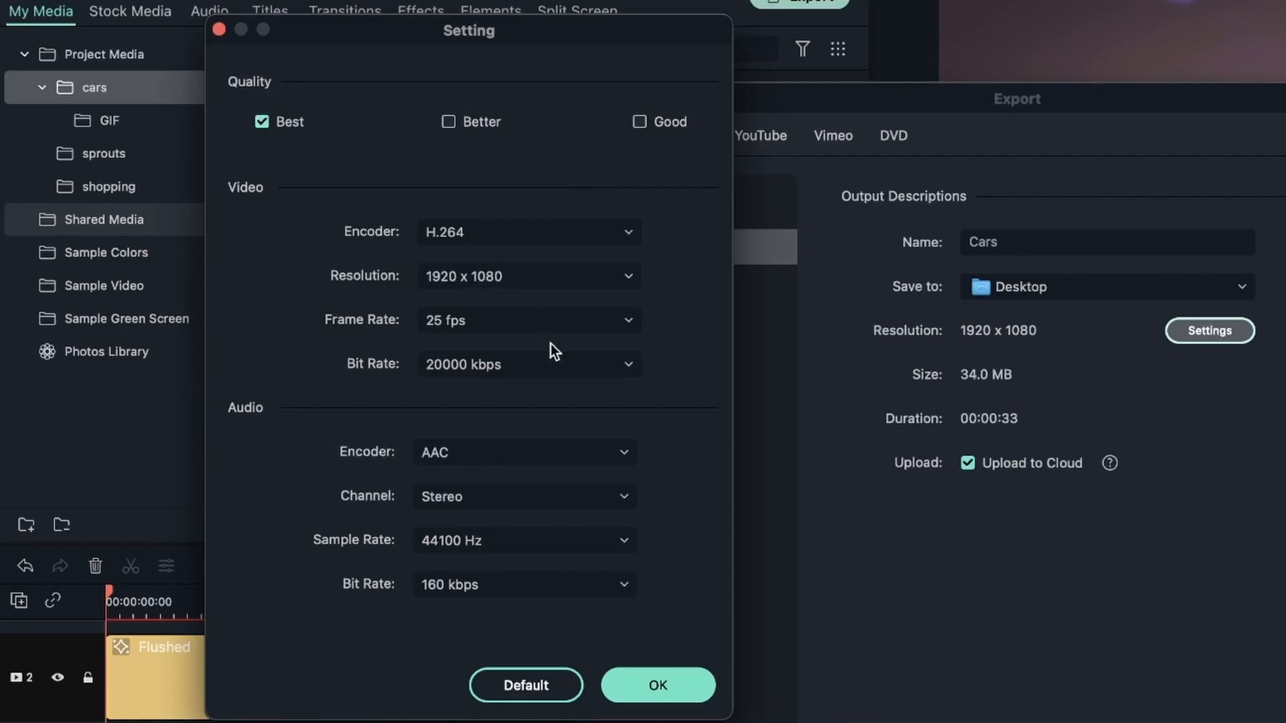
mouse_move(571, 369)
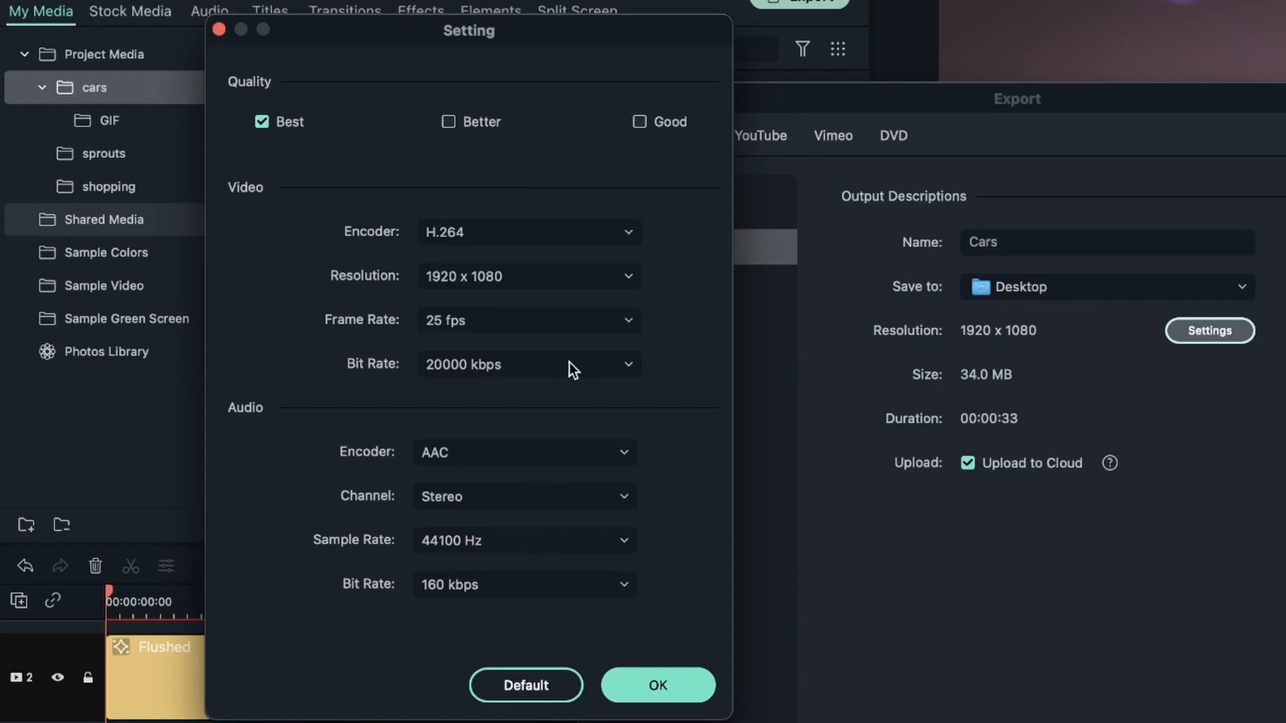
mouse_move(630, 394)
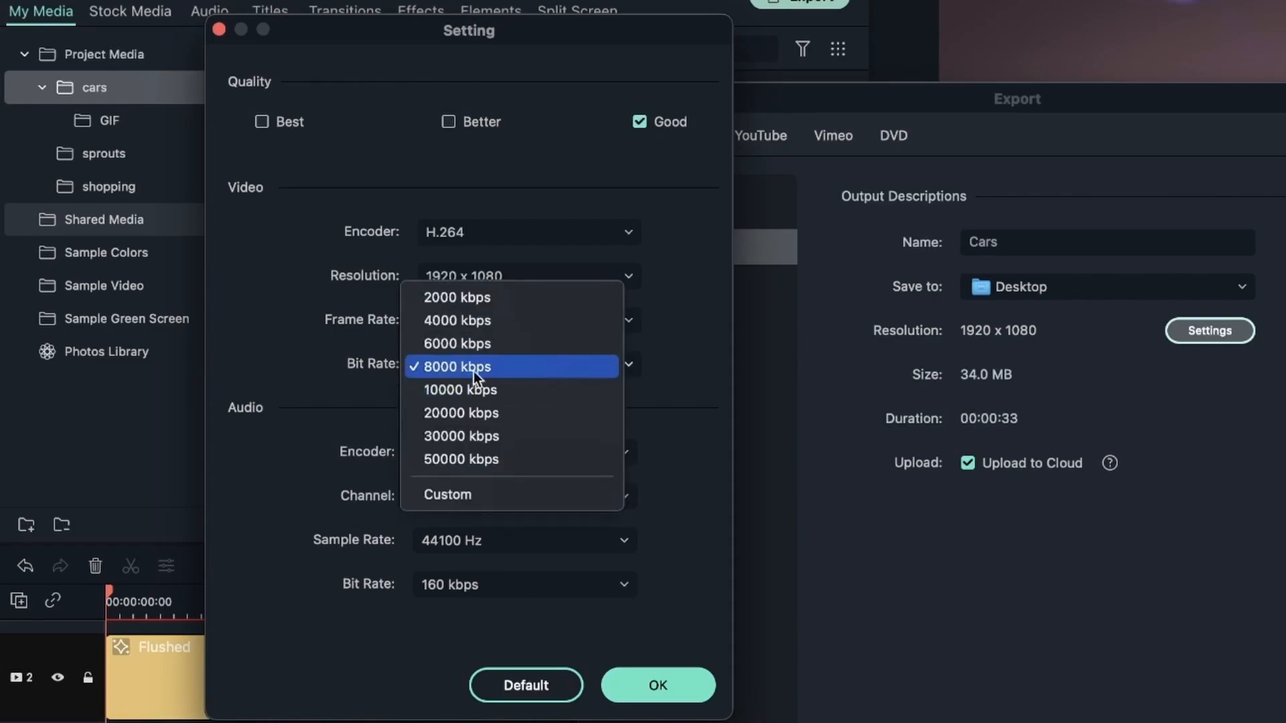
left_click(457, 367)
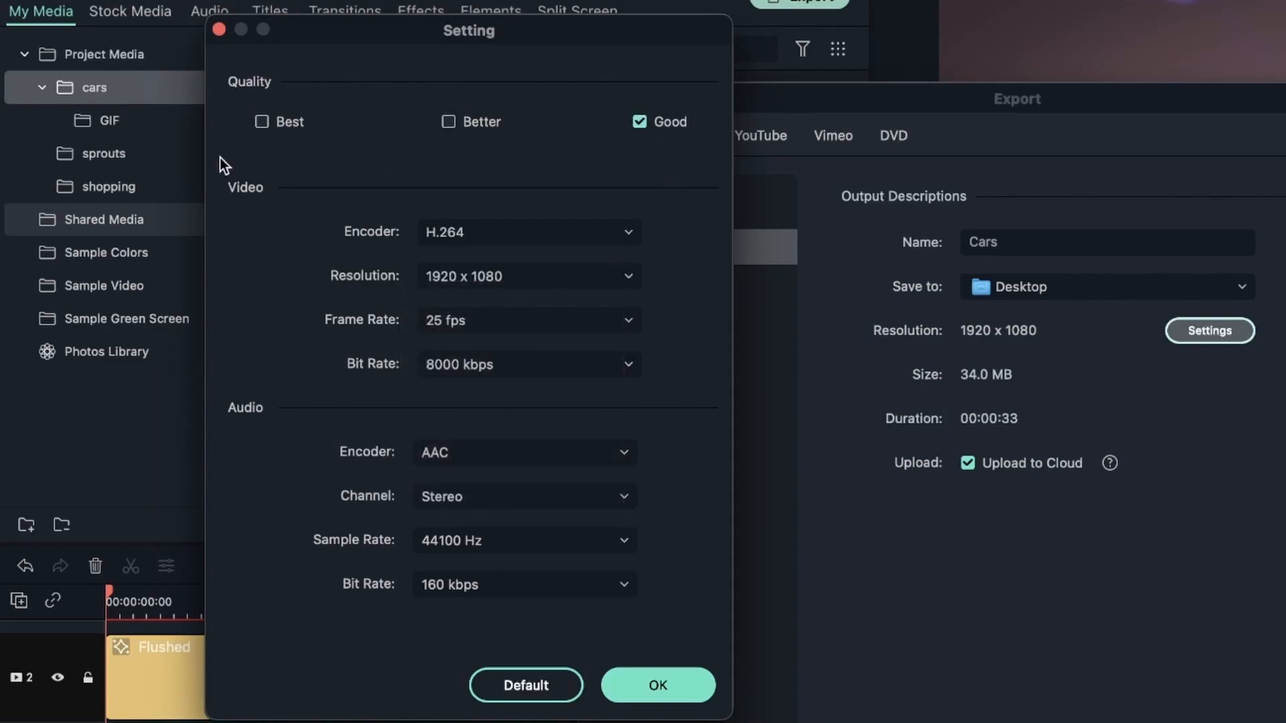
left_click(261, 122)
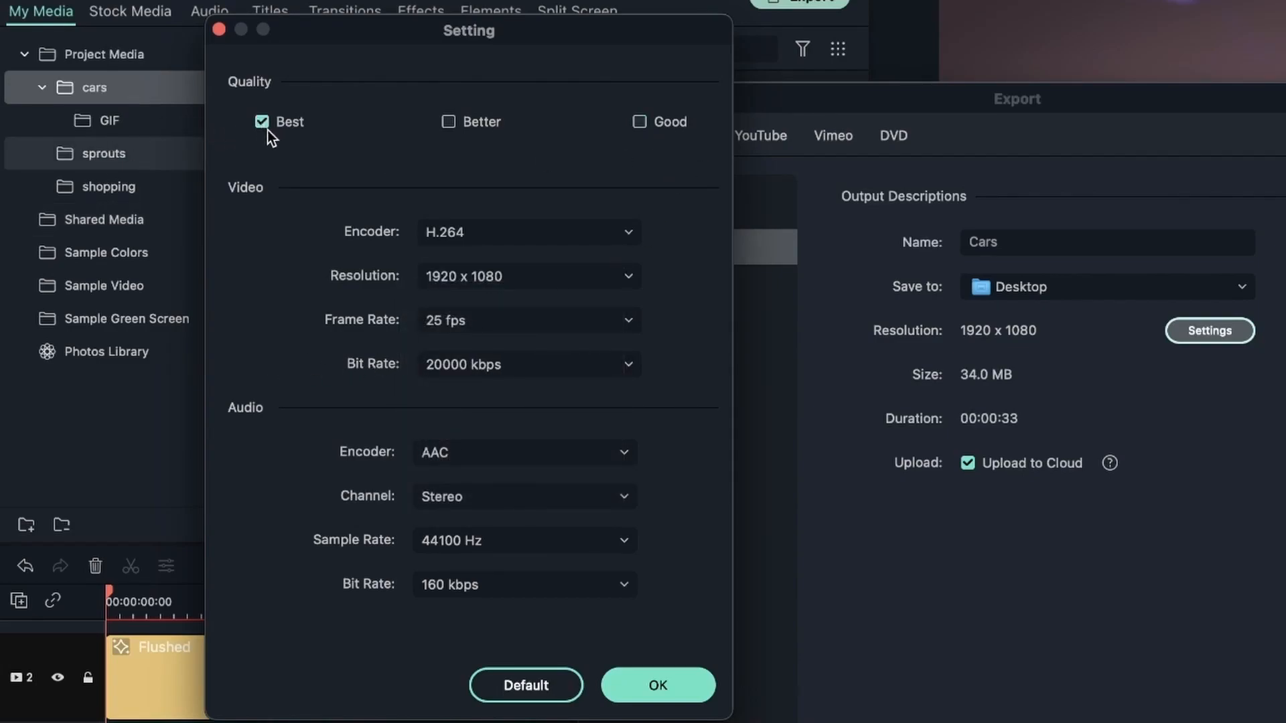
mouse_move(418, 199)
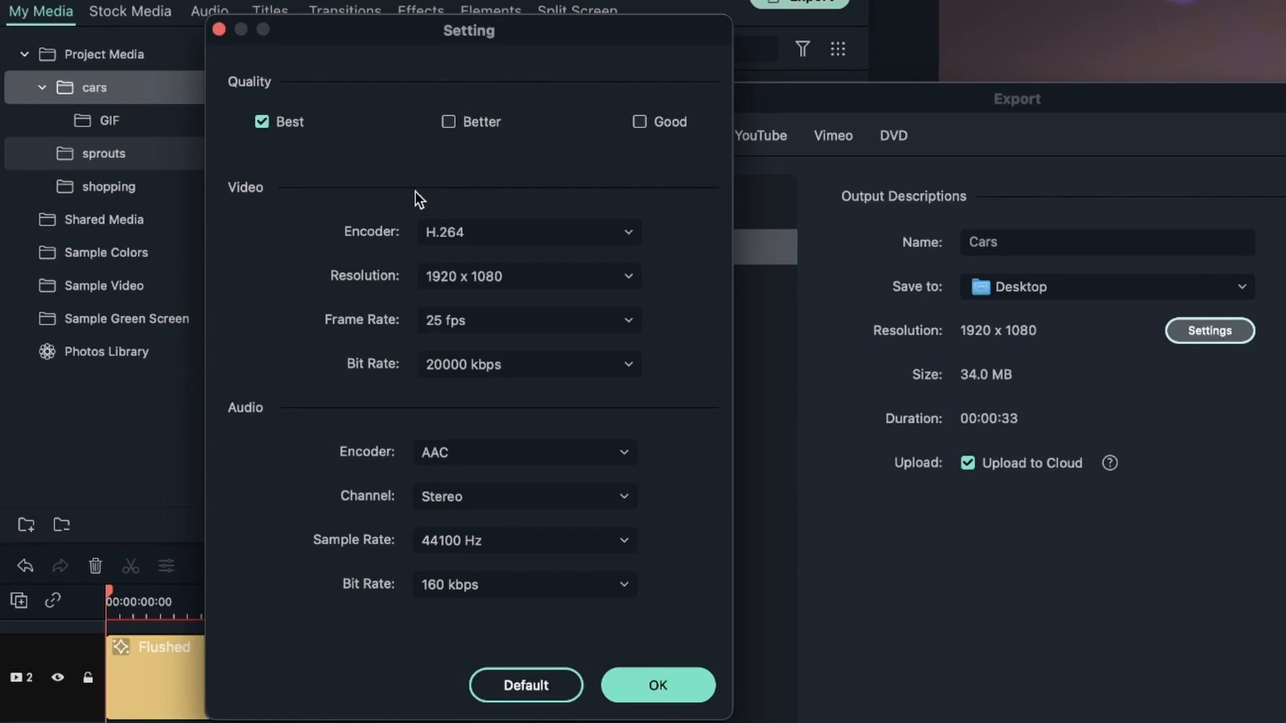
mouse_move(657, 492)
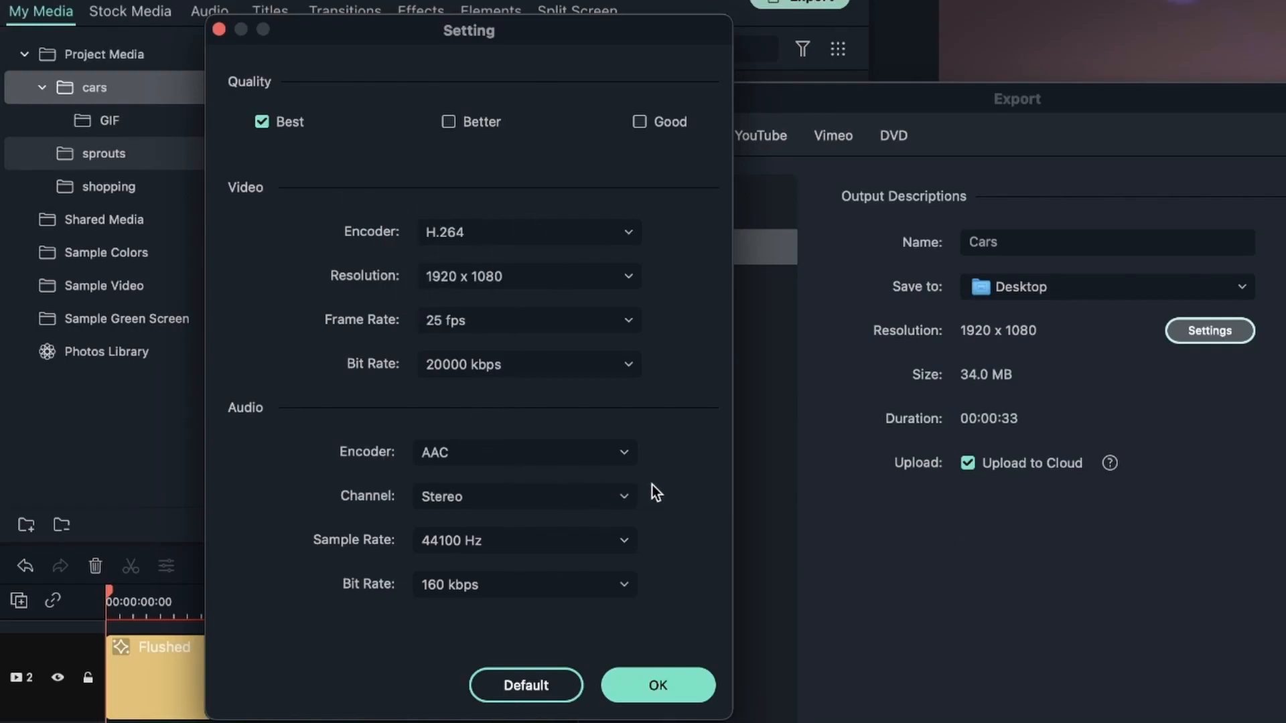
mouse_move(558, 213)
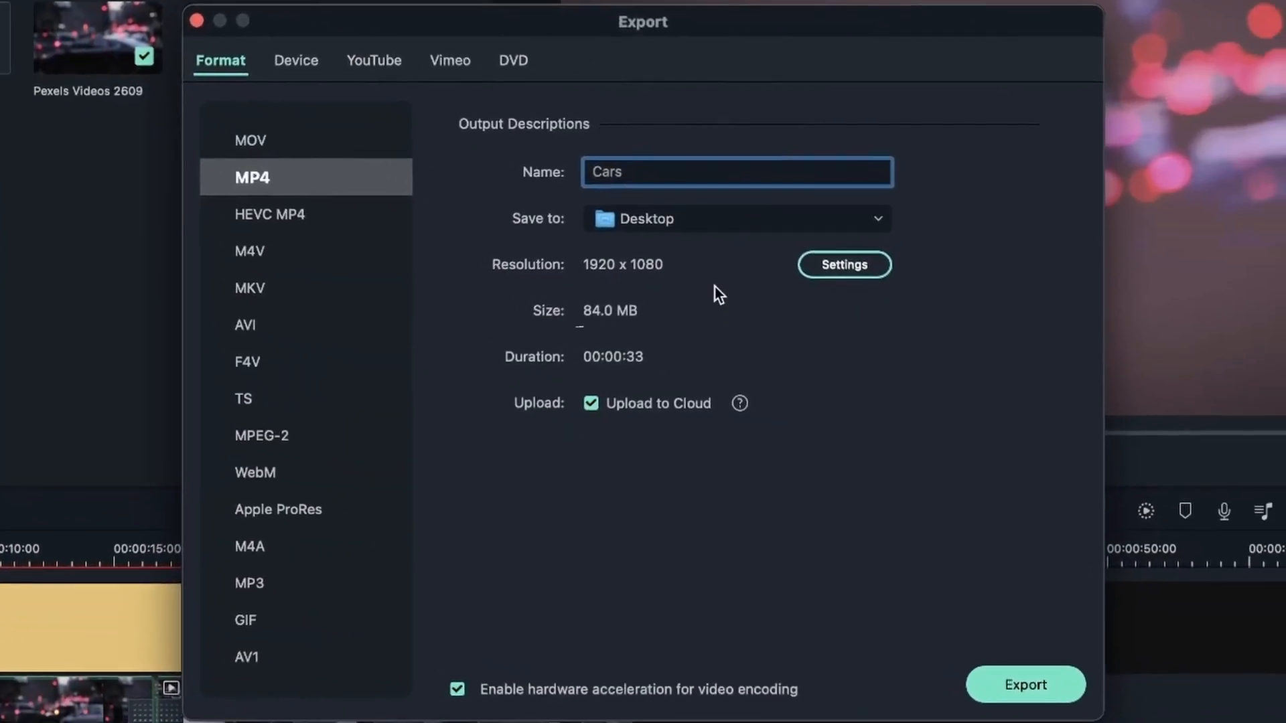
mouse_move(636, 344)
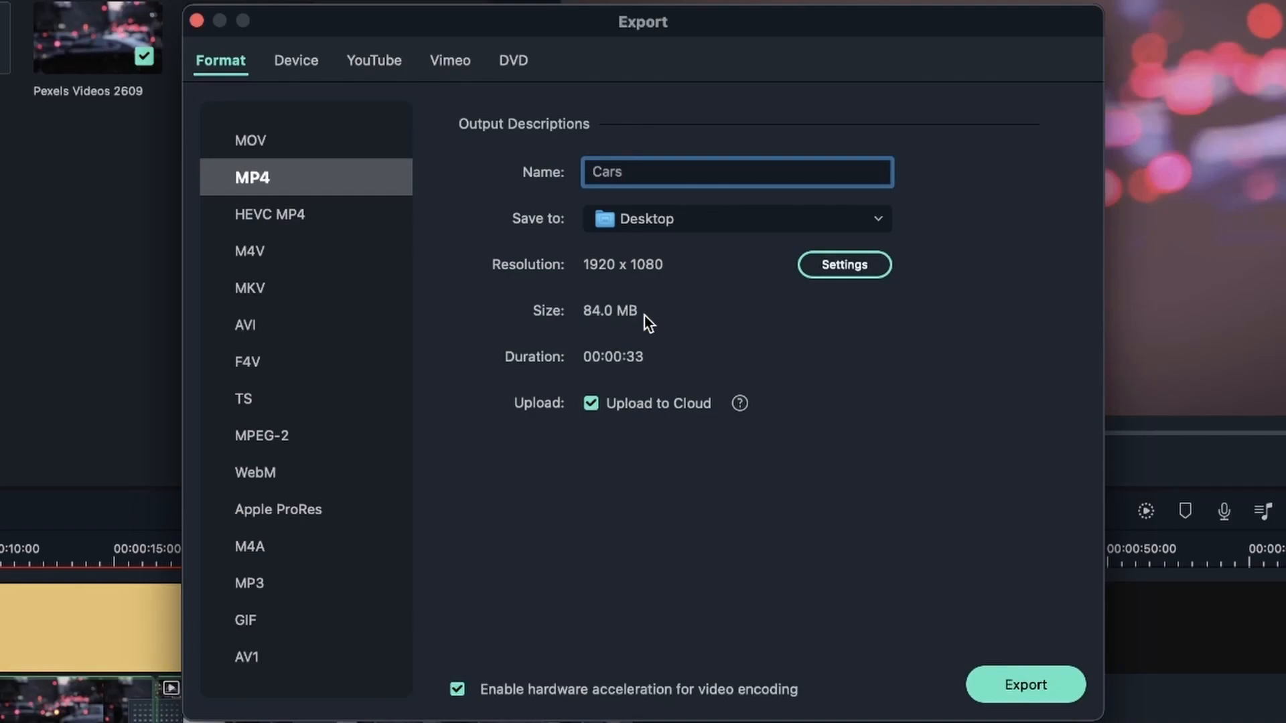
mouse_move(611, 318)
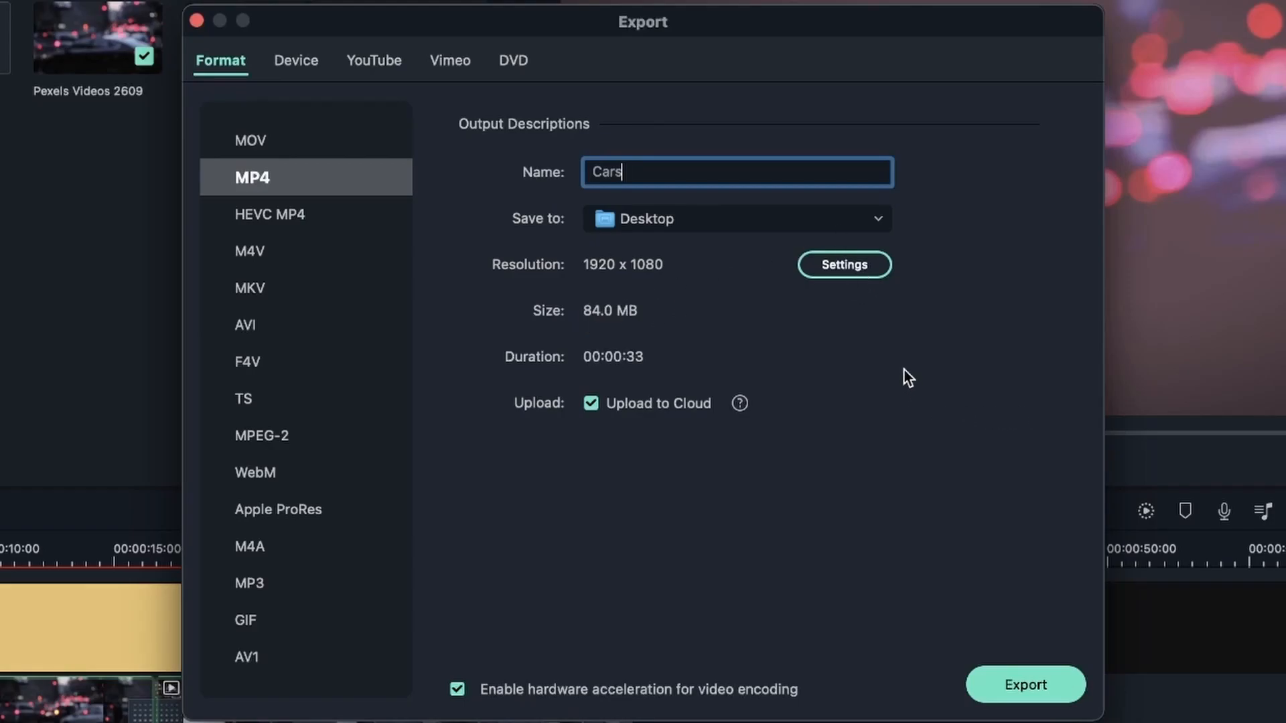
Close the settings and review the Cars MP4 output, now estimated at 34.0 MB.
left_click(842, 265)
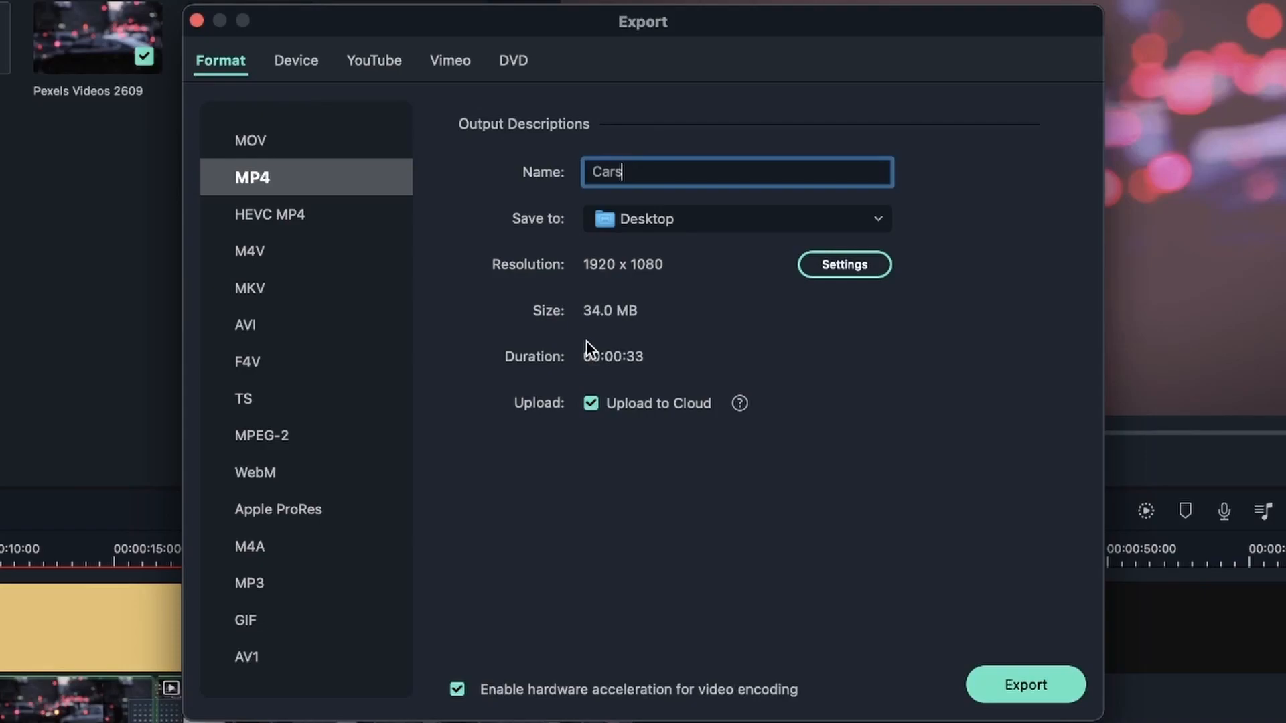
mouse_move(615, 320)
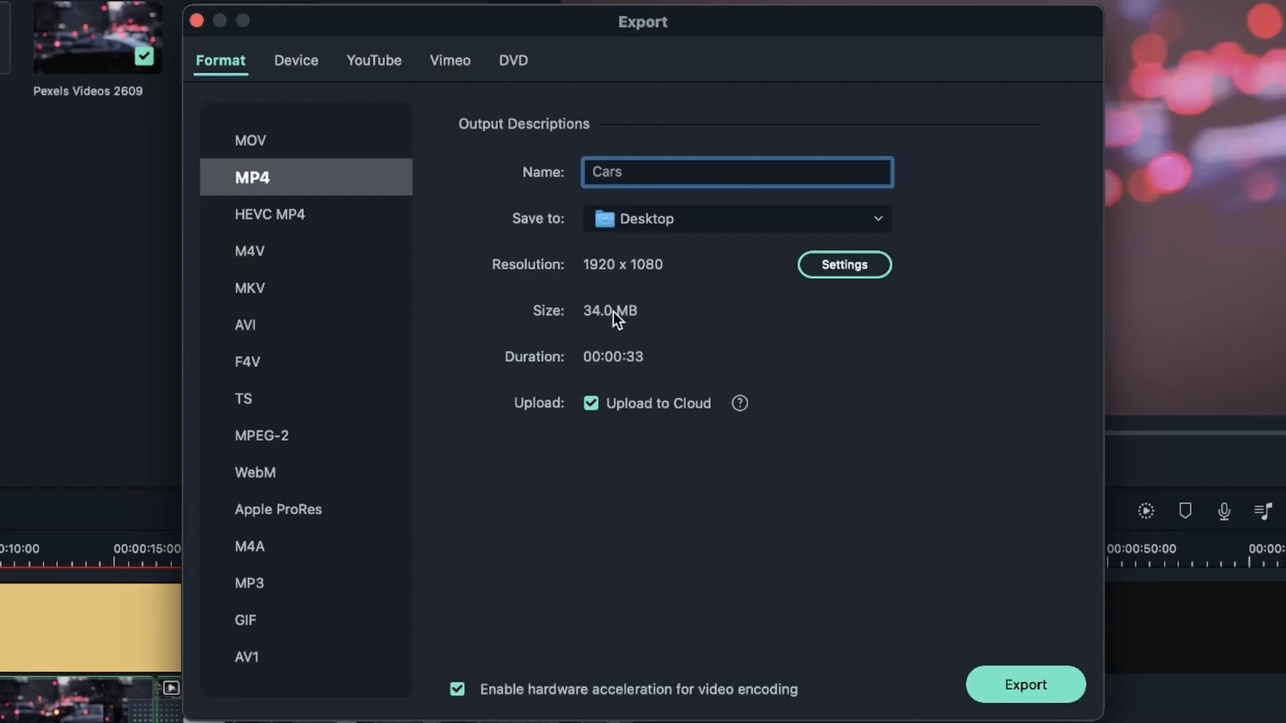
left_click(736, 173)
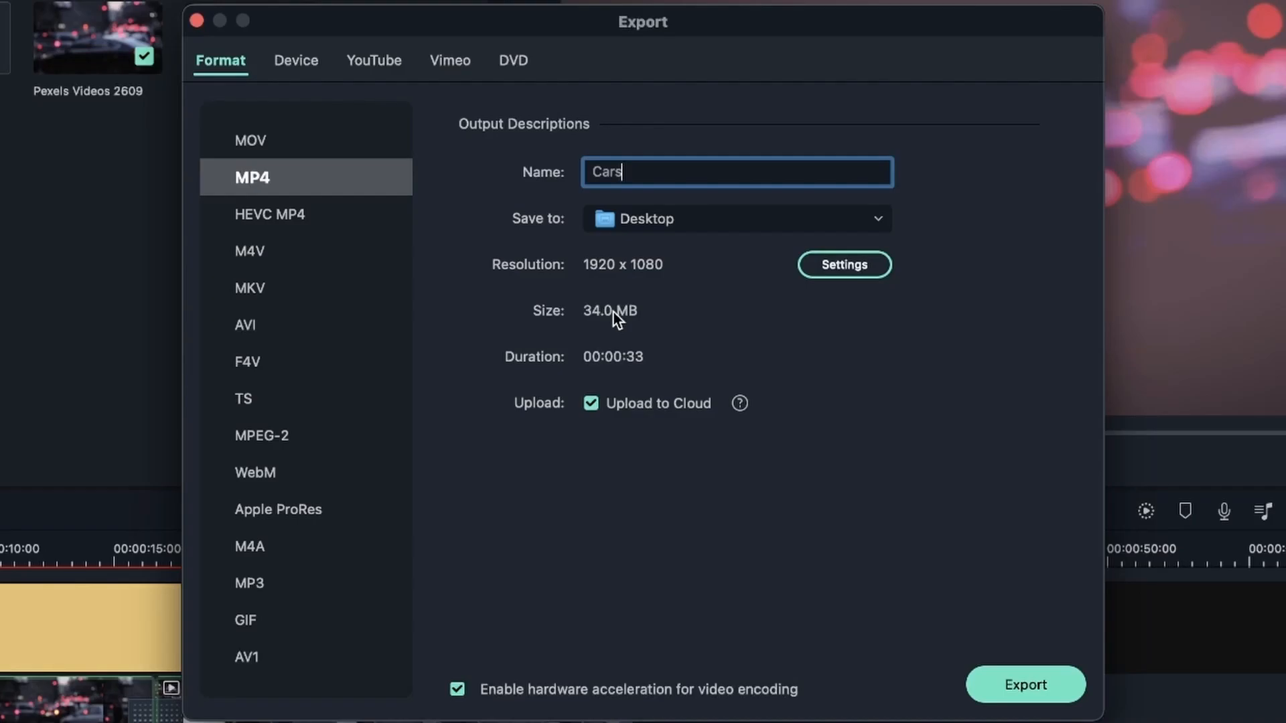
Change the quality option so the Cars MP4 estimate reads 42.3 MB.
left_click(843, 264)
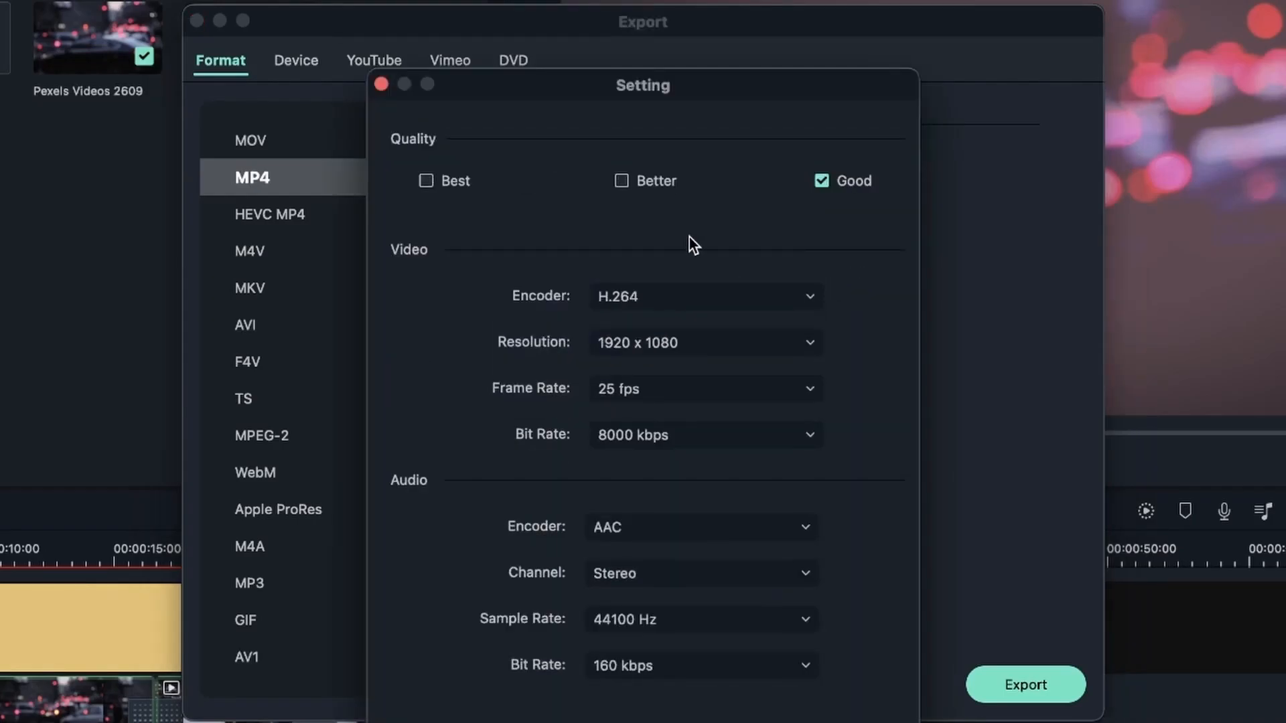
left_click(379, 84)
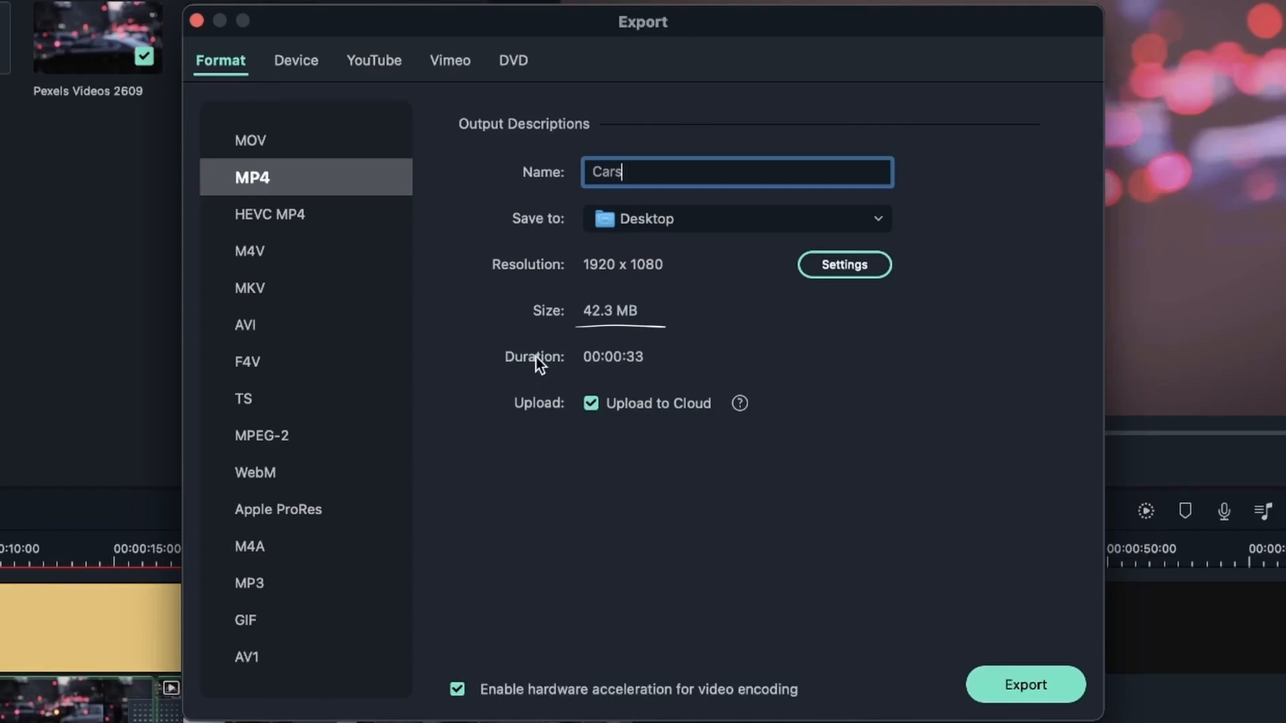
mouse_move(750, 31)
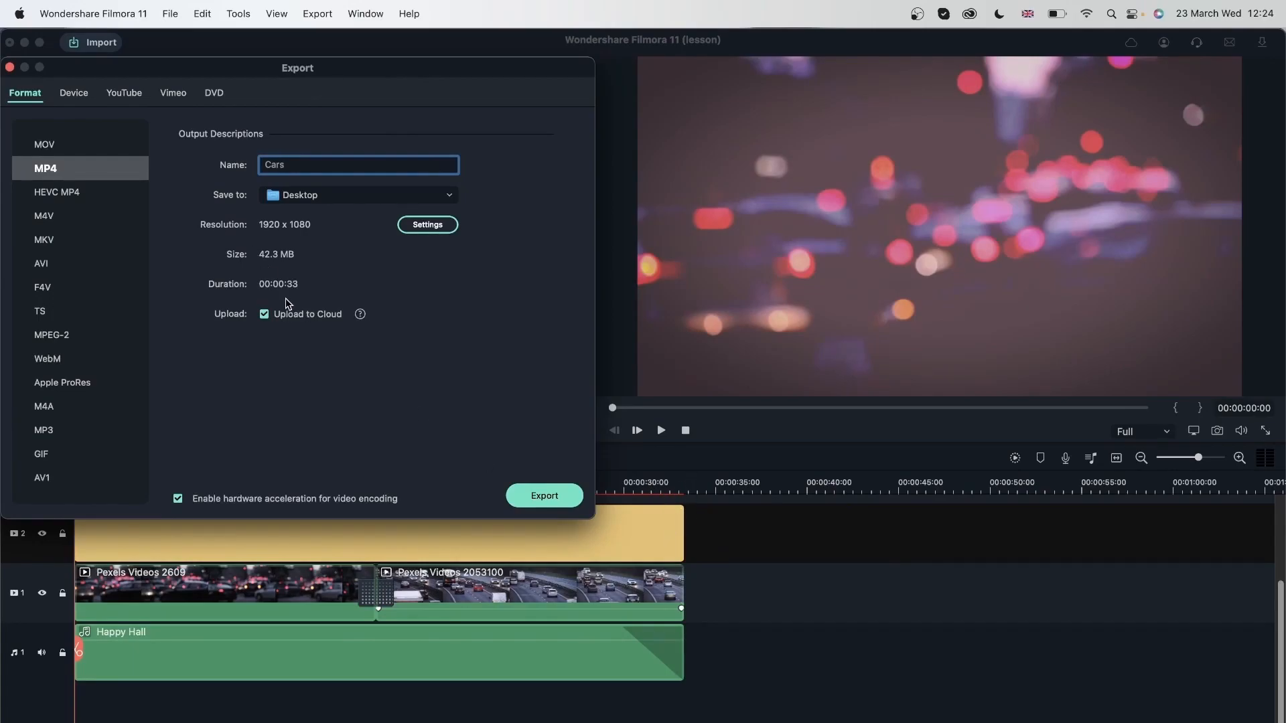
mouse_move(293, 285)
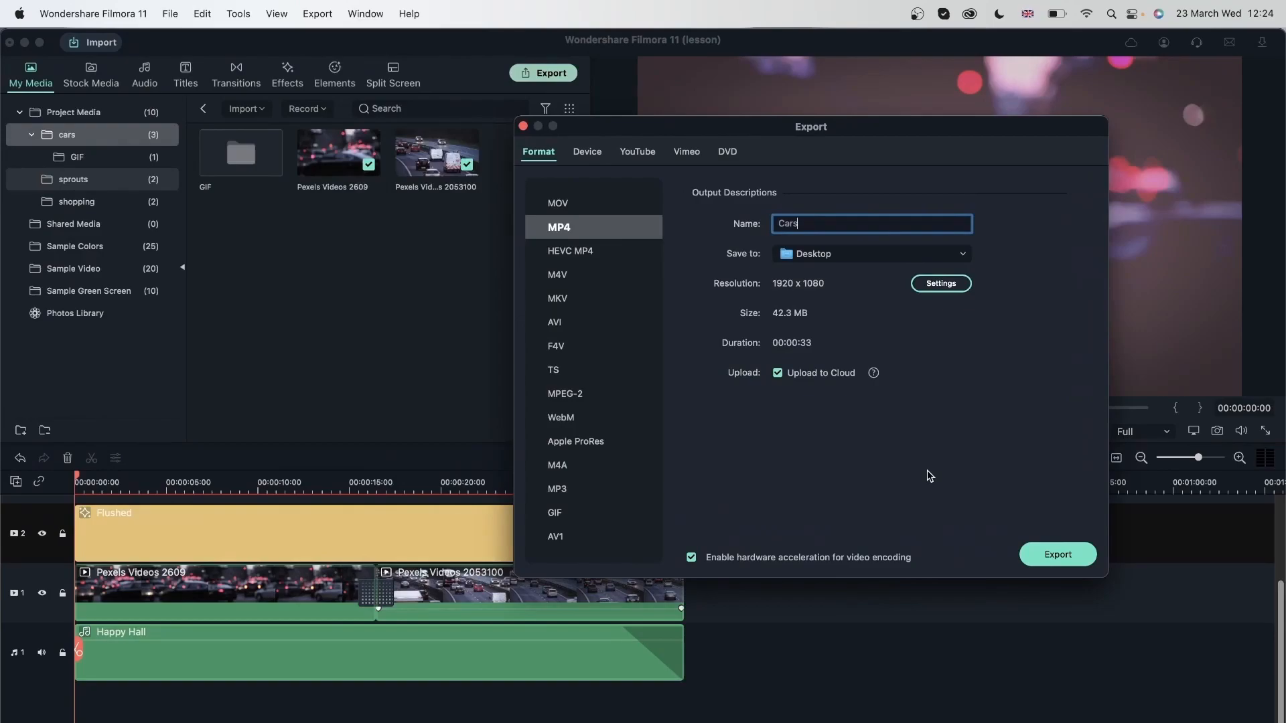
mouse_move(820, 412)
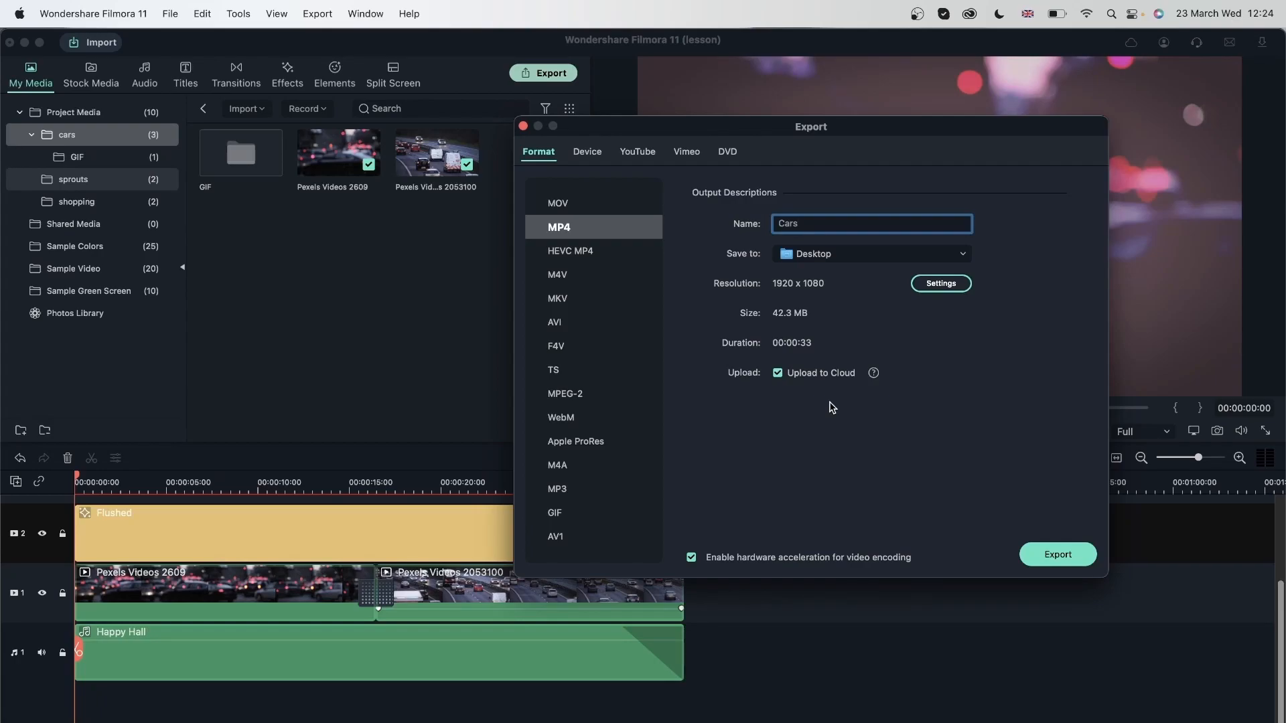
left_click(870, 223)
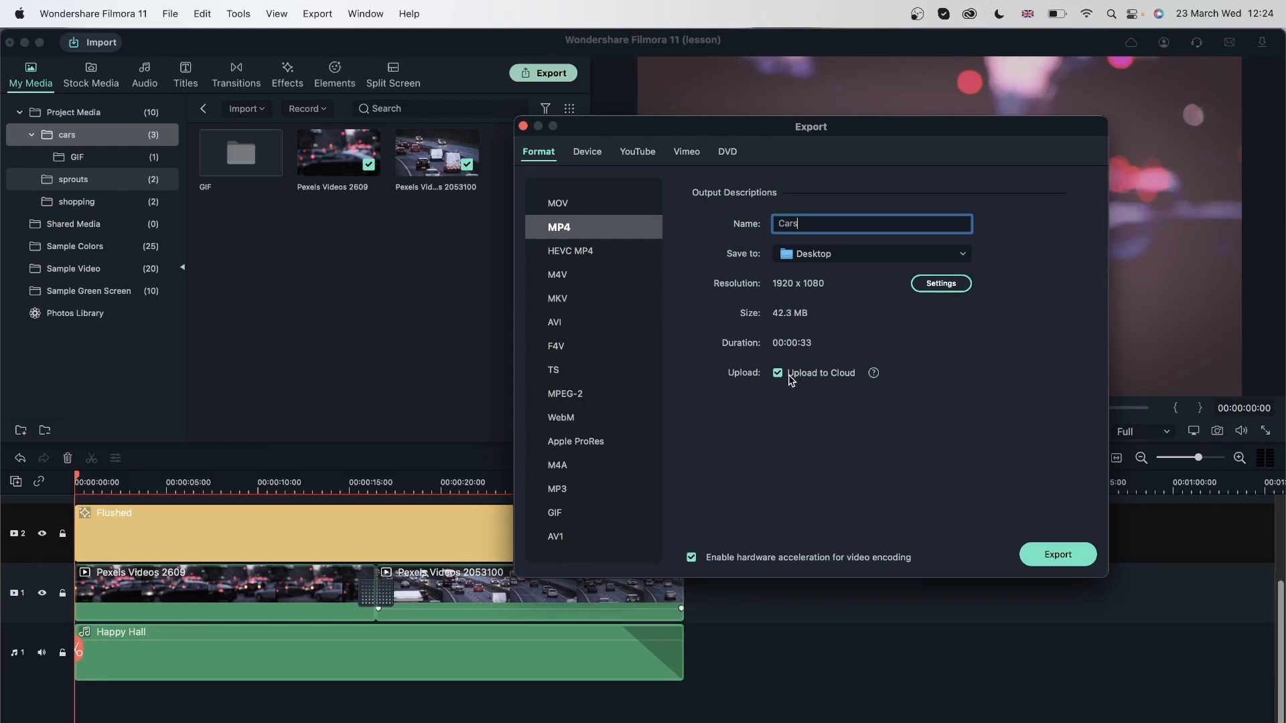
left_click(777, 374)
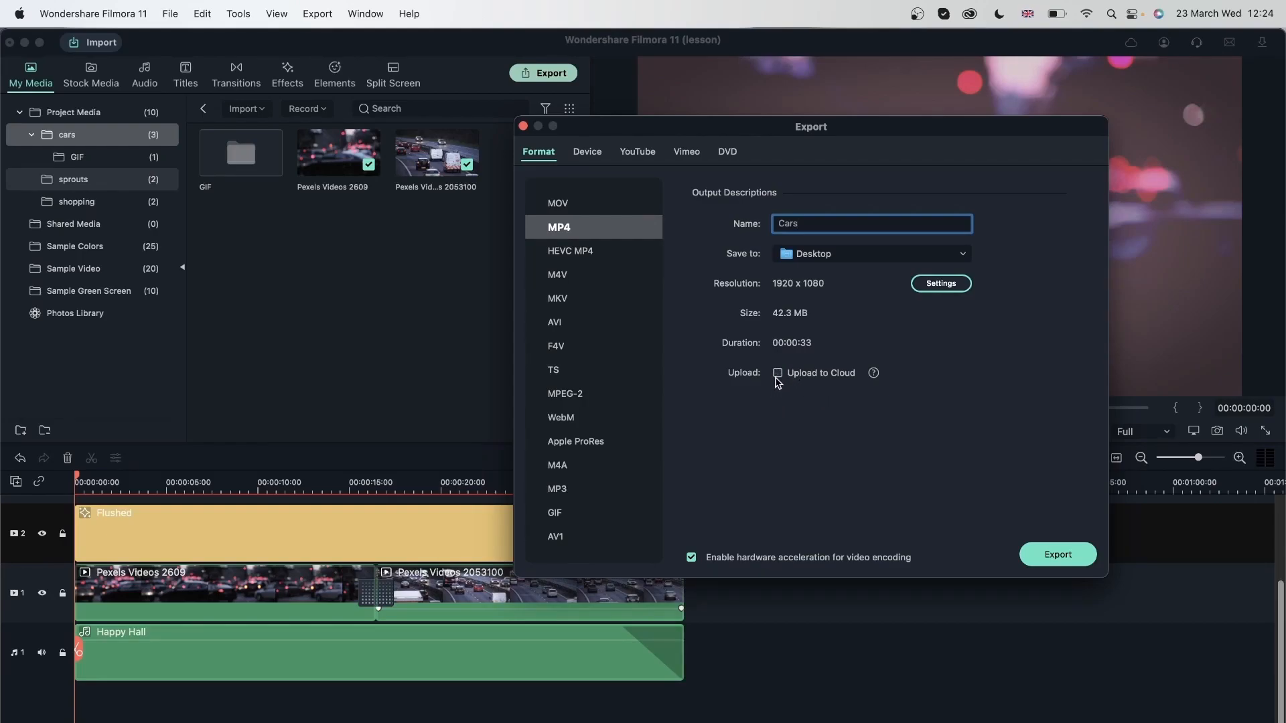
left_click(777, 373)
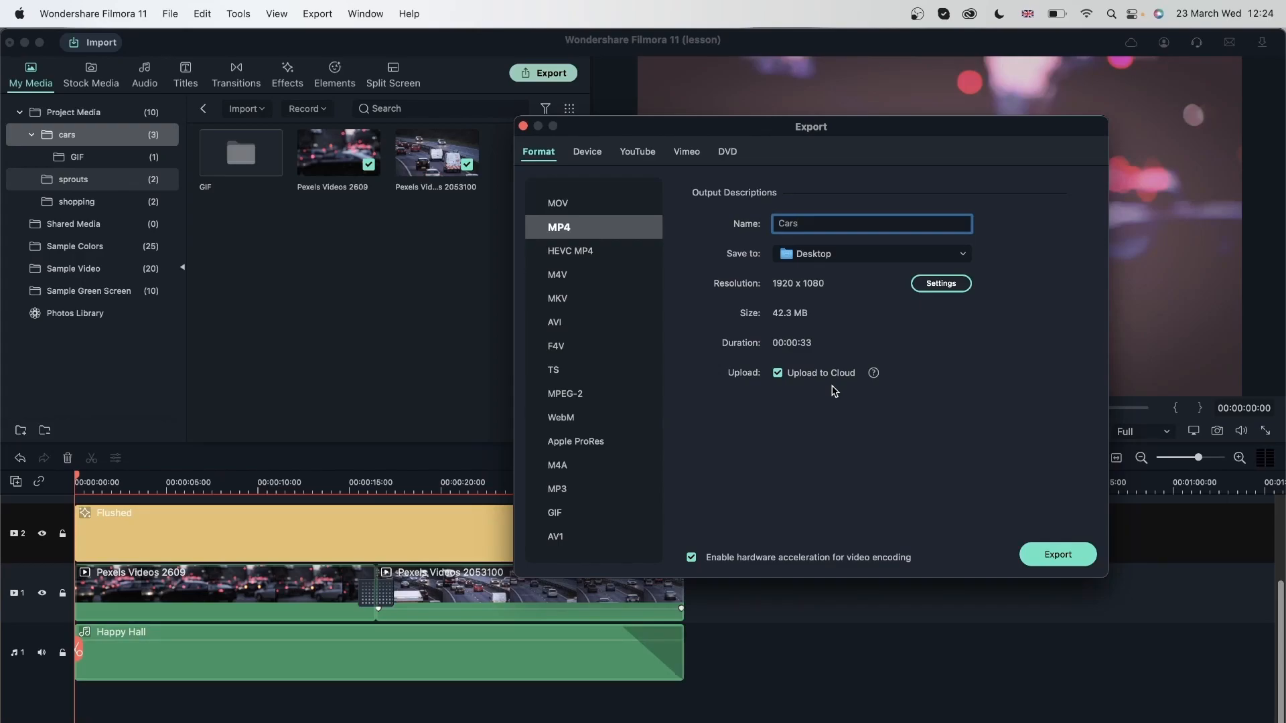
mouse_move(985, 482)
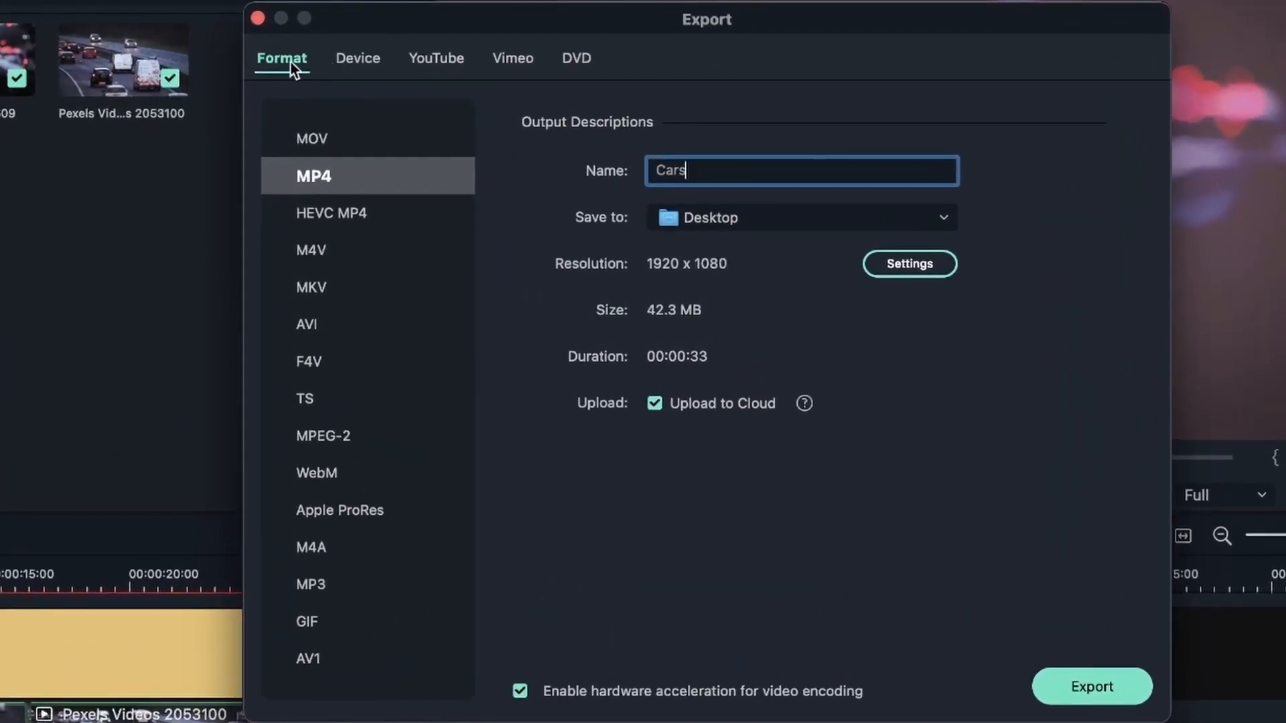
Try the iPod and iPhone device presets, then choose PSP at 1280 x 720, 4.0 MB.
left_click(355, 58)
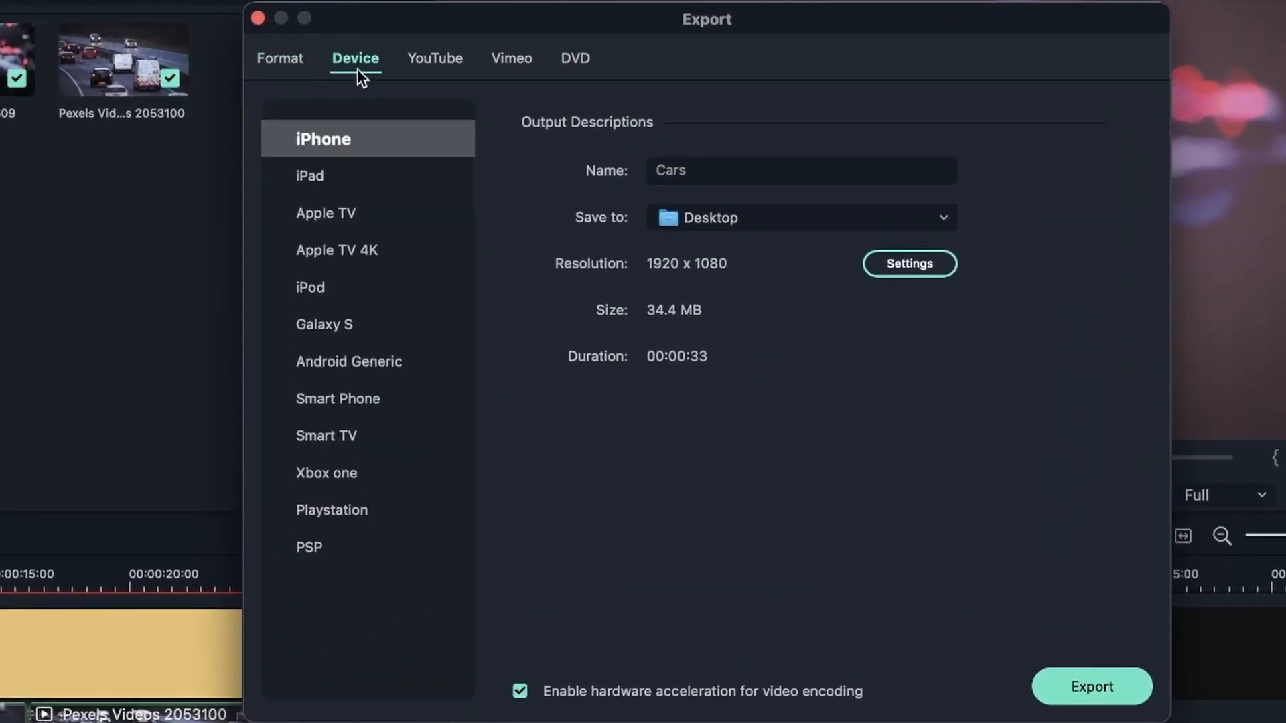
mouse_move(382, 65)
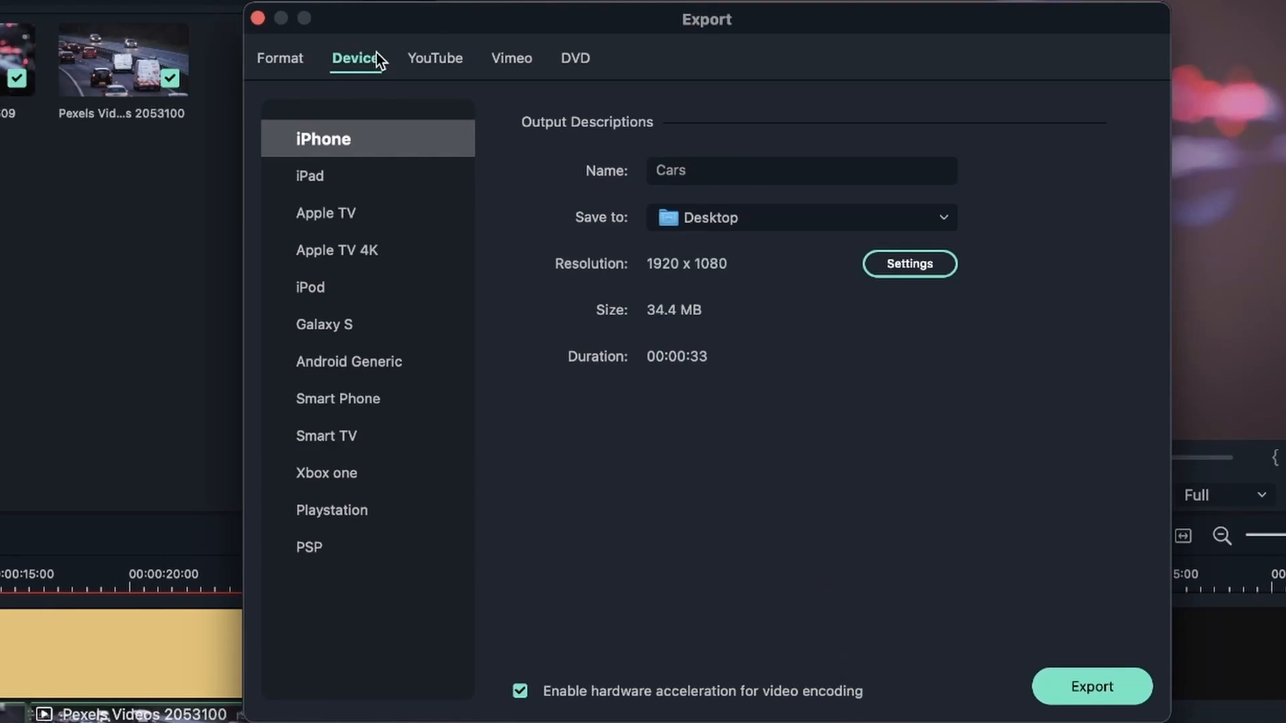
mouse_move(394, 434)
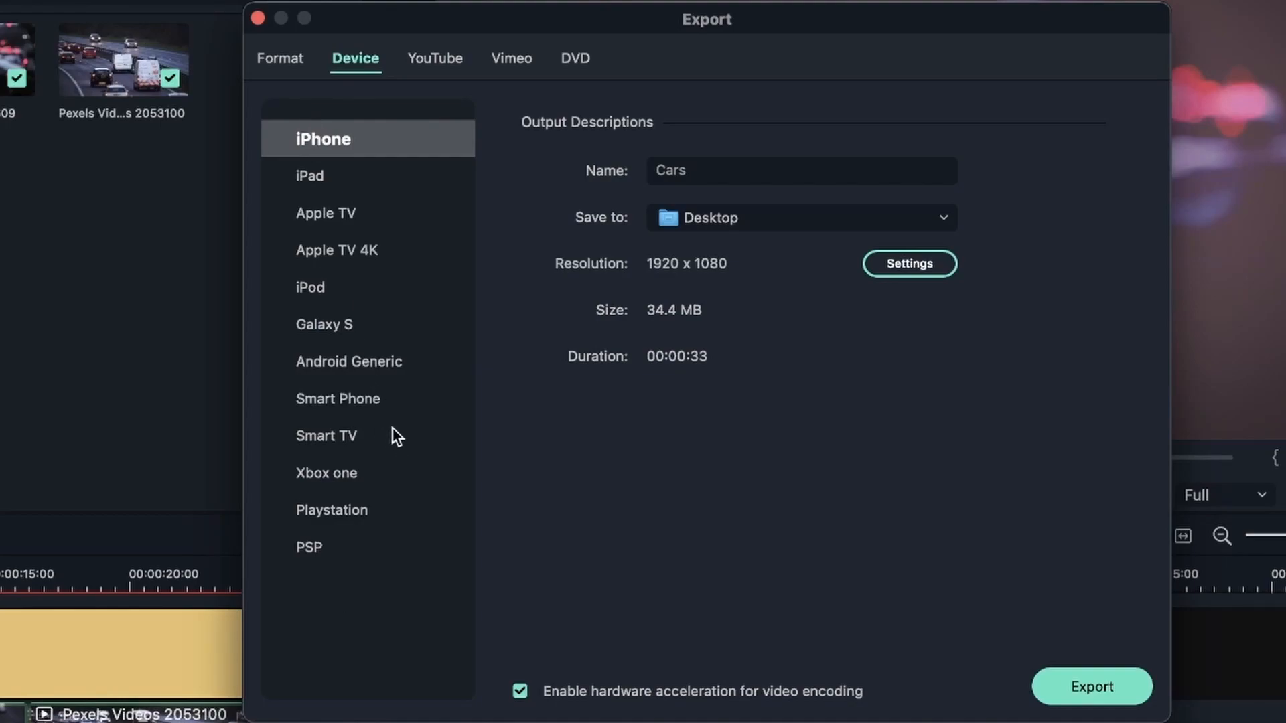
mouse_move(436, 189)
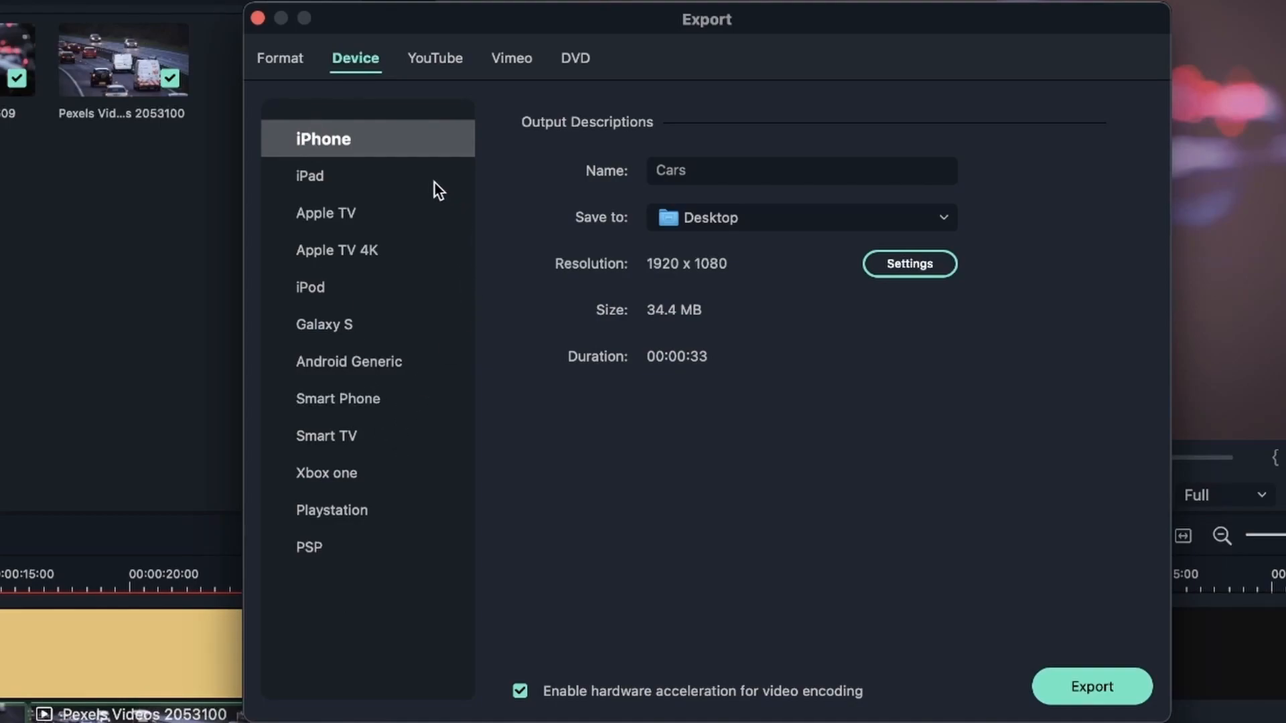
mouse_move(390, 220)
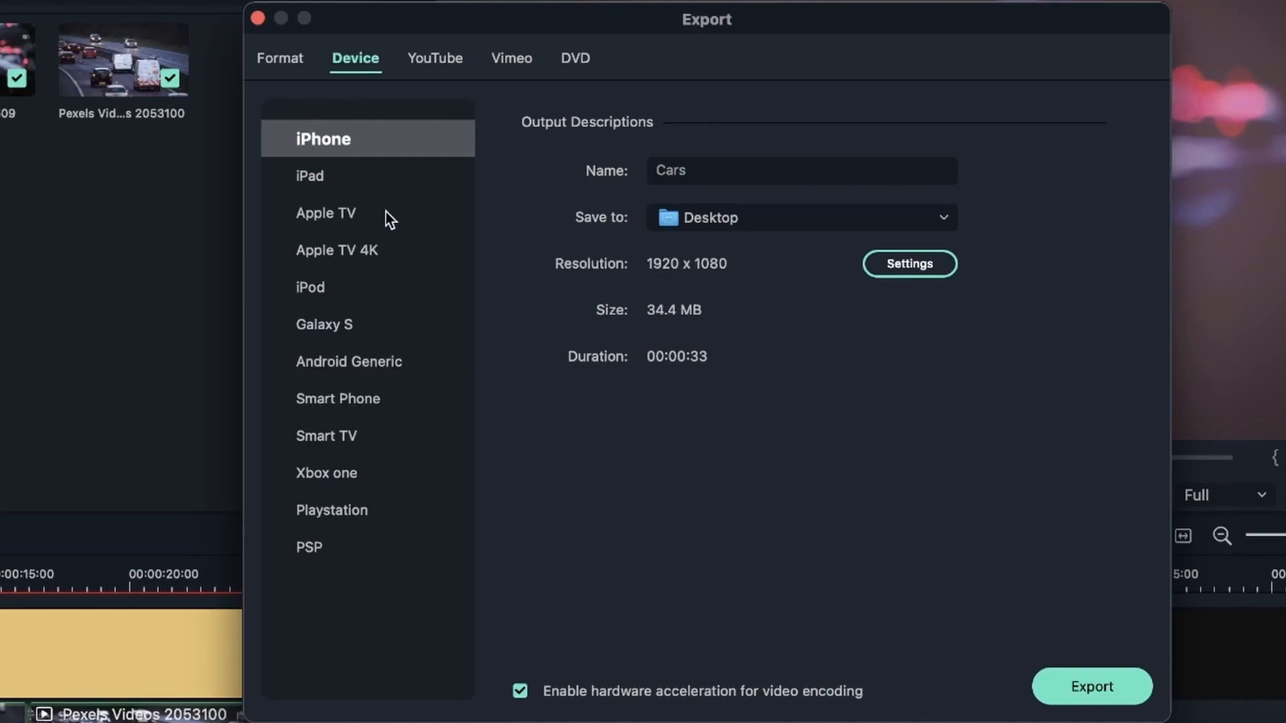
left_click(313, 287)
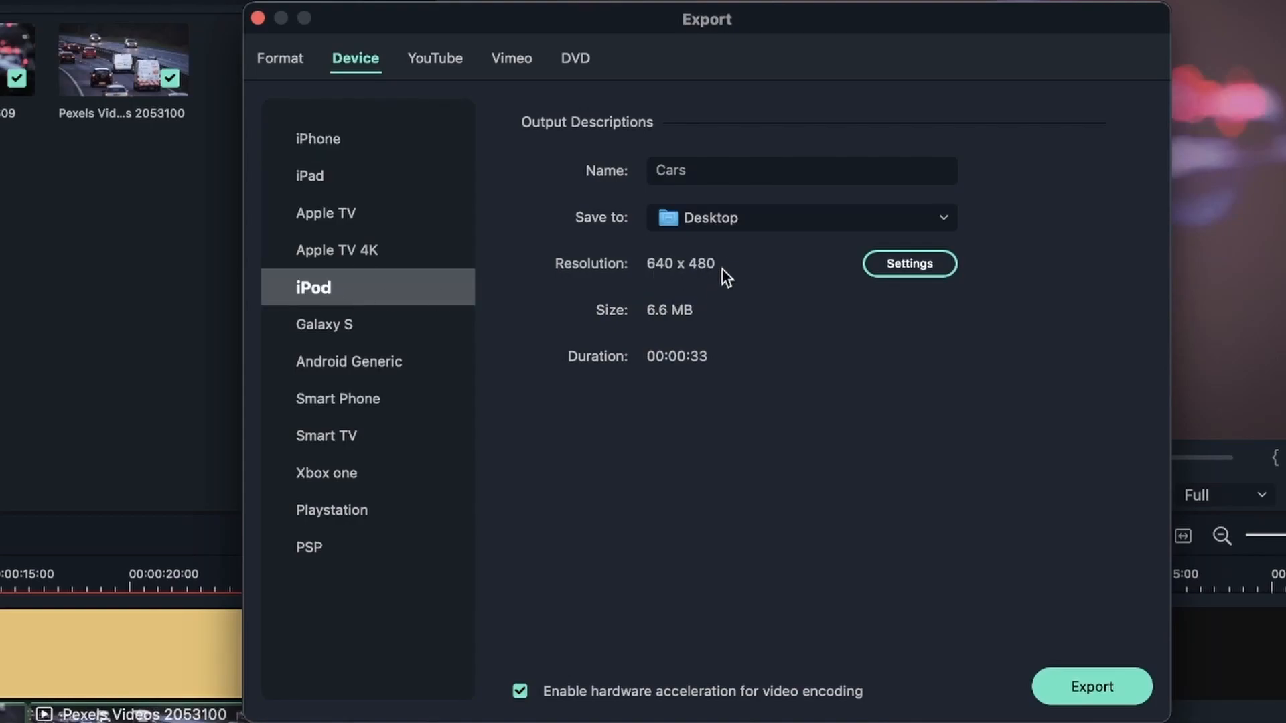
mouse_move(692, 319)
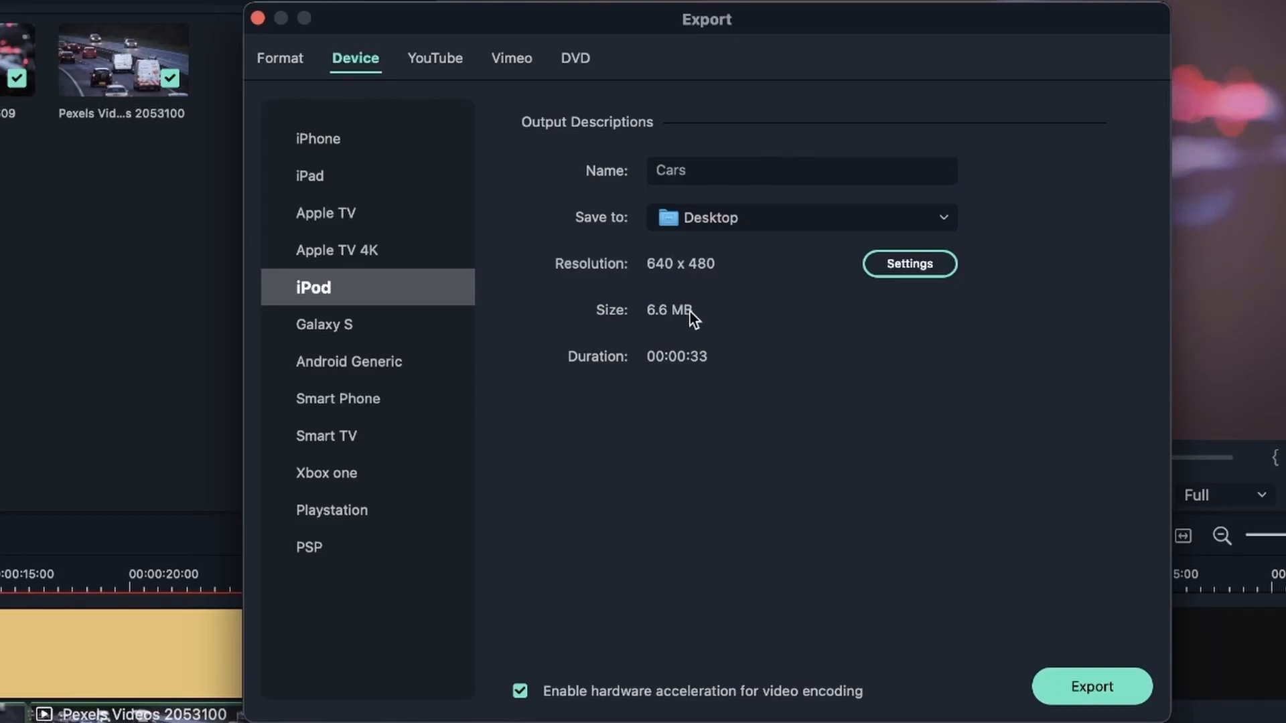
left_click(908, 264)
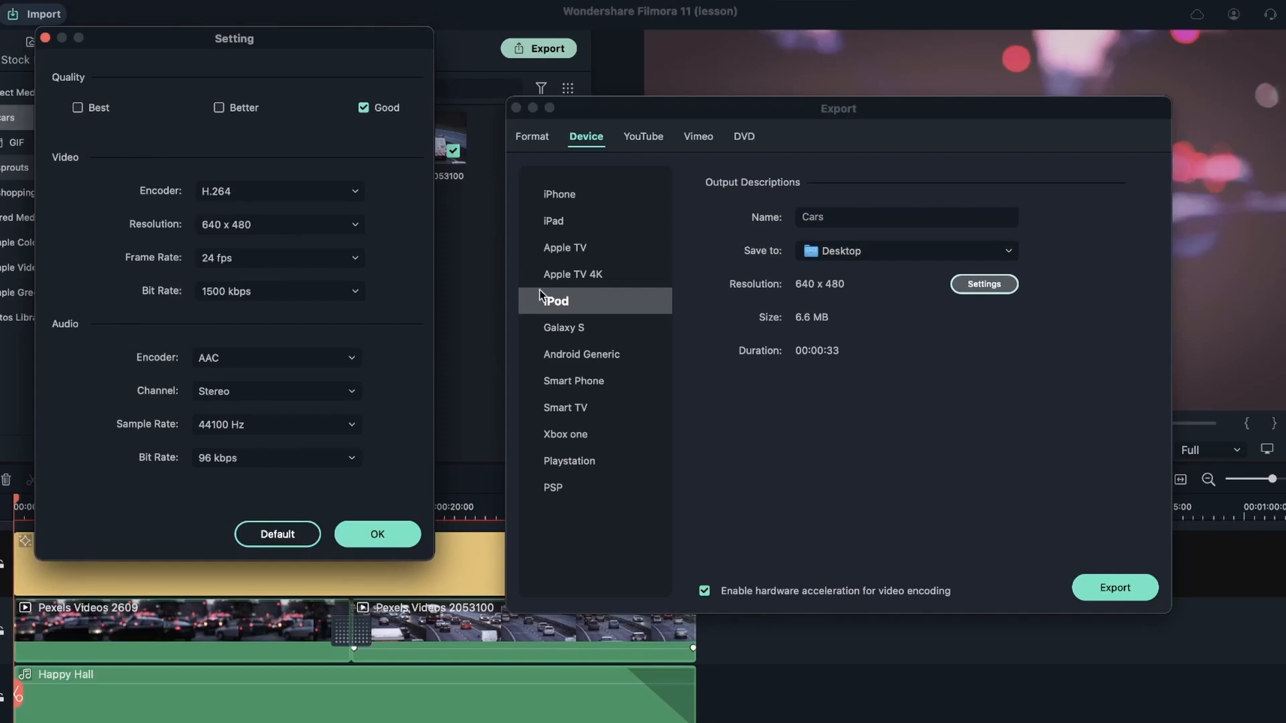
left_click(377, 534)
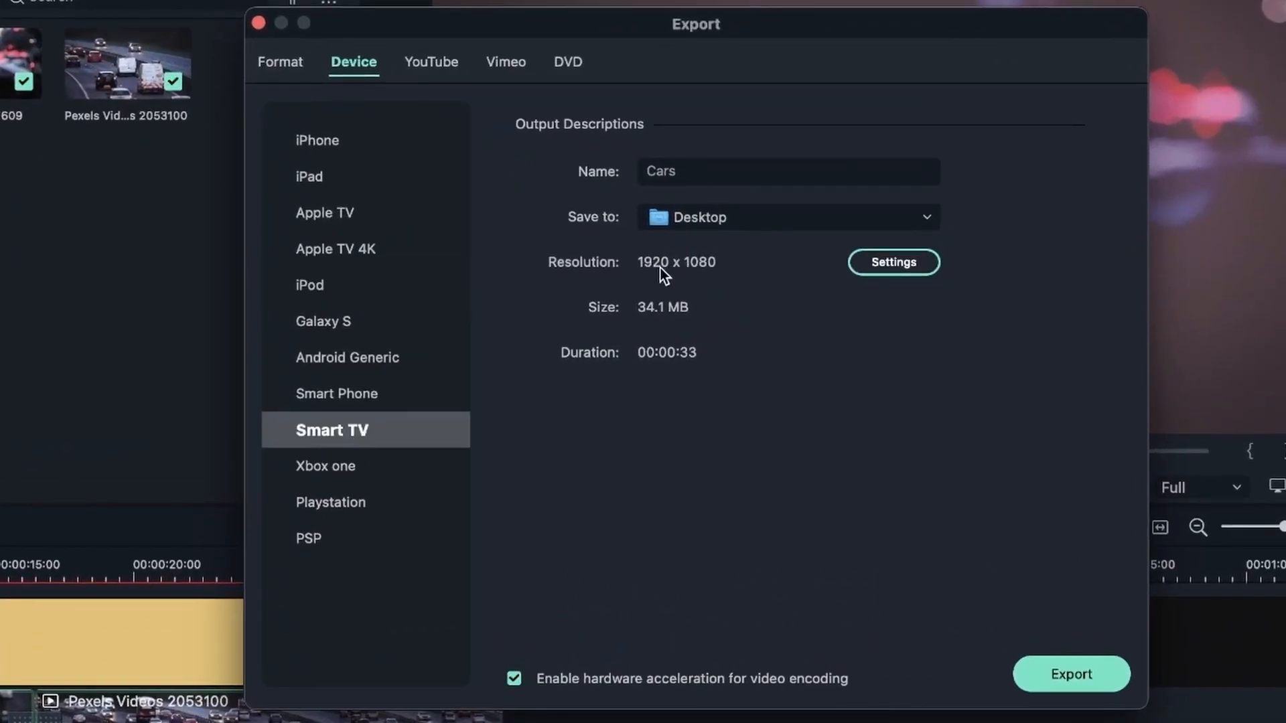
left_click(316, 140)
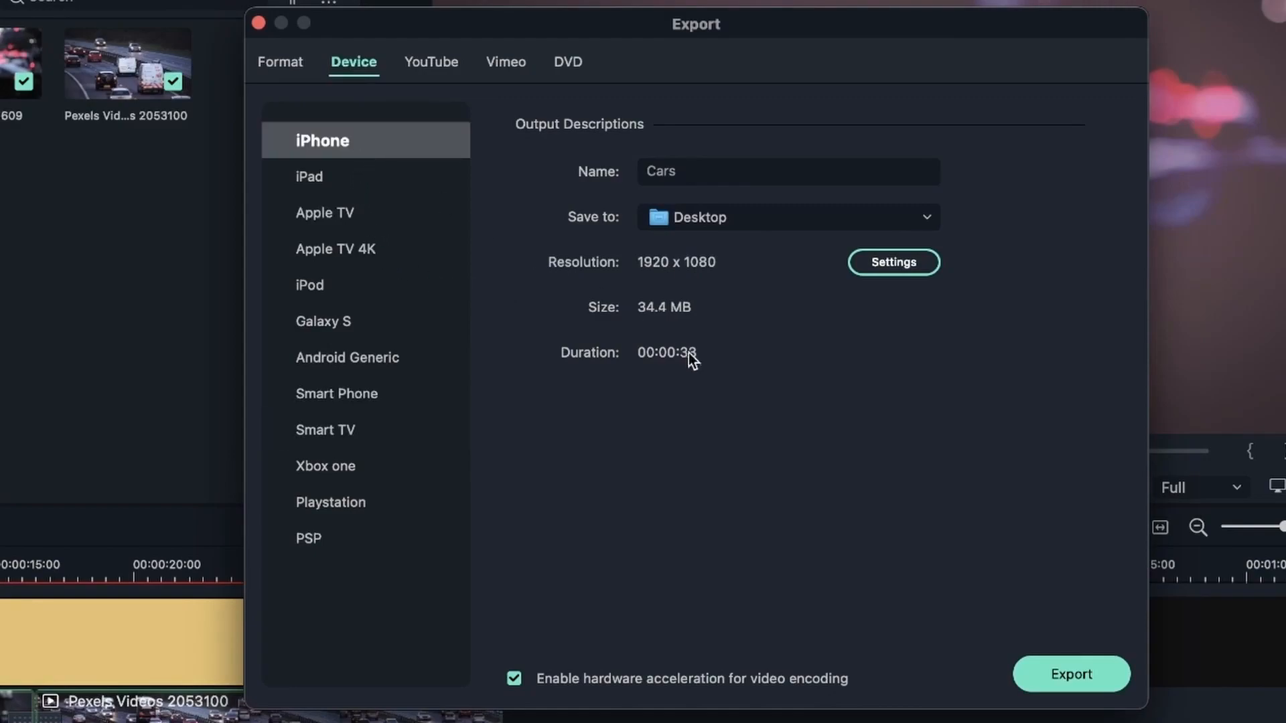
left_click(311, 539)
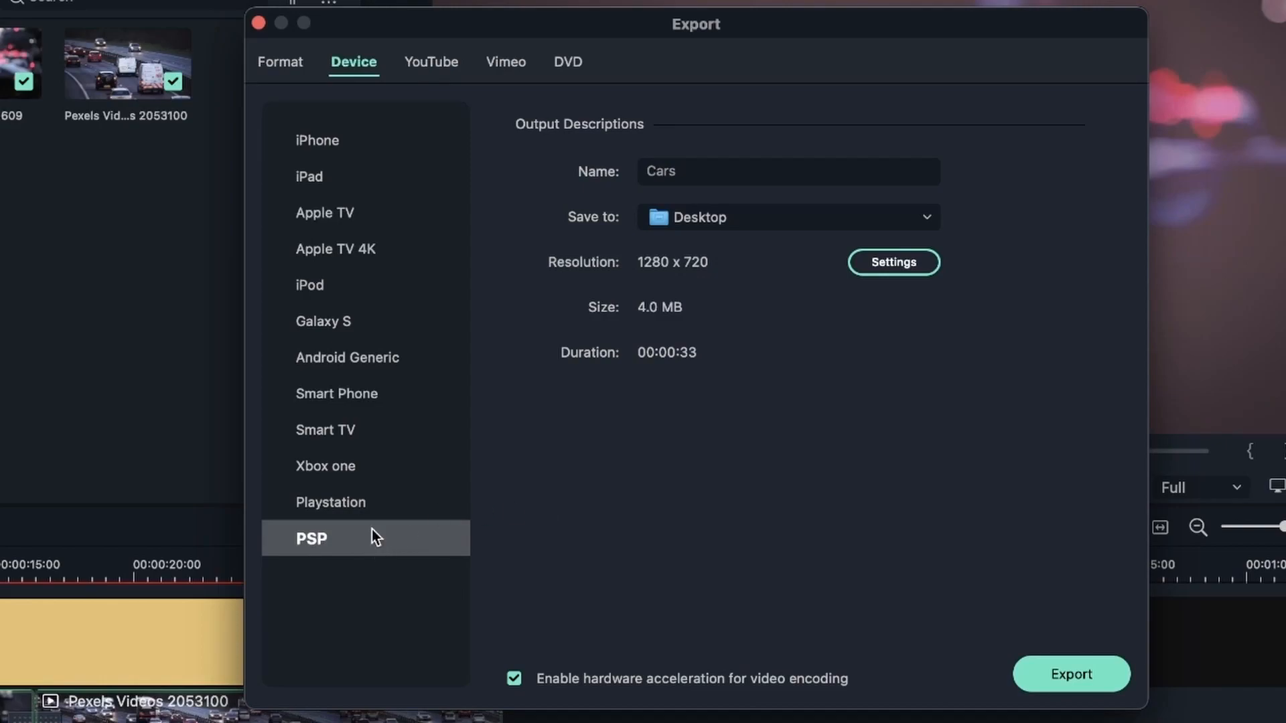
mouse_move(375, 74)
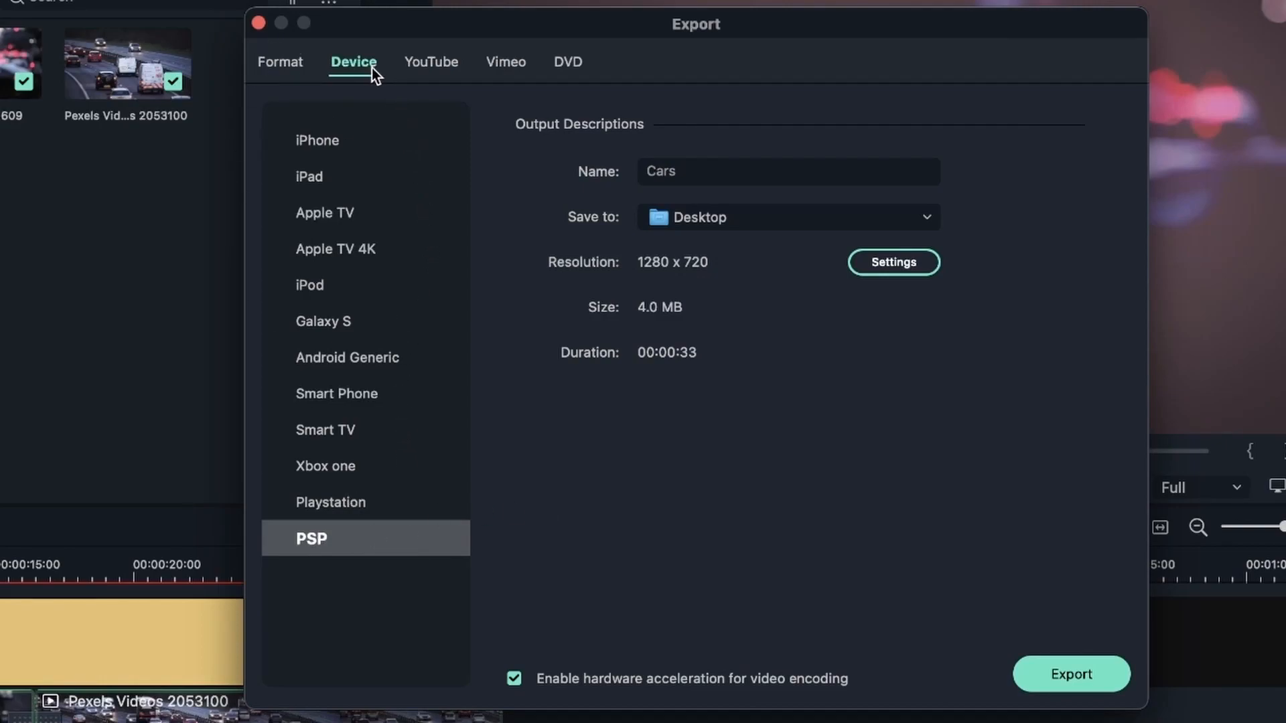
left_click(786, 217)
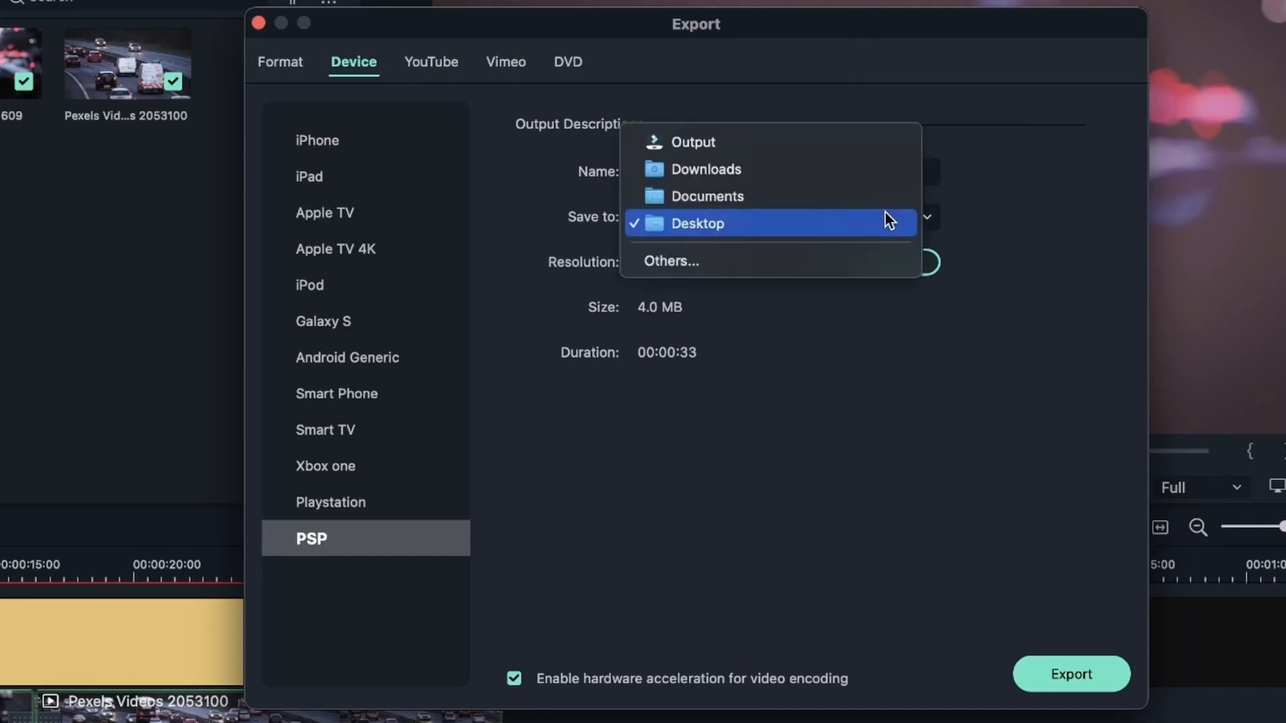
left_click(697, 223)
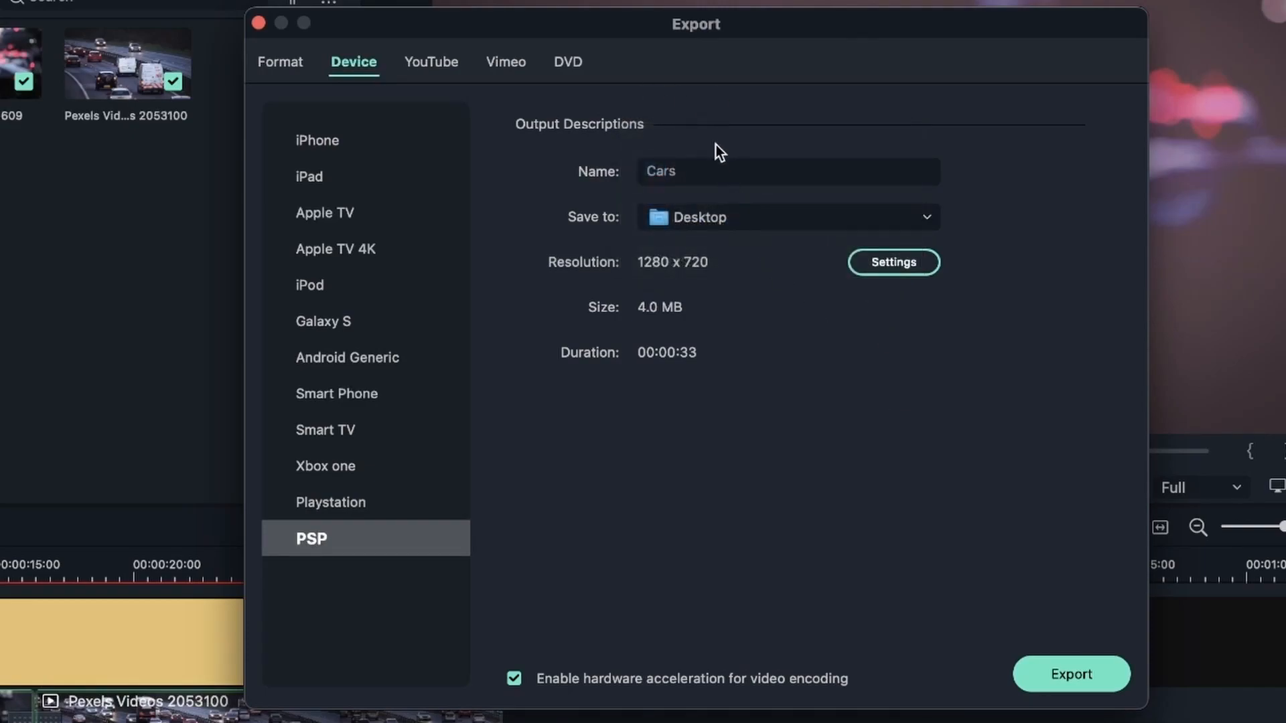
mouse_move(603, 319)
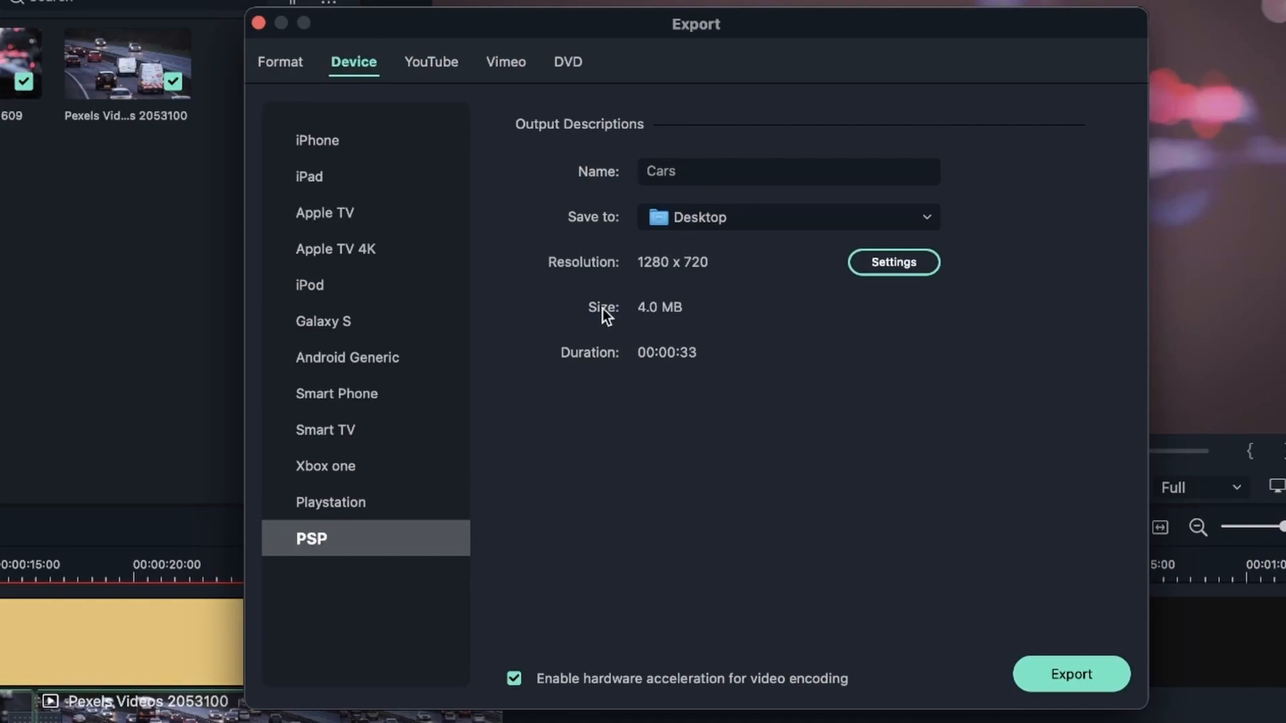
mouse_move(699, 379)
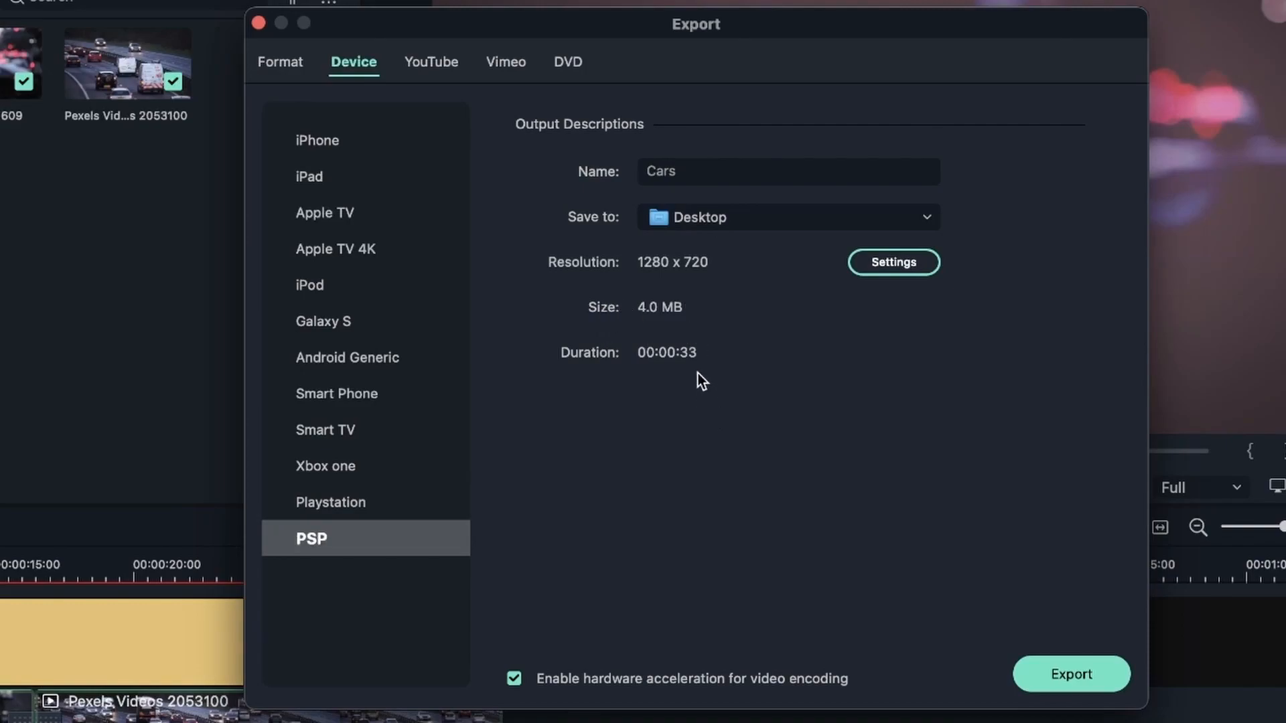
mouse_move(695, 455)
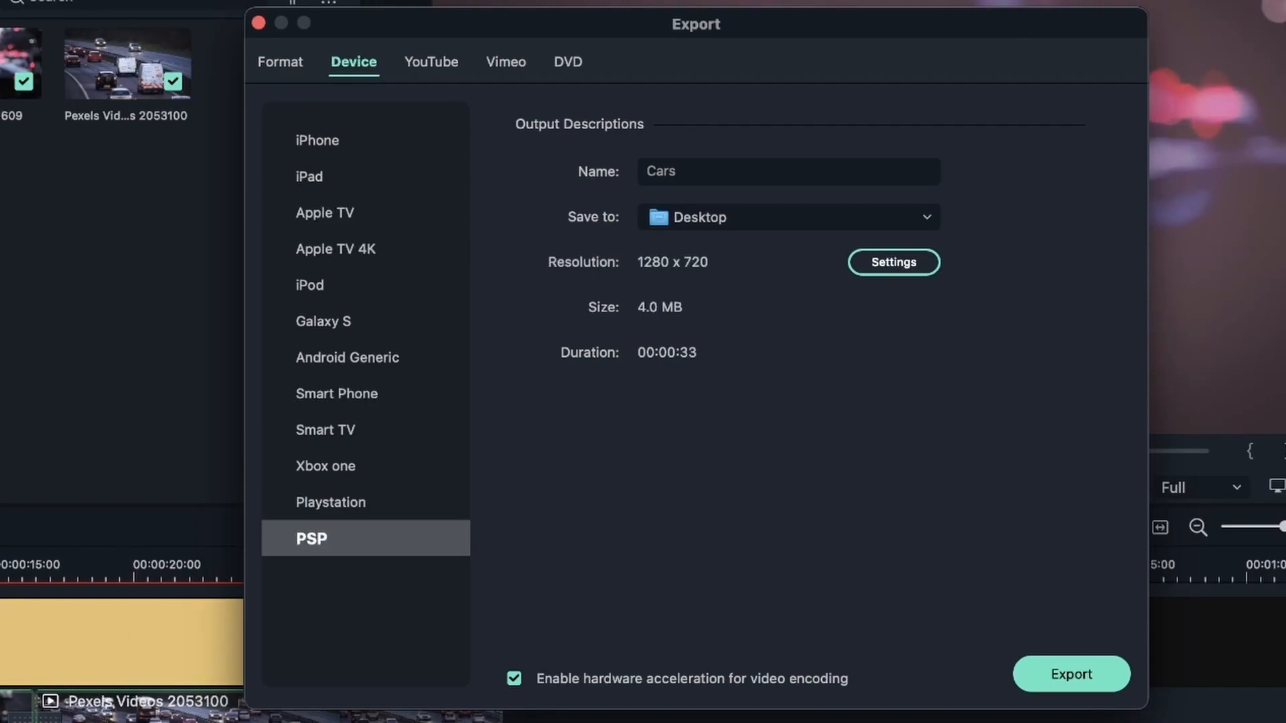
mouse_move(523, 137)
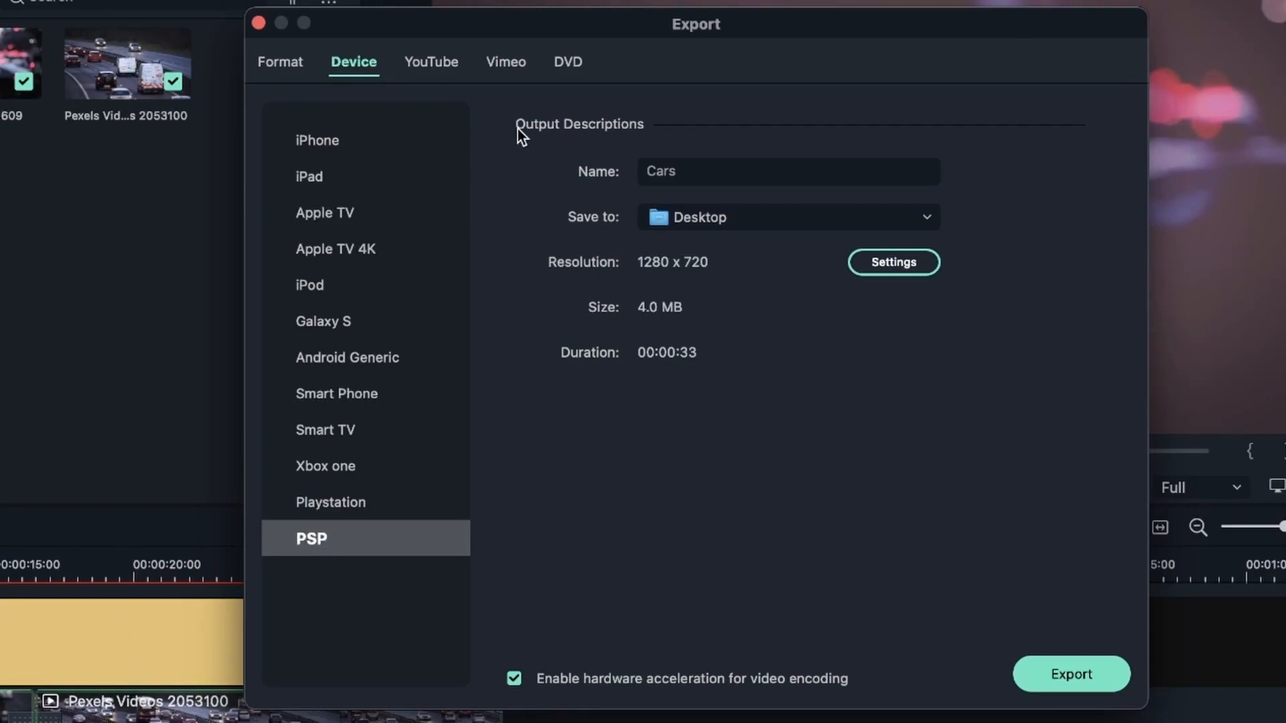
mouse_move(454, 72)
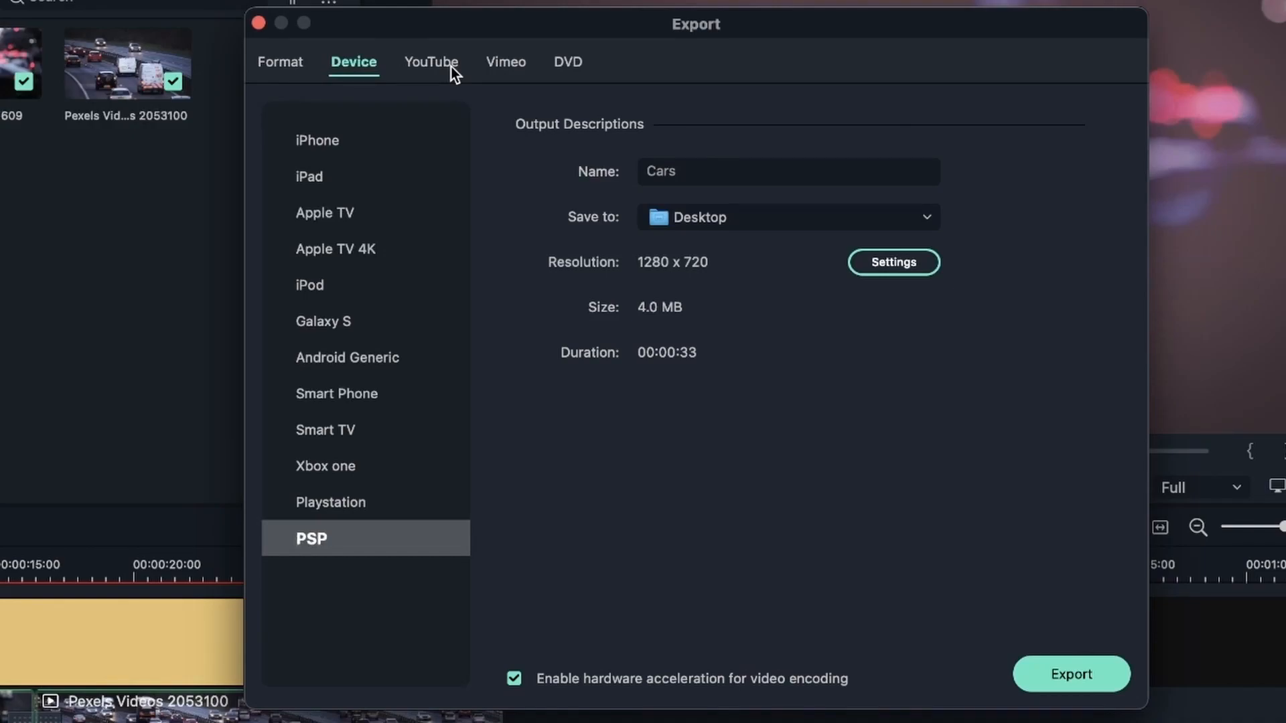
Switch the export window to the YouTube upload settings.
left_click(430, 61)
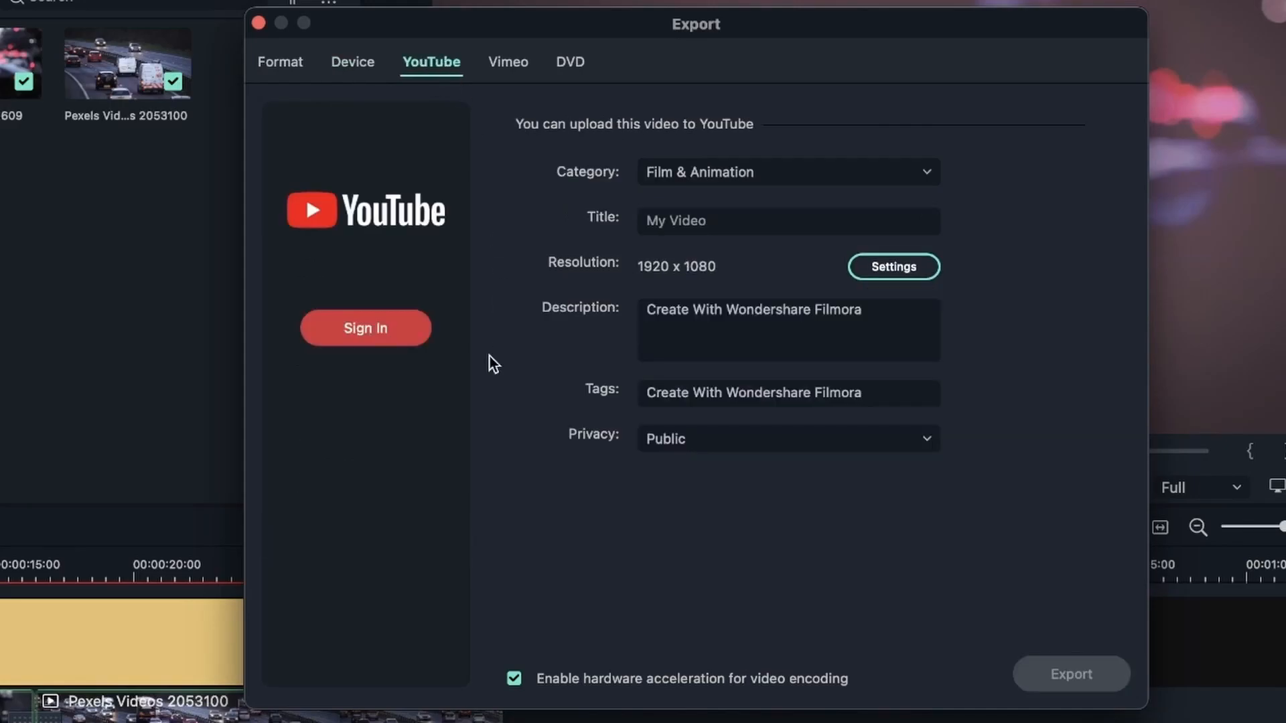
mouse_move(747, 20)
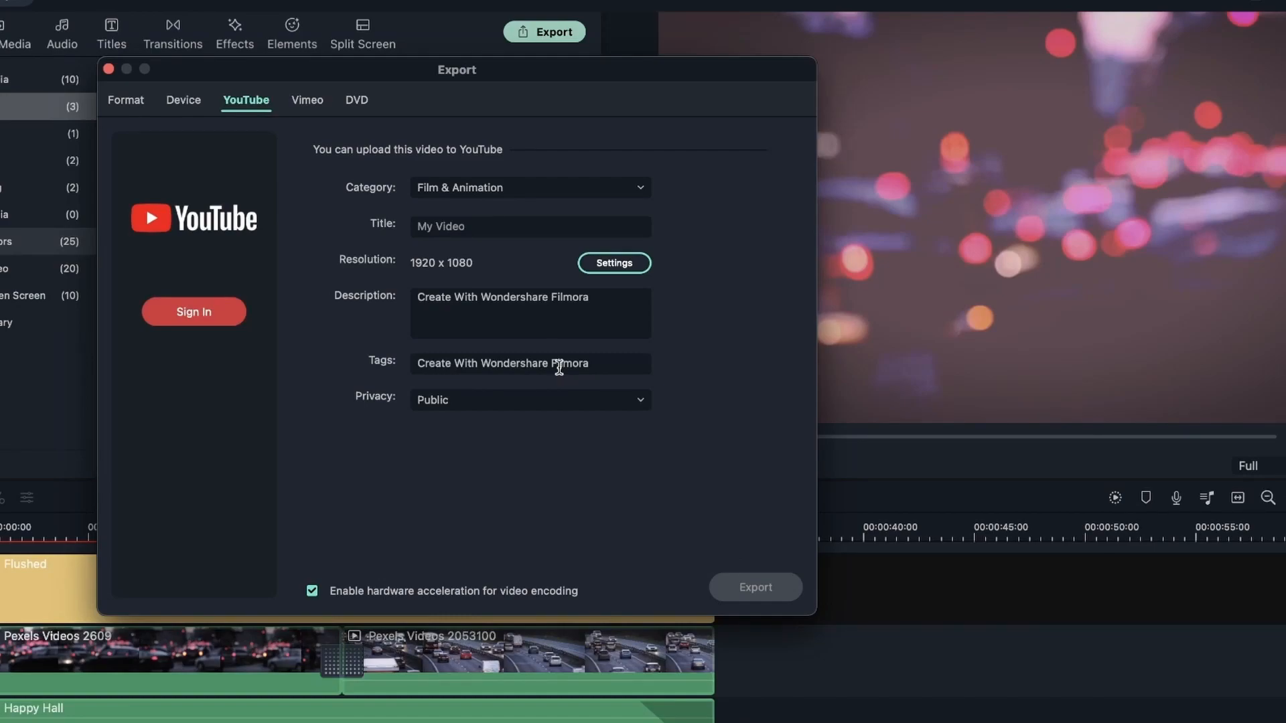
mouse_move(510, 359)
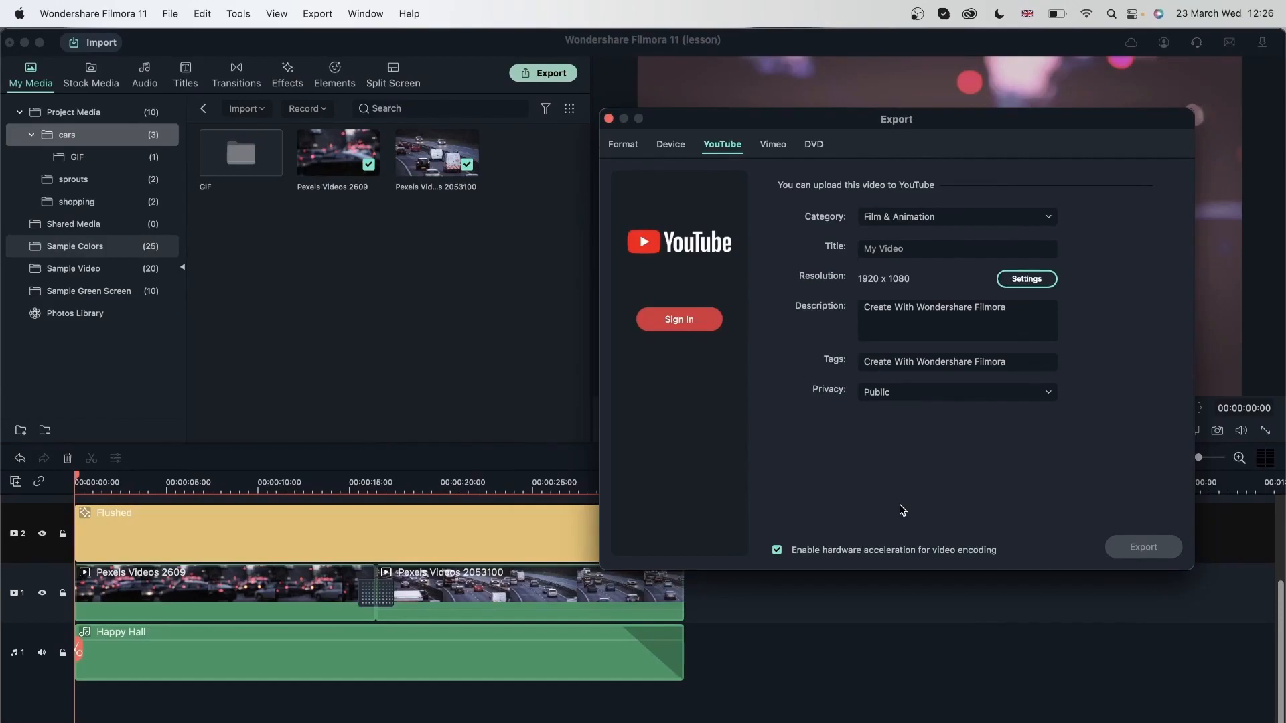
mouse_move(1009, 249)
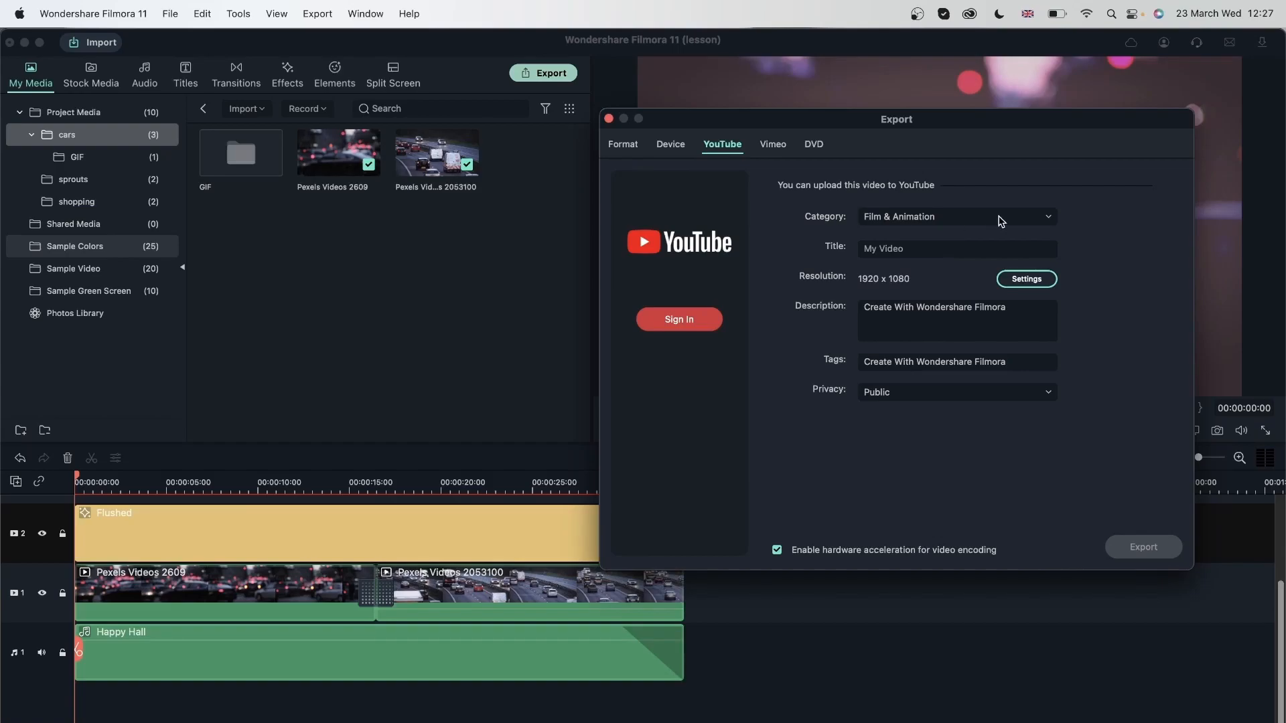
Categorise the upload as People & Blogs and title it Vlog: Stuck in Traffic.
left_click(956, 215)
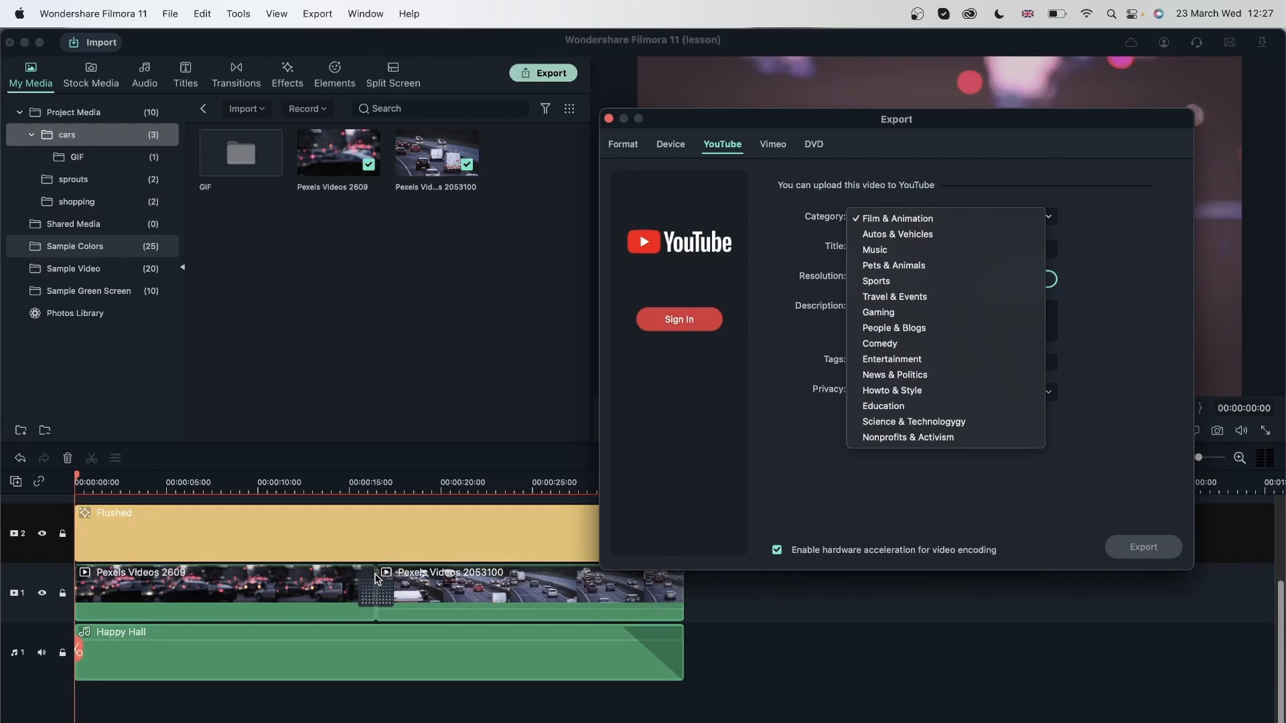
mouse_move(908, 327)
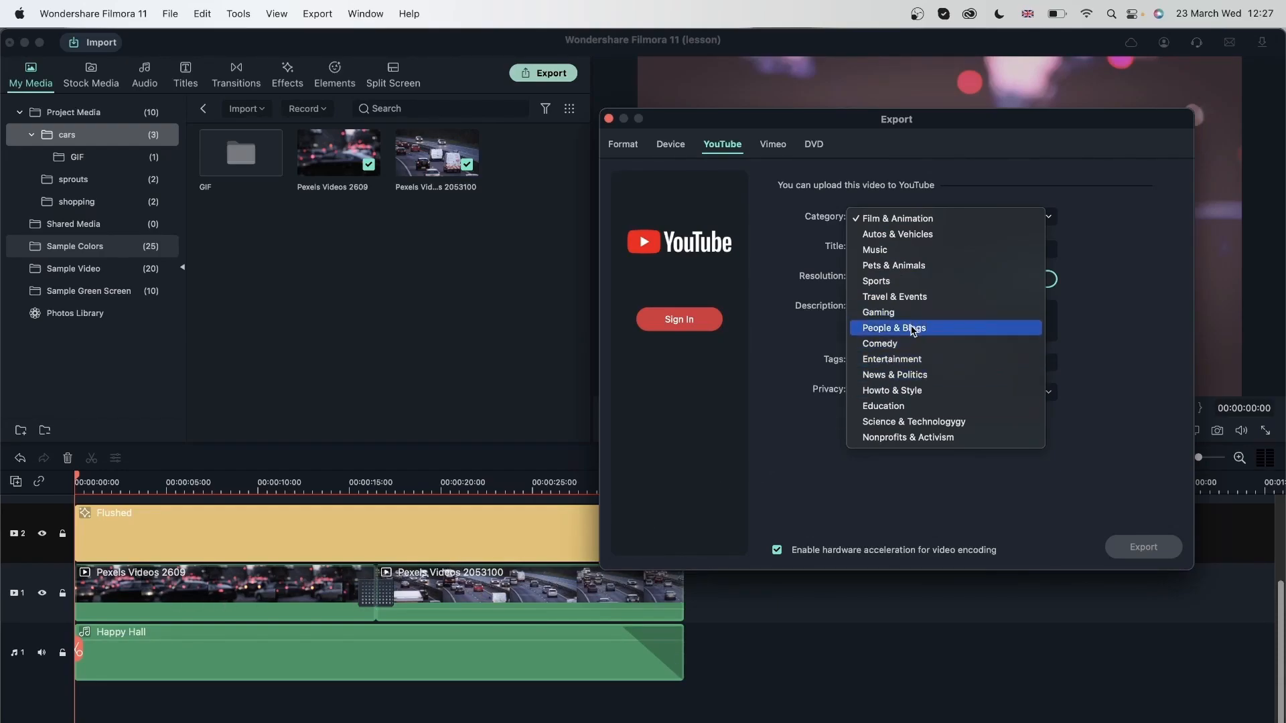
left_click(893, 327)
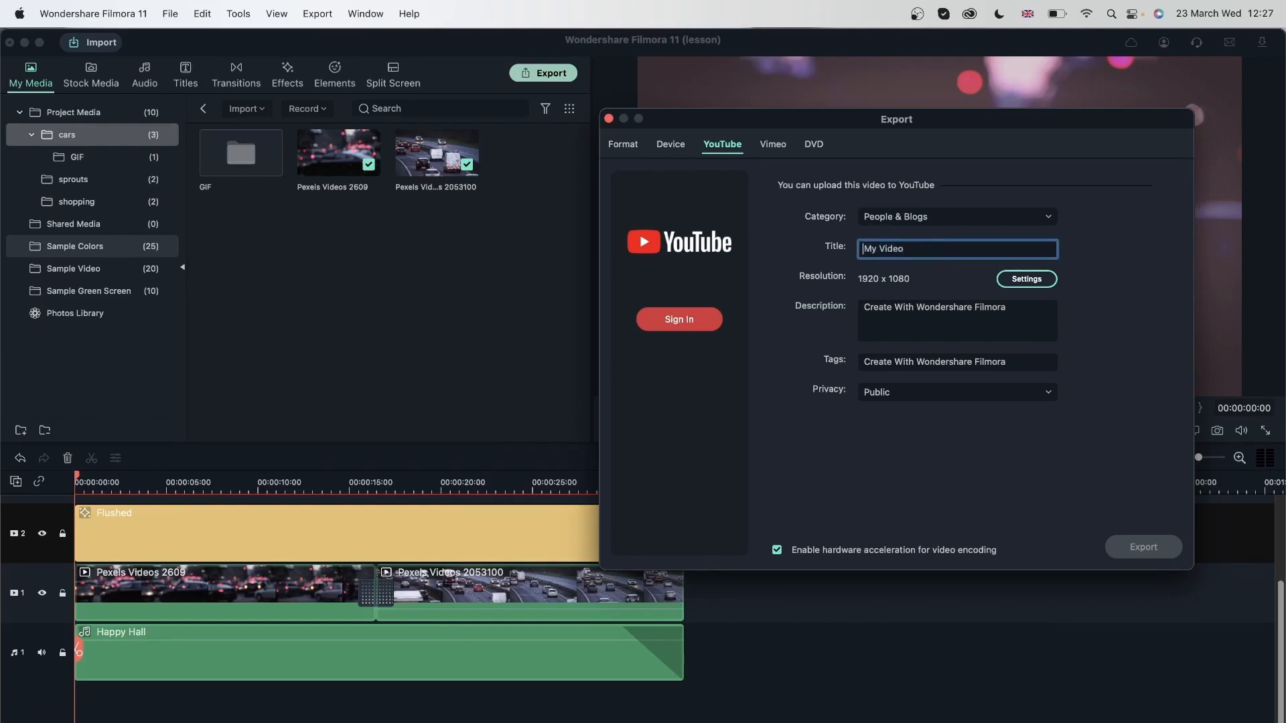
type("Vlog")
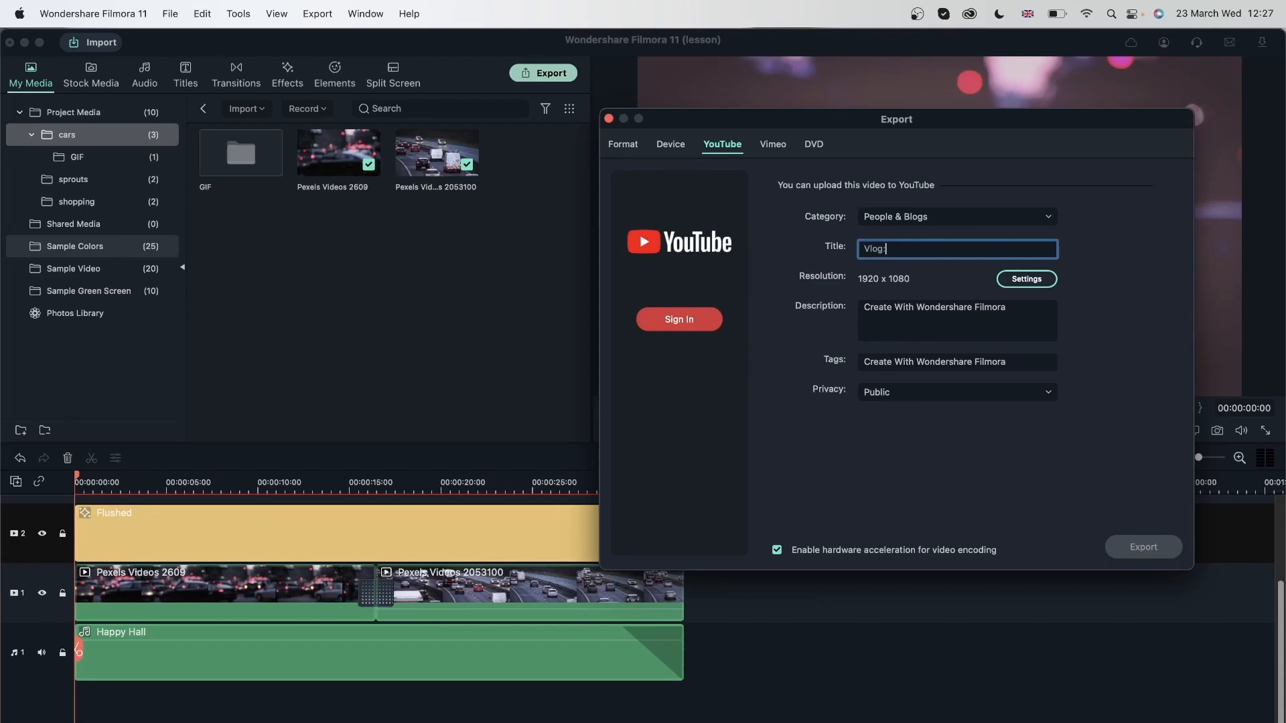
type(":")
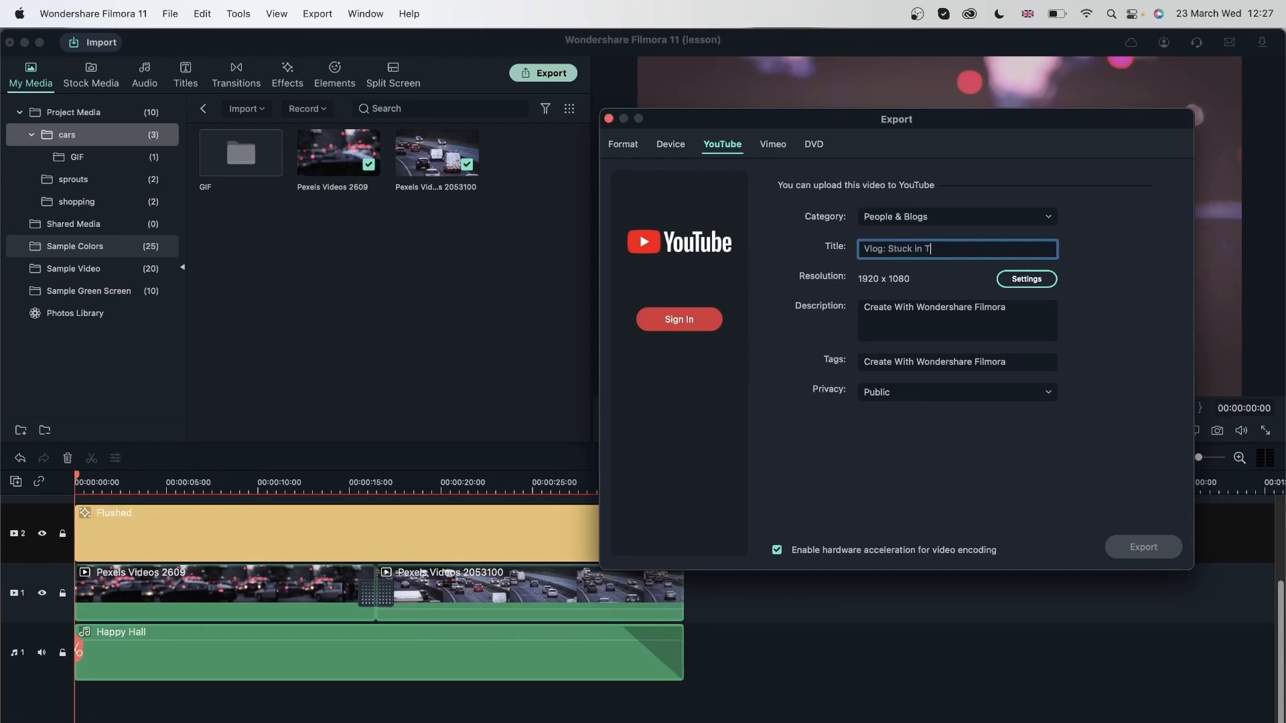
type("raffic")
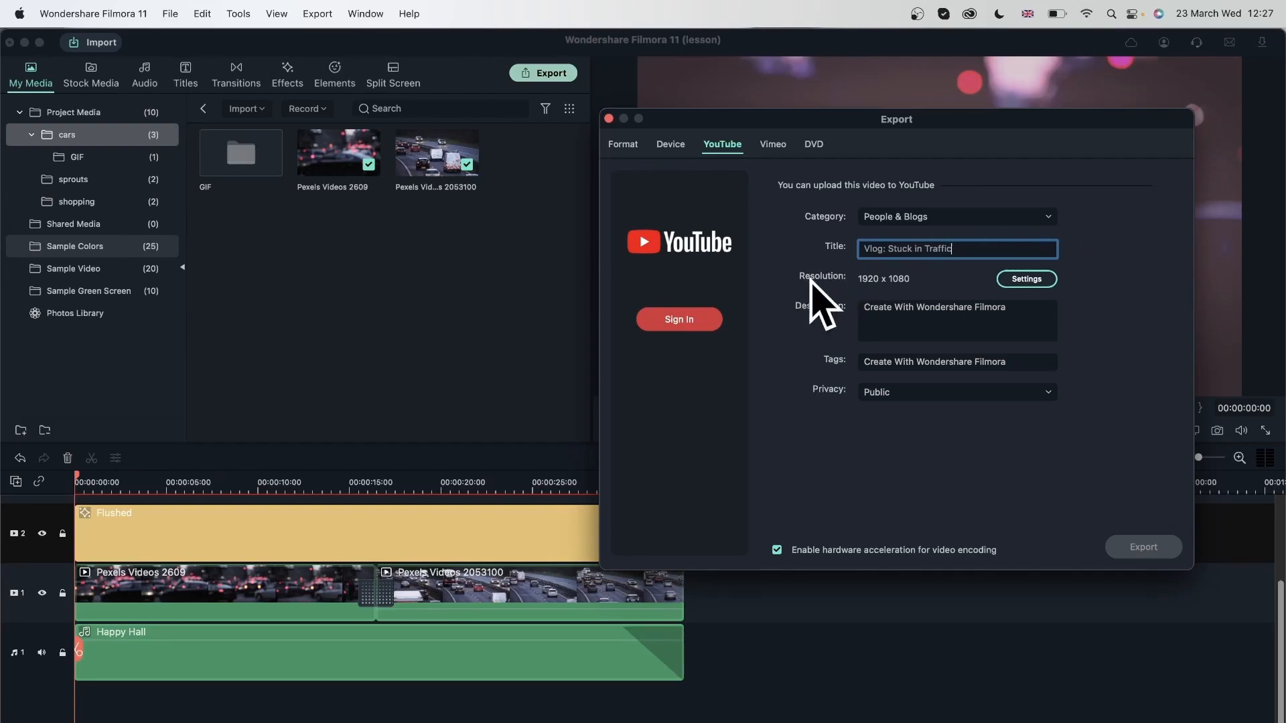
mouse_move(874, 293)
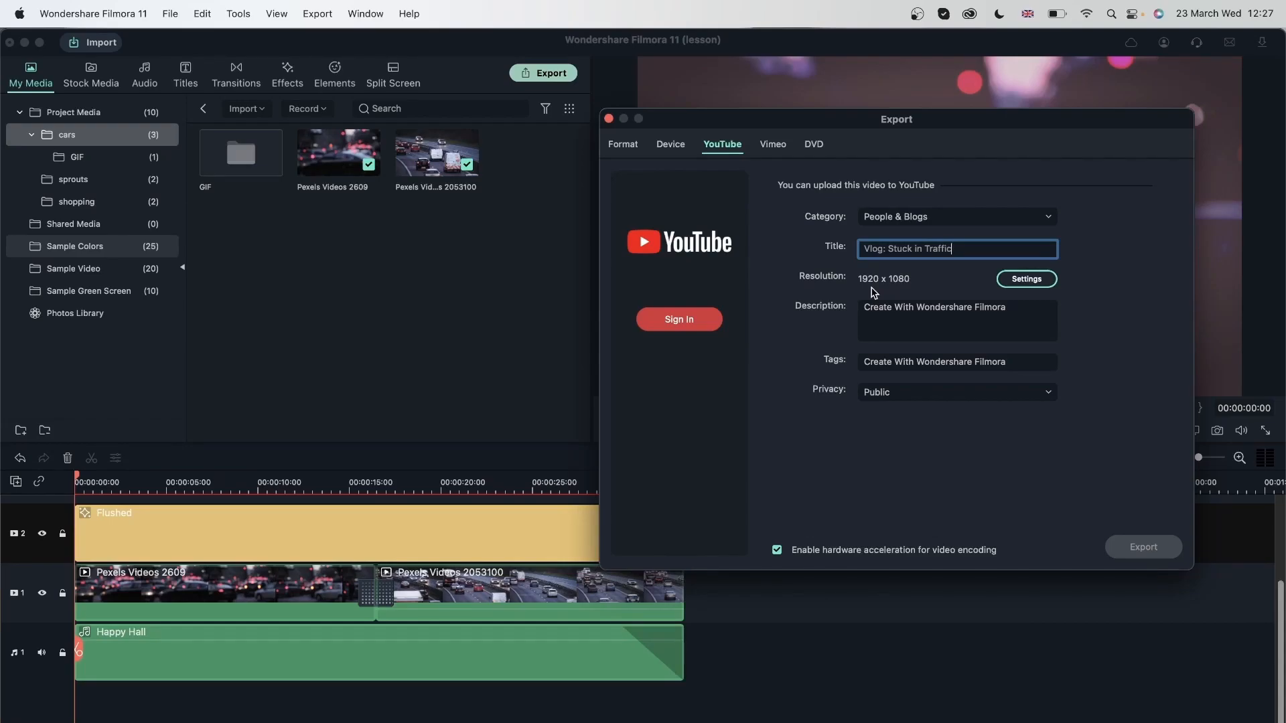
Try Better and Best quality, settle on Good at 8000 kbps and restore defaults.
left_click(1025, 278)
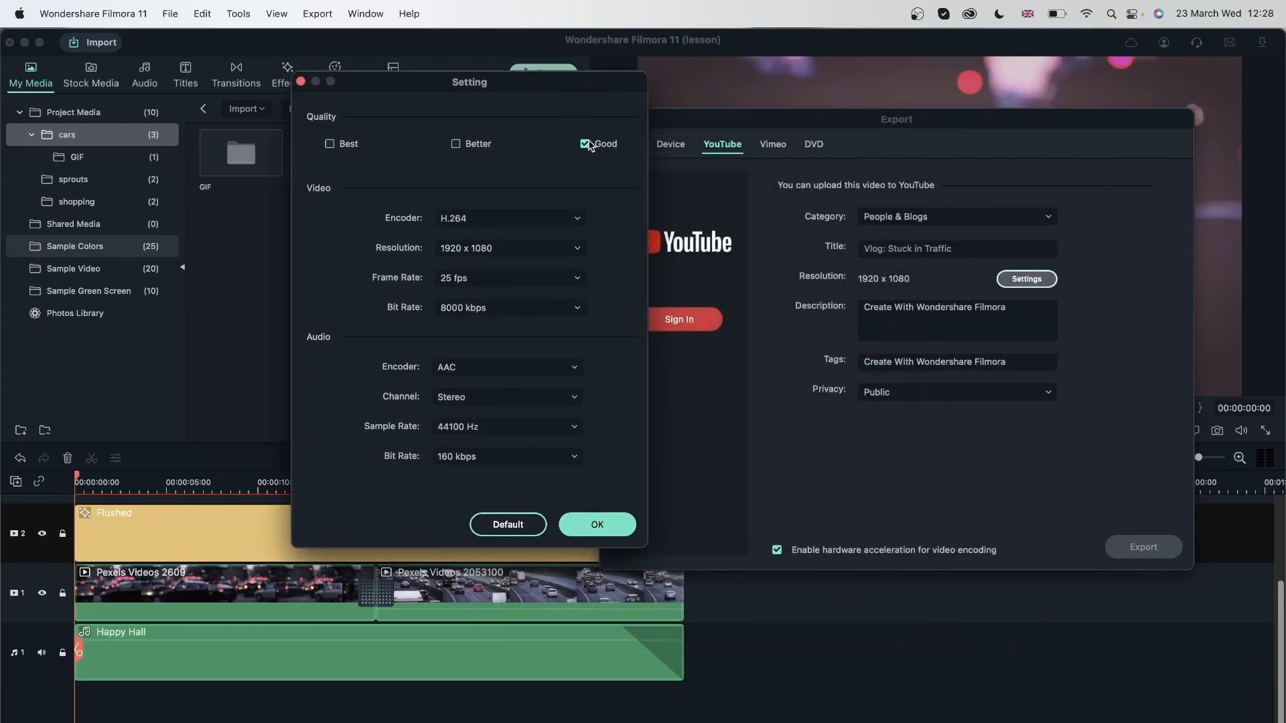
left_click(455, 143)
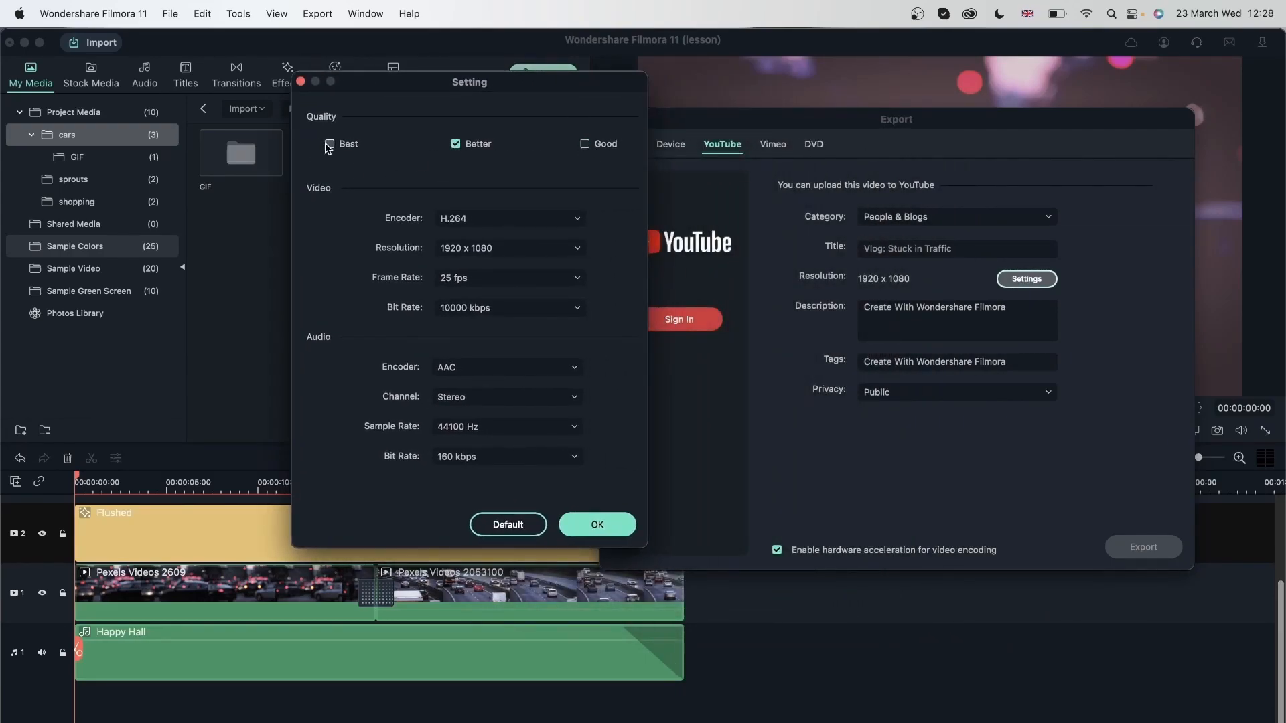
left_click(585, 143)
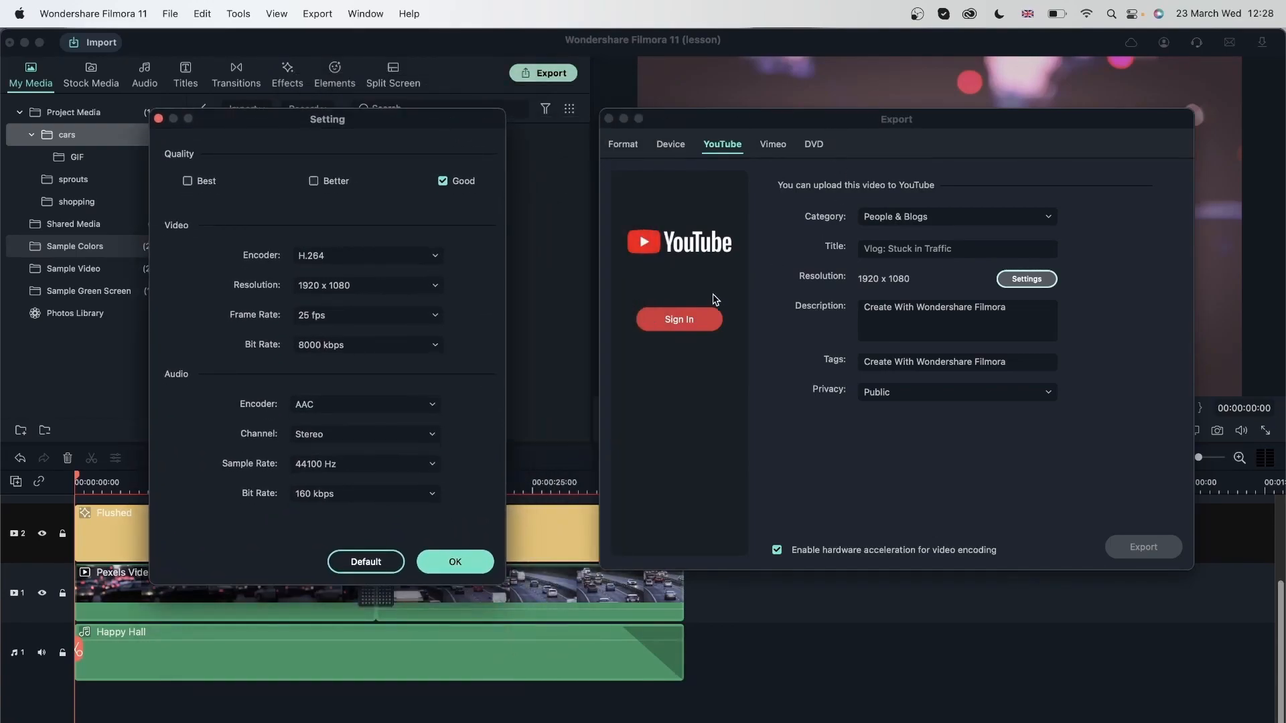
left_click(188, 181)
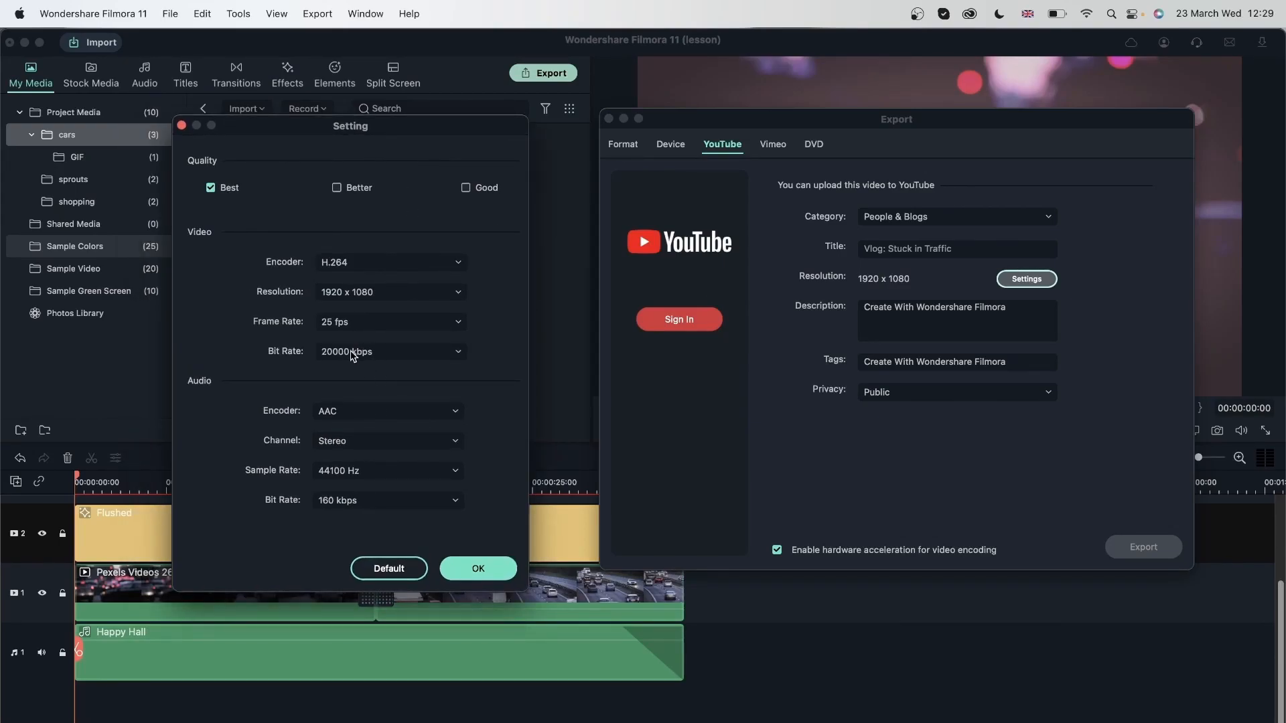
mouse_move(481, 188)
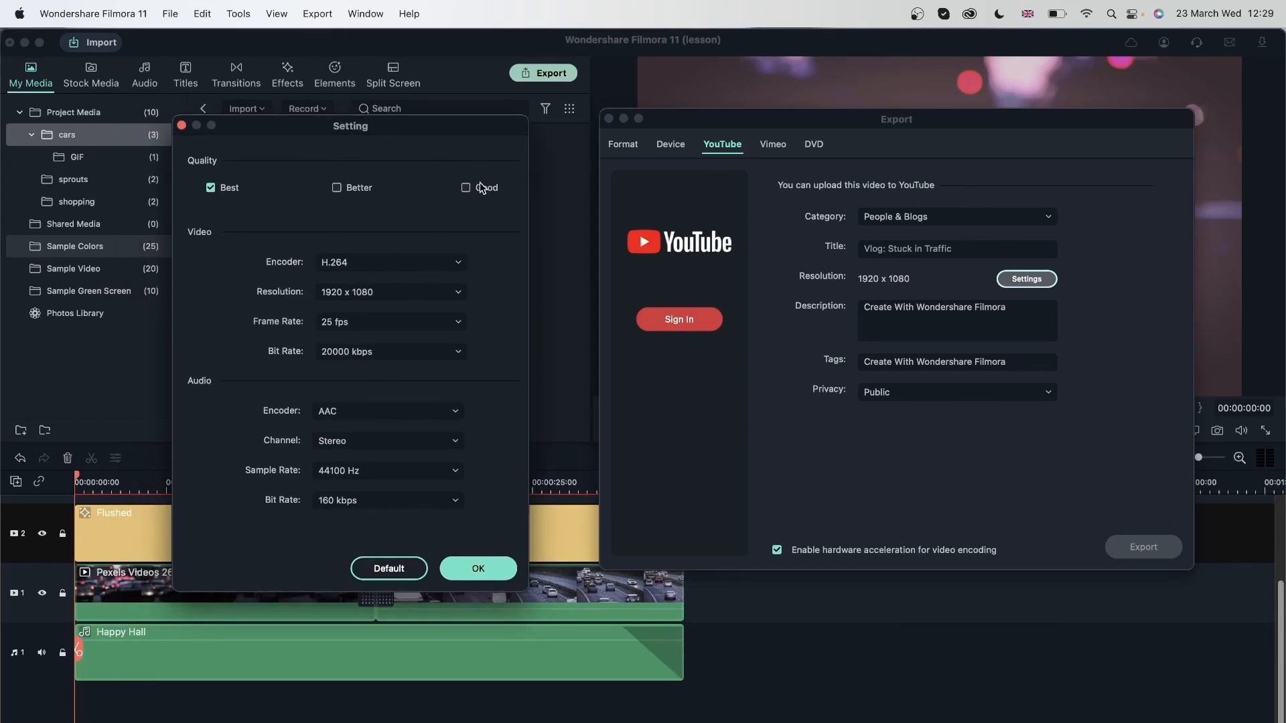
left_click(466, 188)
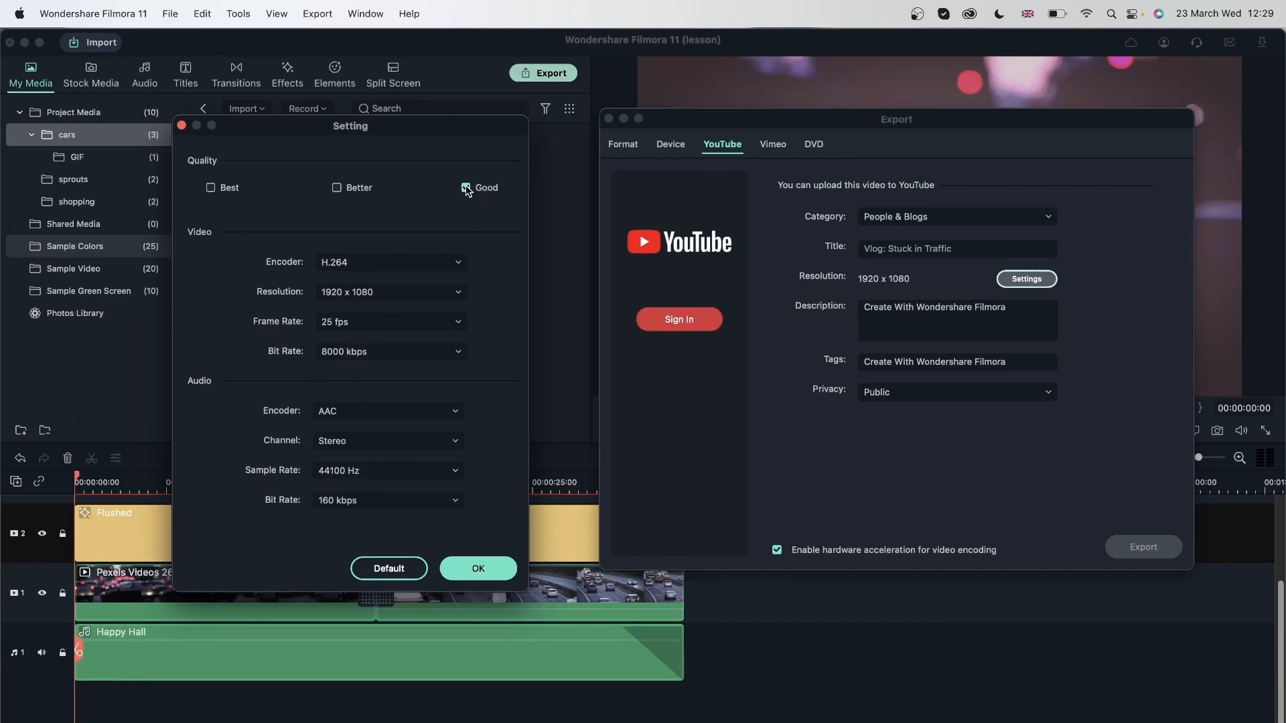
left_click(466, 188)
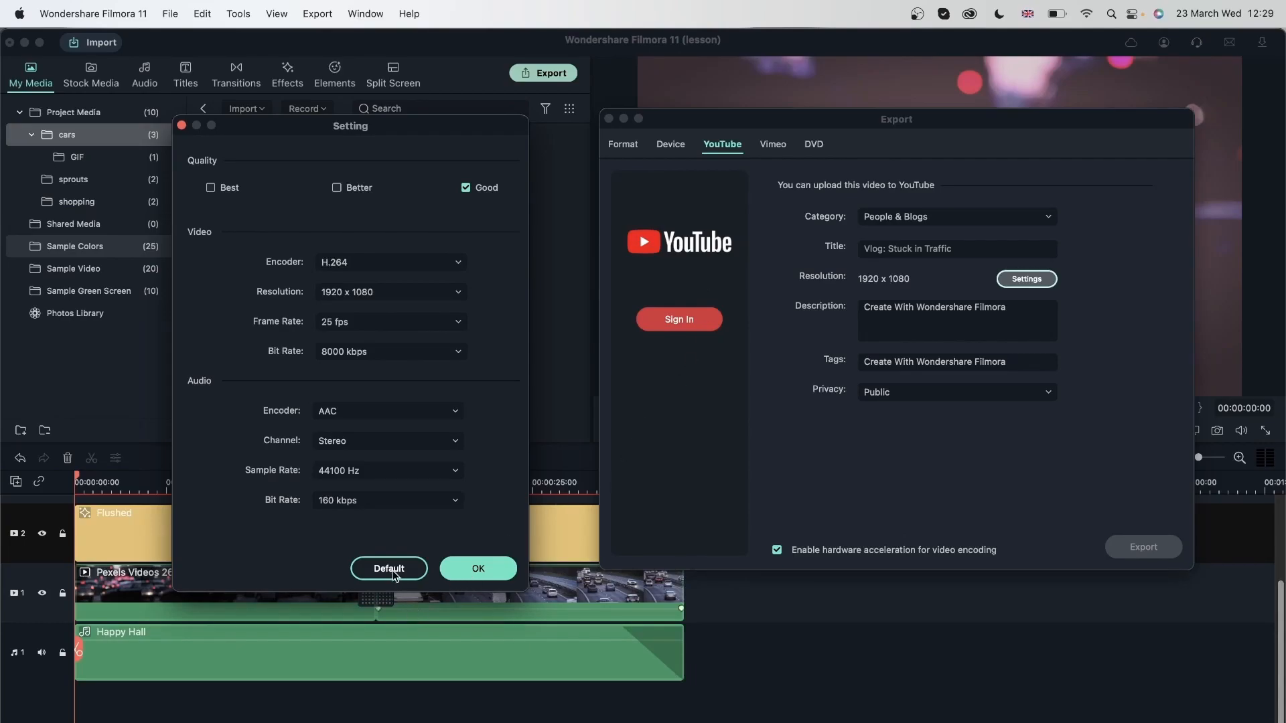
mouse_move(626, 466)
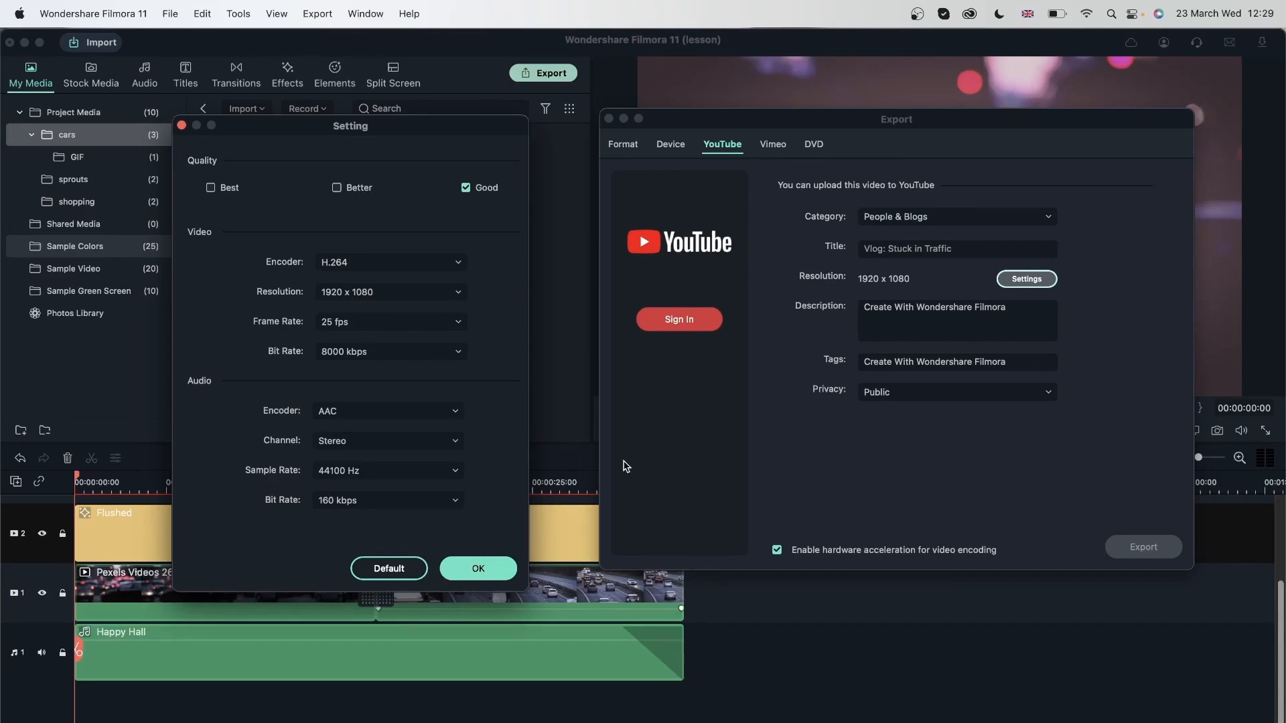
mouse_move(212, 192)
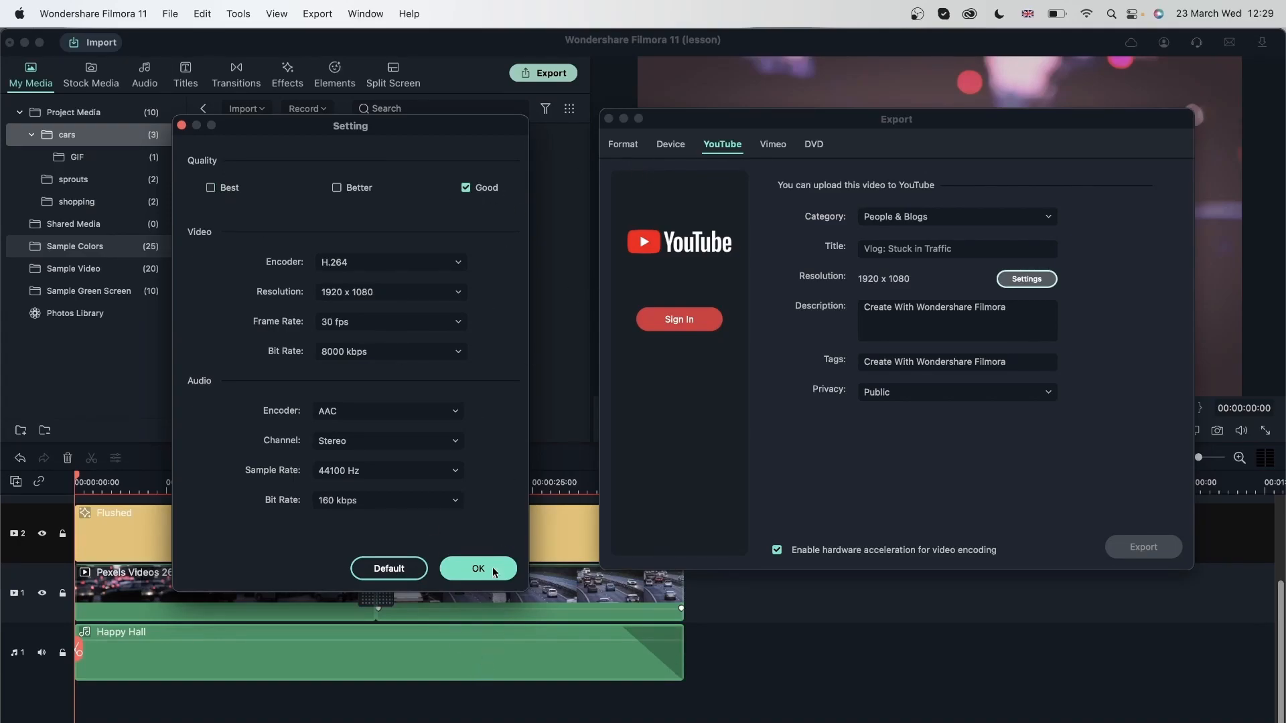
Confirm the encoding settings and enter the YouTube description 'A day in my life'.
left_click(478, 568)
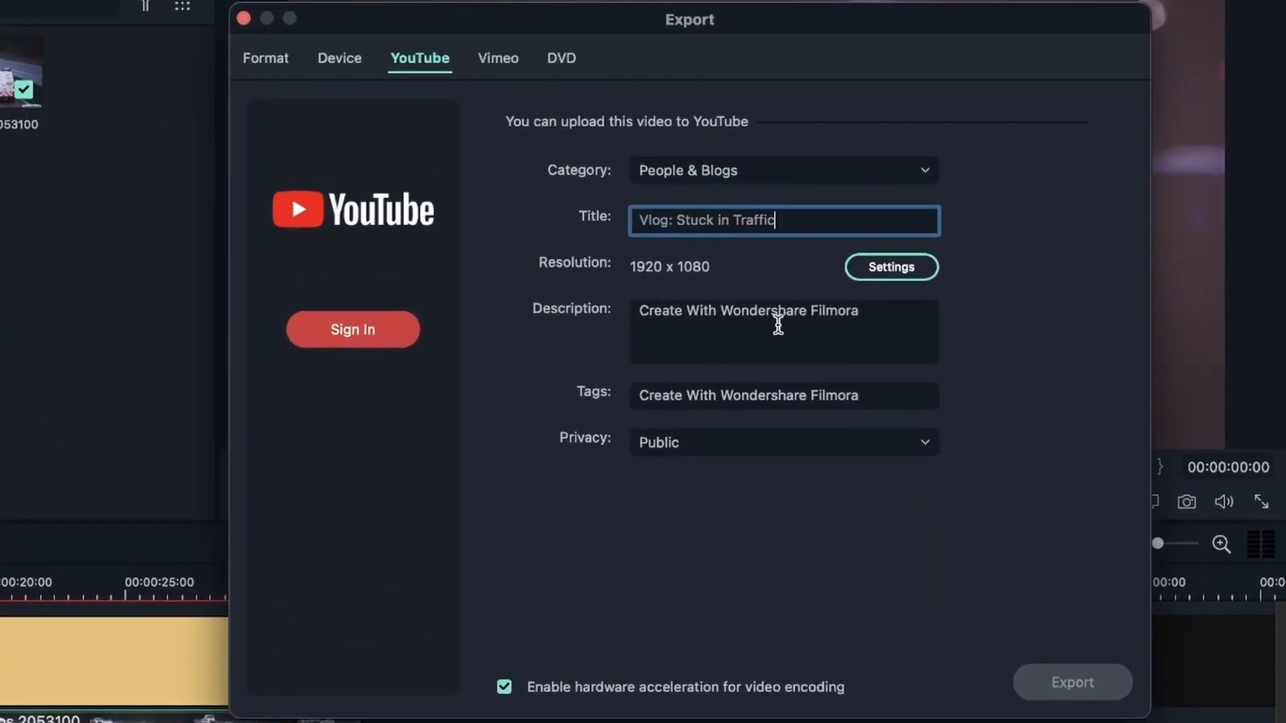
left_click(783, 331)
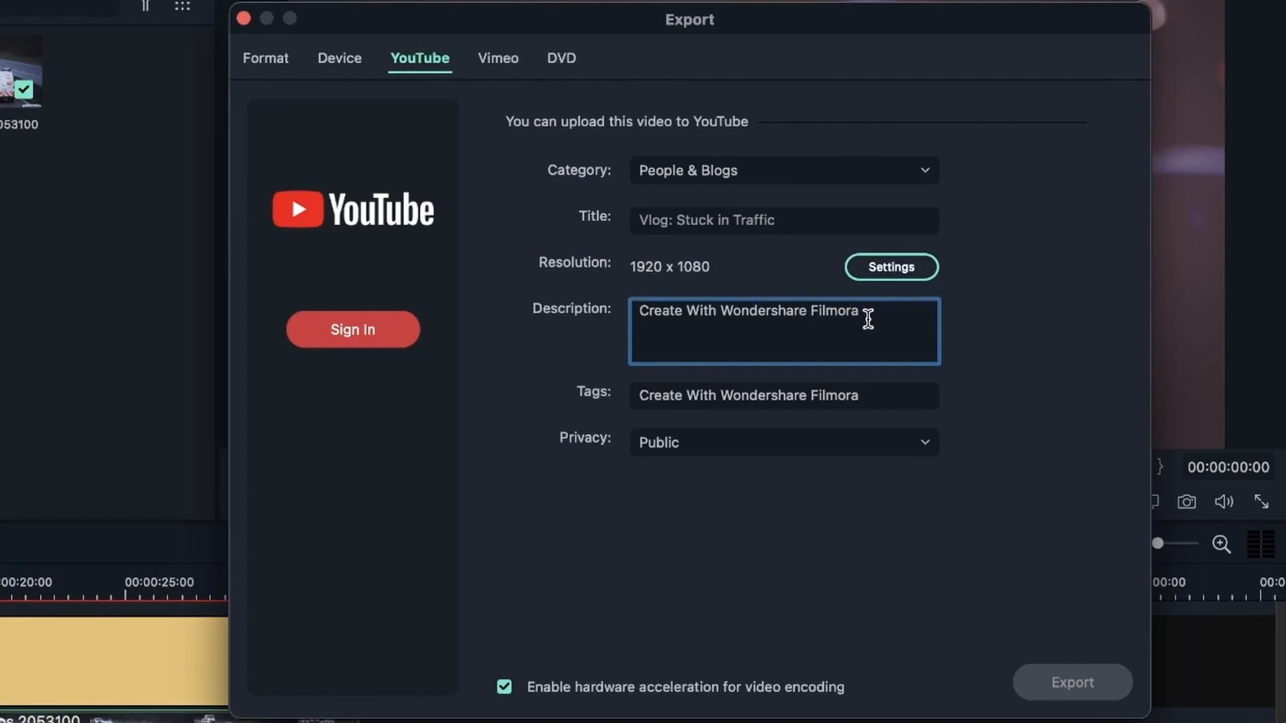
type("A day in my life")
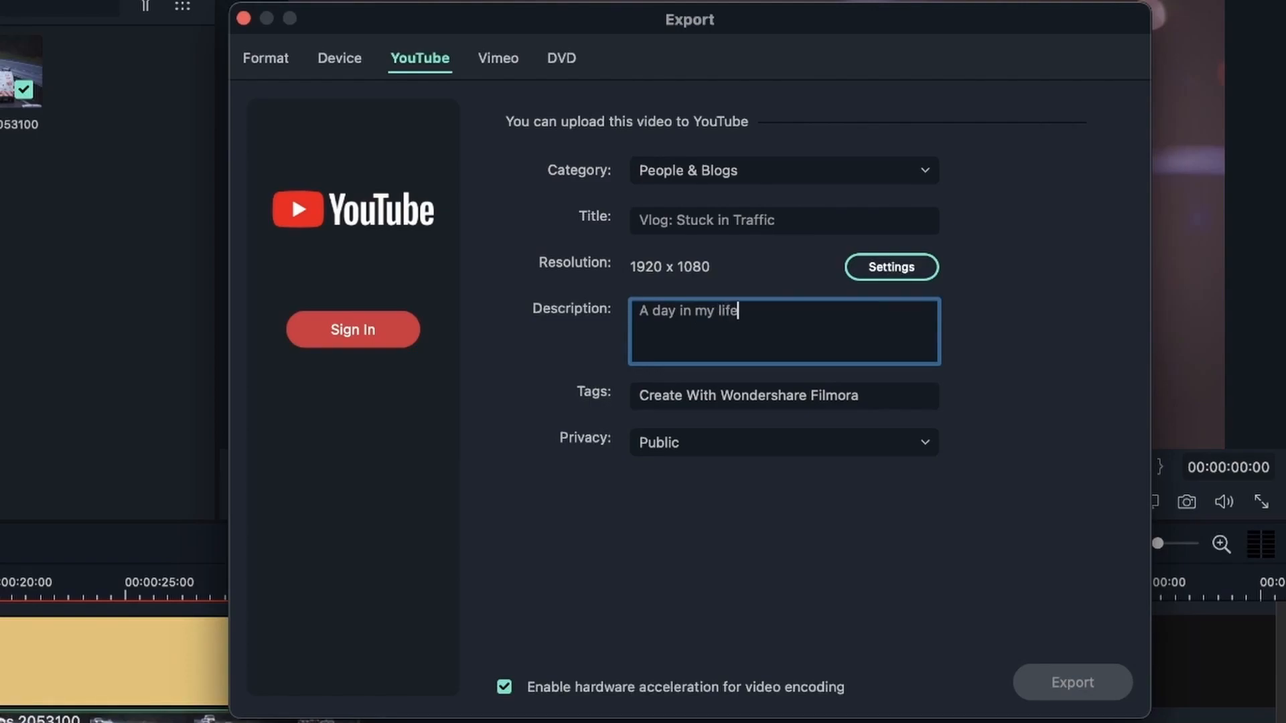
Add the YouTube tag 'cars' to the upload details.
left_click(746, 395)
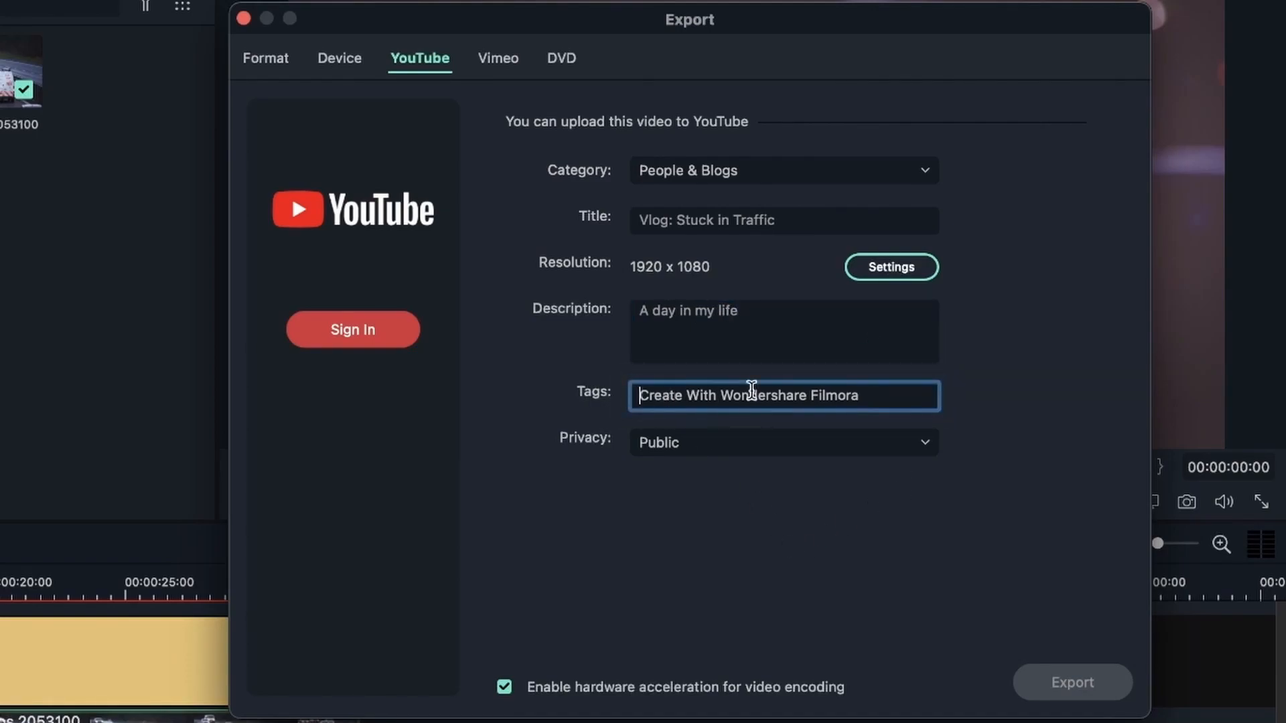
type("cars")
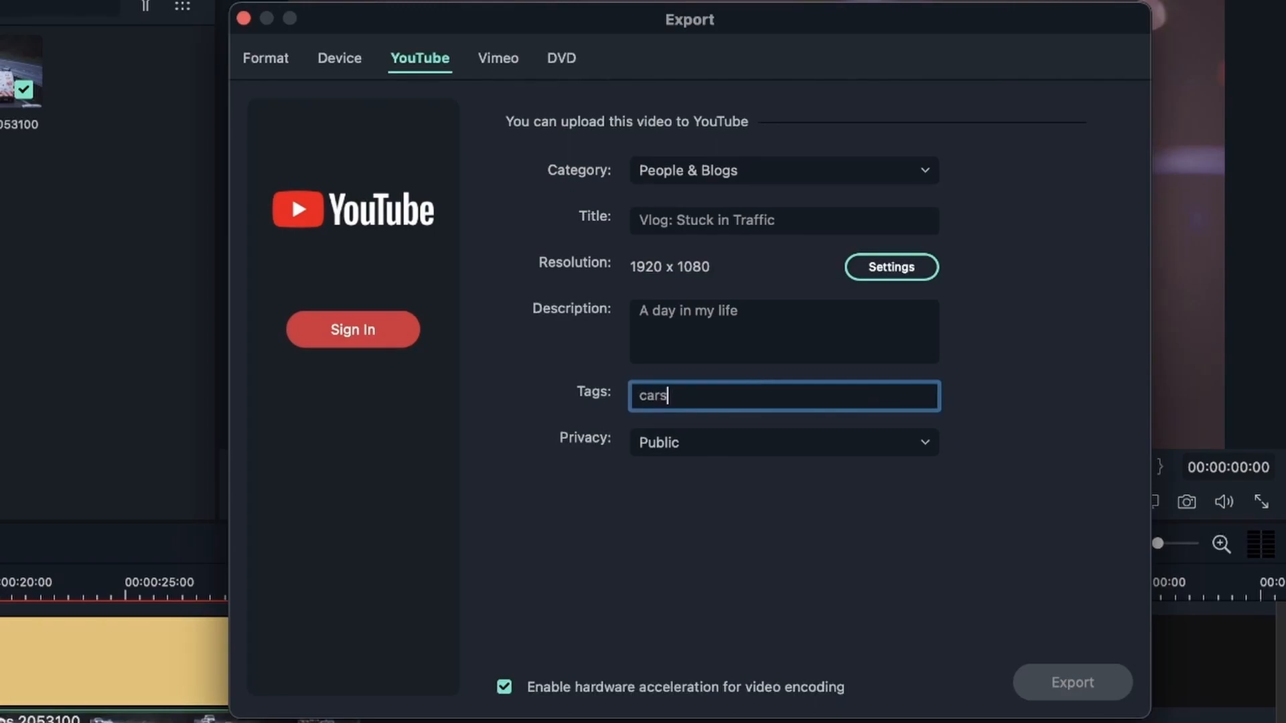
mouse_move(607, 454)
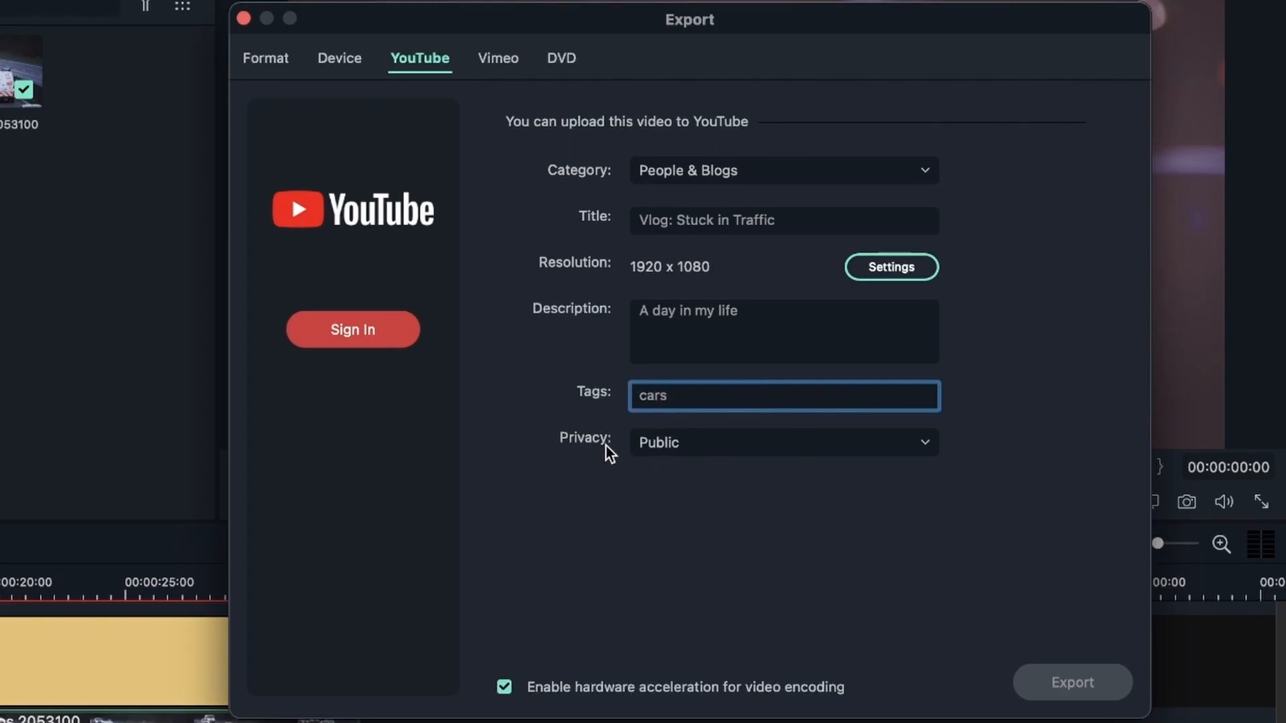
left_click(781, 443)
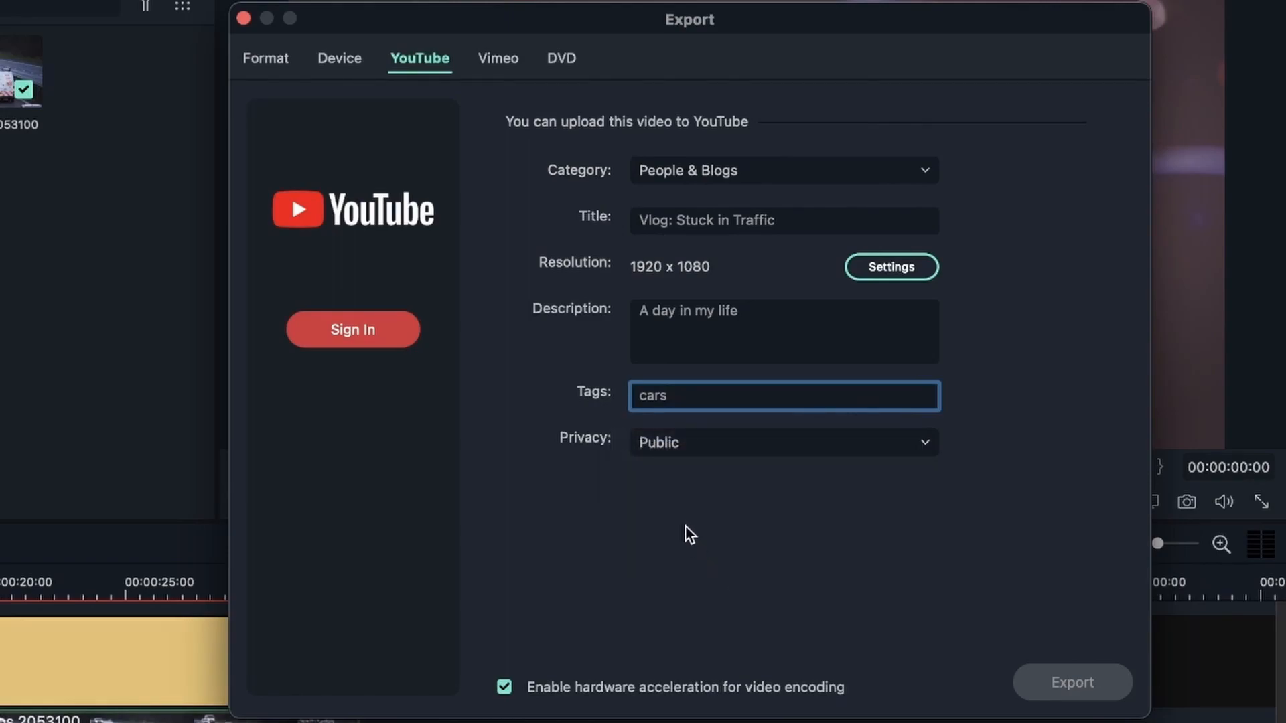
mouse_move(746, 502)
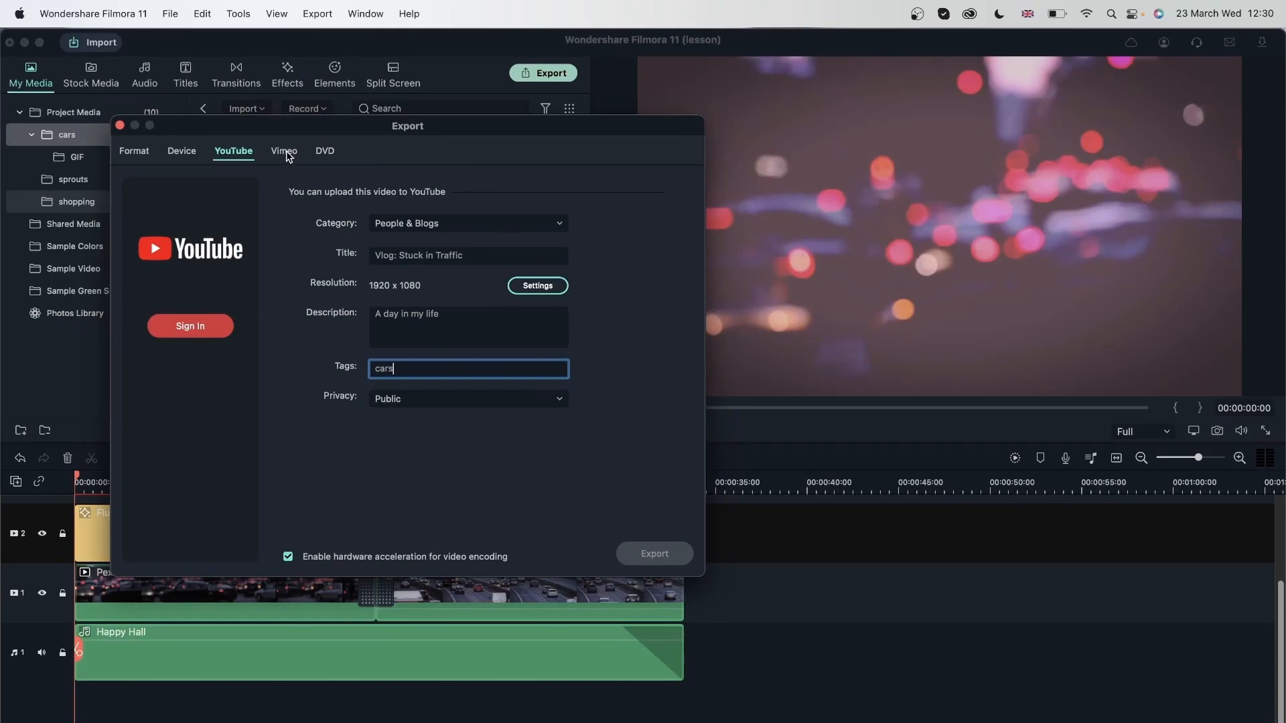
Review the Vimeo and DVD export options and reposition the Export window.
left_click(282, 152)
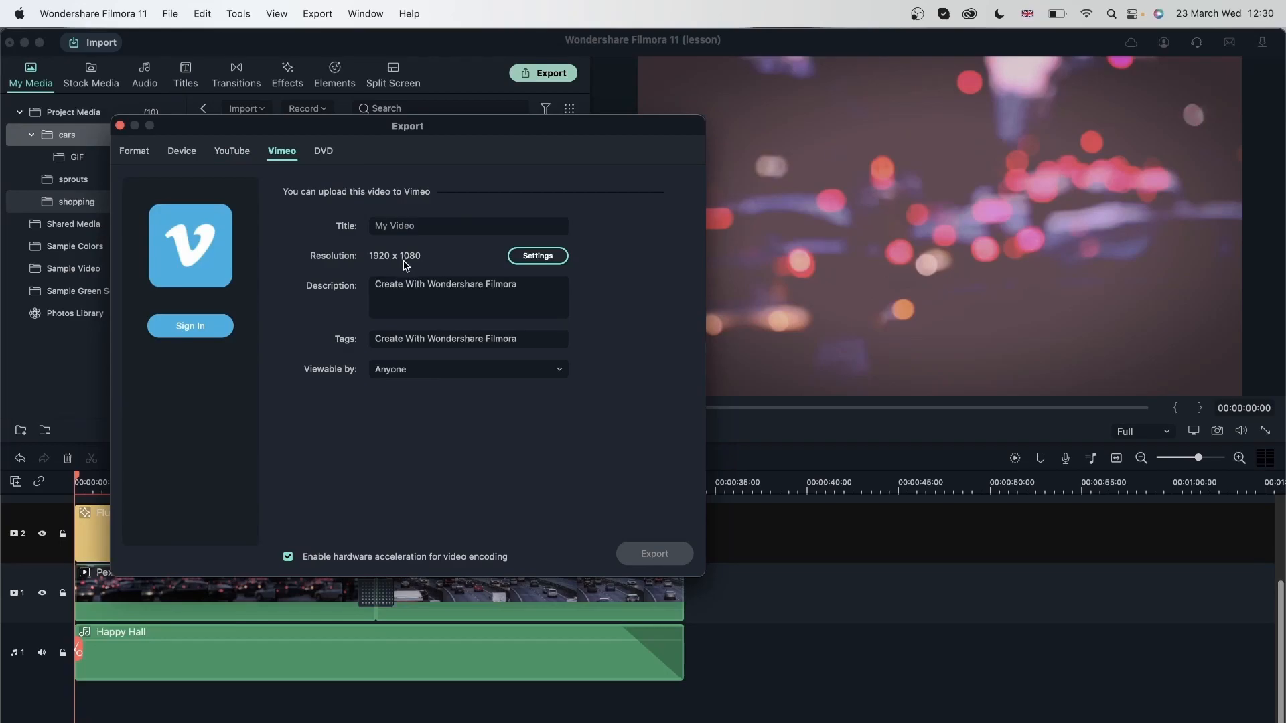
mouse_move(568, 443)
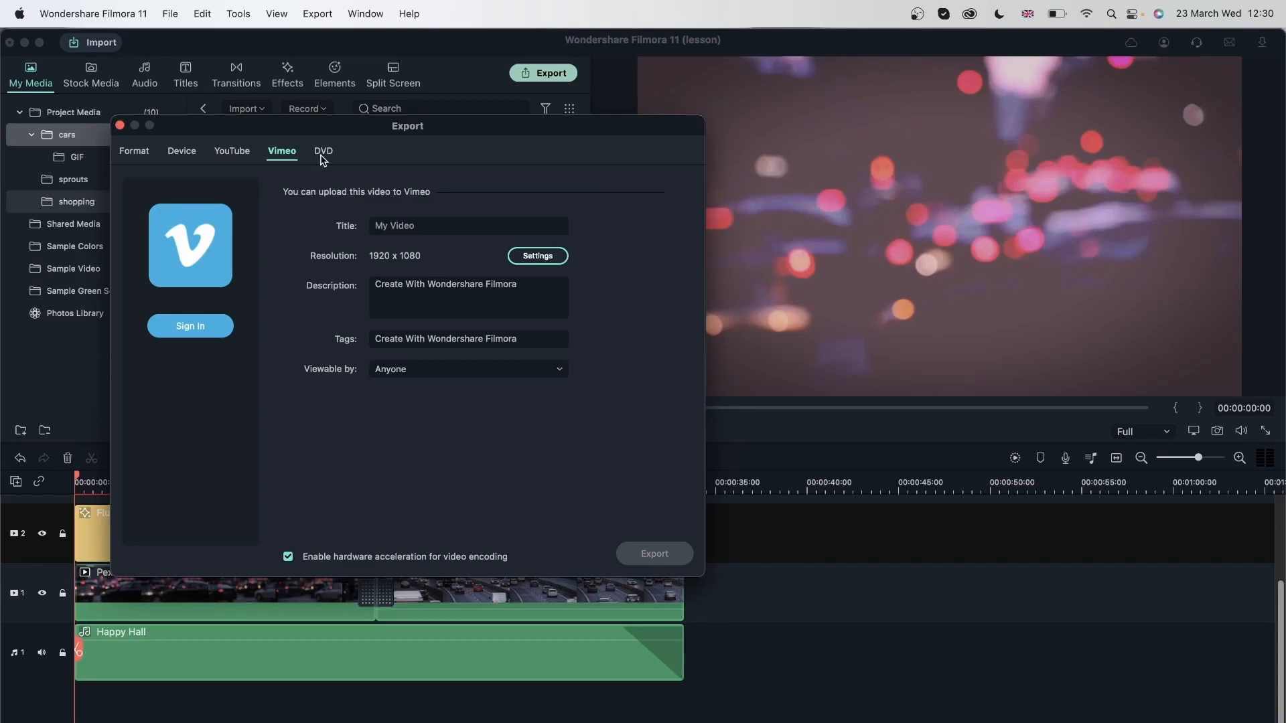
left_click(323, 151)
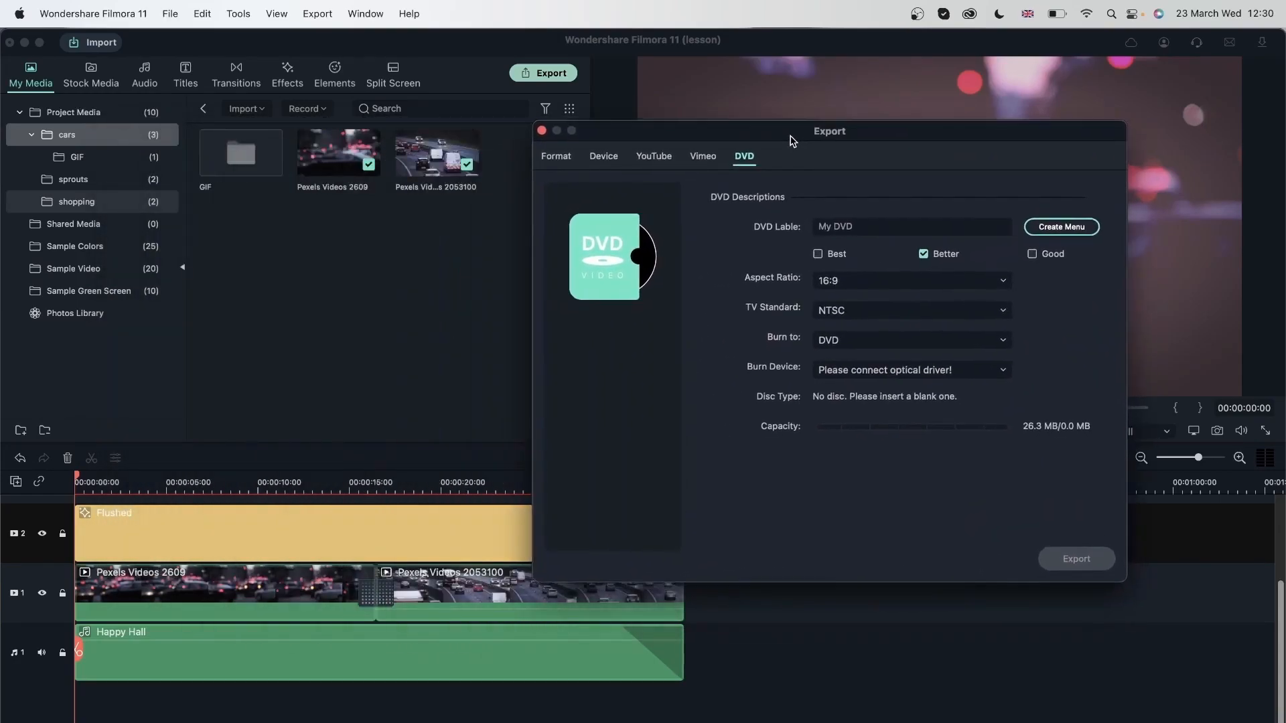
left_click_drag(828, 130, 781, 114)
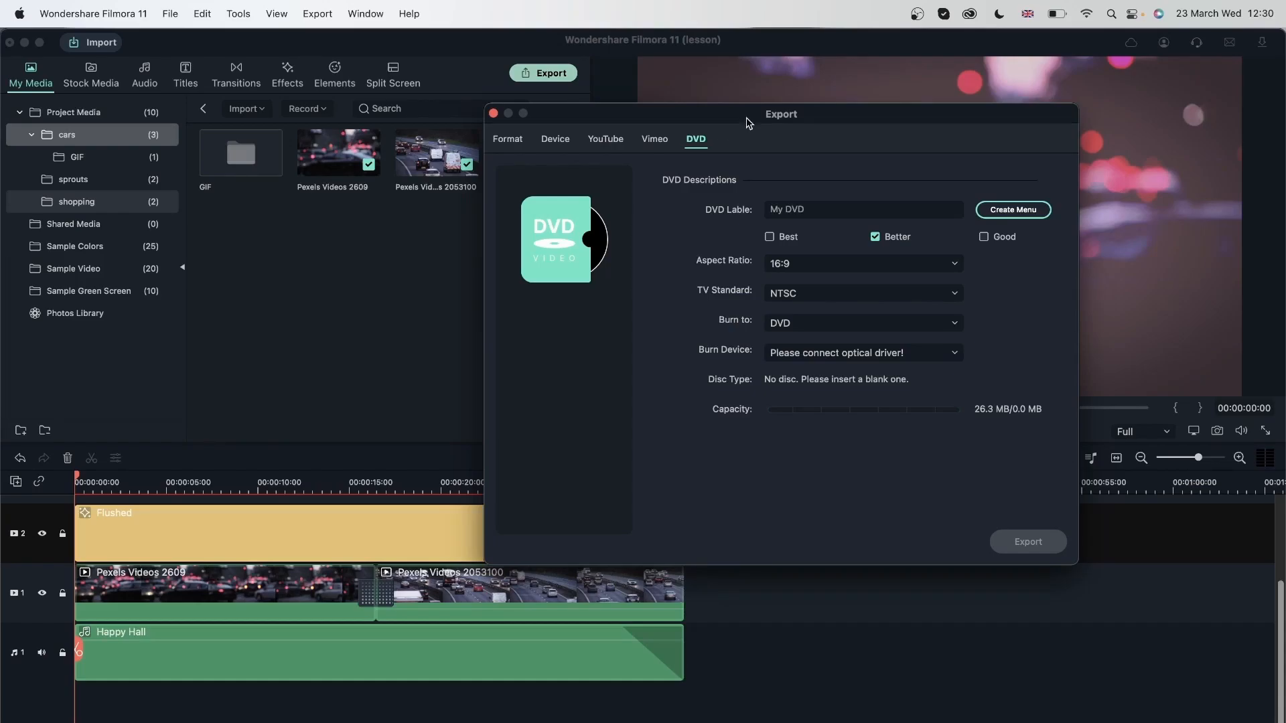
left_click_drag(780, 112, 386, 105)
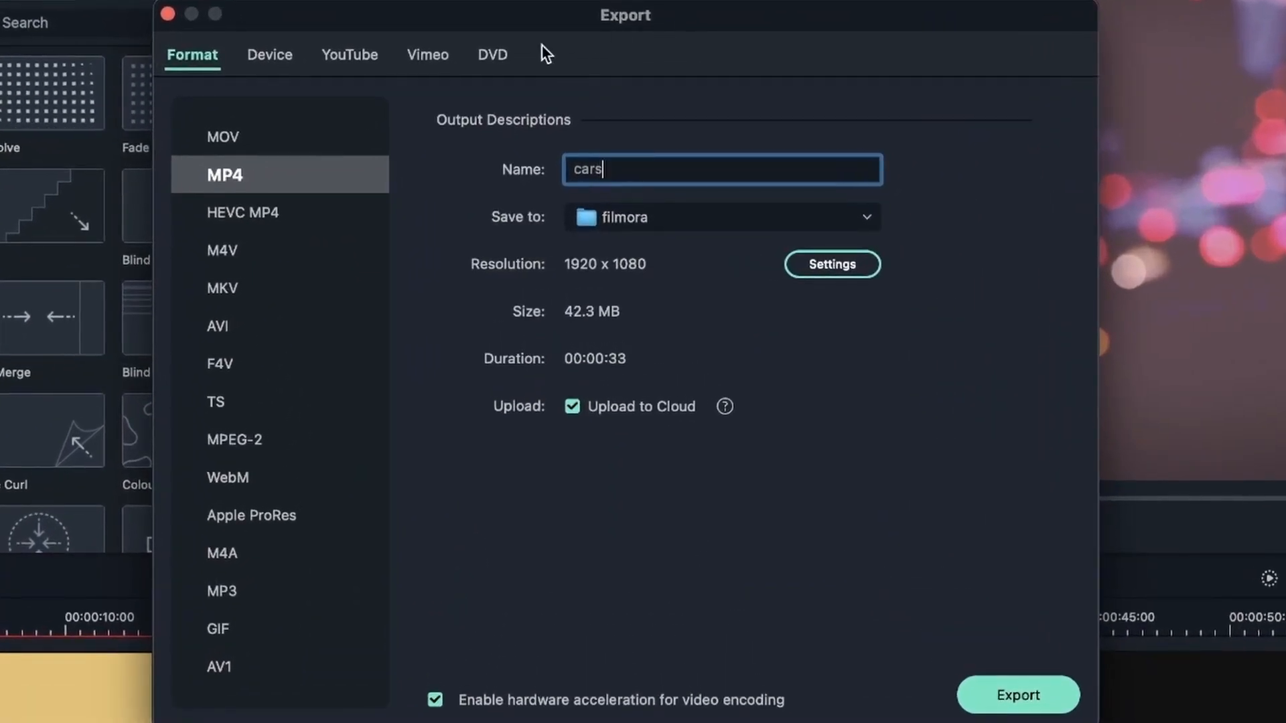
mouse_move(962, 107)
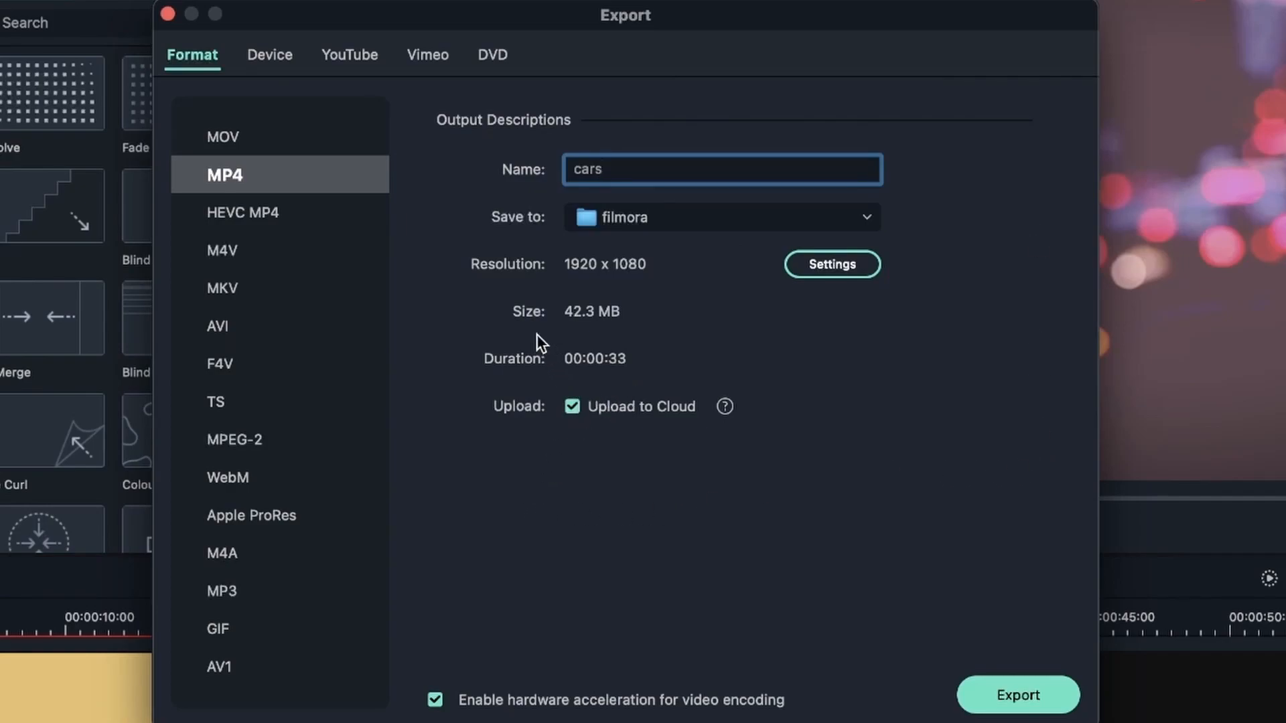
Check the Device presets, return to Format with MP4 and start exporting cars.mp4.
left_click(269, 53)
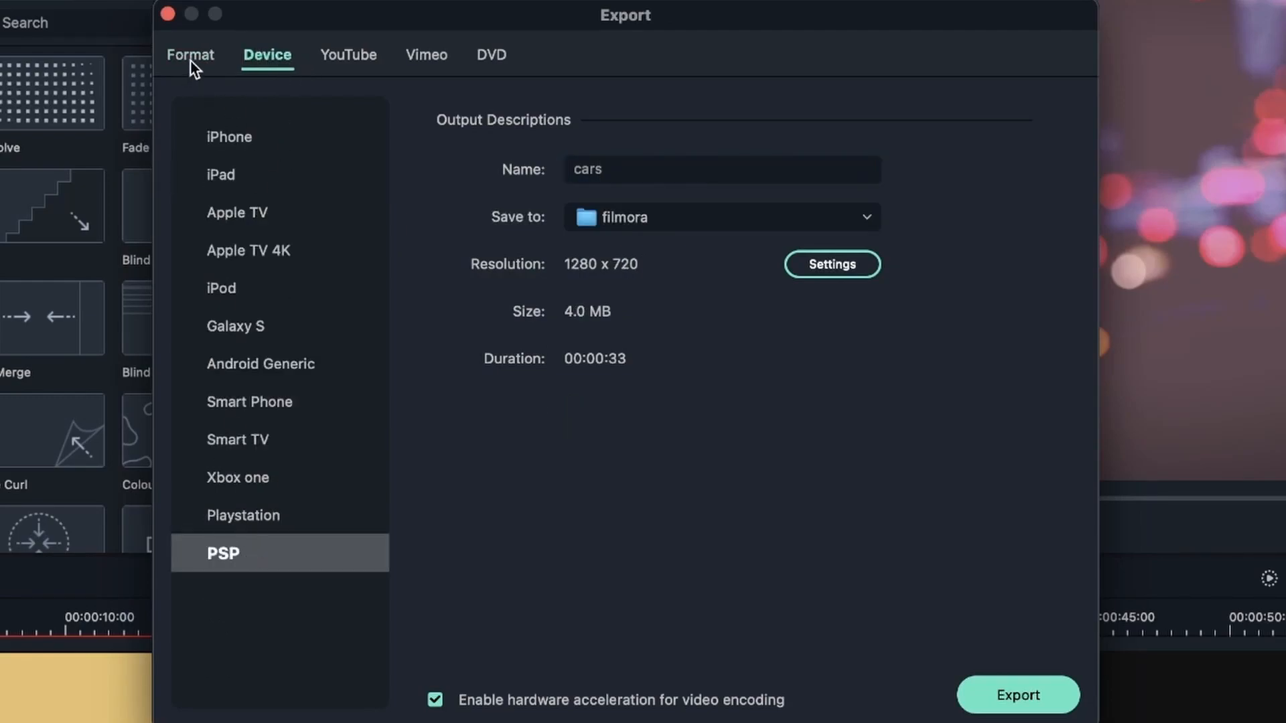
left_click(191, 55)
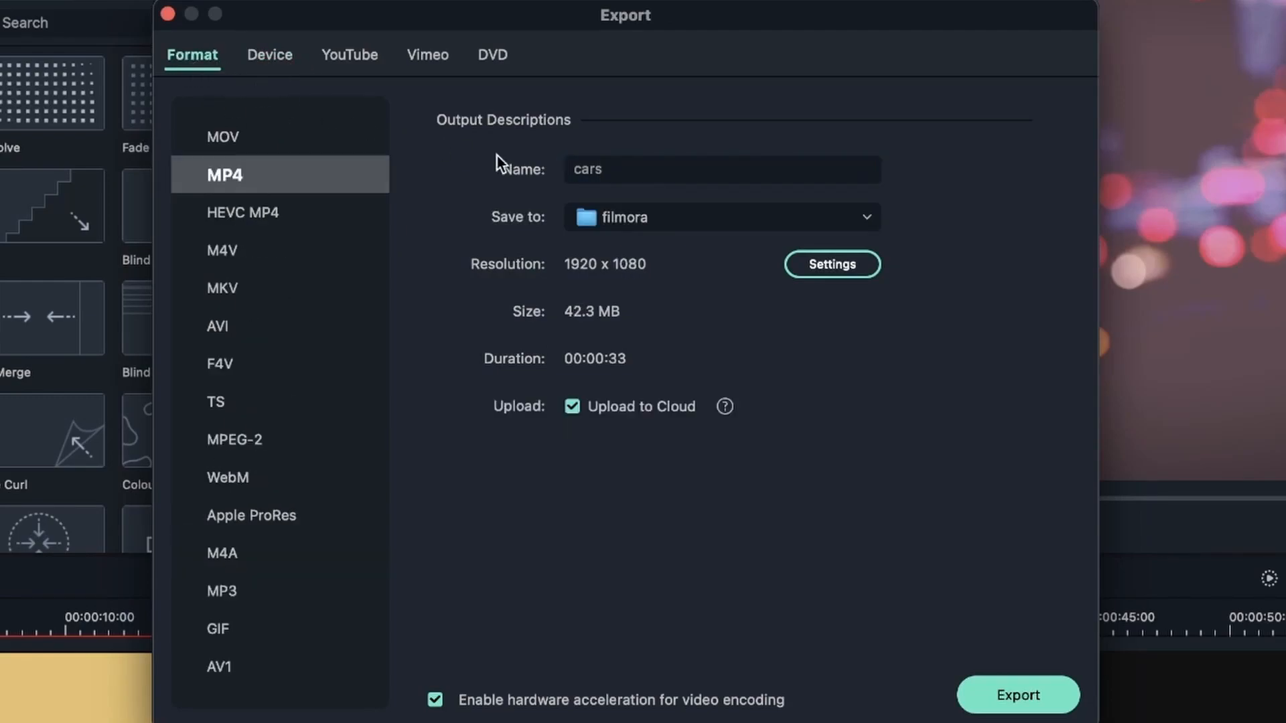
mouse_move(627, 269)
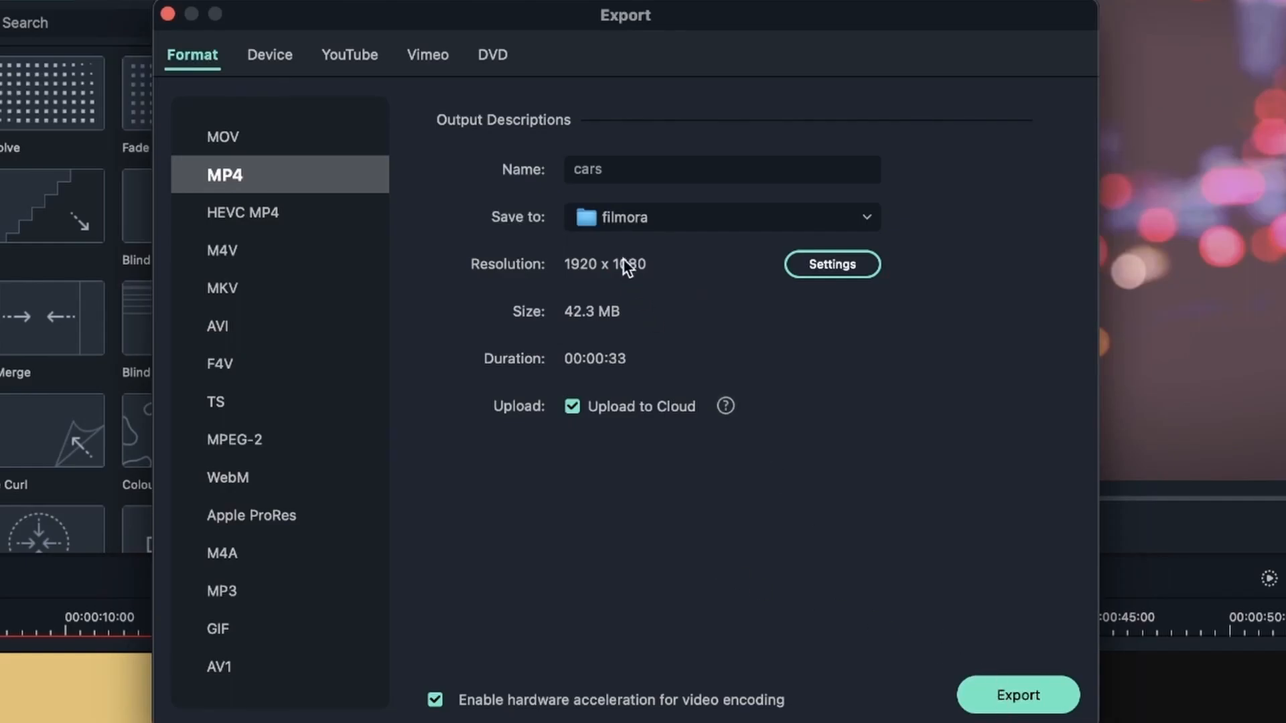
left_click(1017, 696)
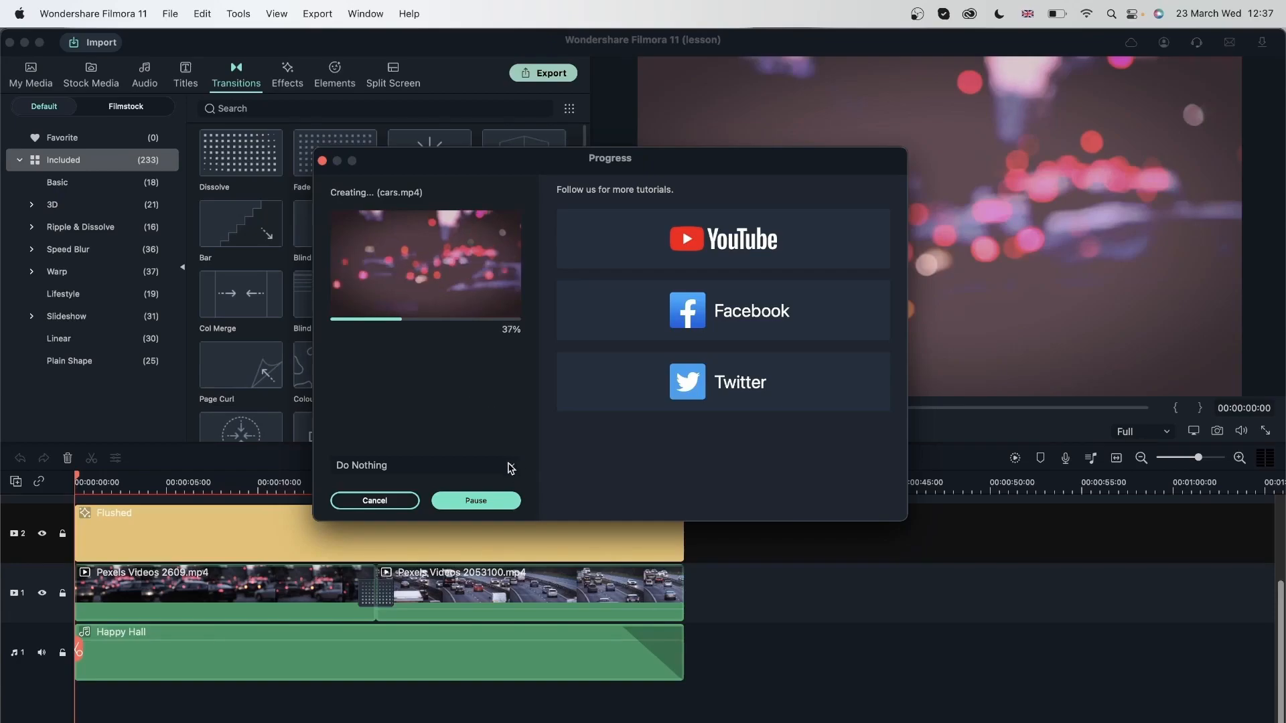
Keep the after-export action on Do Nothing and dismiss the finished cars.mp4 export.
left_click(418, 465)
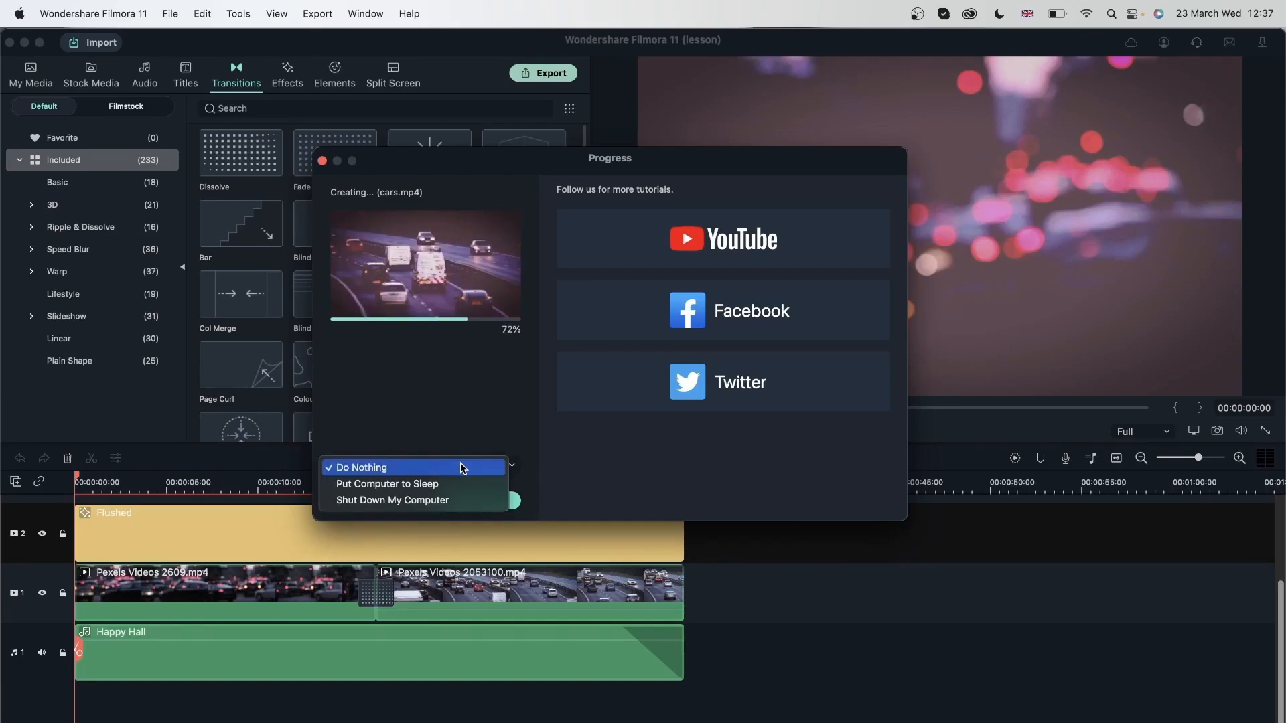
left_click(363, 468)
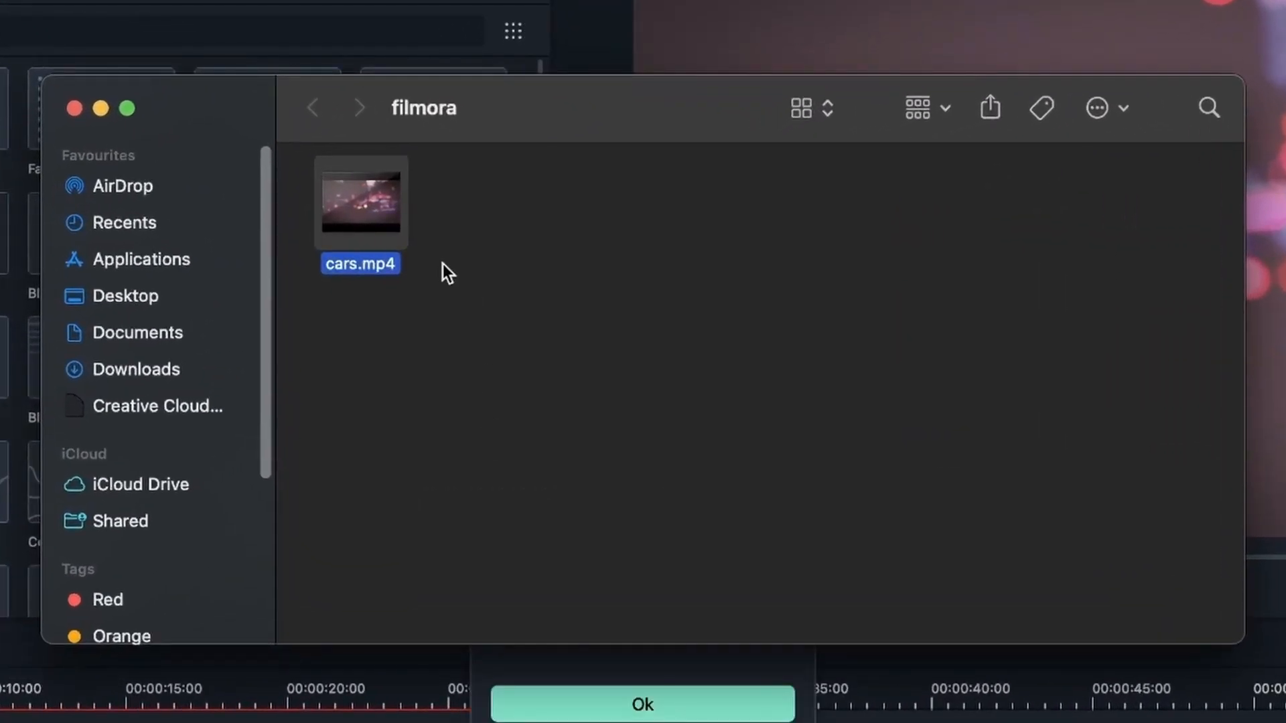
mouse_move(664, 301)
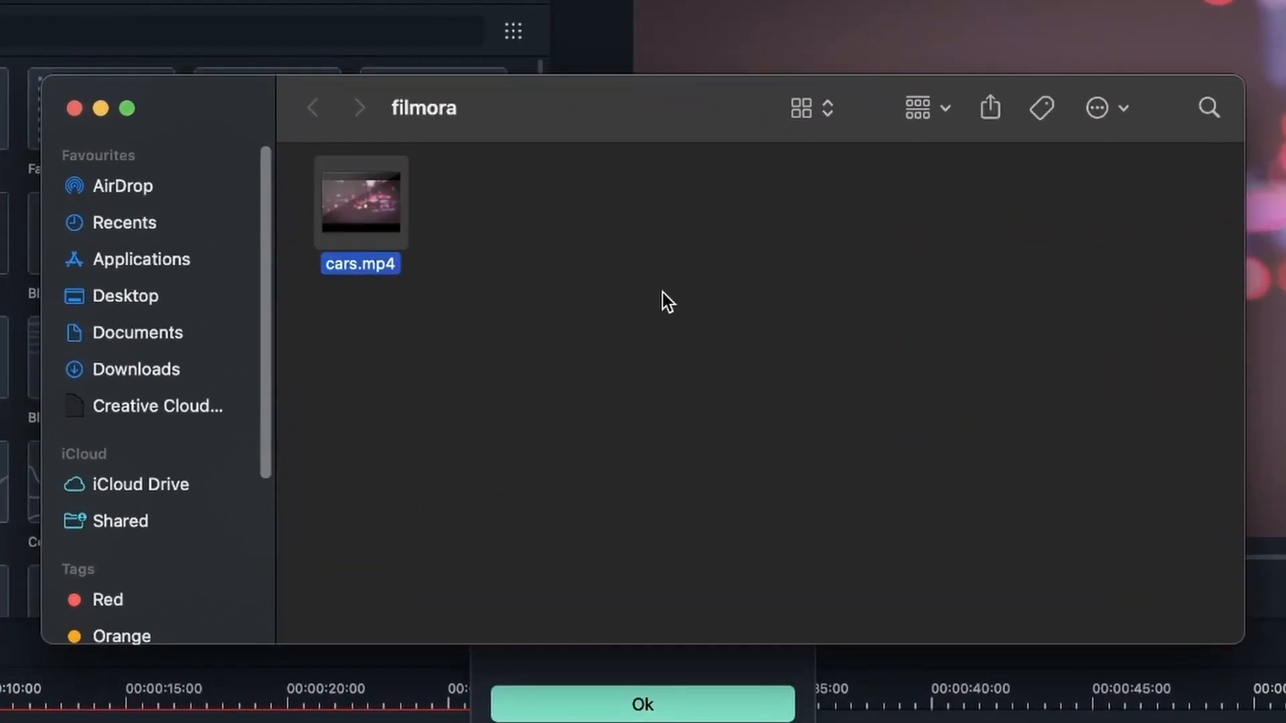
mouse_move(665, 279)
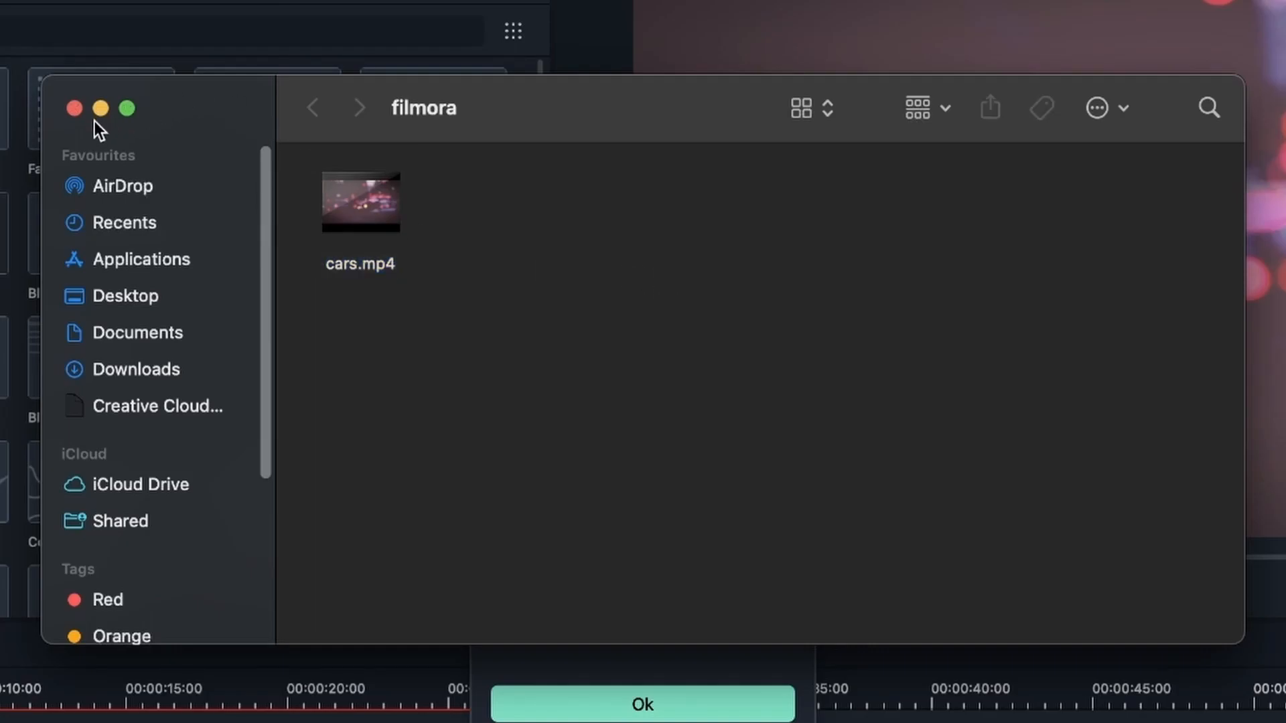
left_click(642, 703)
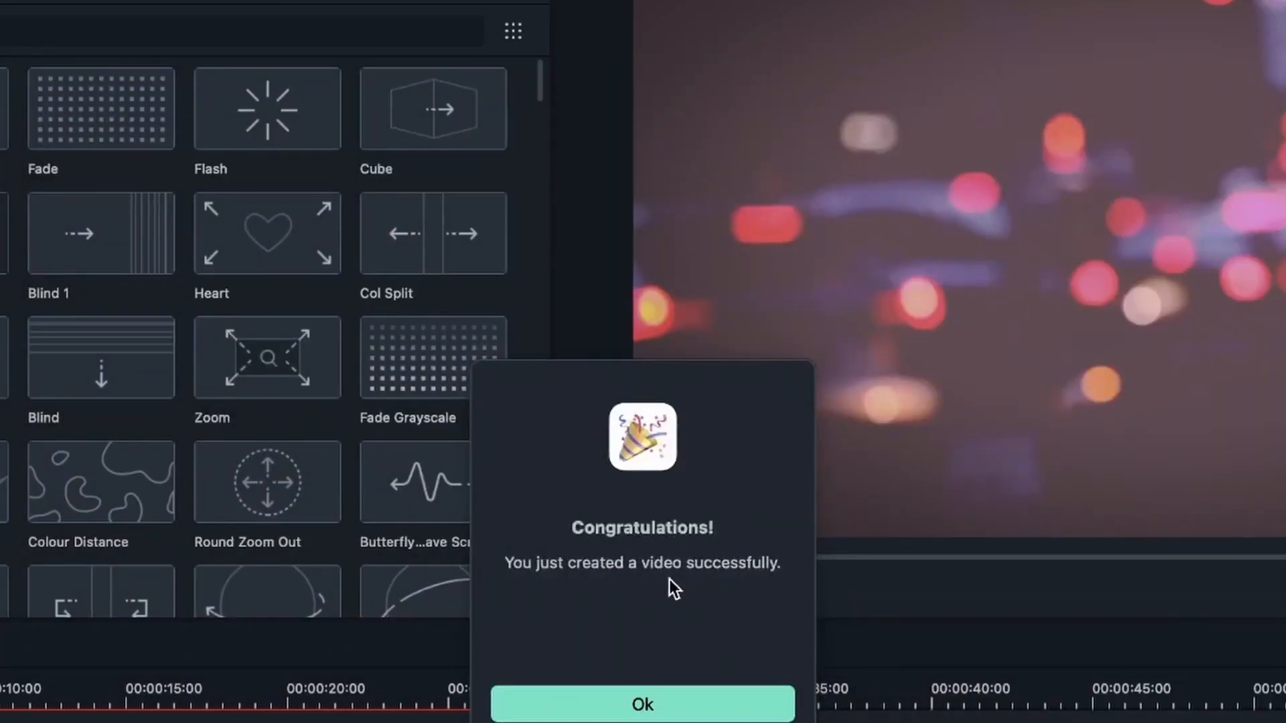
left_click(642, 704)
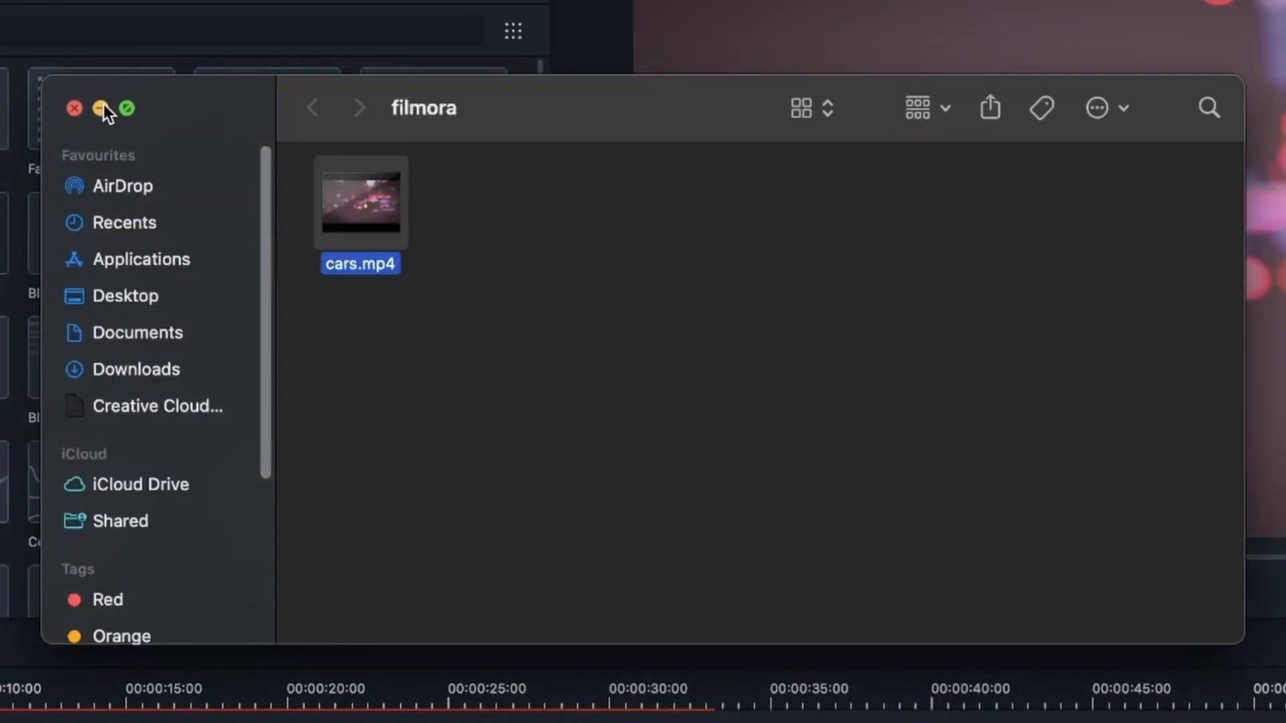
Close the Finder folder showing the exported cars.mp4.
left_click(100, 108)
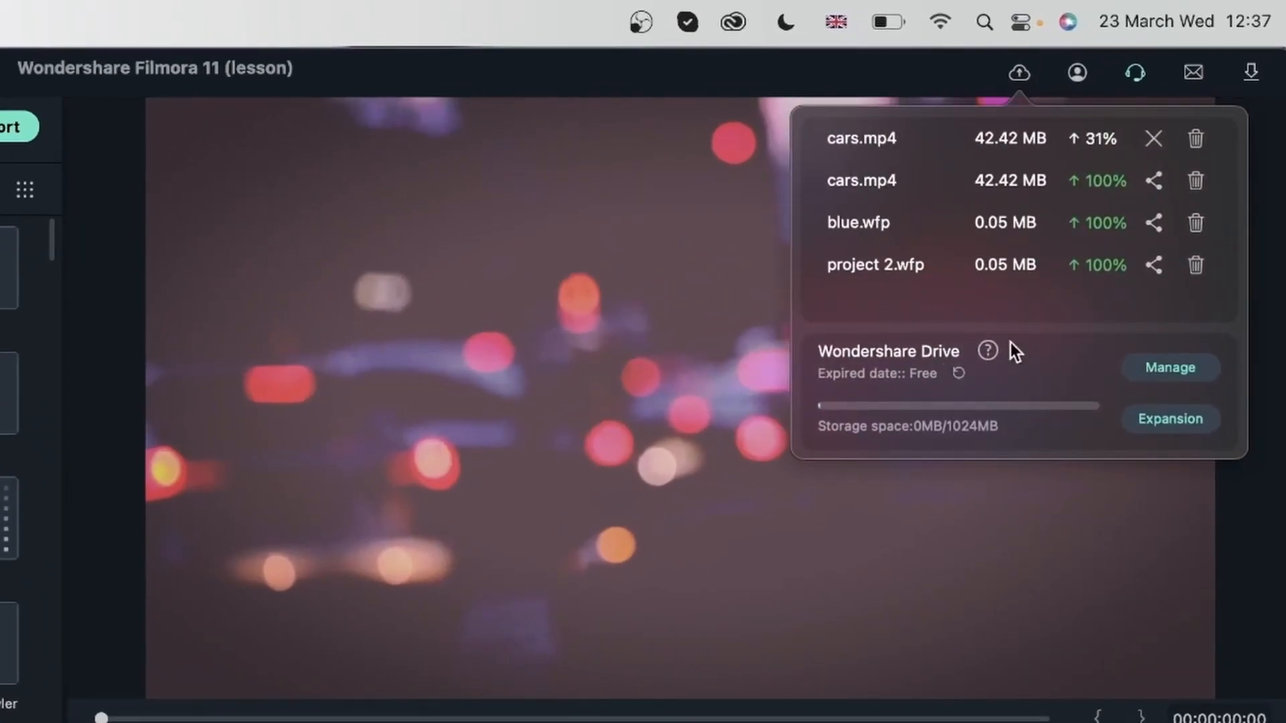
mouse_move(1112, 154)
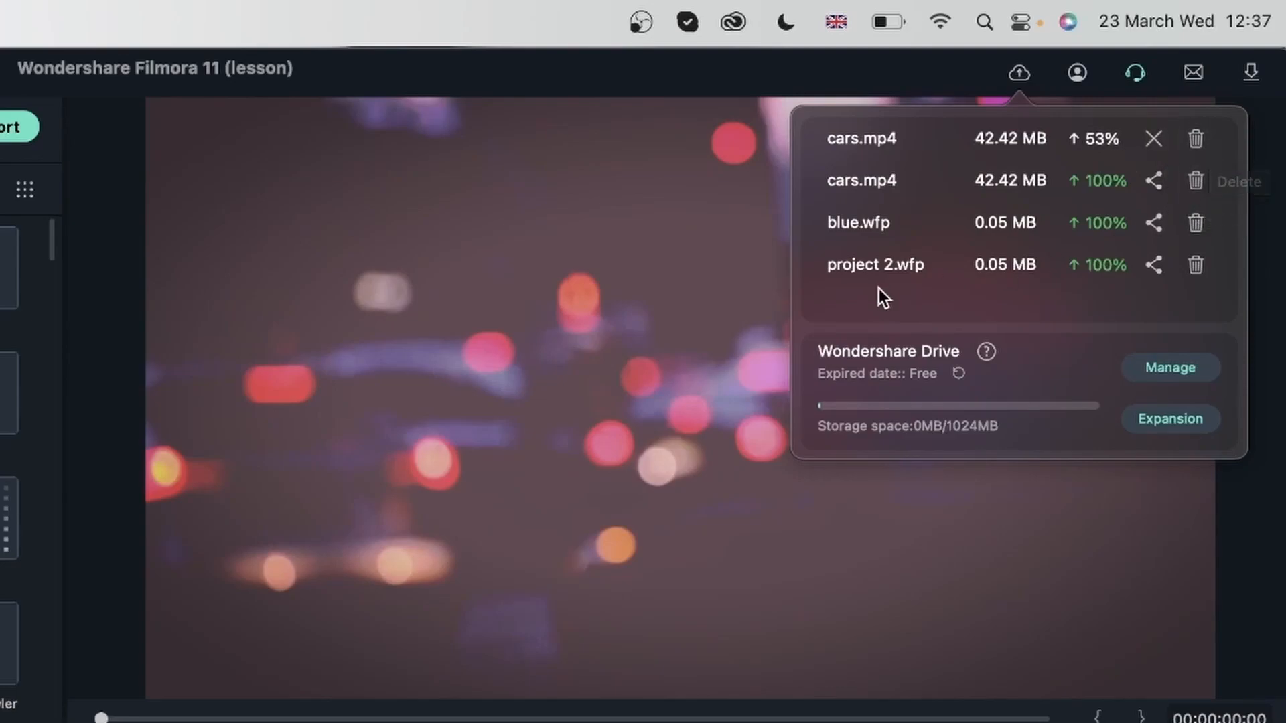
mouse_move(828, 317)
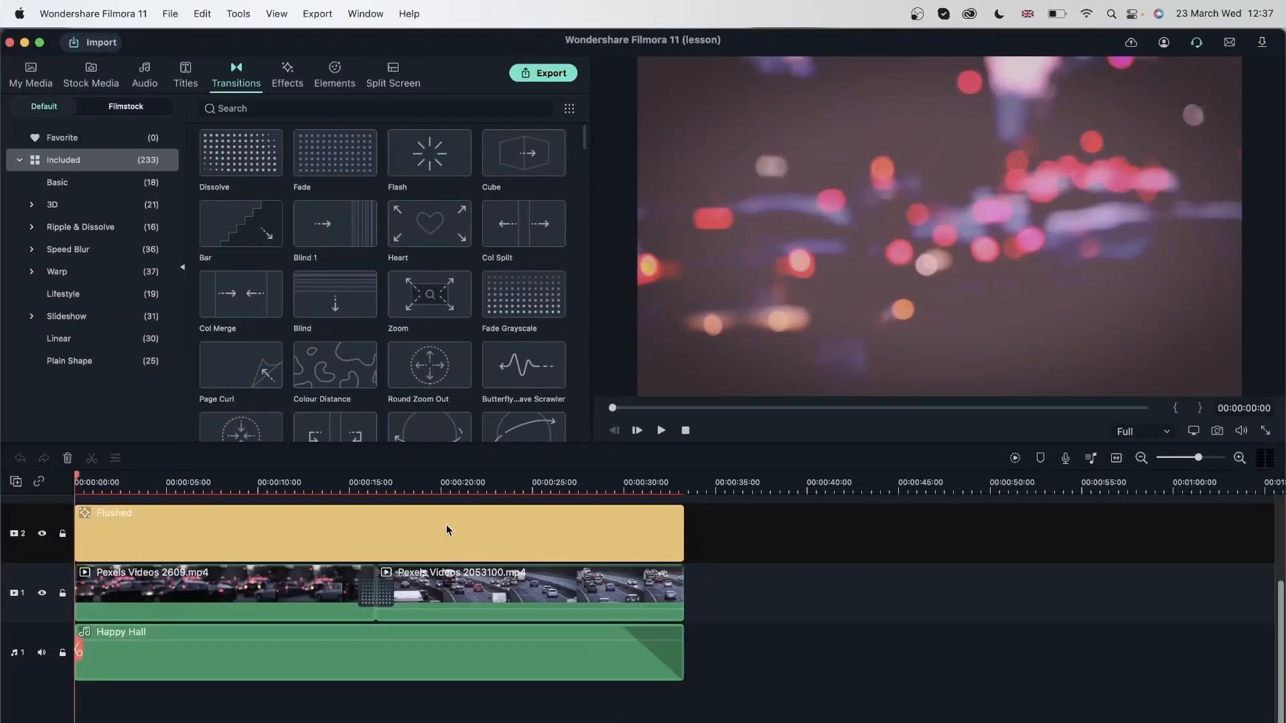
mouse_move(733, 460)
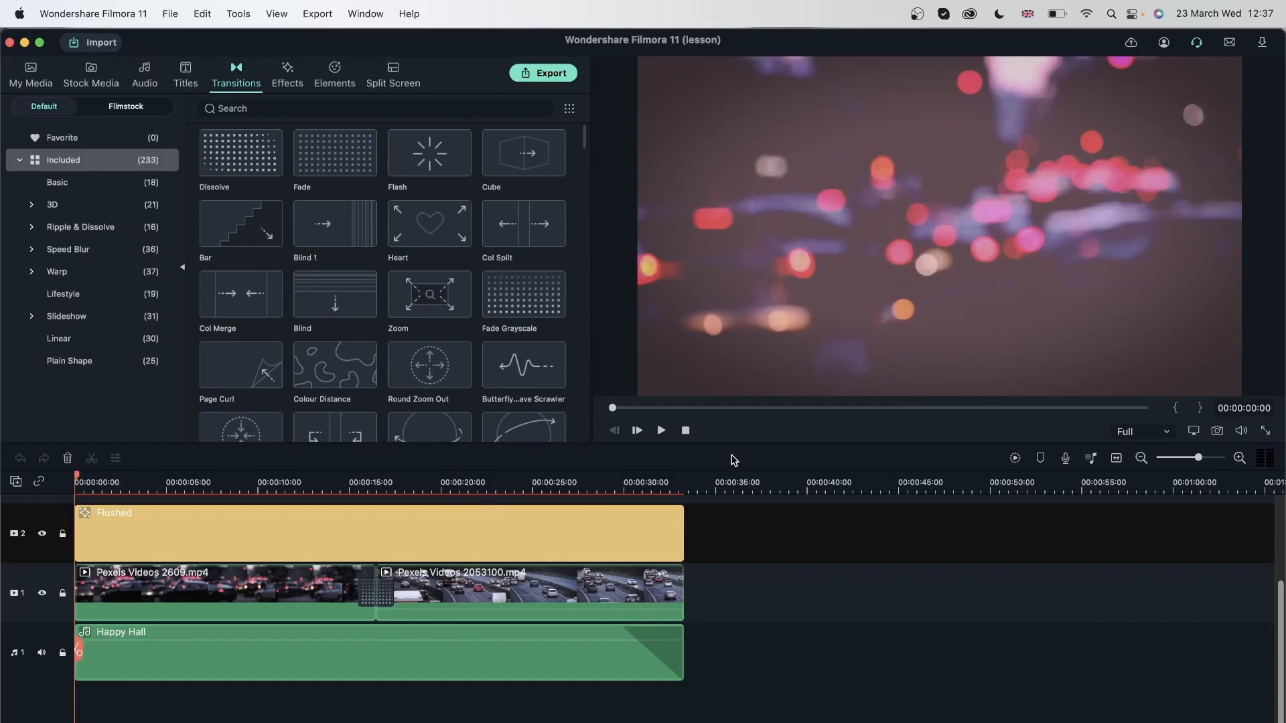
Reopen Export and name the new device export 'cars 2'.
left_click(544, 73)
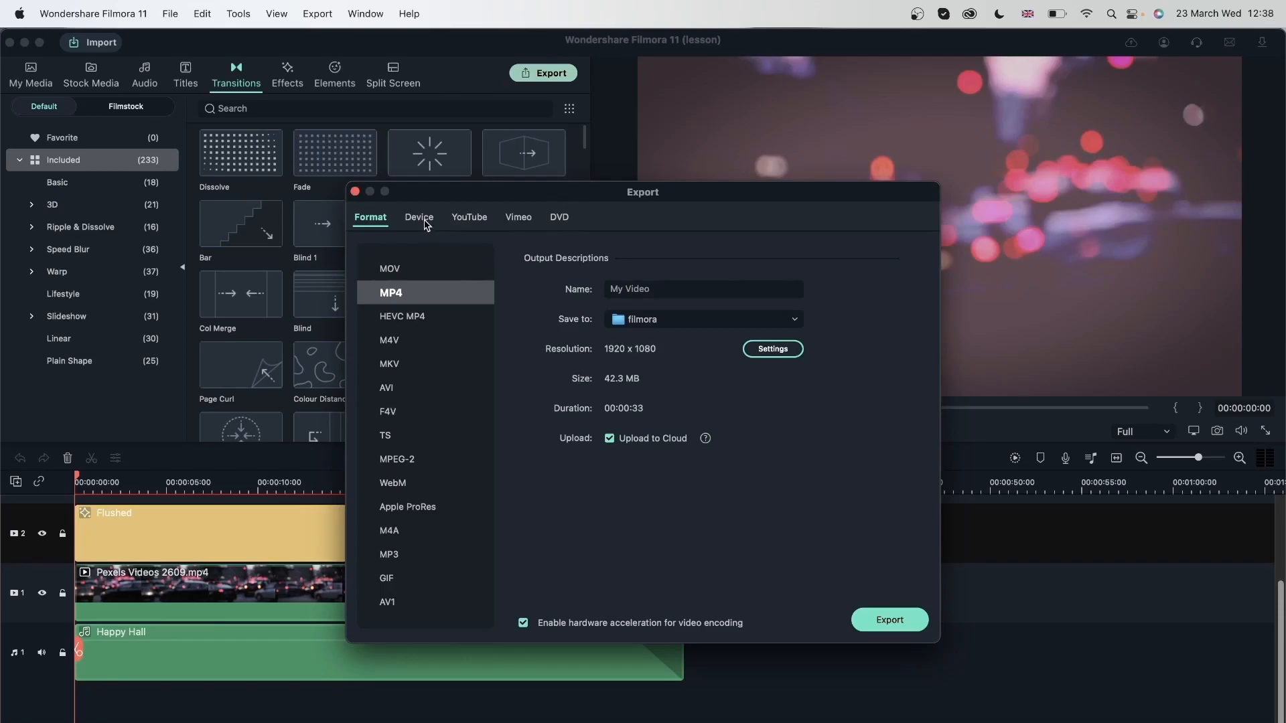
left_click(419, 217)
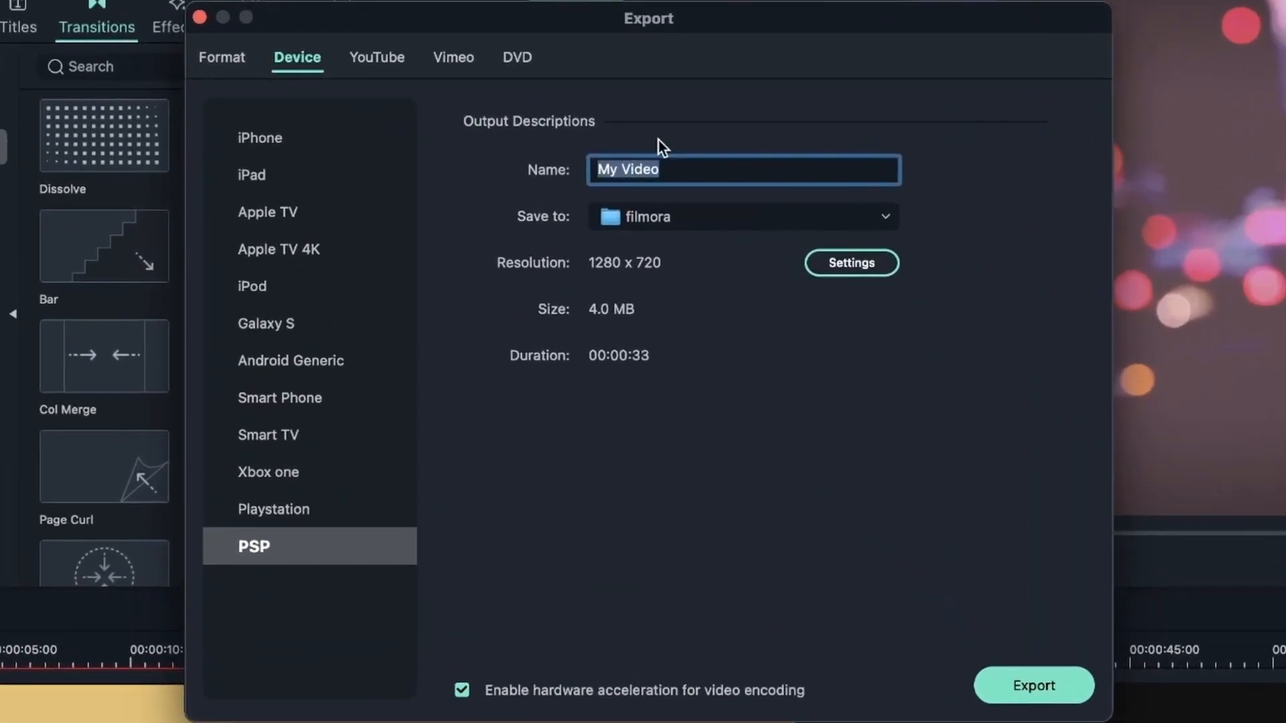
type("cars 2")
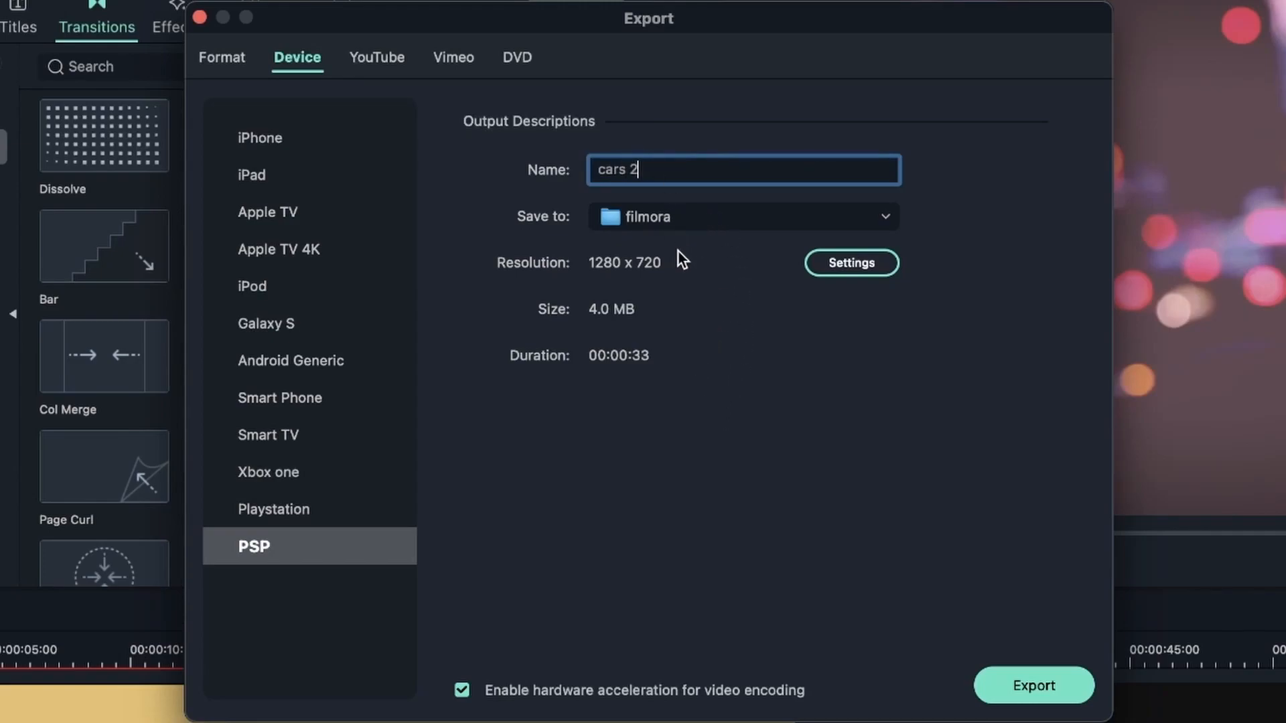
Choose the iPod device preset (640 x 480) and start exporting cars 2.
left_click(289, 398)
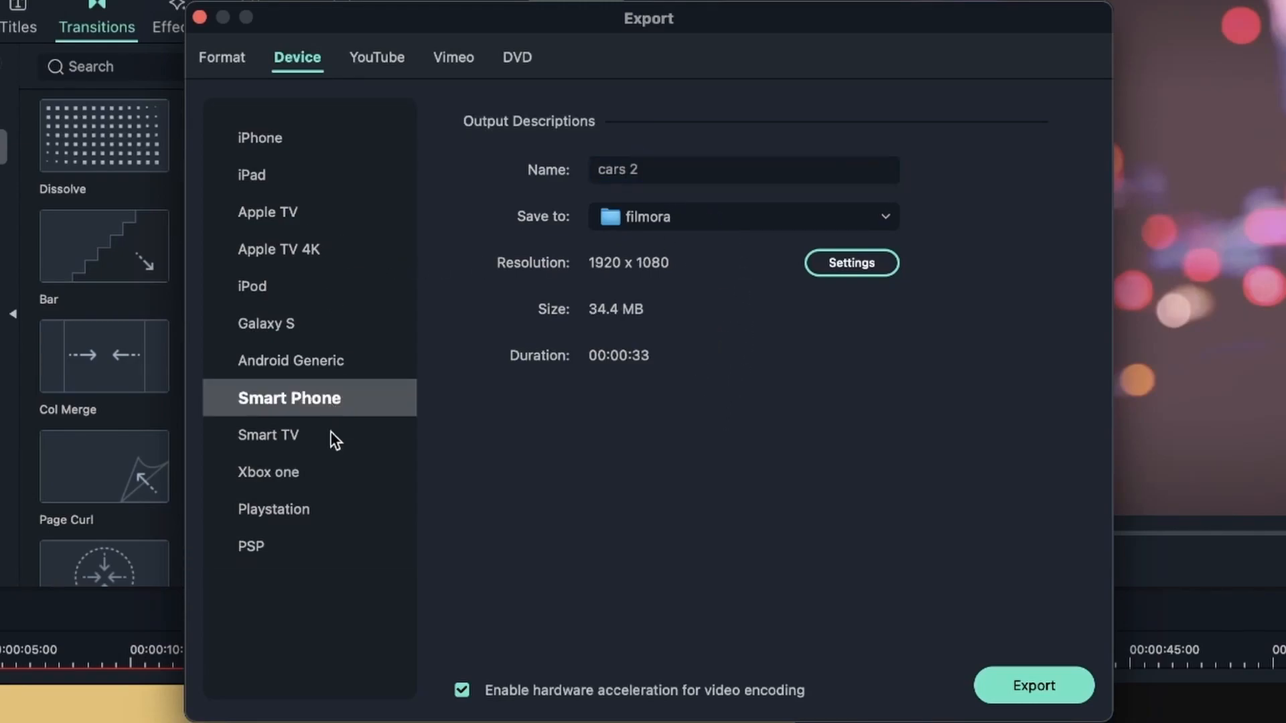
left_click(273, 472)
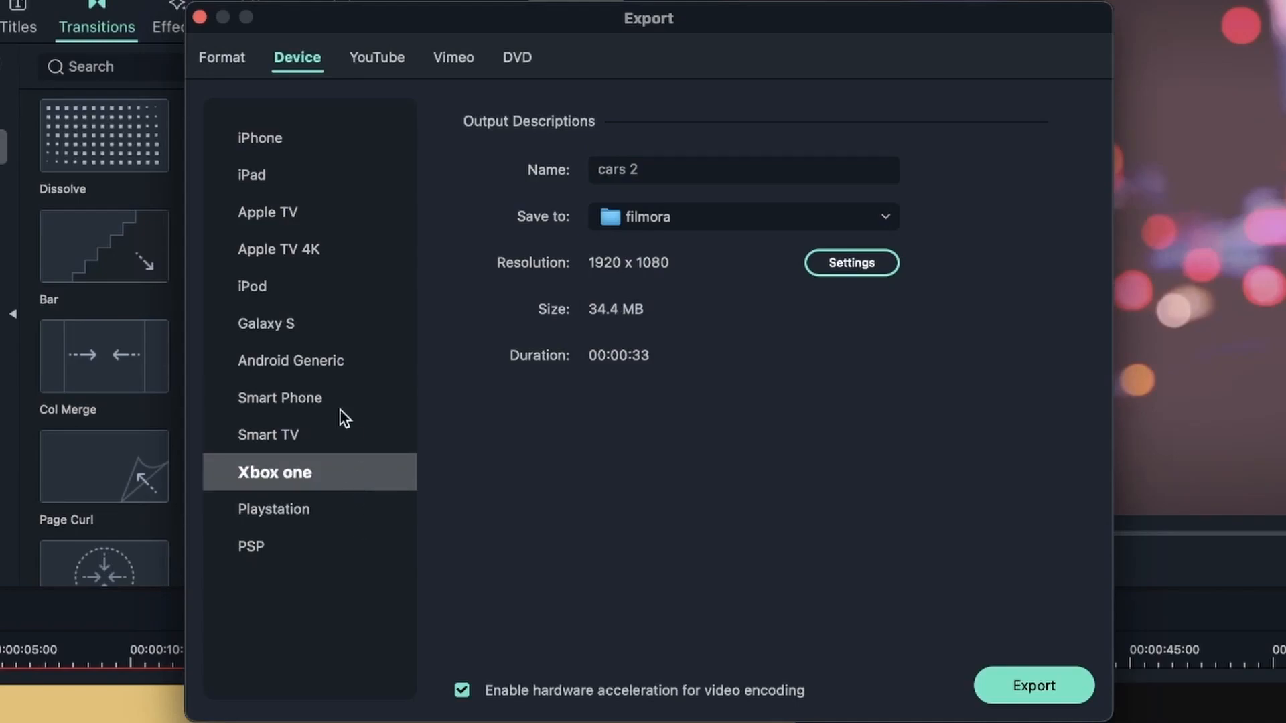
left_click(254, 285)
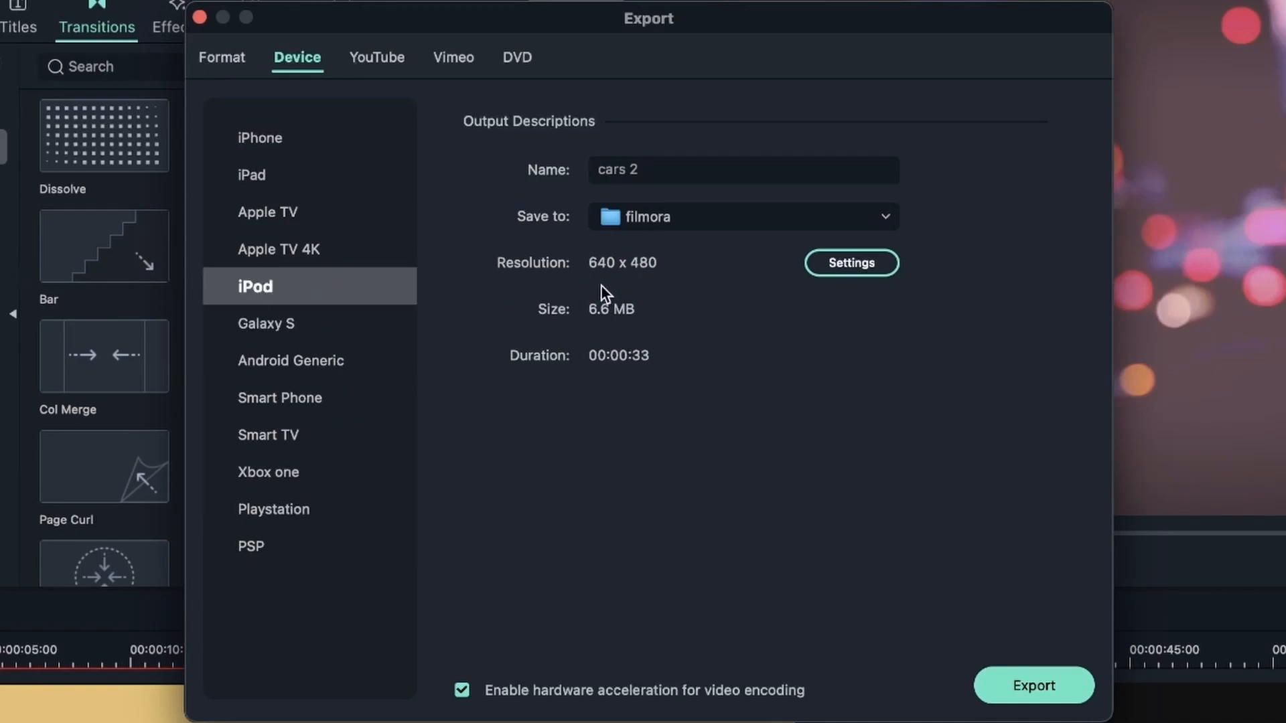
mouse_move(611, 312)
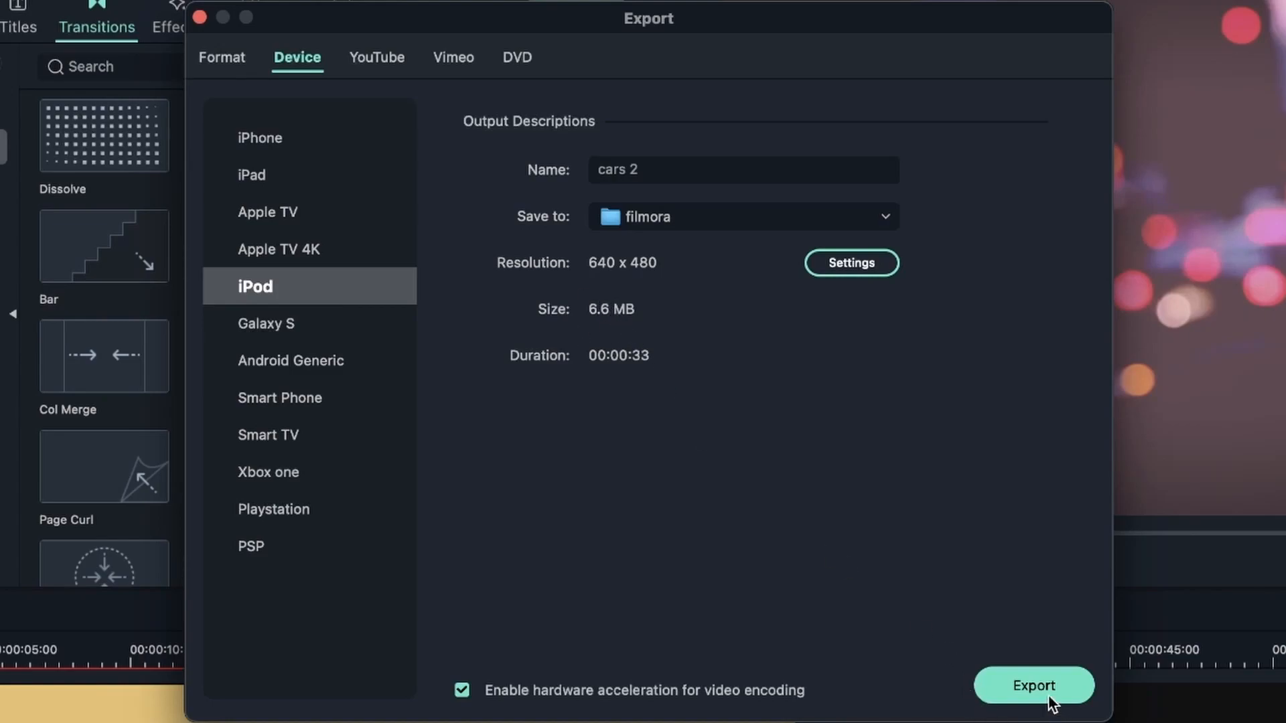
mouse_move(569, 408)
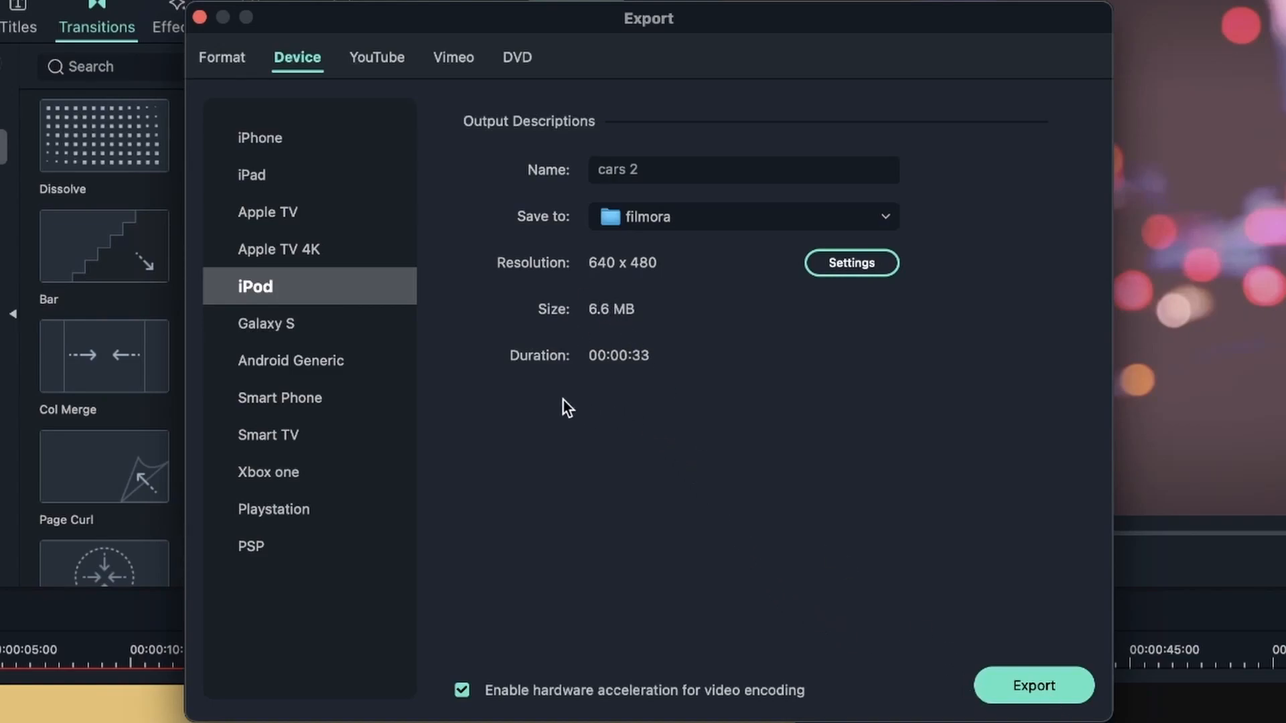
mouse_move(804, 399)
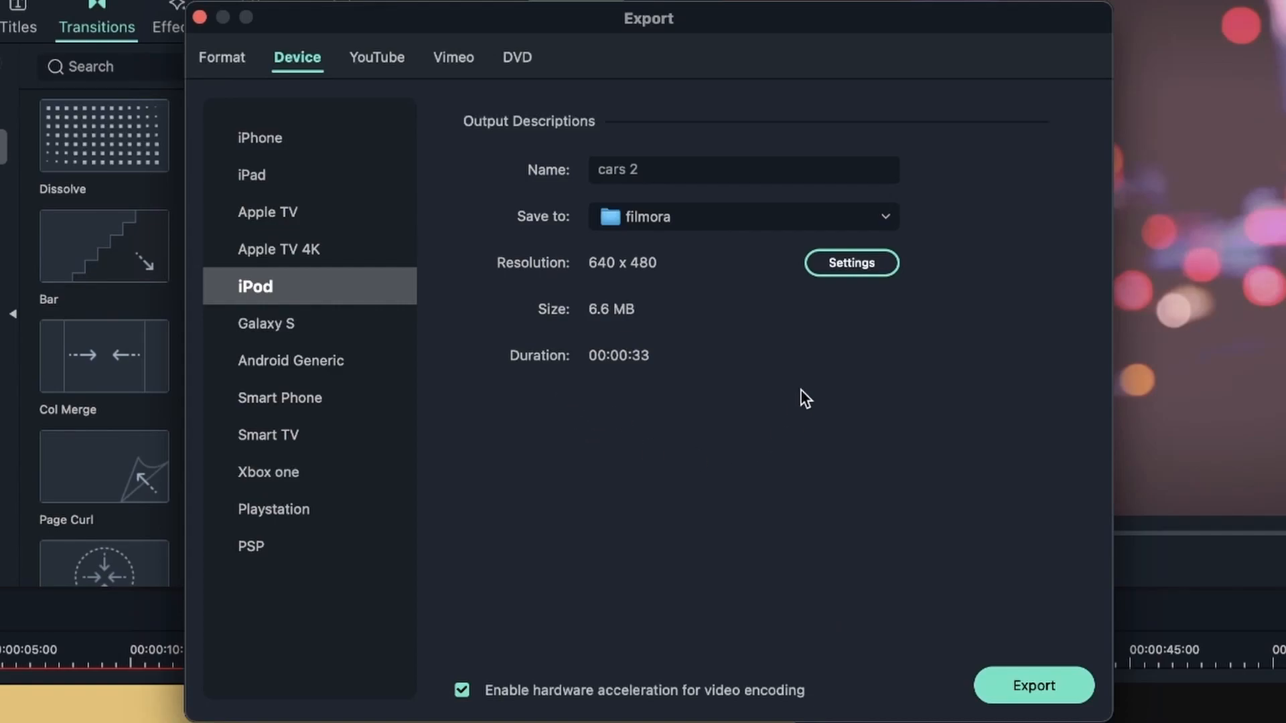
mouse_move(624, 393)
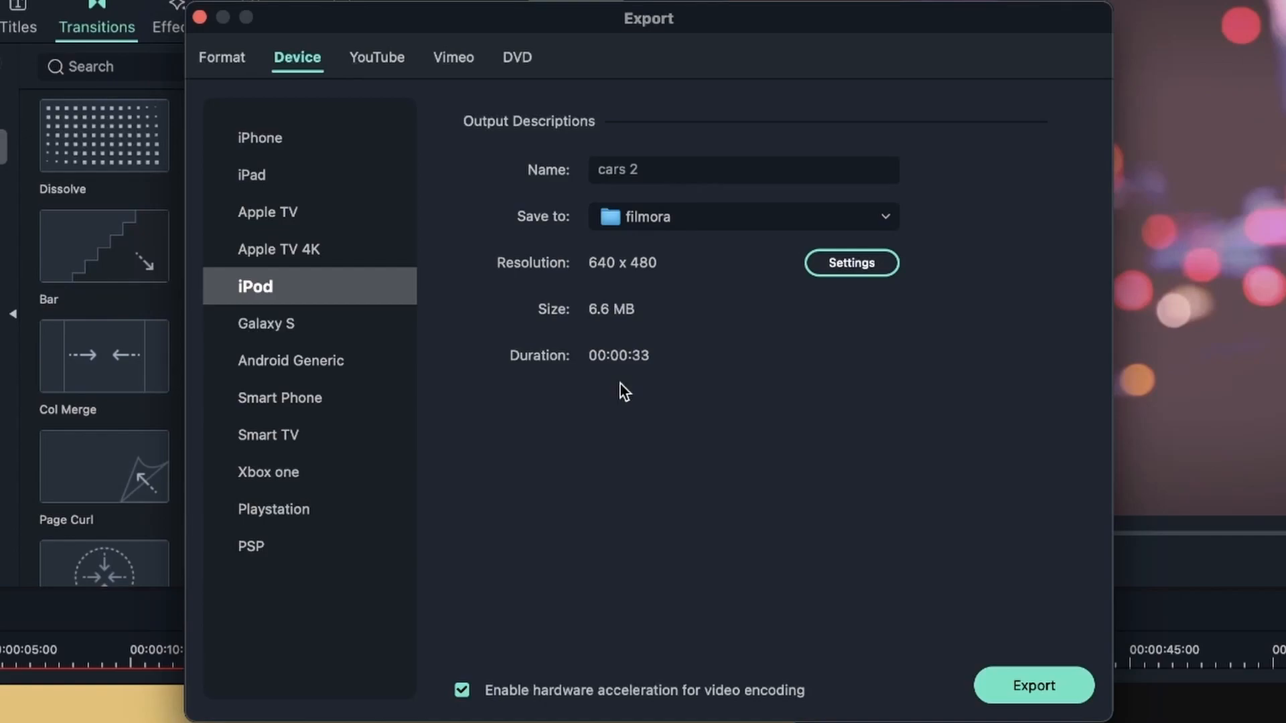
mouse_move(205, 64)
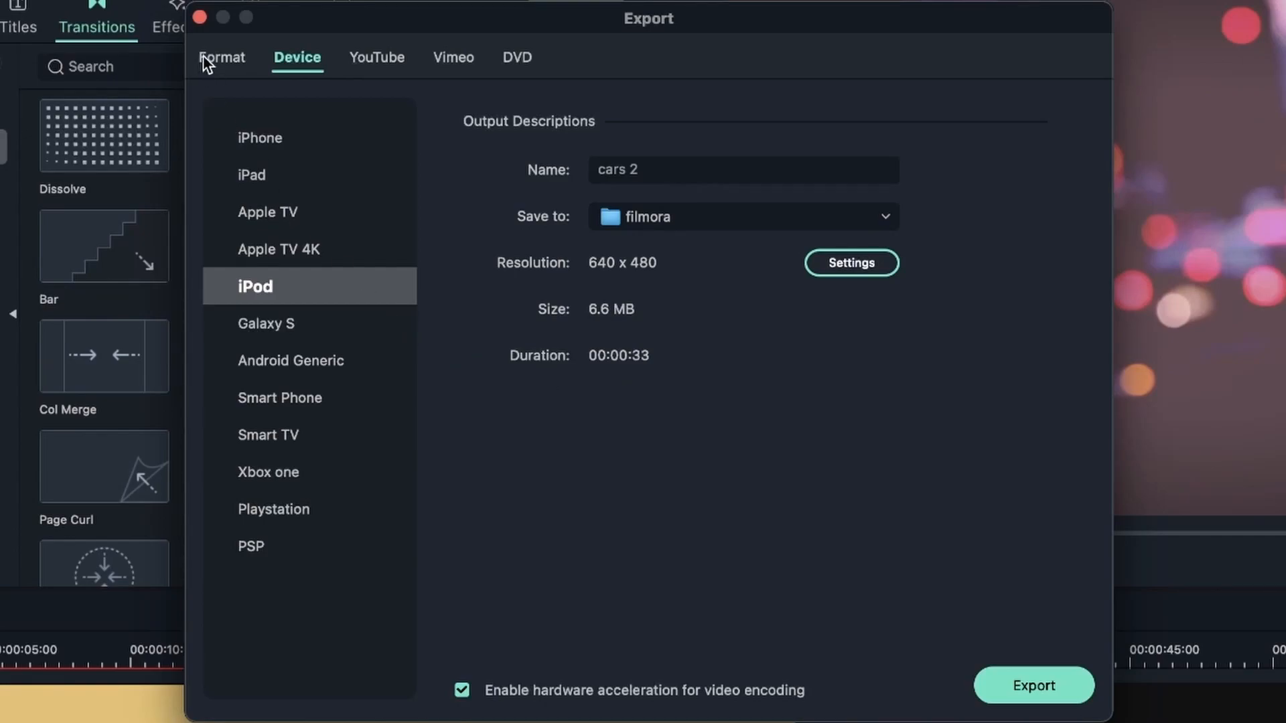
left_click(223, 57)
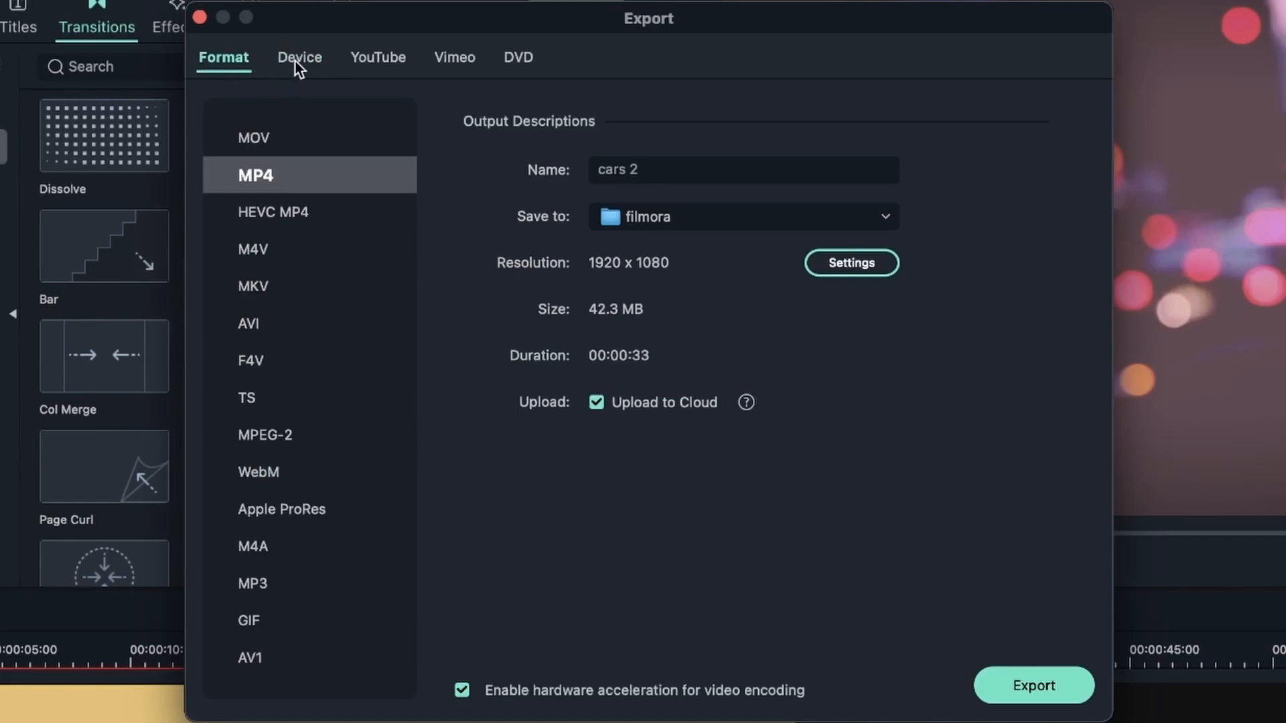
mouse_move(224, 58)
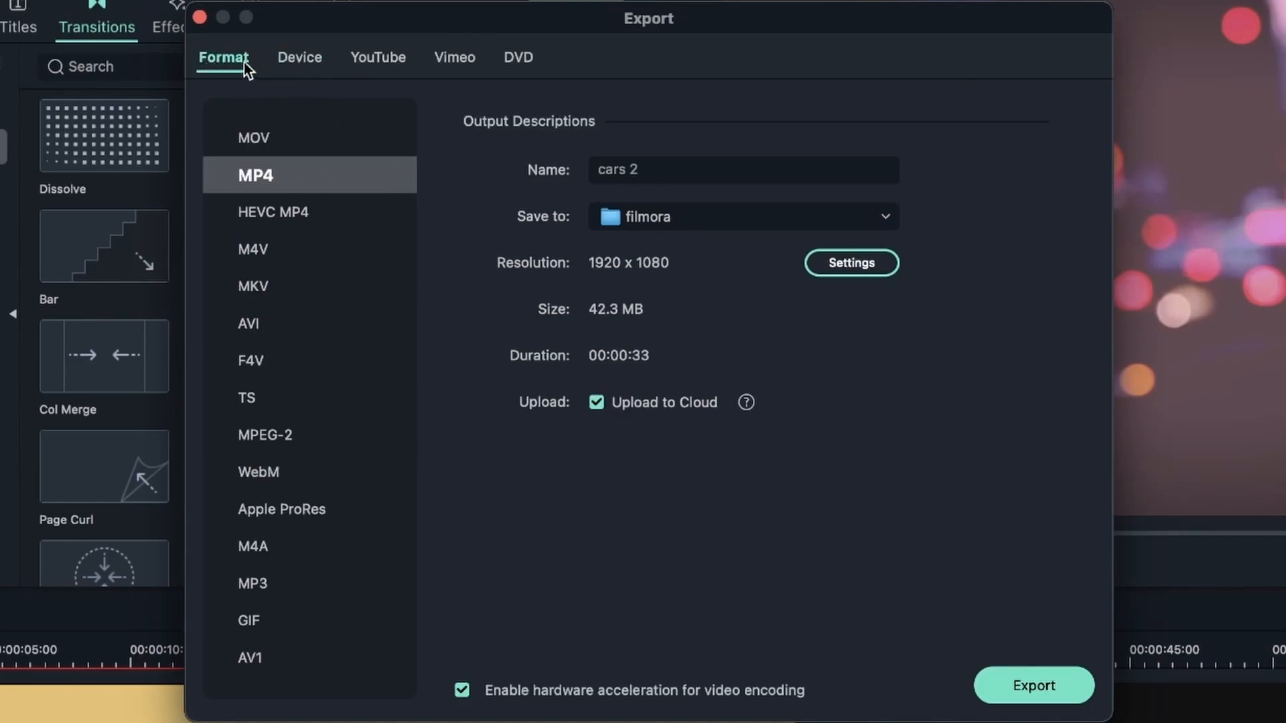
left_click(298, 58)
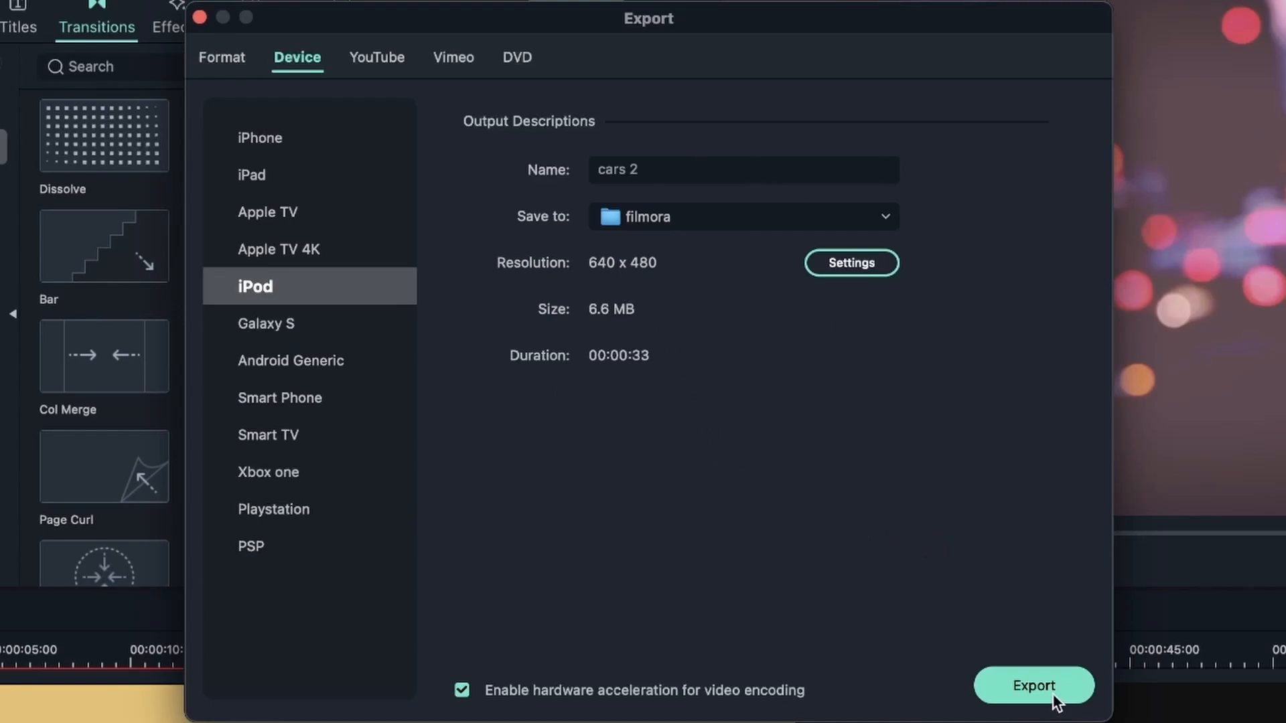
left_click(1033, 684)
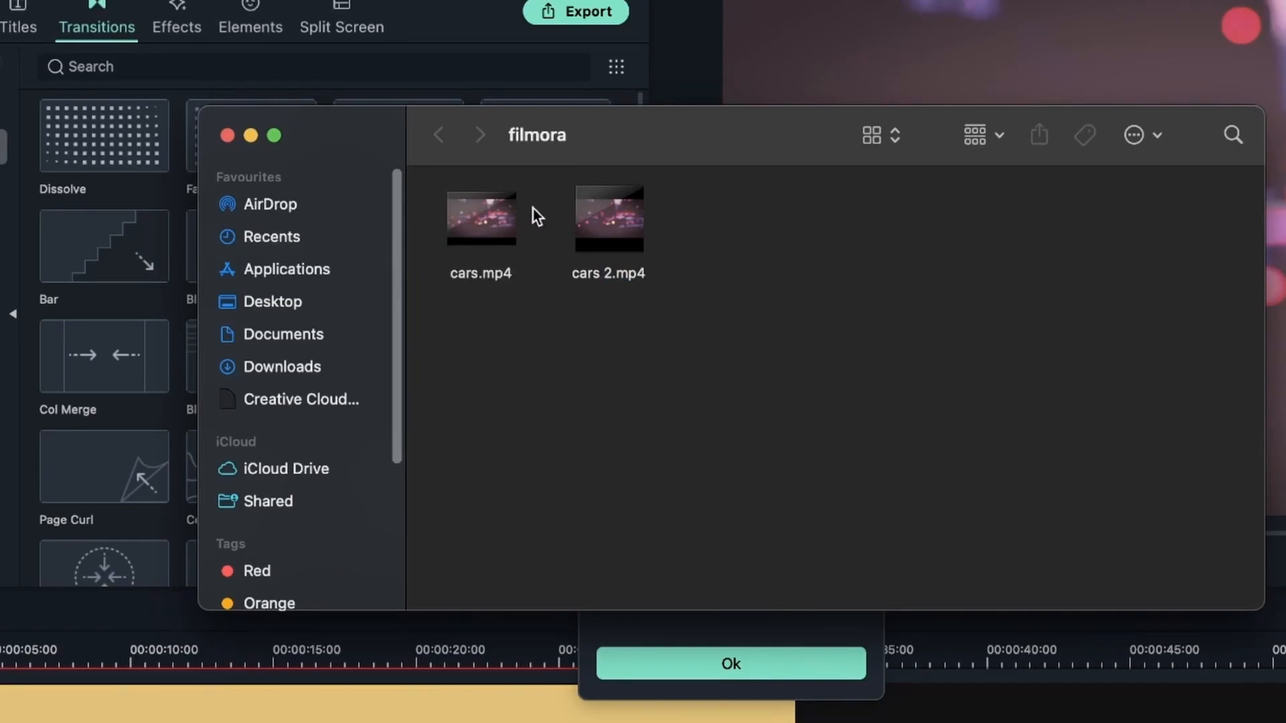
Open Get Info for cars 2.mp4 (6.7 MB) and cars.mp4 (42.4 MB) to compare sizes.
right_click(608, 217)
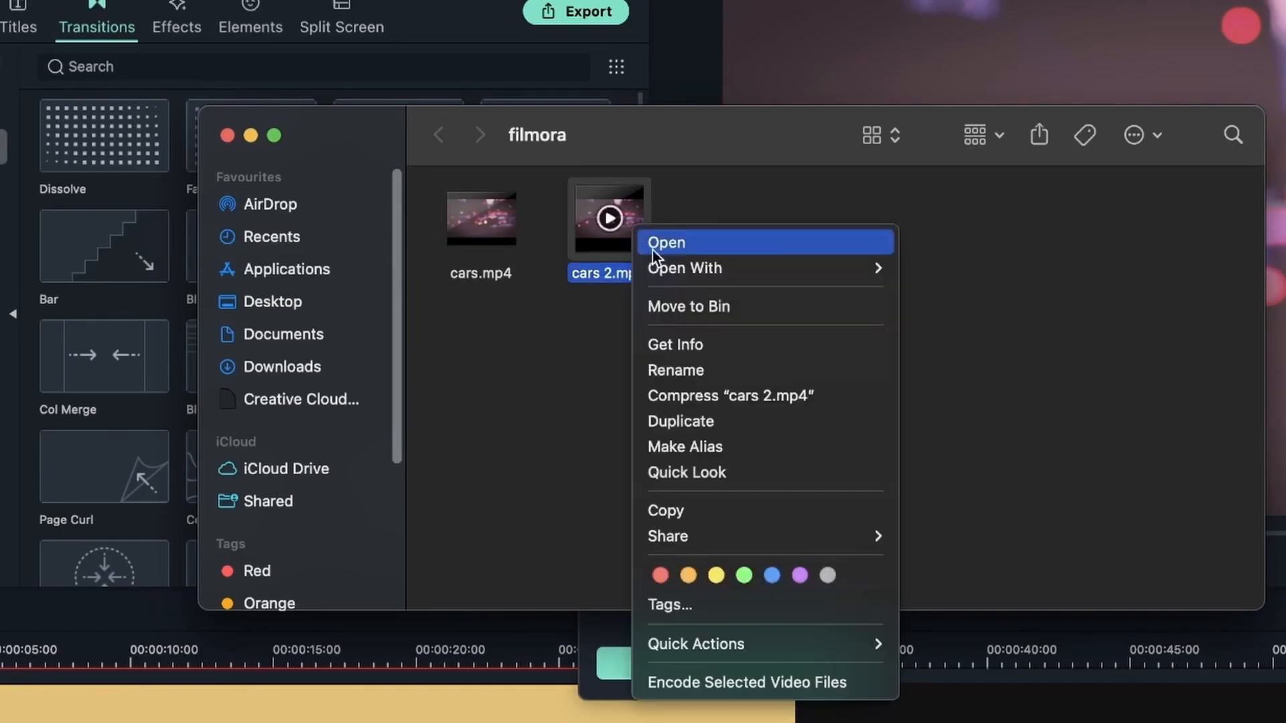
left_click(674, 345)
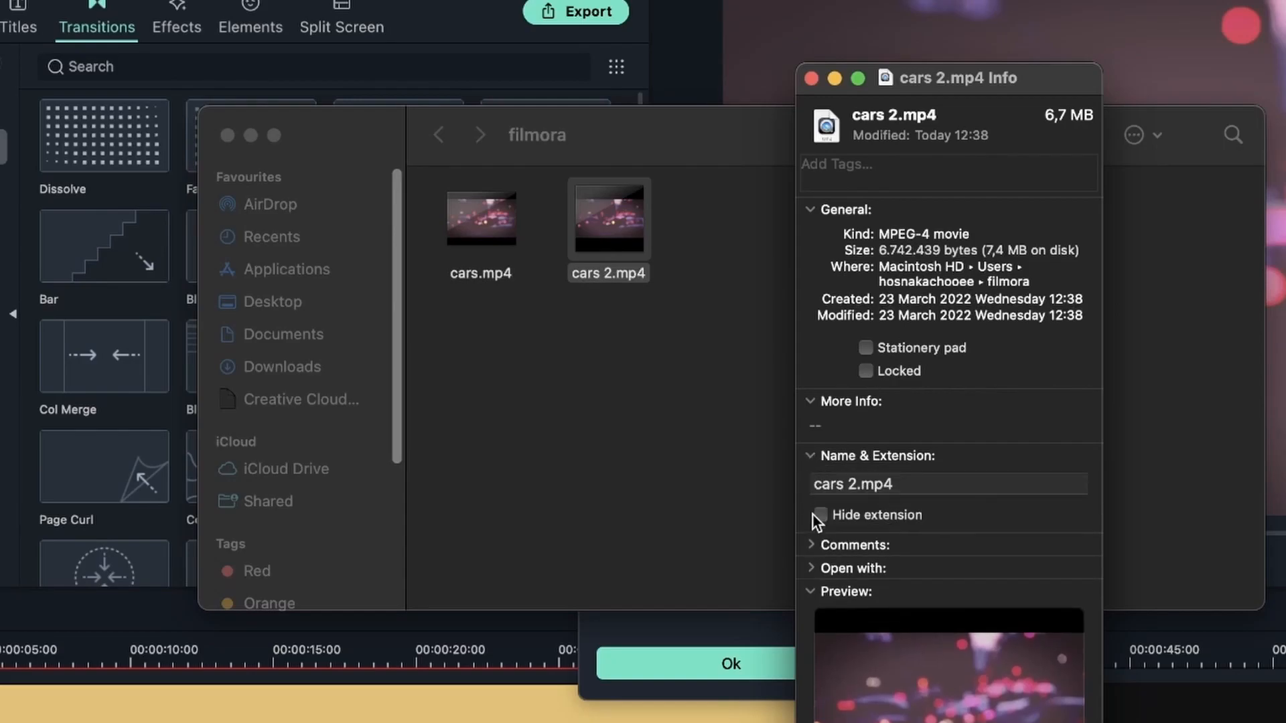
left_click(857, 546)
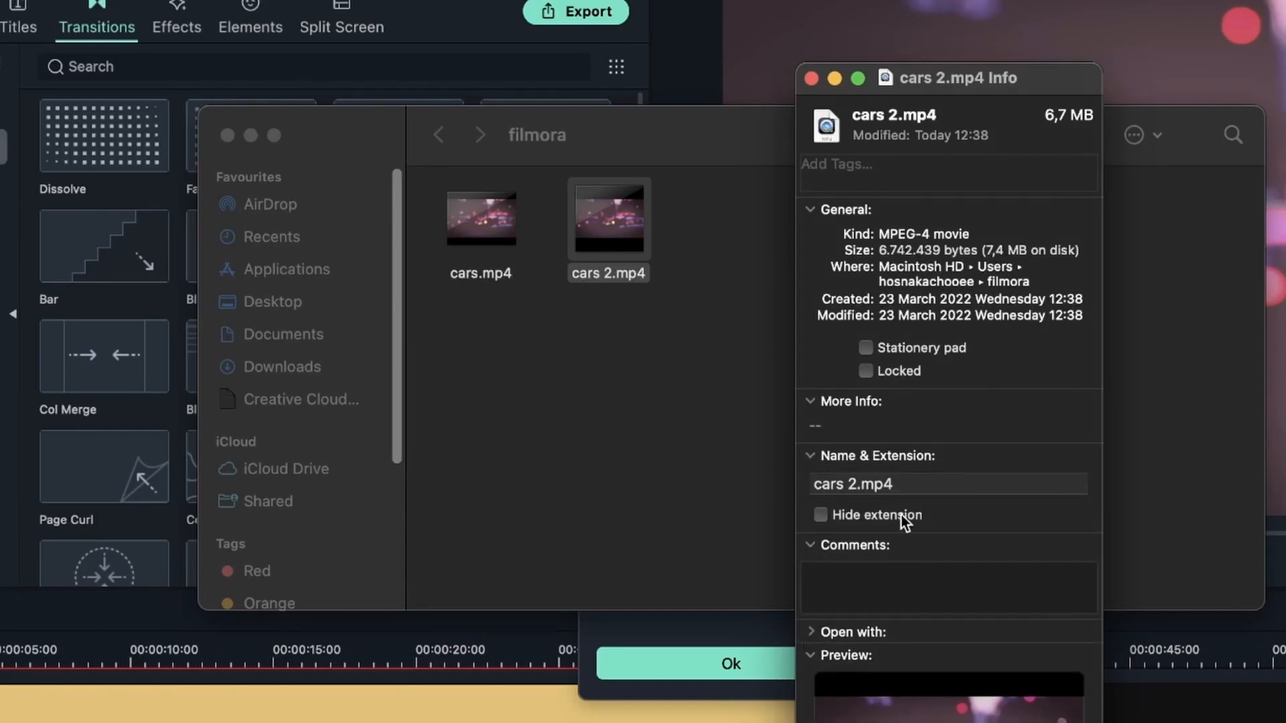
right_click(481, 217)
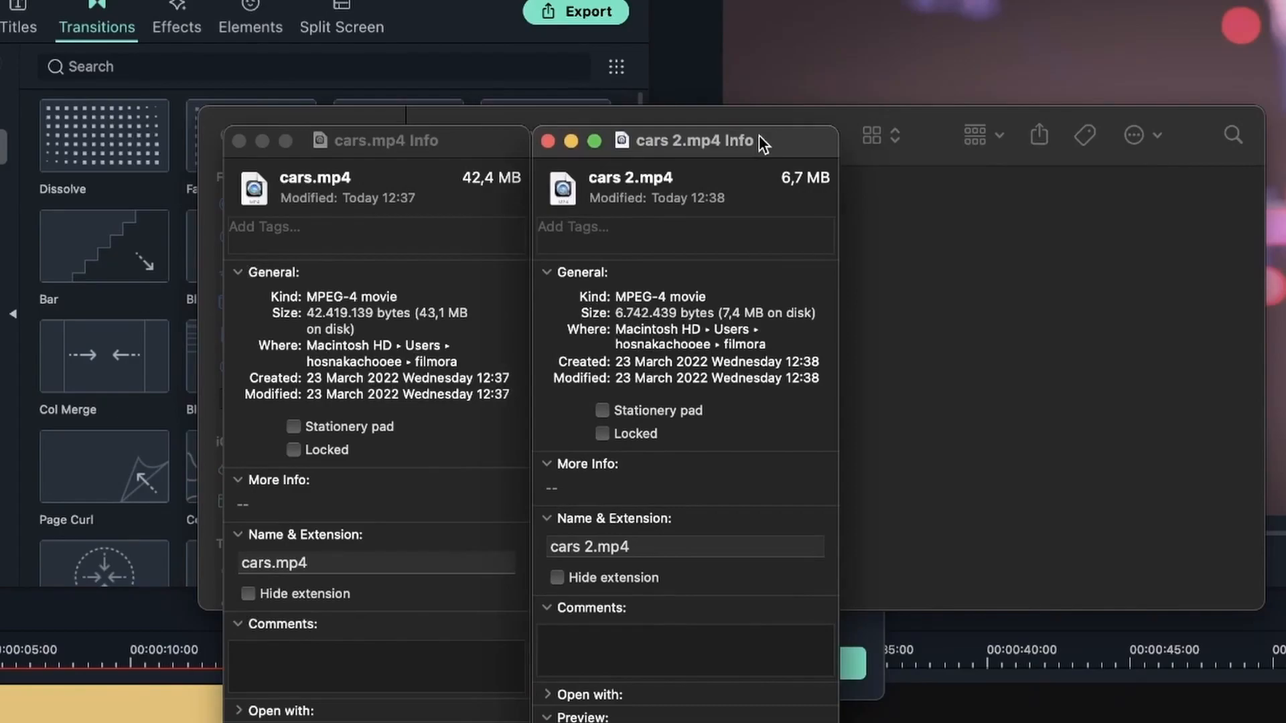
mouse_move(810, 266)
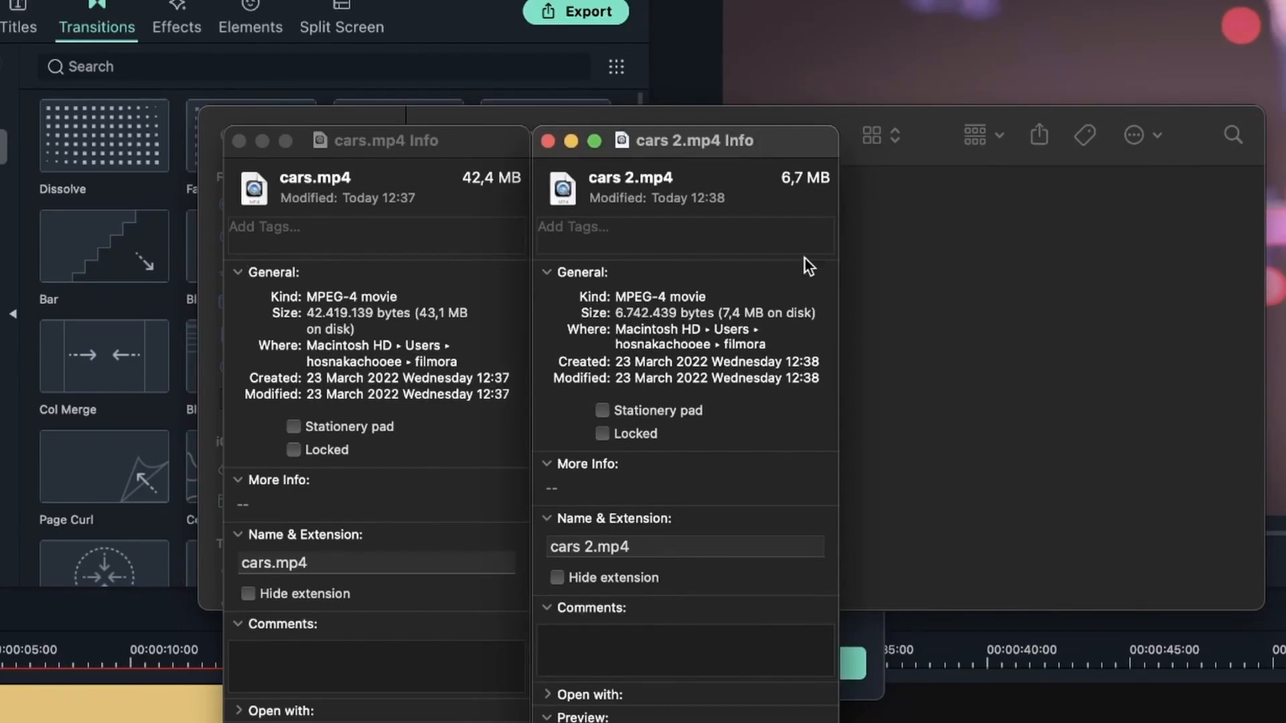
mouse_move(835, 399)
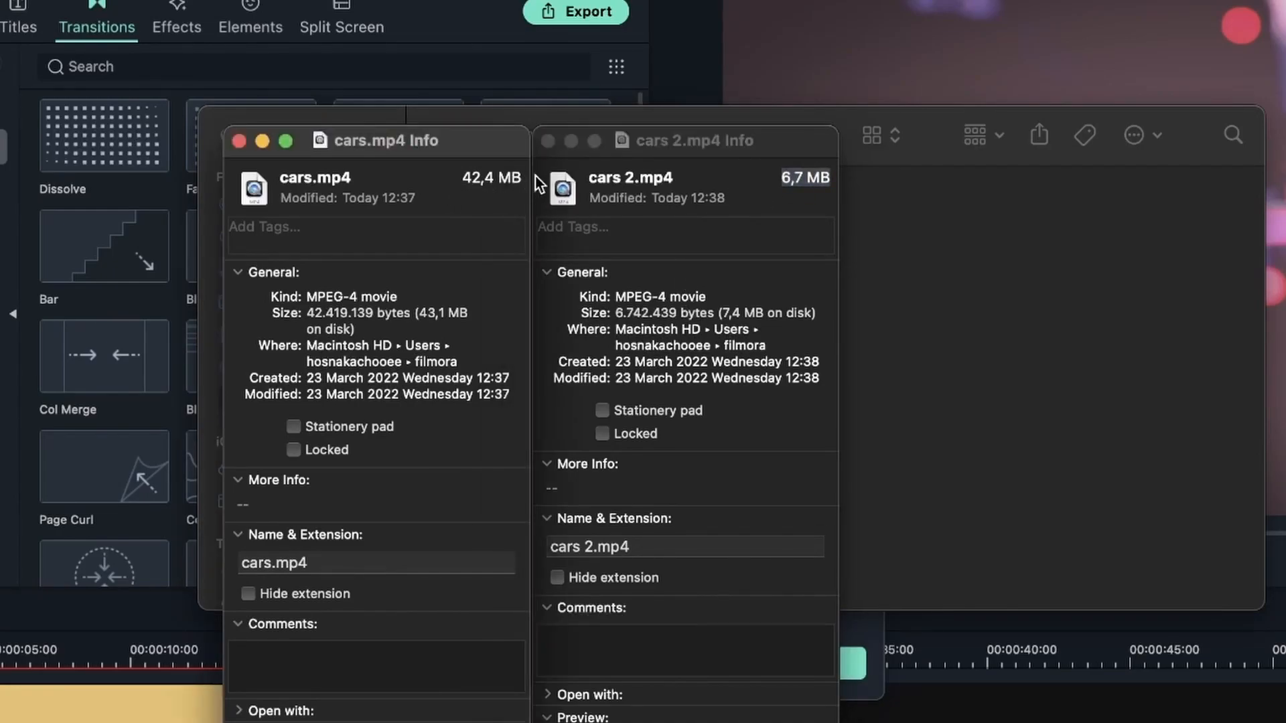
mouse_move(464, 264)
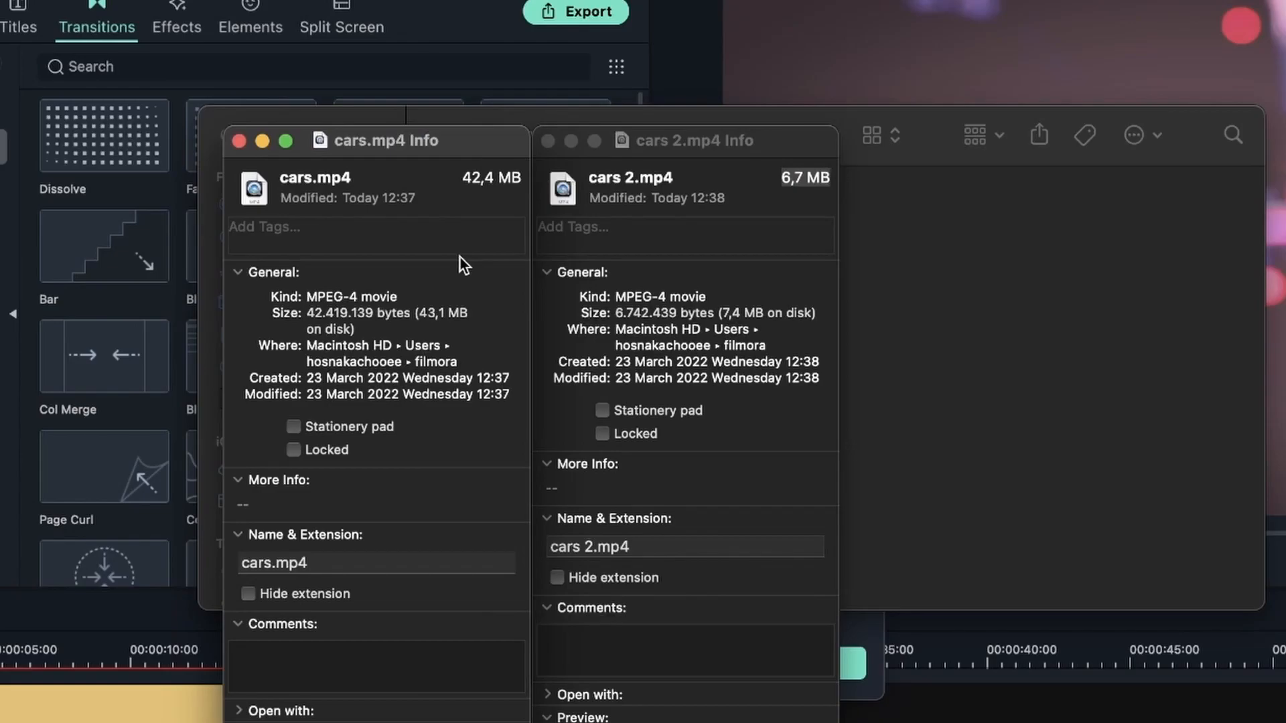
mouse_move(385, 330)
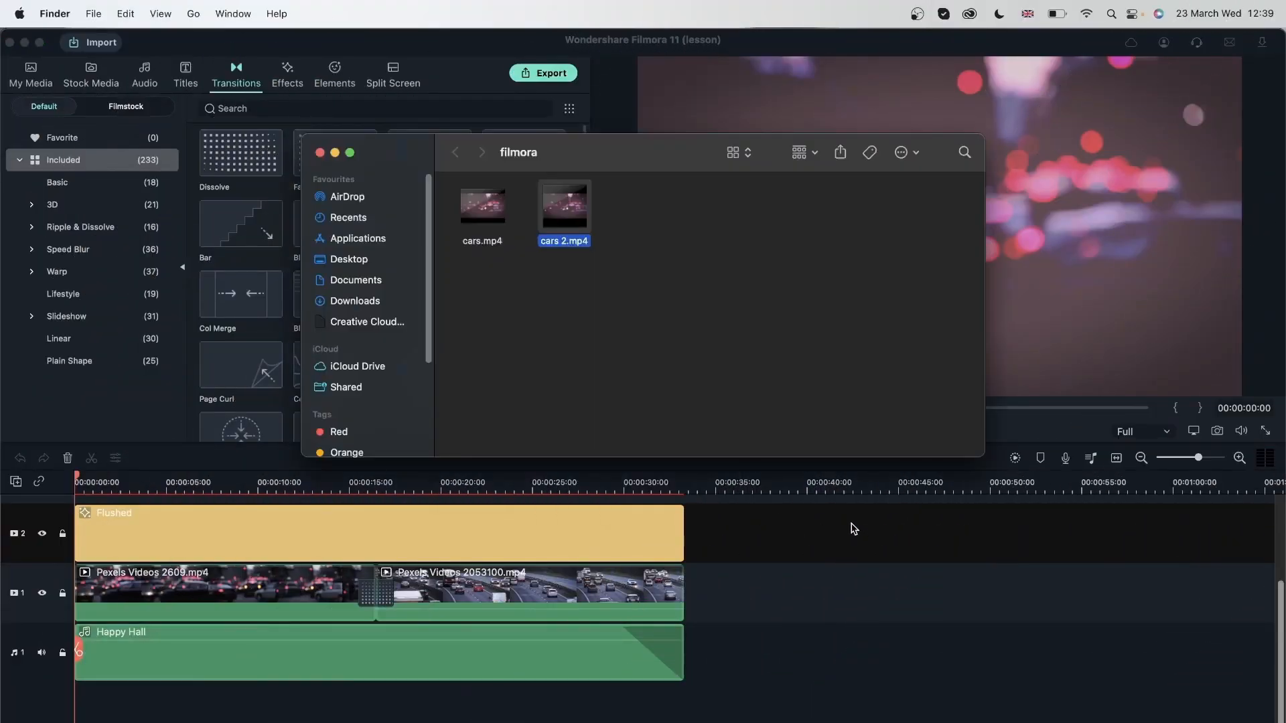
Close the filmora folder window to return to the Filmora timeline.
left_click(321, 152)
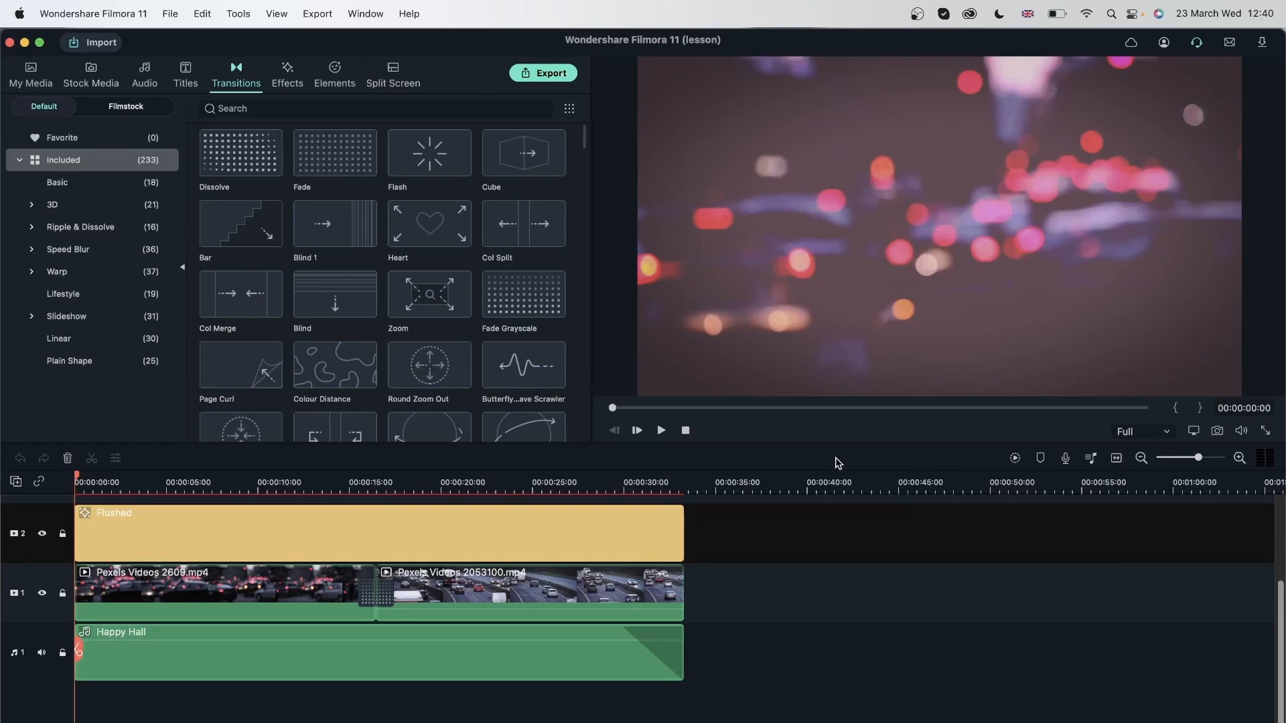
mouse_move(937, 127)
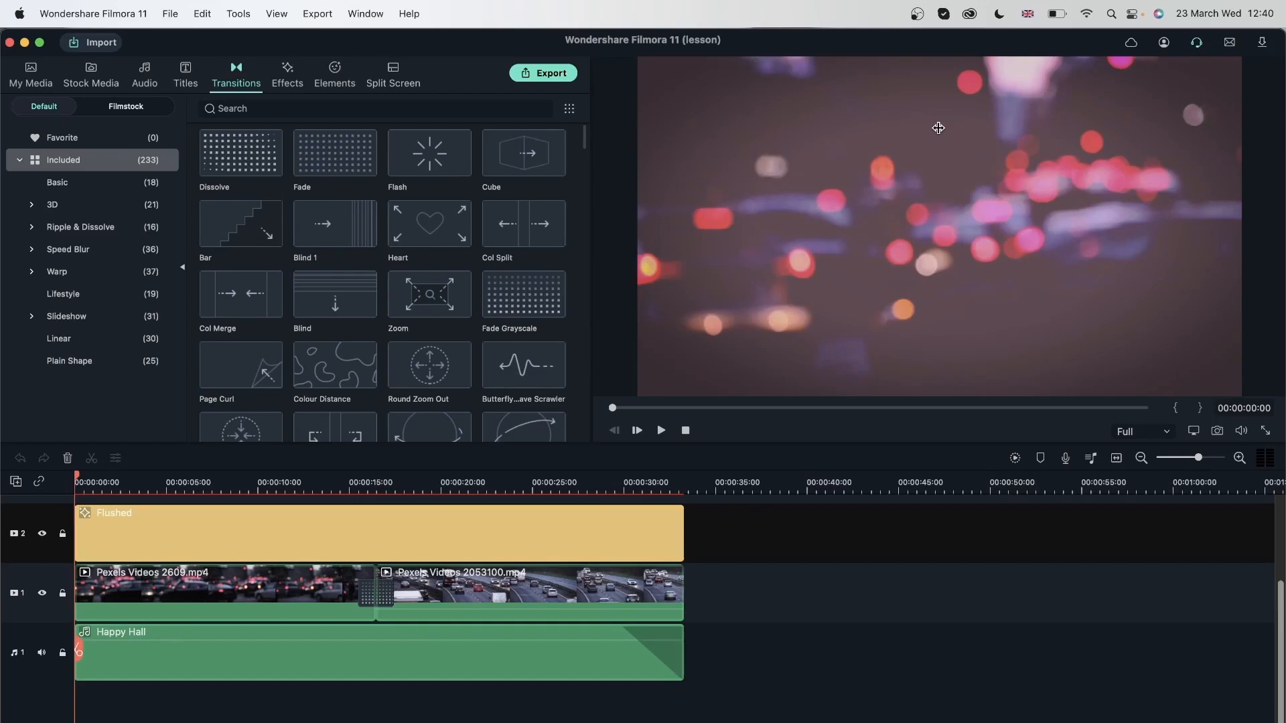
mouse_move(1007, 93)
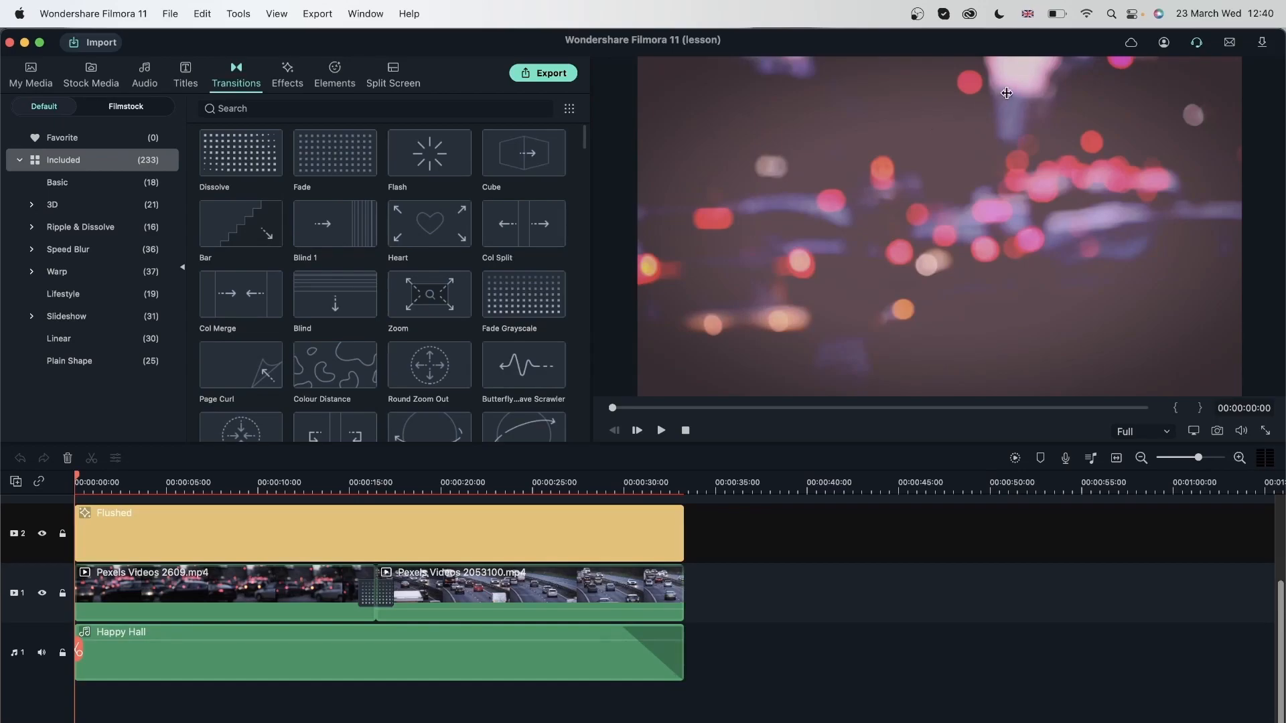
Start a share link for cloud-stored cars.mp4 with no access code.
left_click(1133, 42)
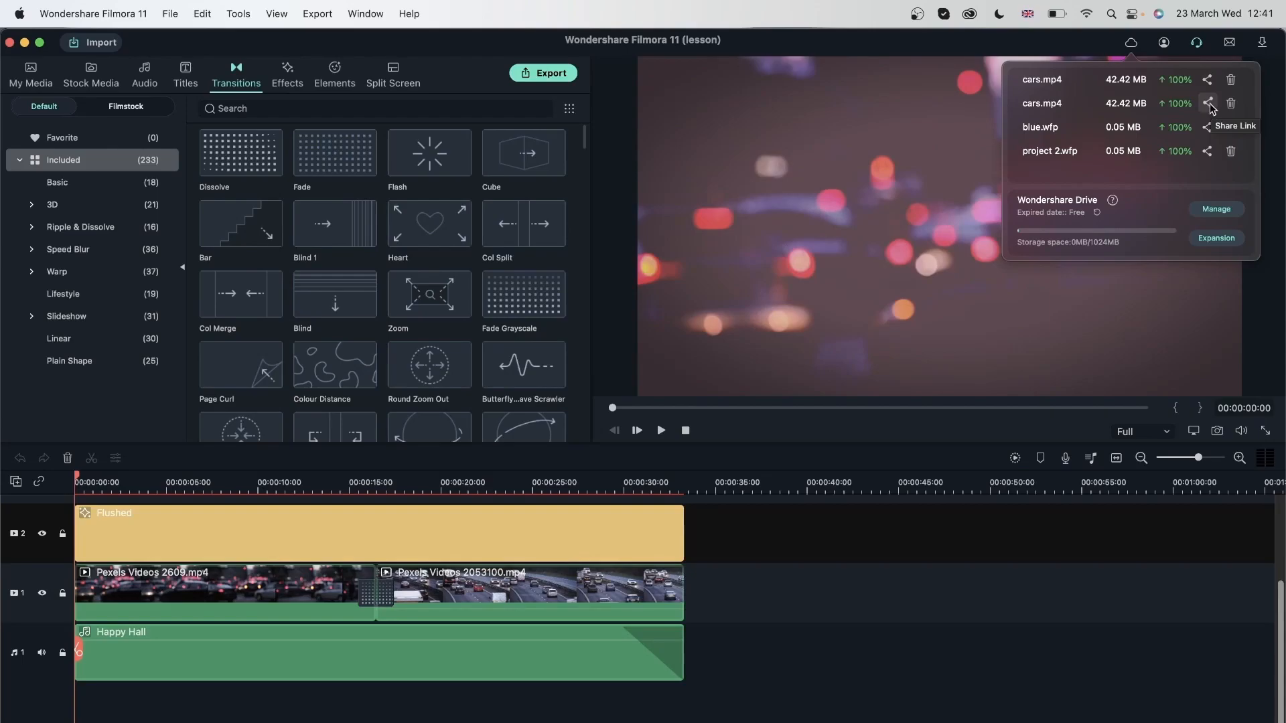
left_click(1207, 103)
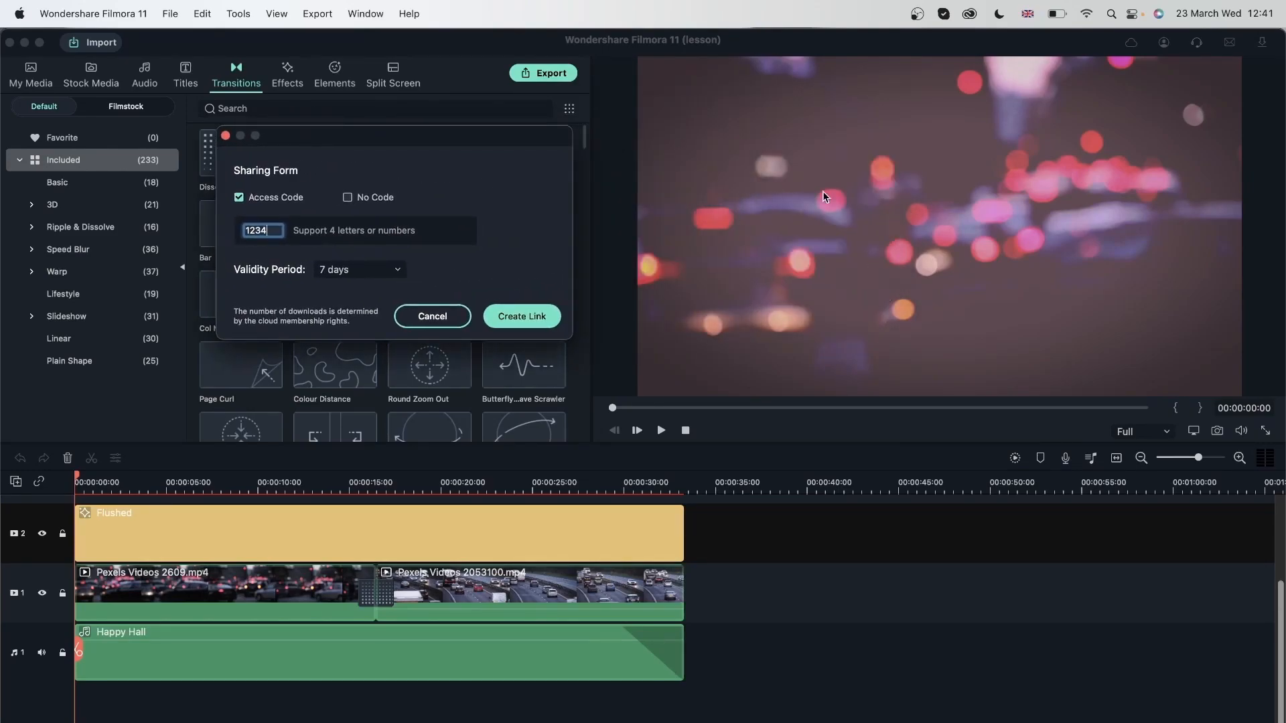
mouse_move(843, 221)
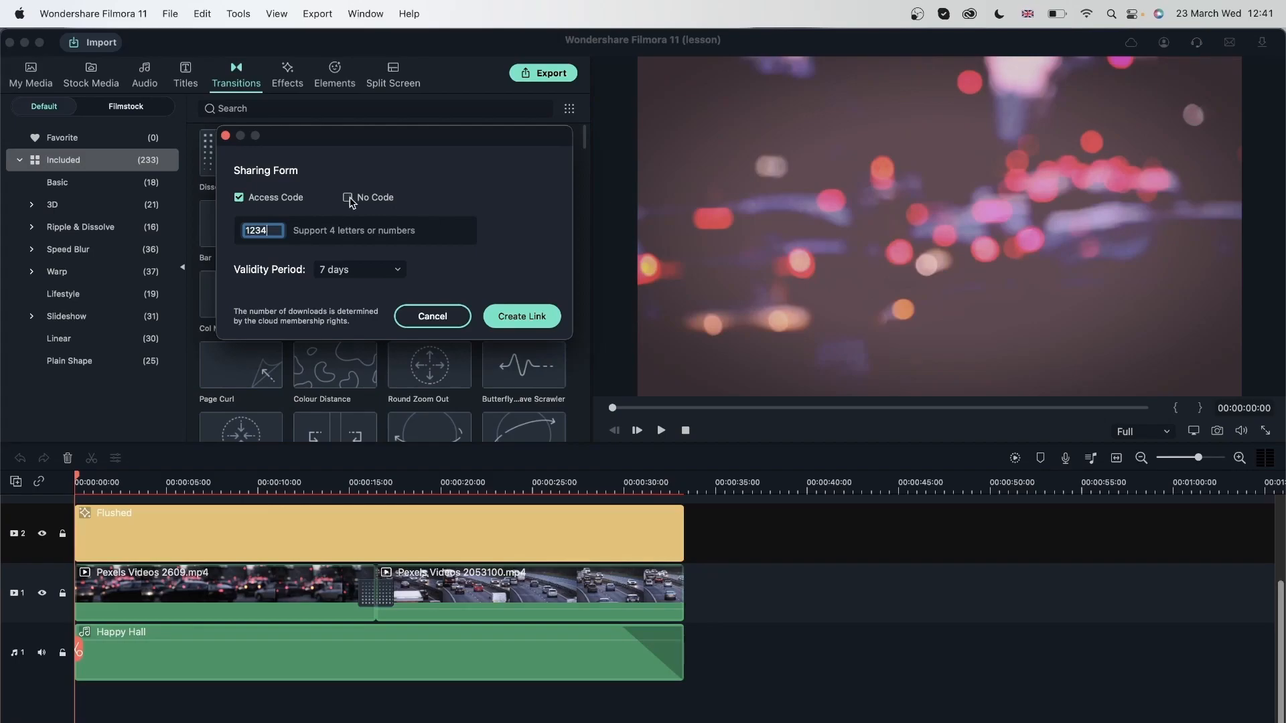
left_click(347, 197)
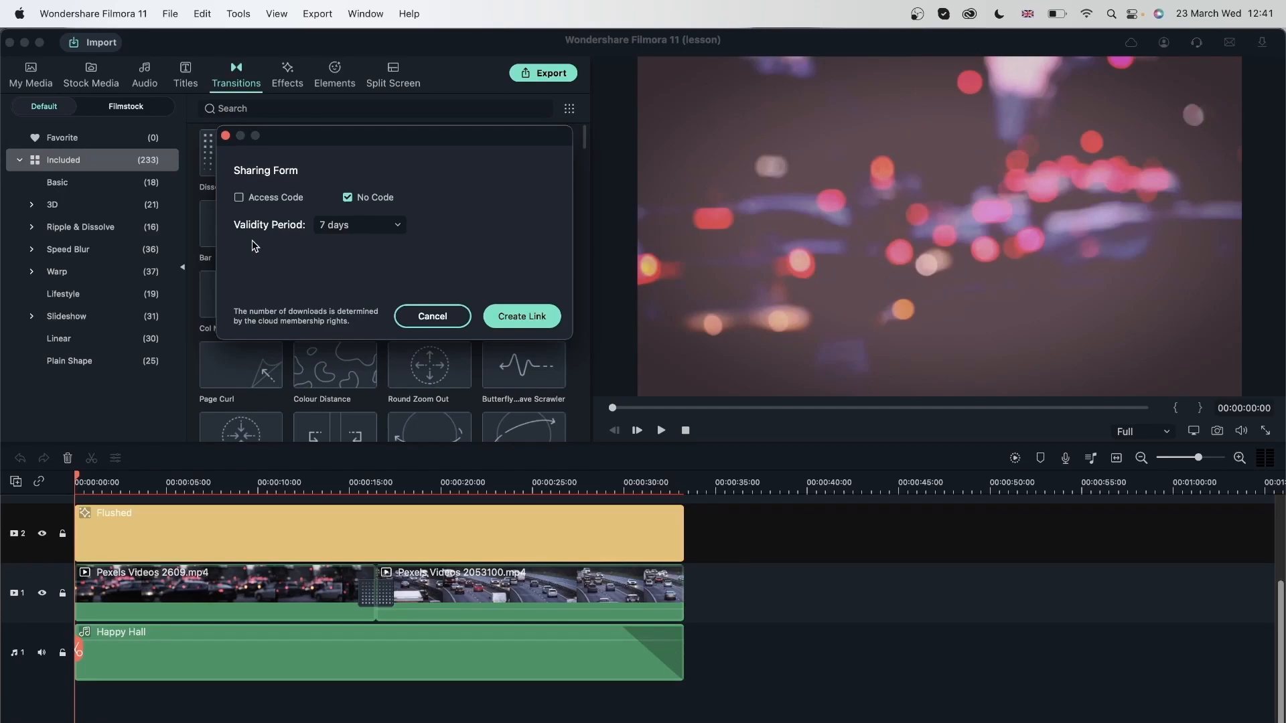
Set the link validity to 30 days and create the share link.
left_click(357, 226)
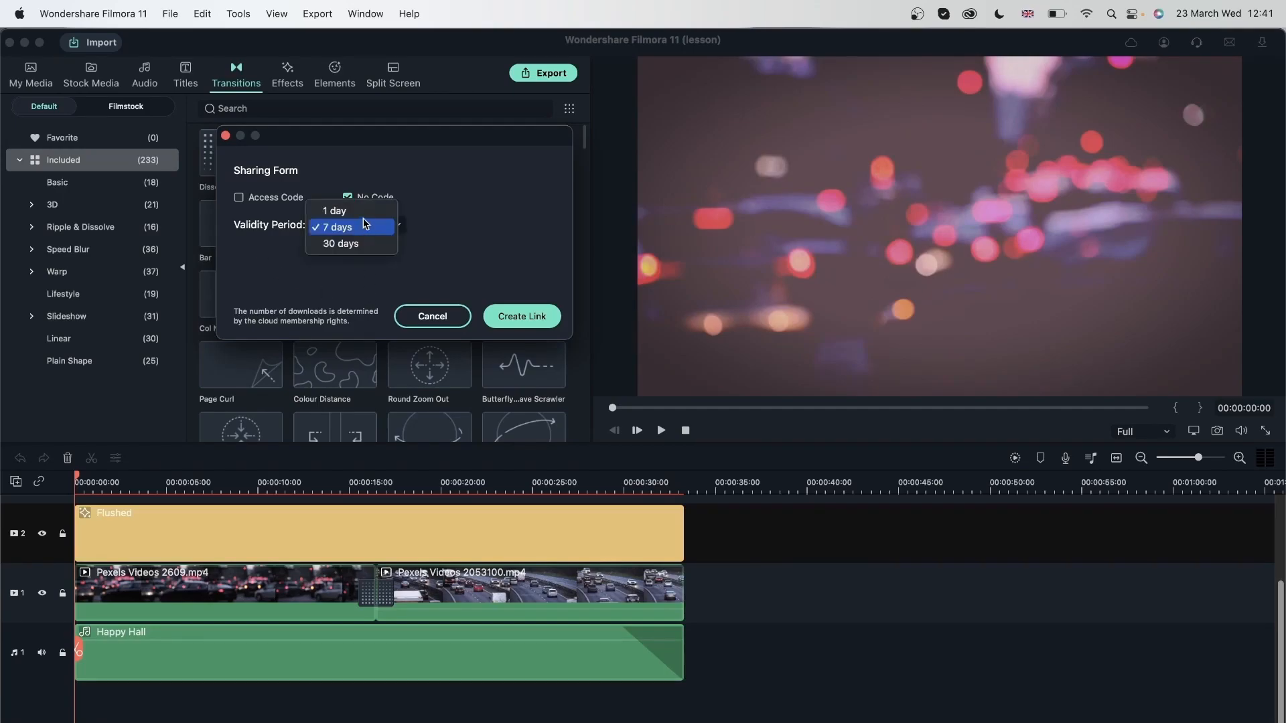
left_click(341, 244)
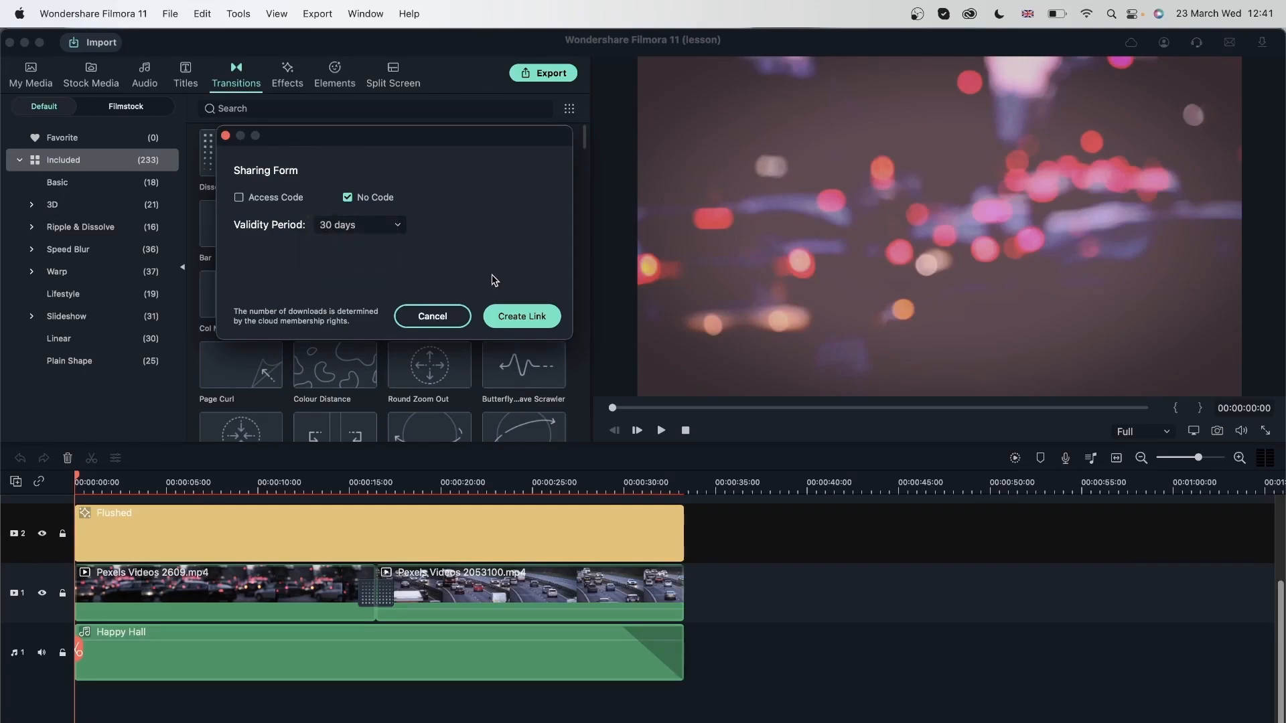
mouse_move(499, 317)
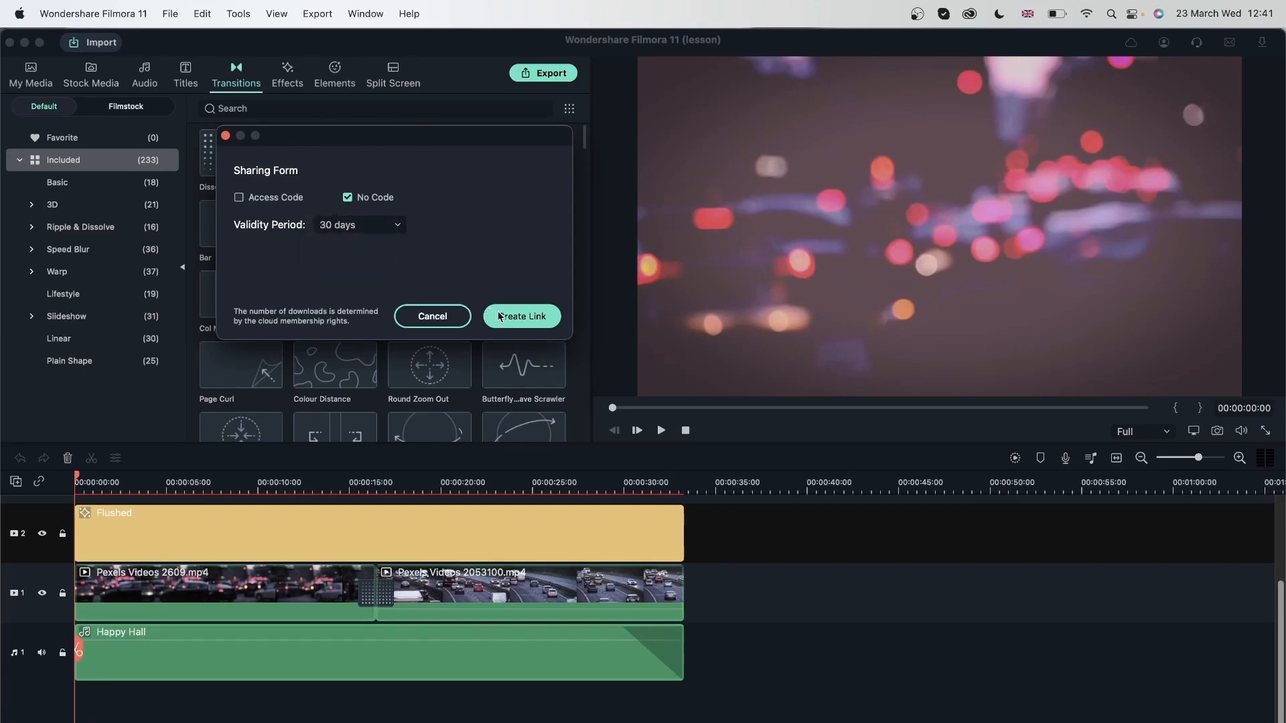
left_click(521, 316)
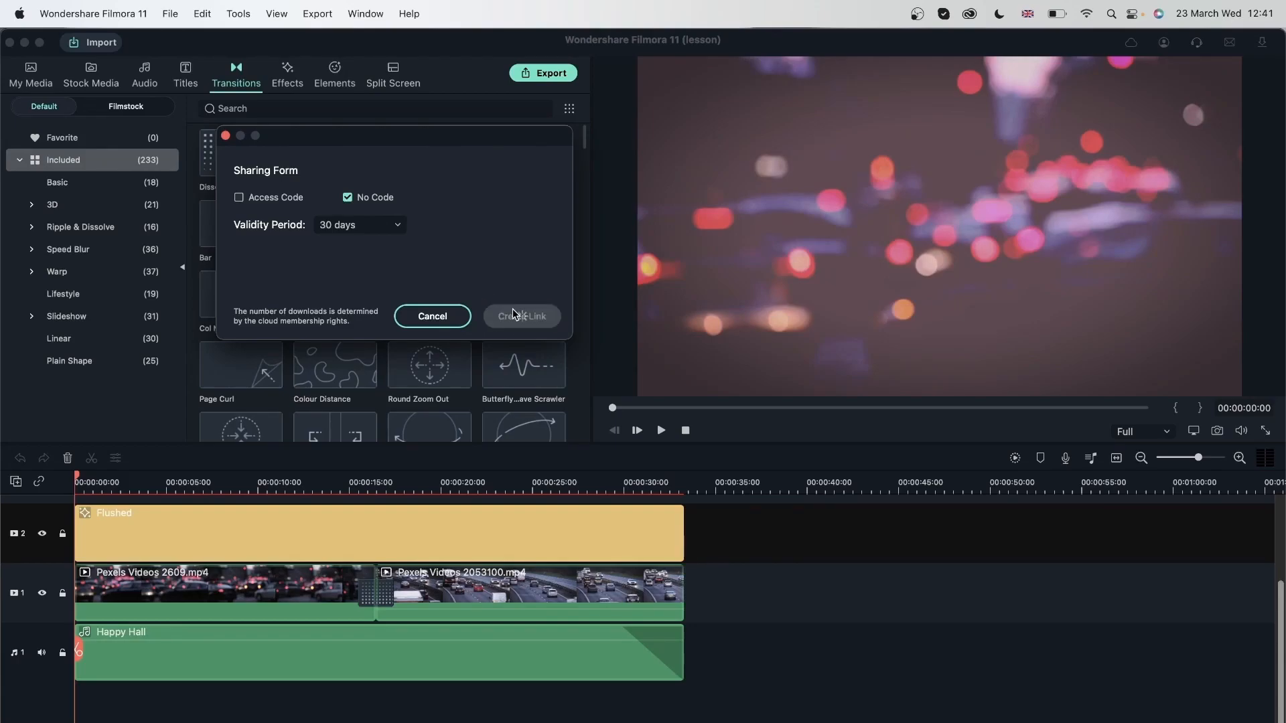
Generate the Wondershare Drive link for cars.mp4 and move the link window up.
left_click(521, 316)
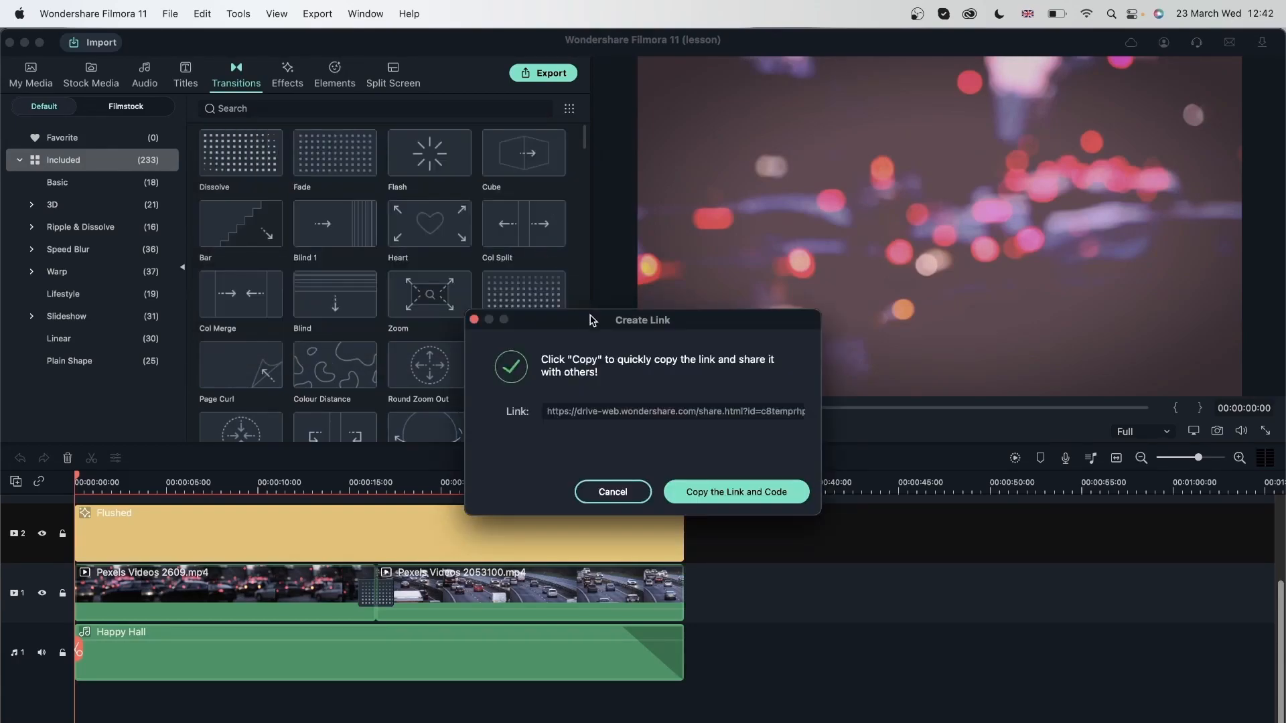
left_click_drag(643, 320, 456, 119)
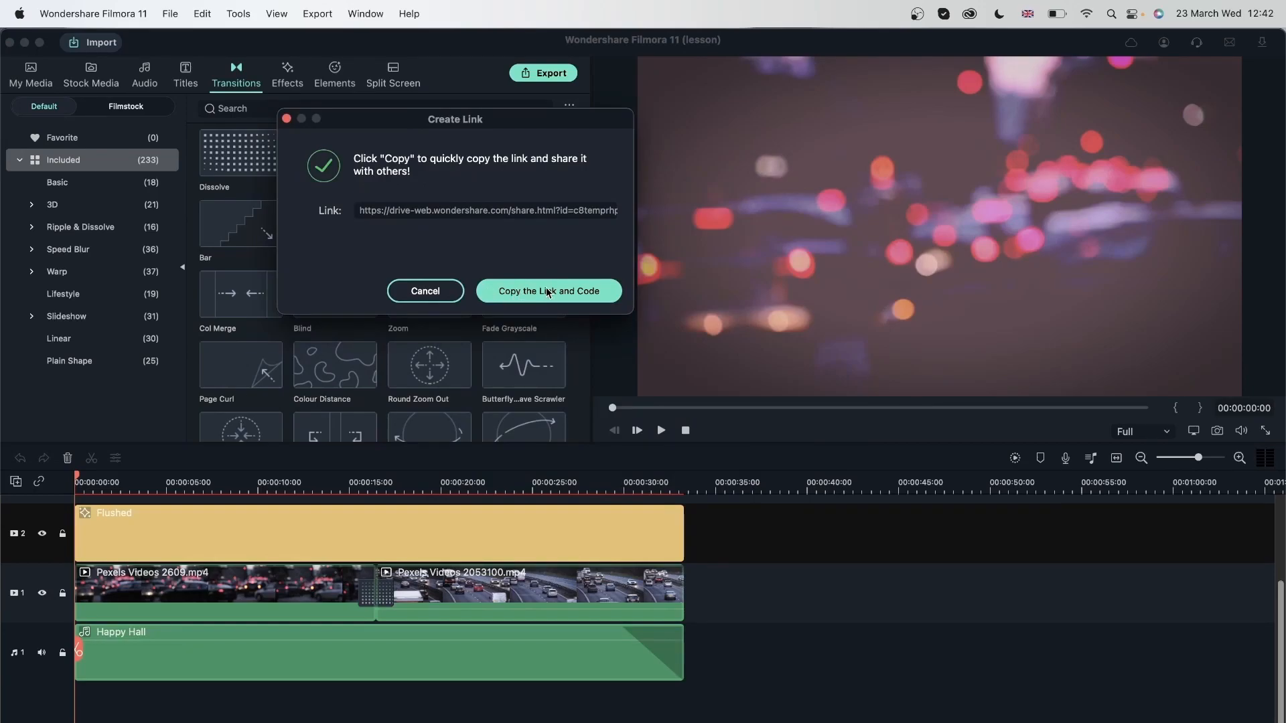
mouse_move(574, 298)
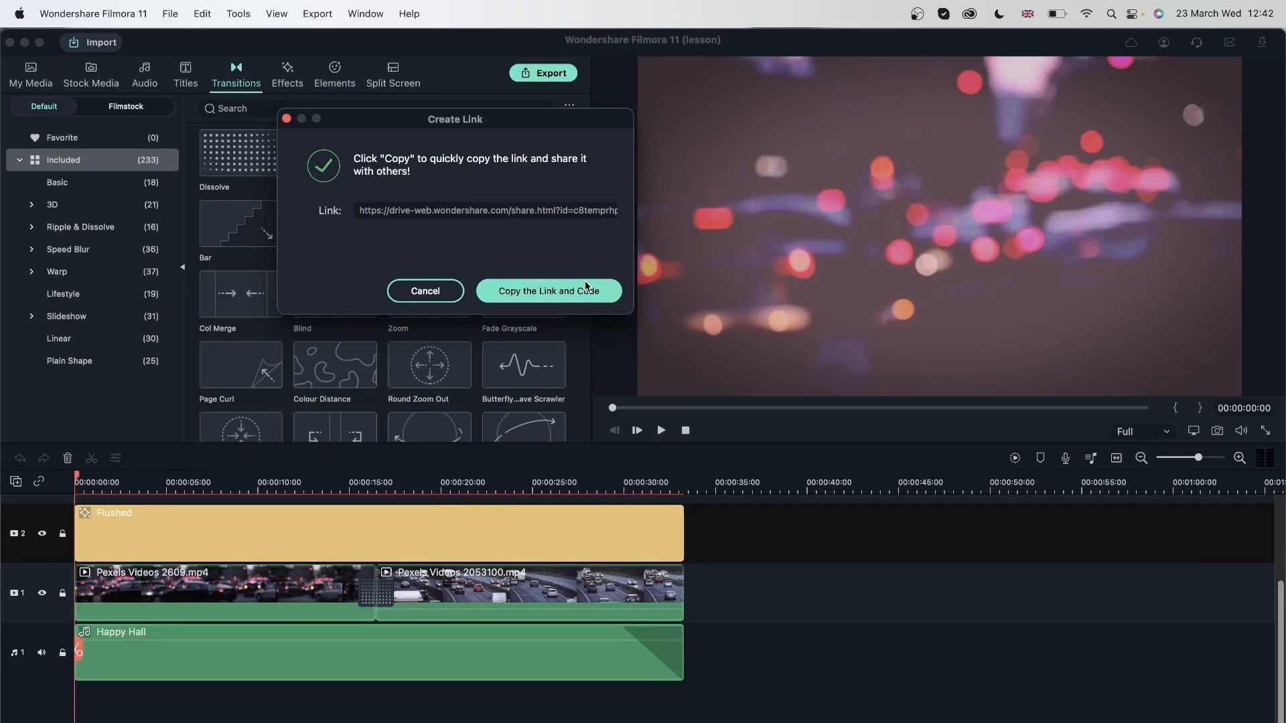
mouse_move(569, 284)
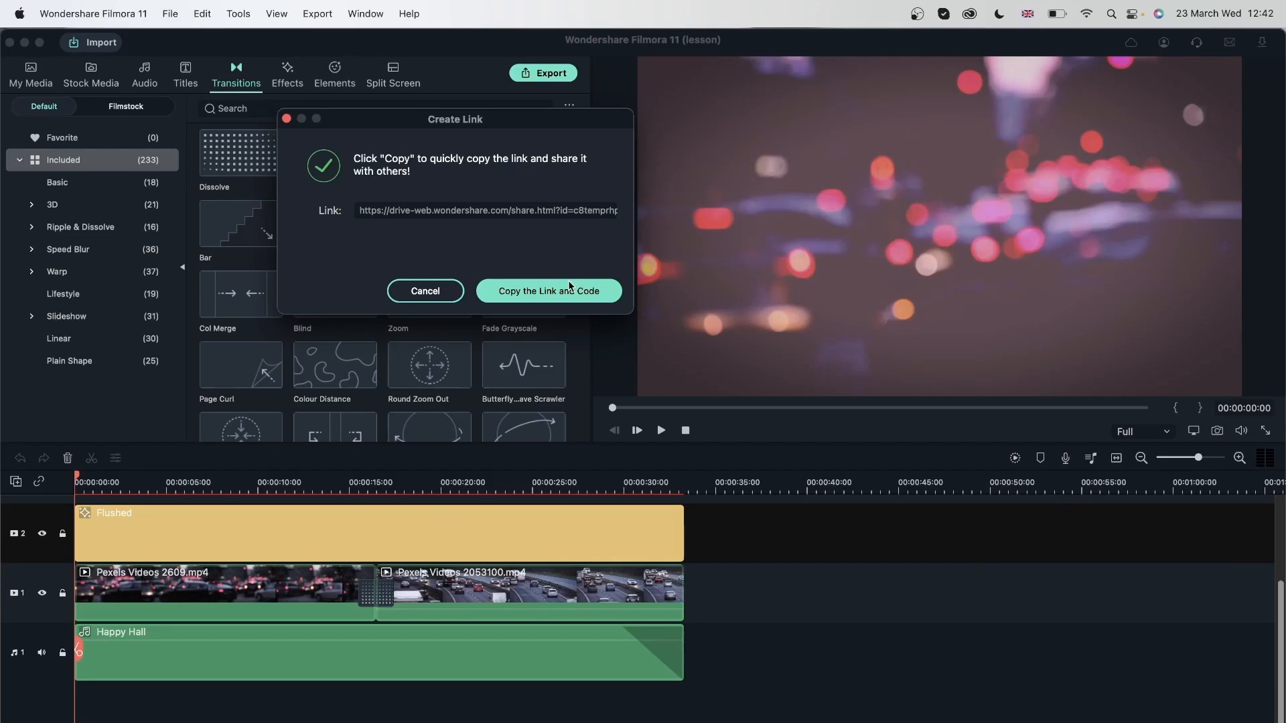
mouse_move(404, 219)
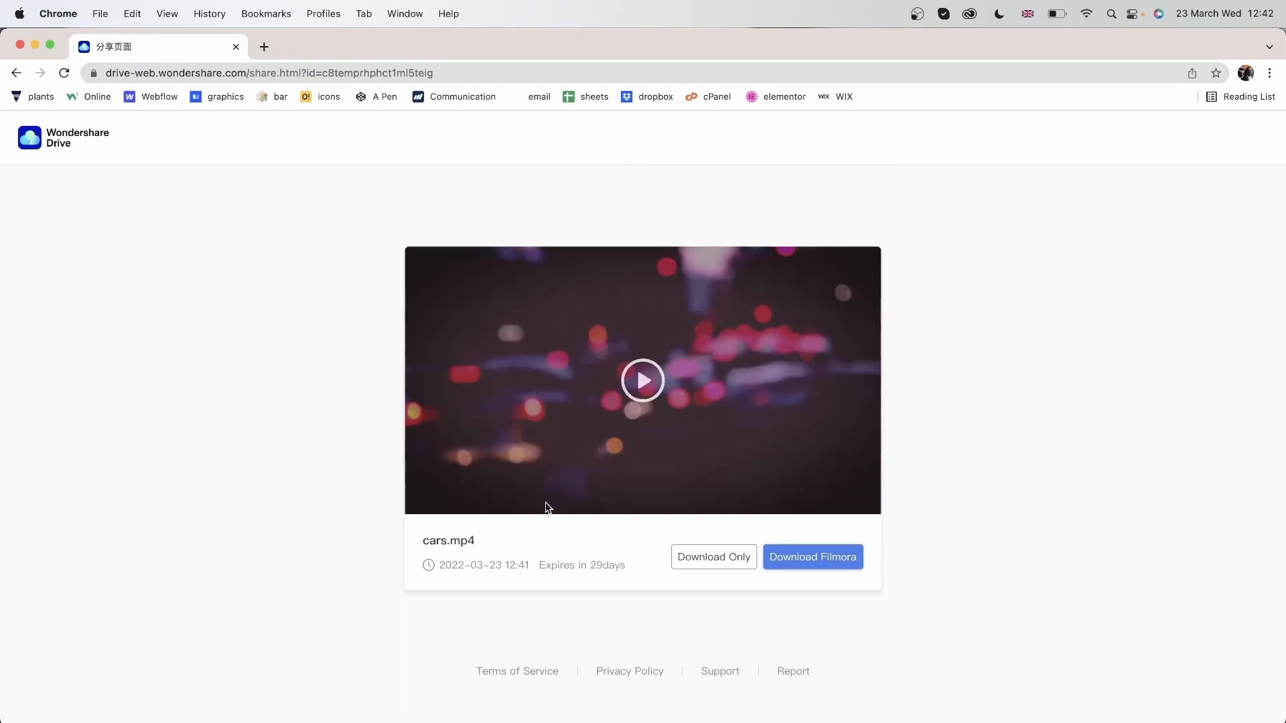
mouse_move(714, 557)
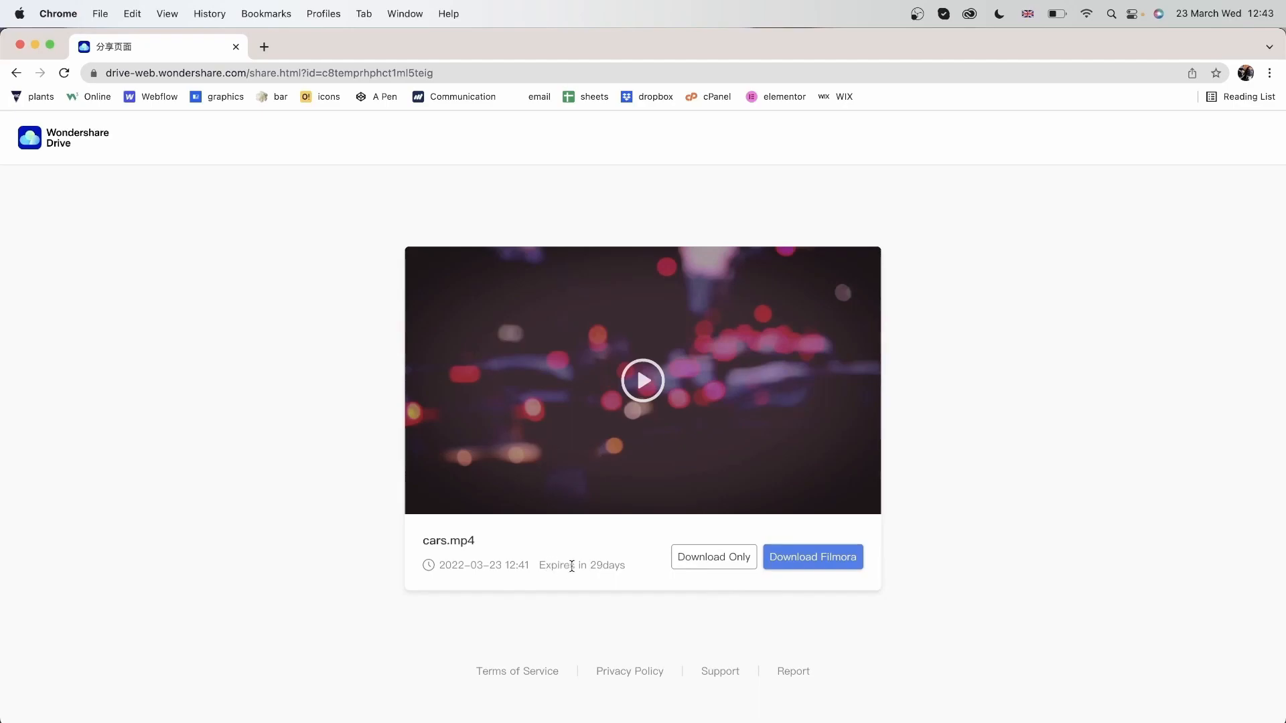
View the Wondershare Drive share page for cars.mp4 in the browser.
double_click(607, 565)
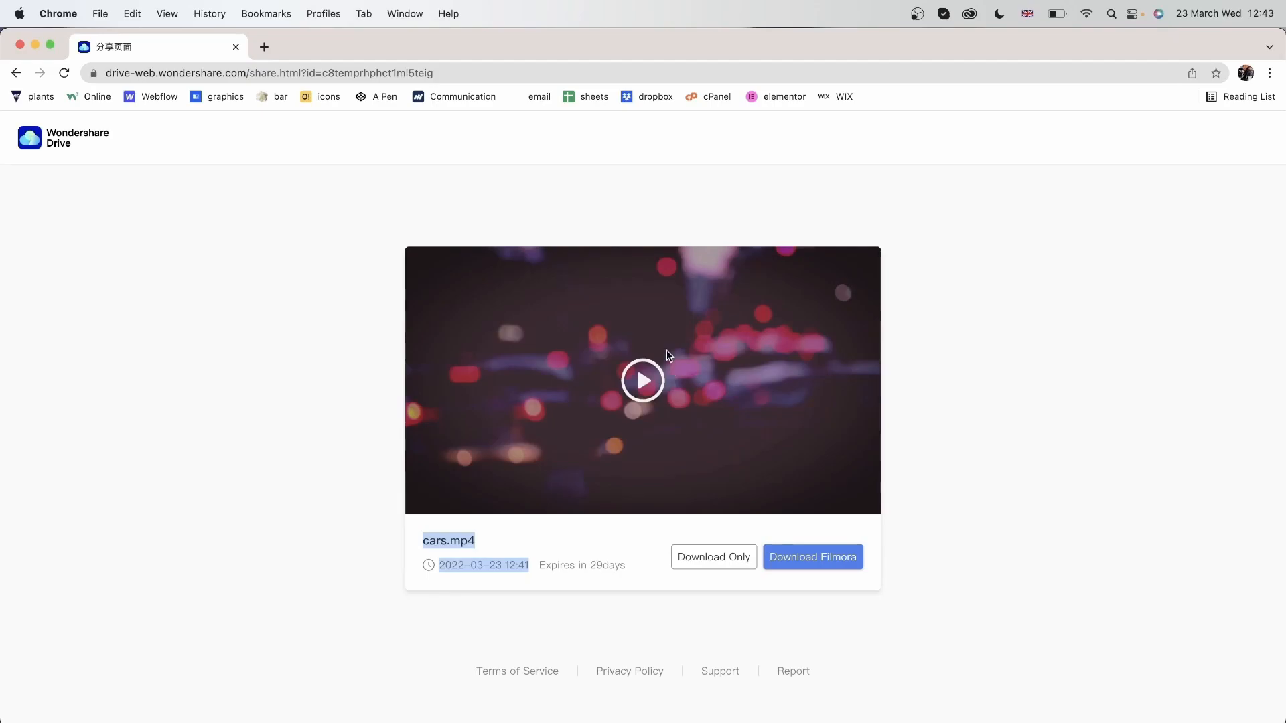
left_click(643, 380)
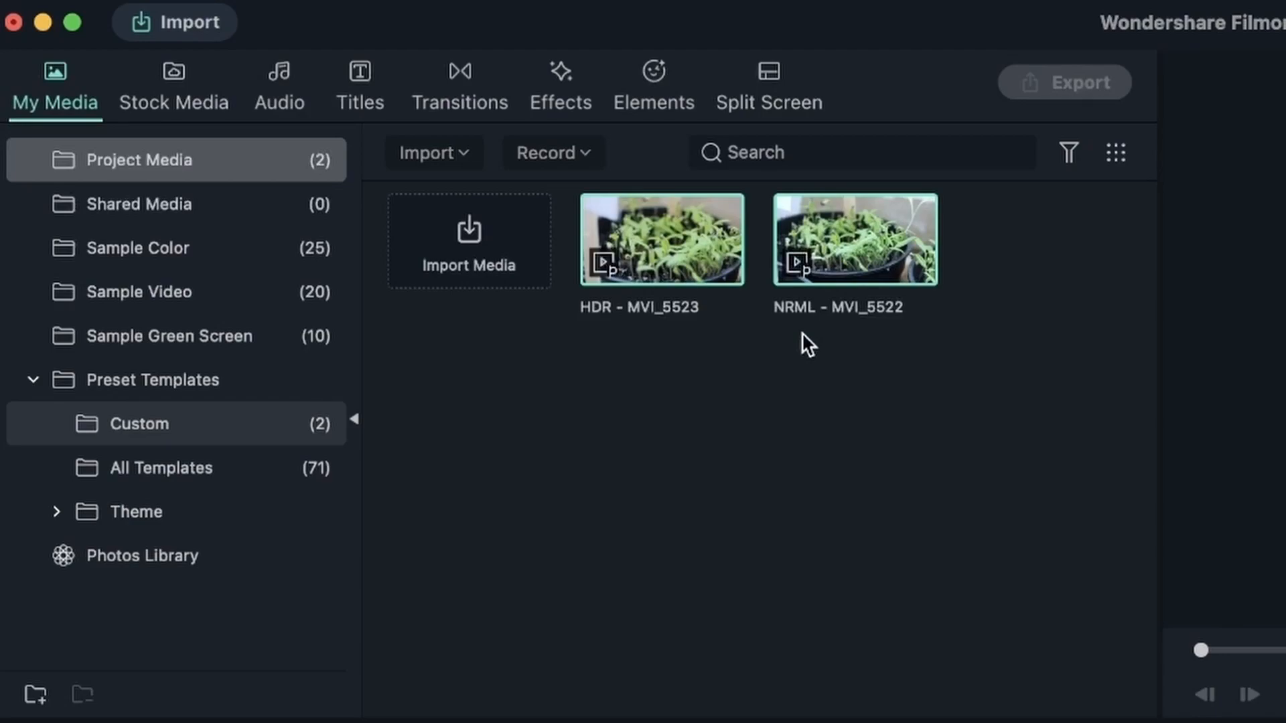
mouse_move(791, 333)
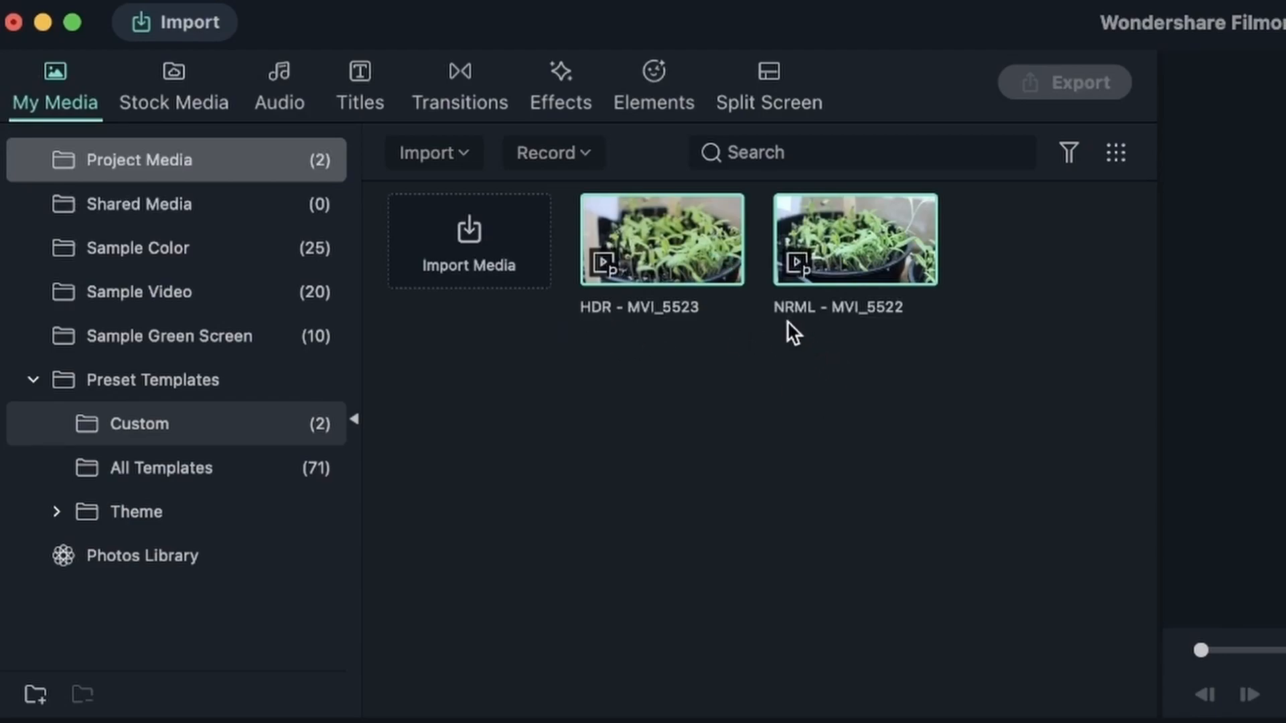
Add the Split Screen 1 two-panel template to the timeline.
left_click(769, 82)
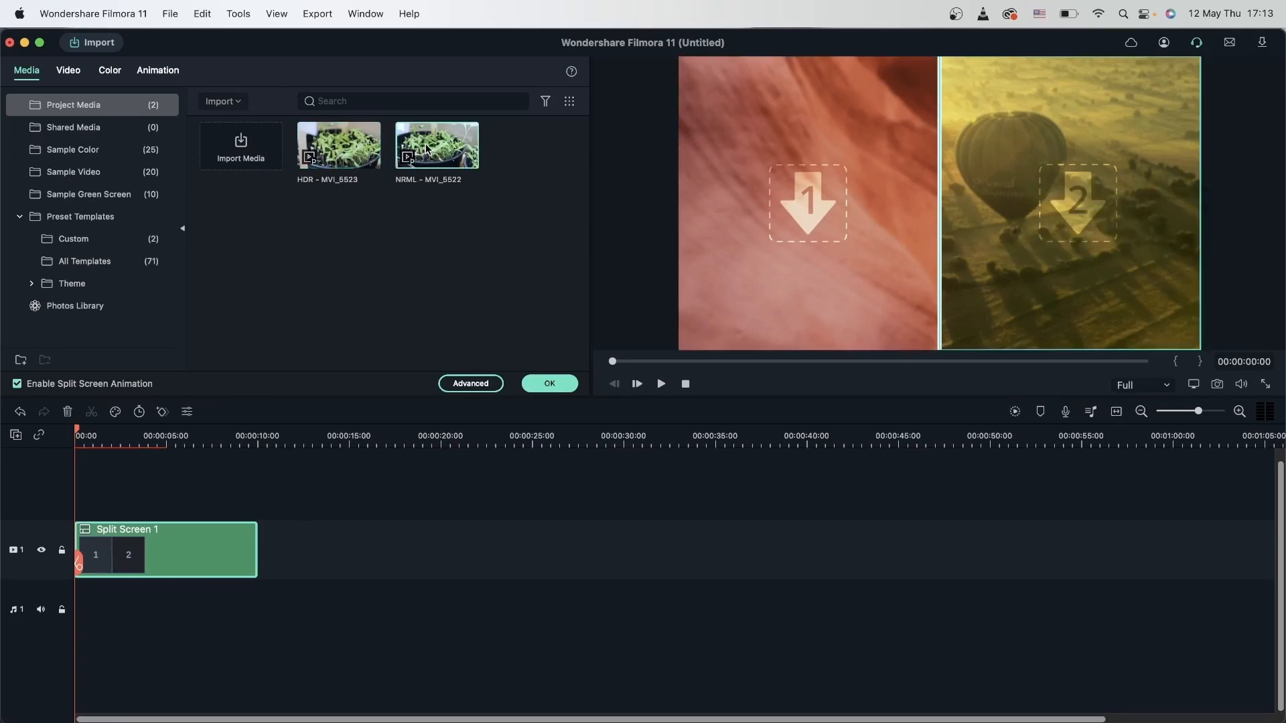
Confirm the split-screen layout with the HDR and NRML plant clips side by side.
left_click(436, 145)
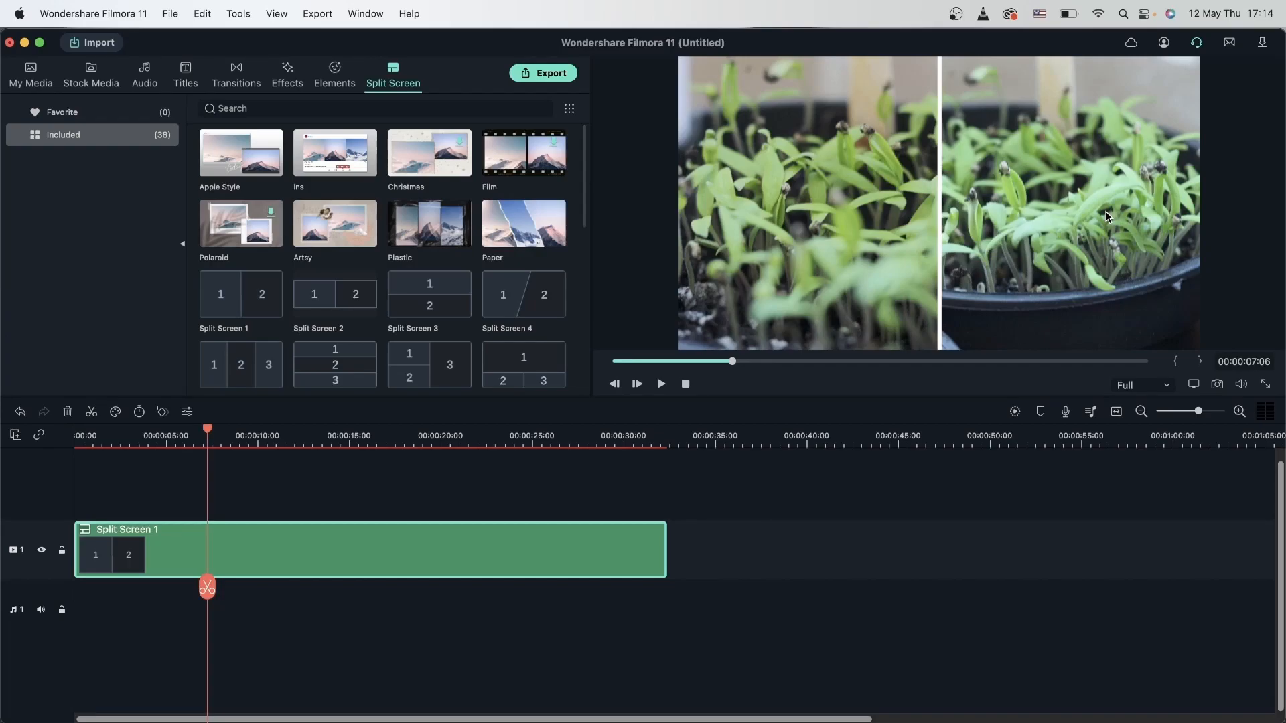
mouse_move(95, 244)
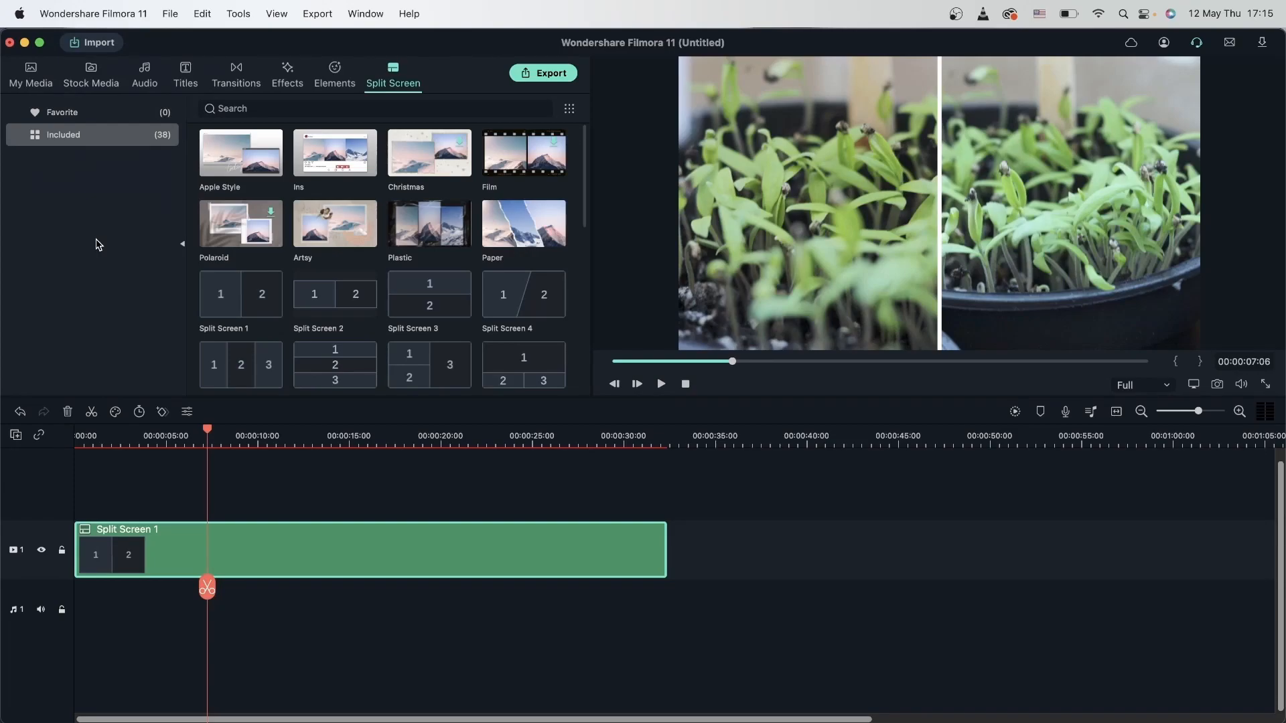
left_click(92, 13)
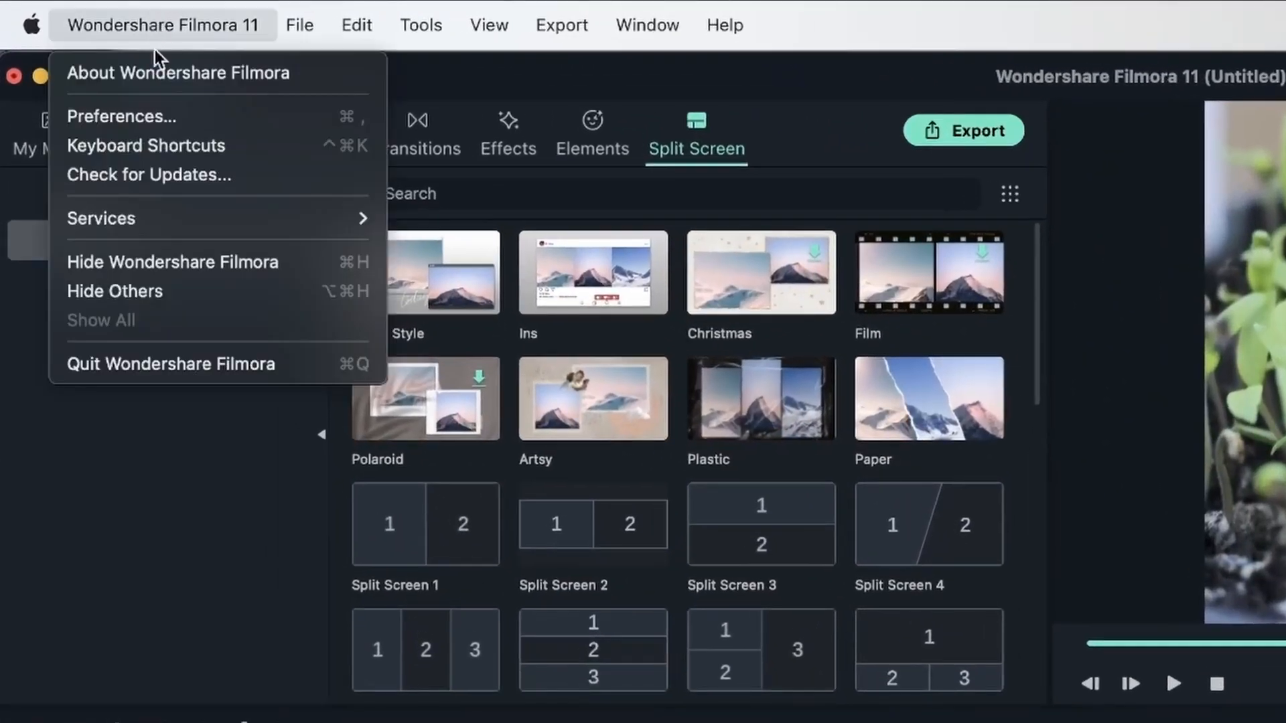
left_click(120, 115)
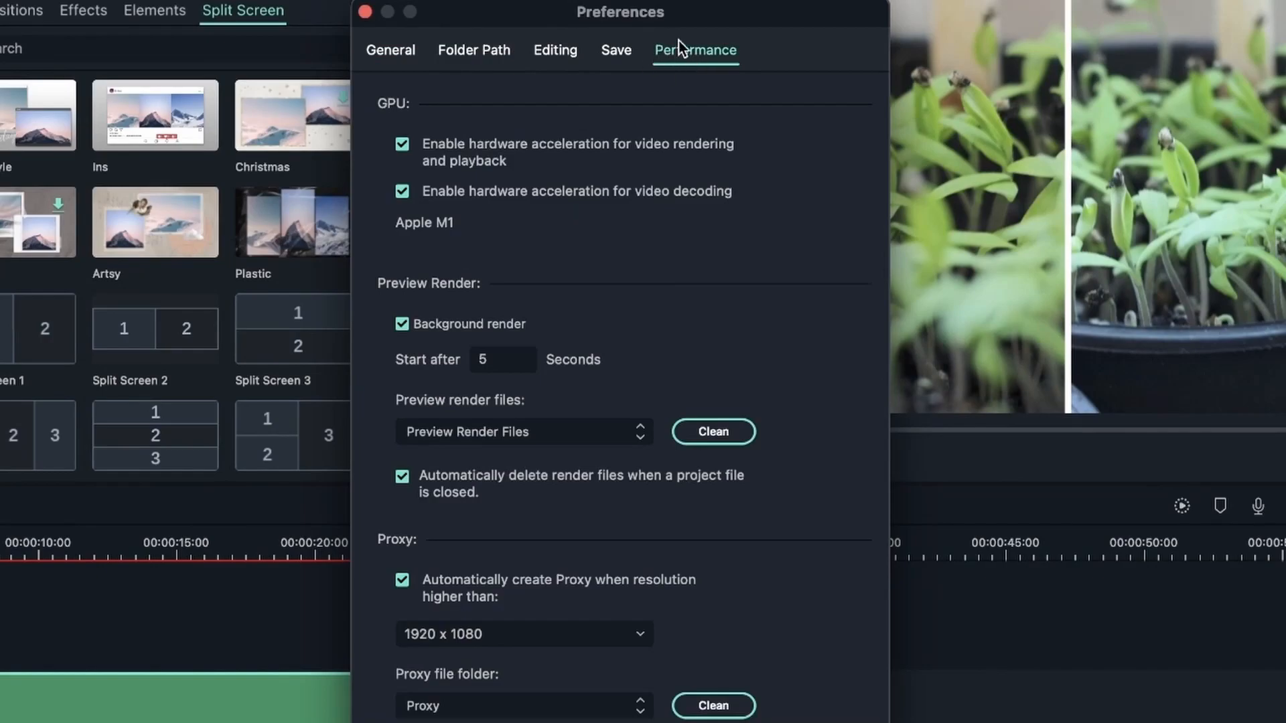
mouse_move(433, 218)
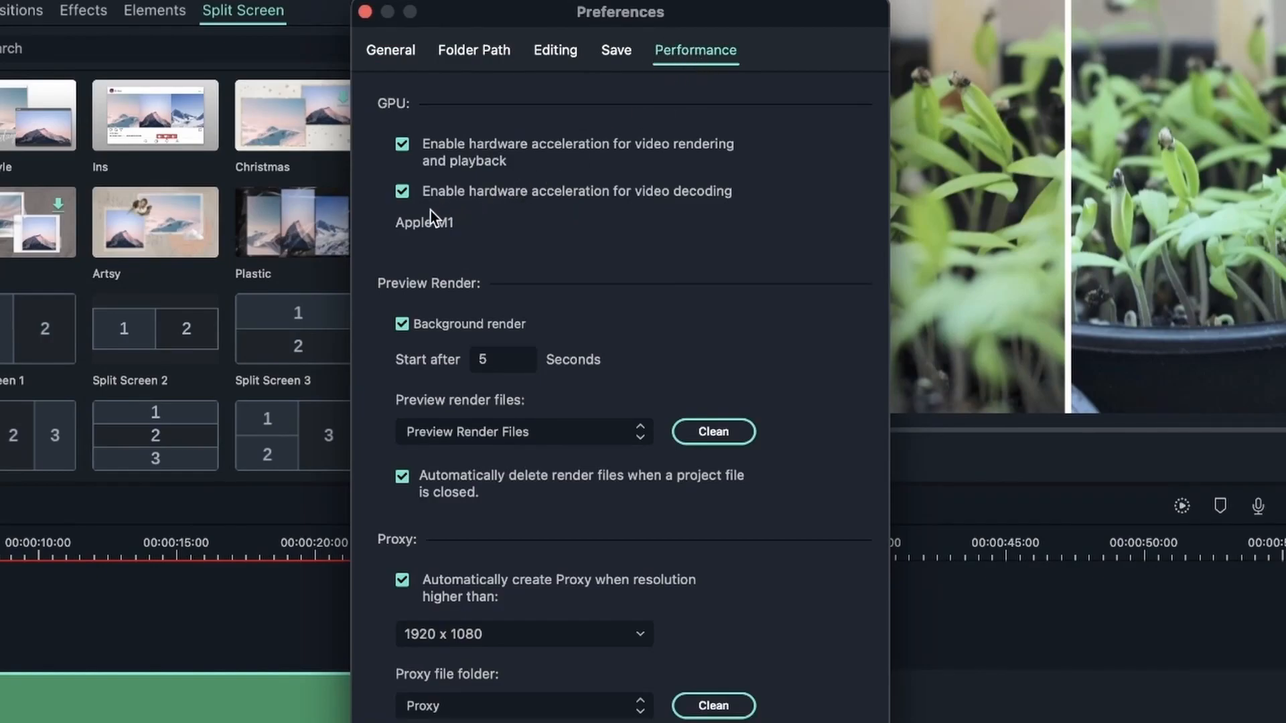
mouse_move(415, 218)
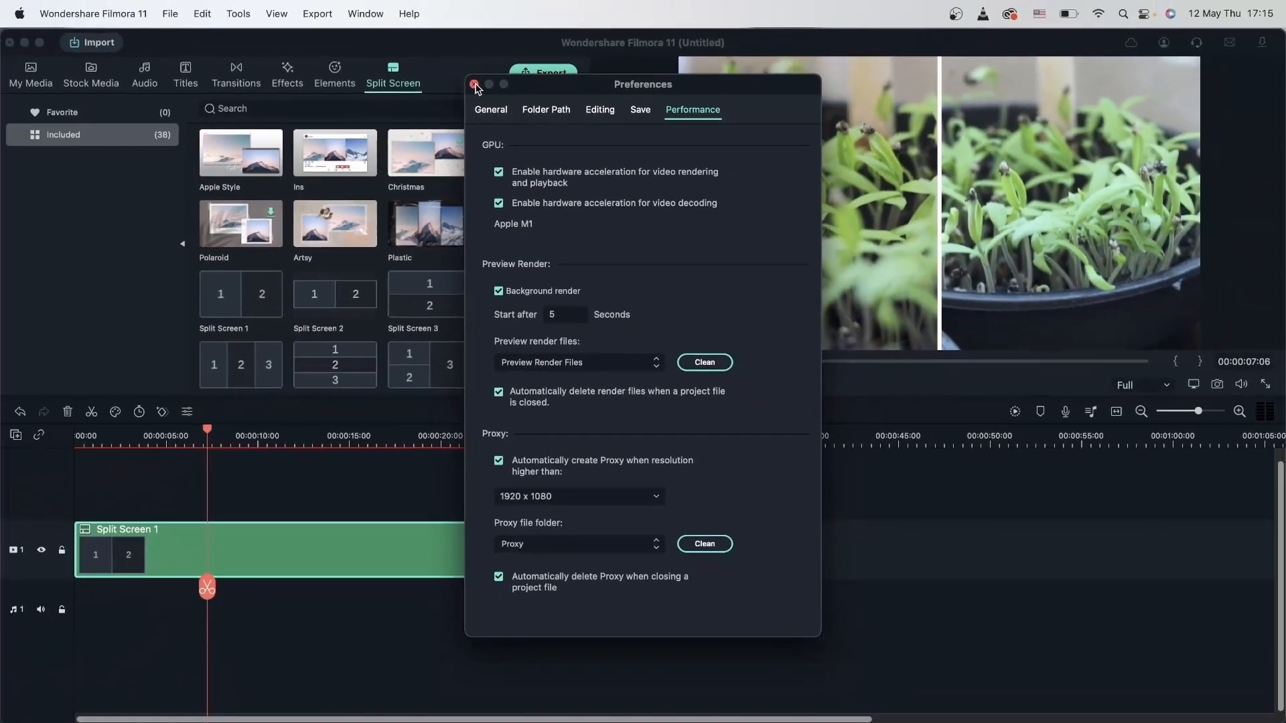
left_click(474, 83)
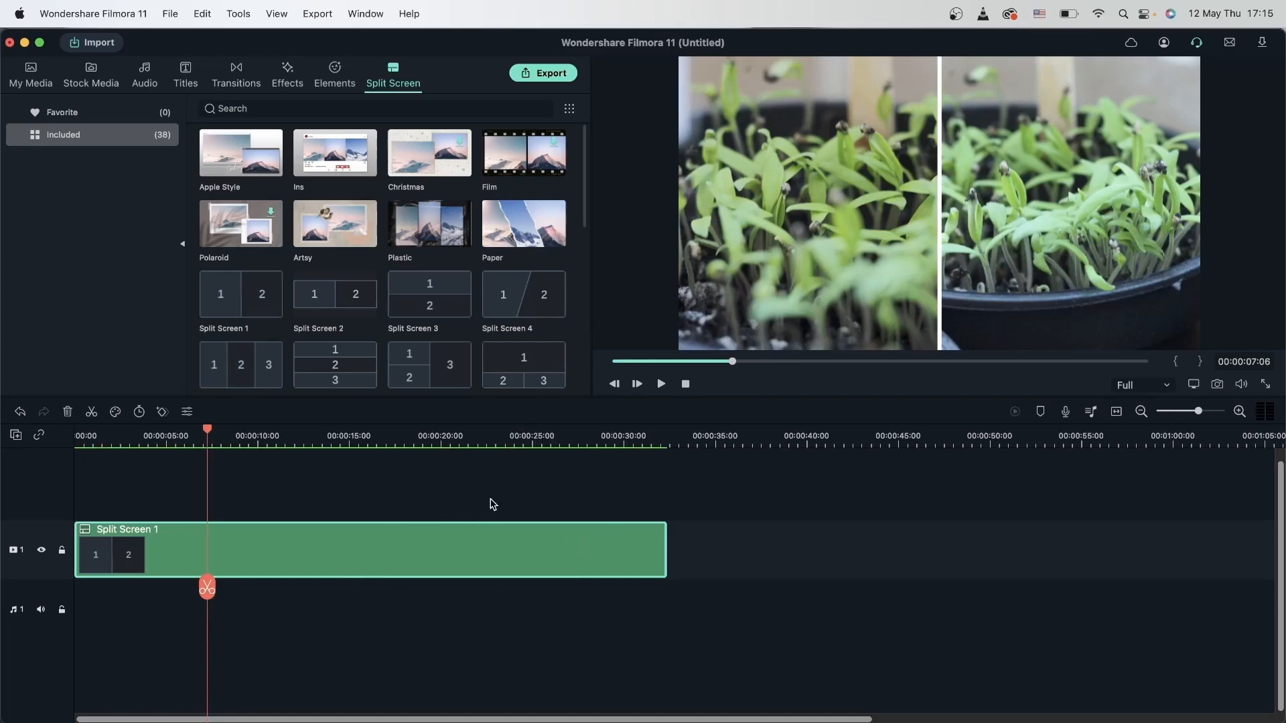
Replace the split screen on the timeline with the HDR - MVI_5523 clip from My Media.
left_click(31, 73)
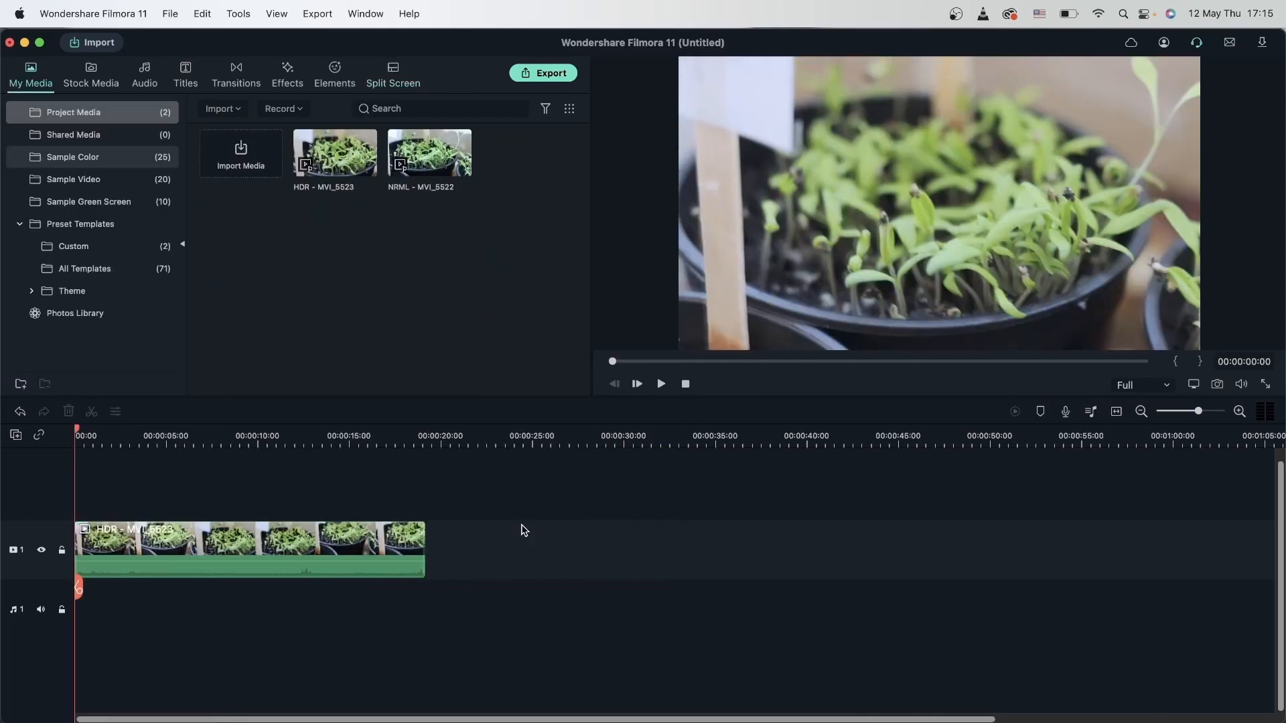
left_click(335, 153)
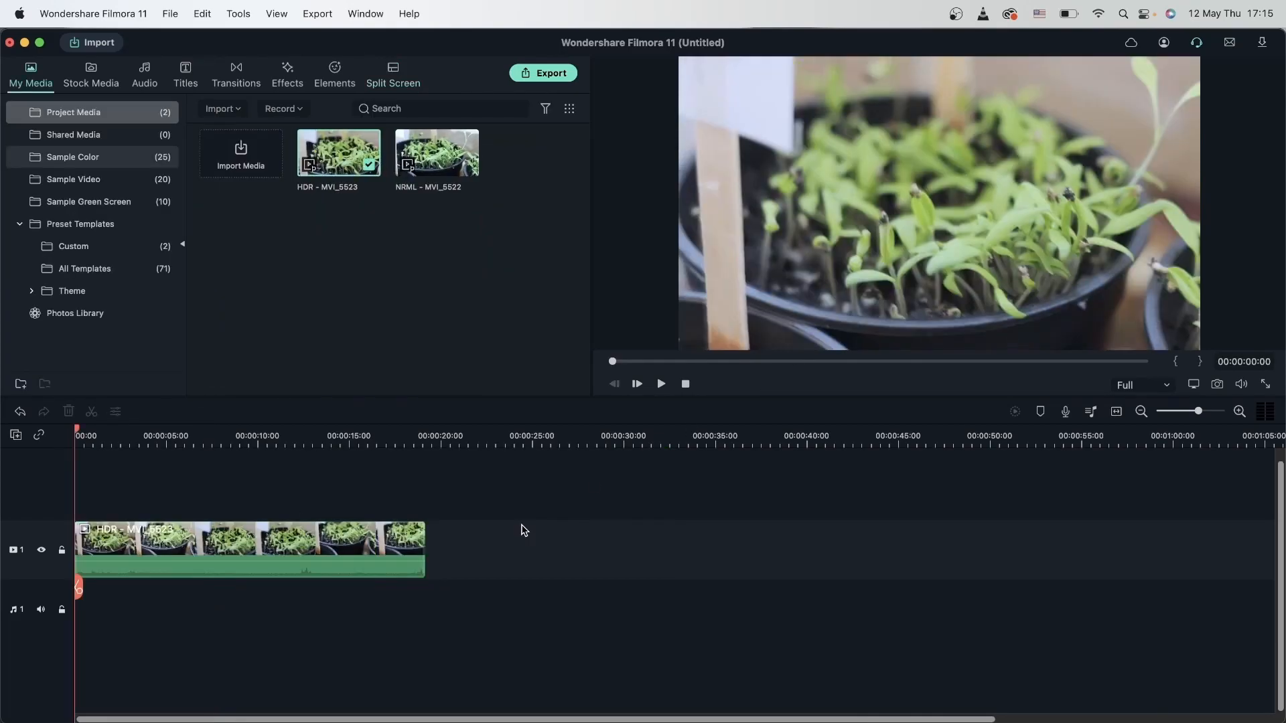
left_click(217, 568)
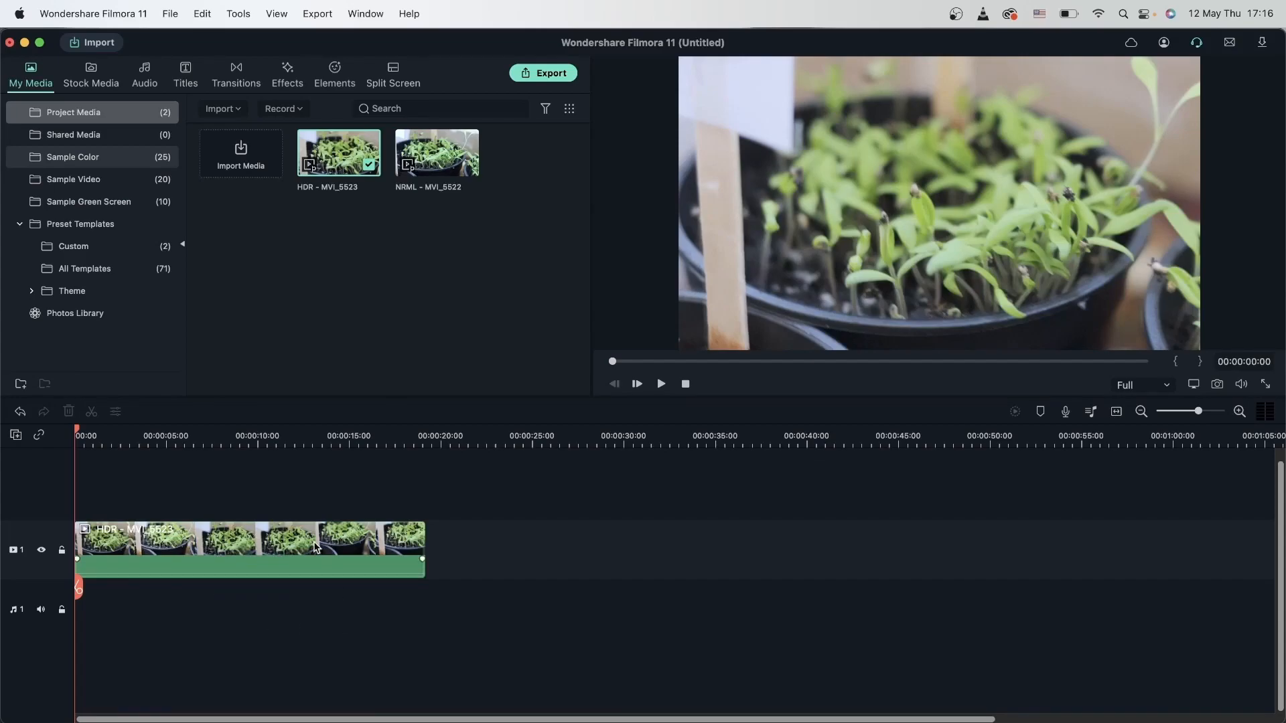
In the Export window, try formats Apple ProRes, MP3, HEVC MP4, MP4, M4A, WebM and F4V.
left_click(544, 72)
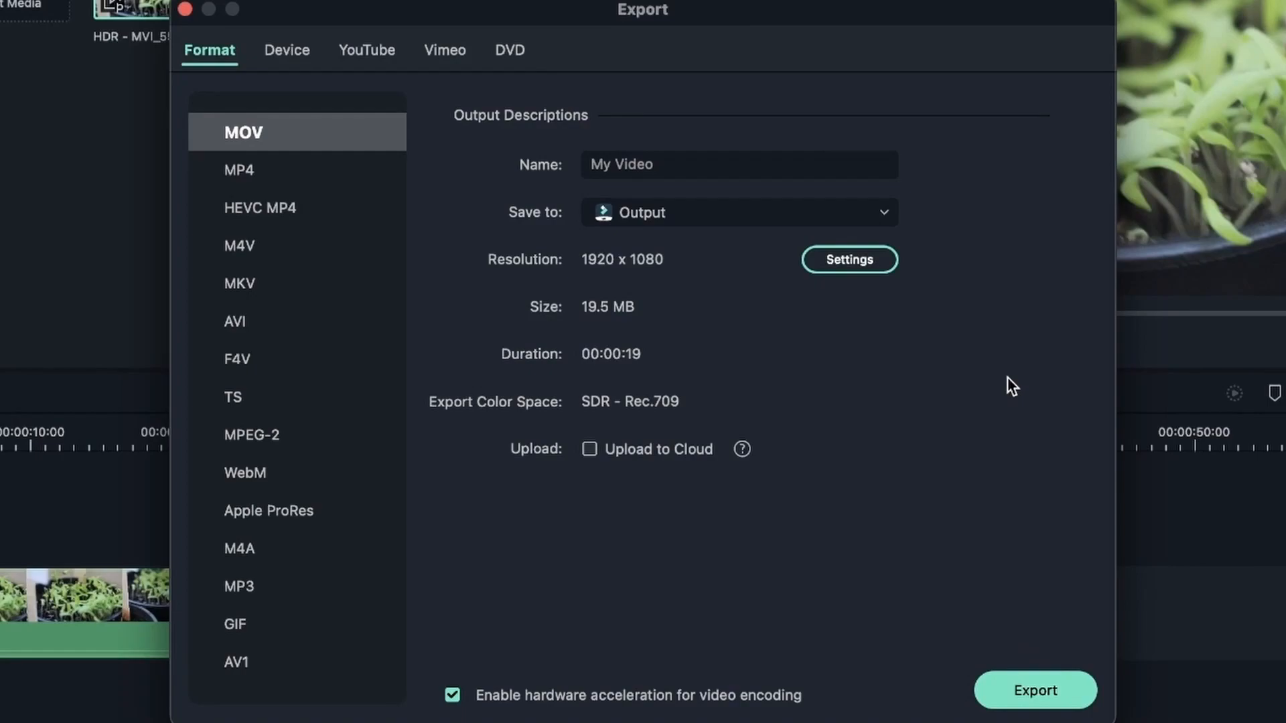
mouse_move(568, 413)
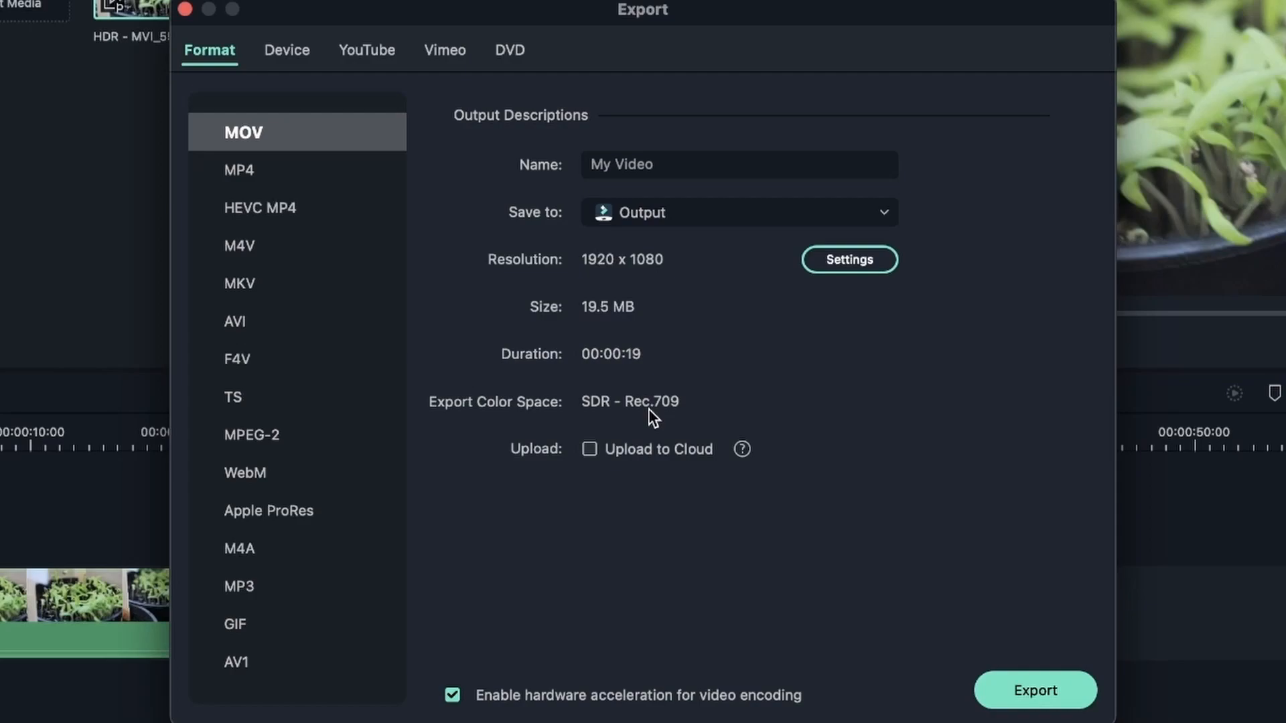
mouse_move(608, 422)
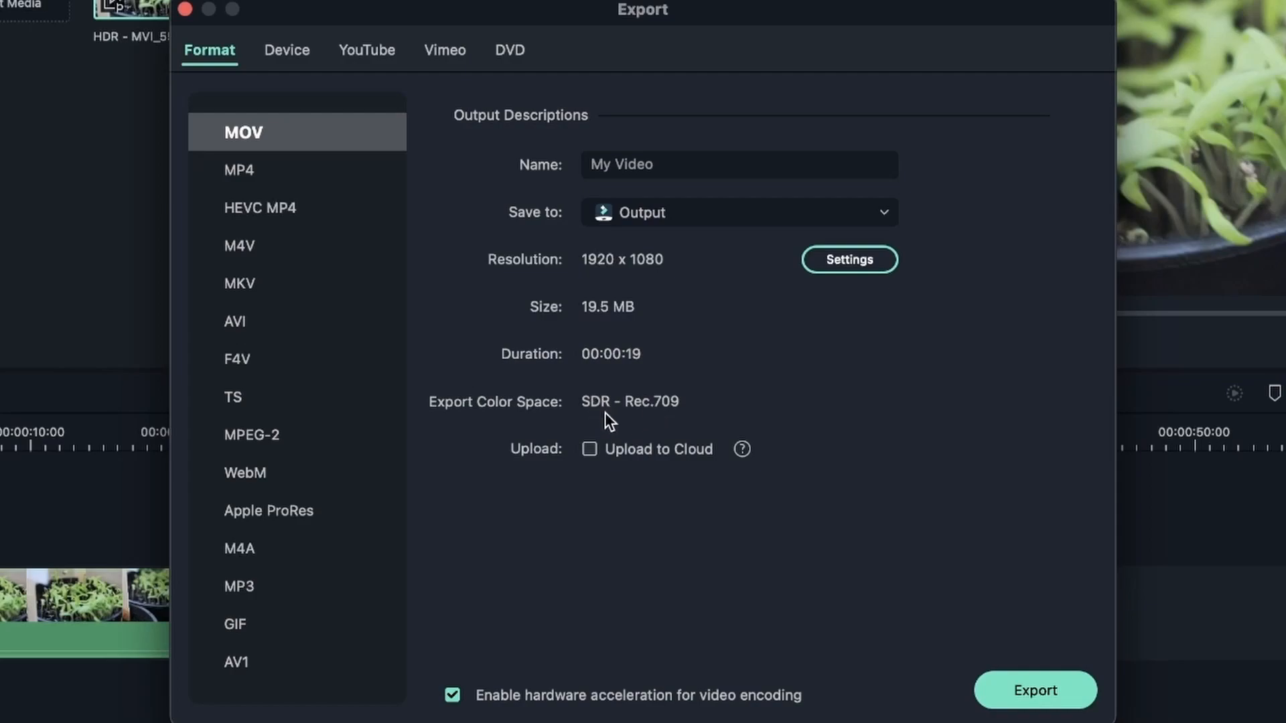
mouse_move(692, 422)
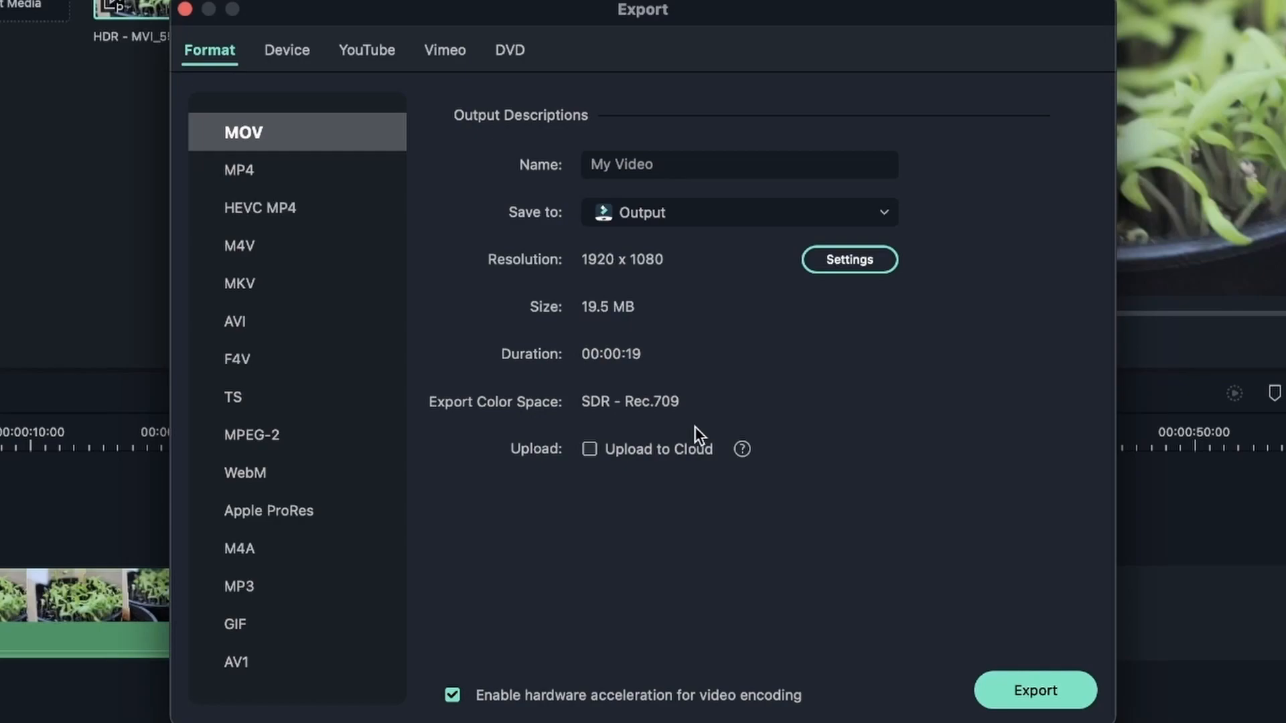
mouse_move(502, 413)
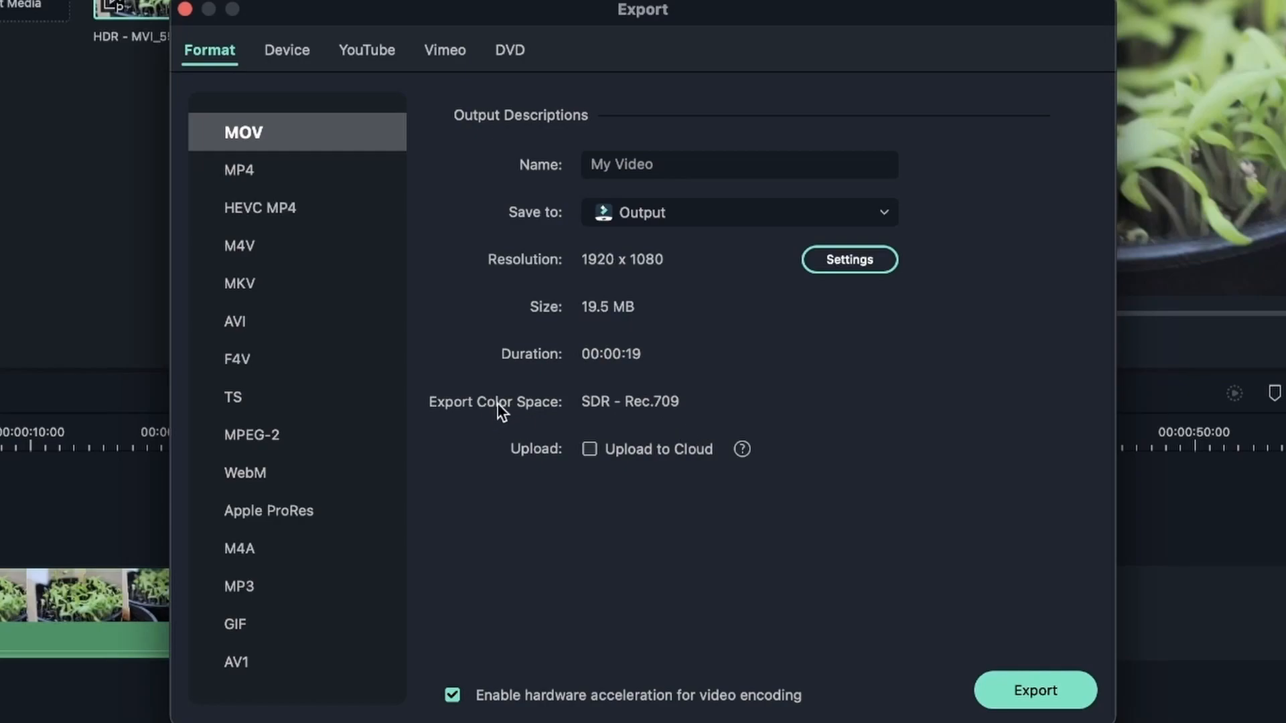
mouse_move(272, 377)
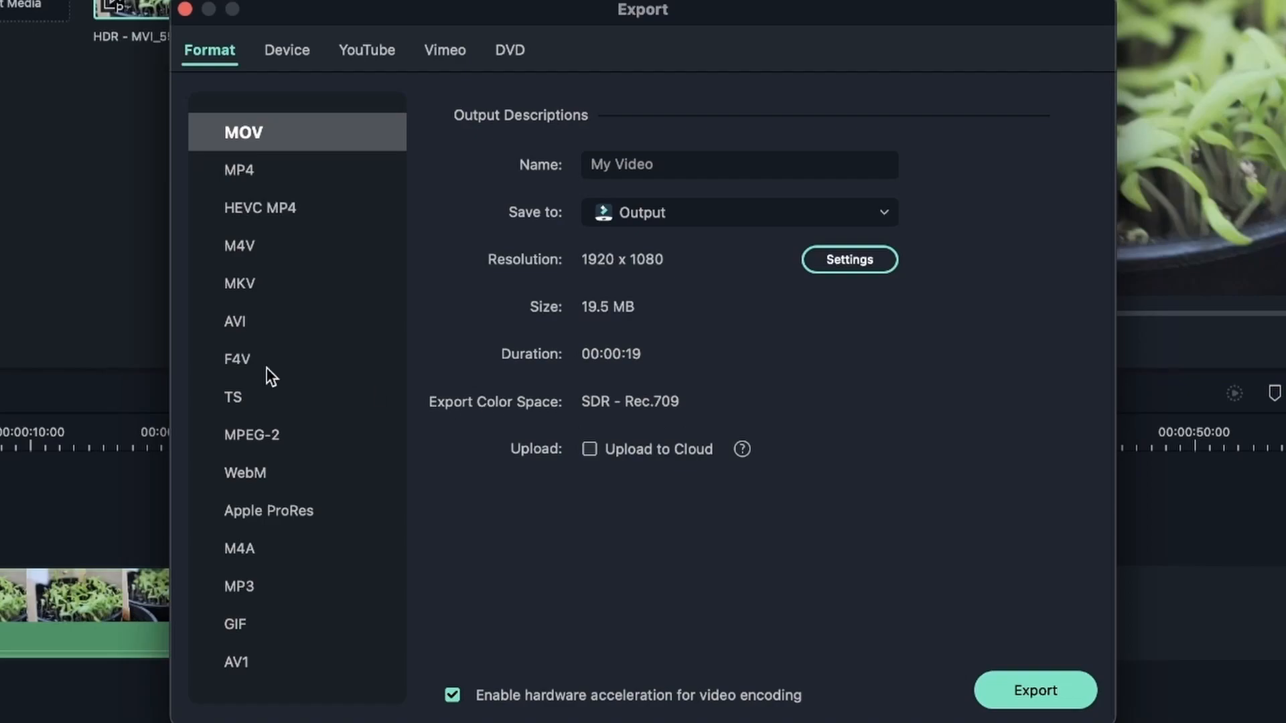
mouse_move(257, 515)
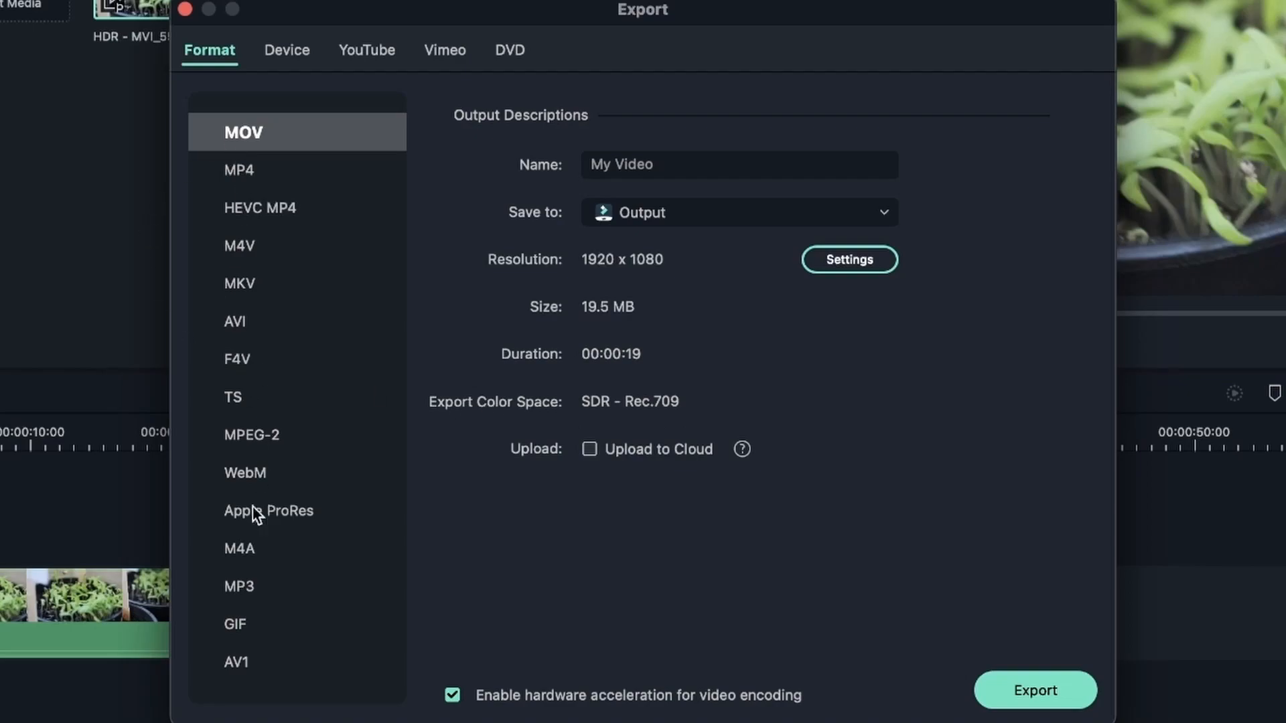
left_click(239, 586)
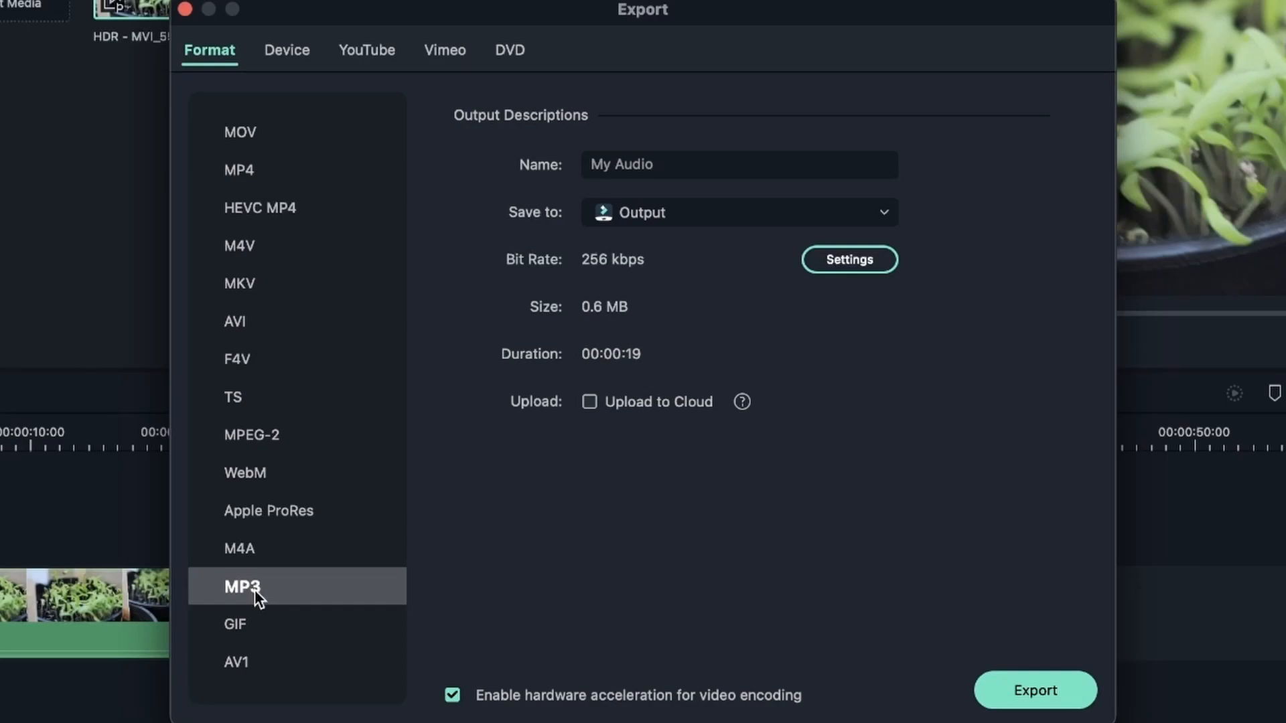
left_click(265, 208)
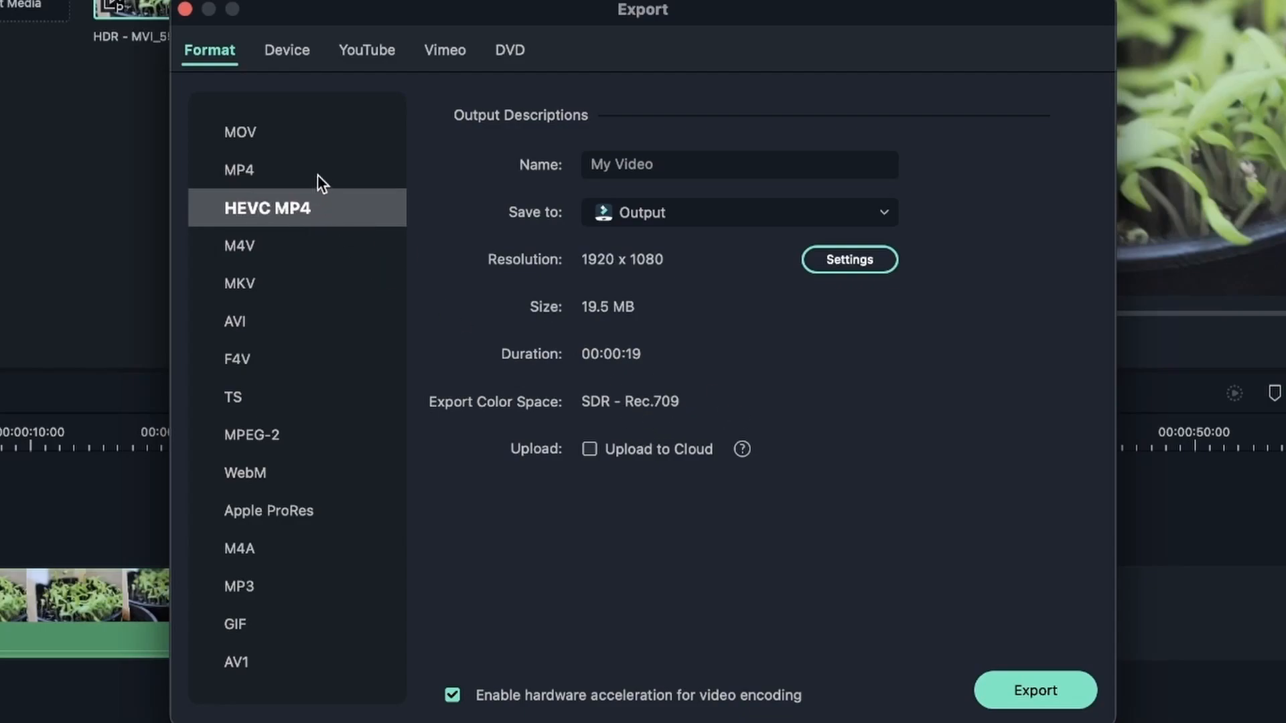
left_click(238, 170)
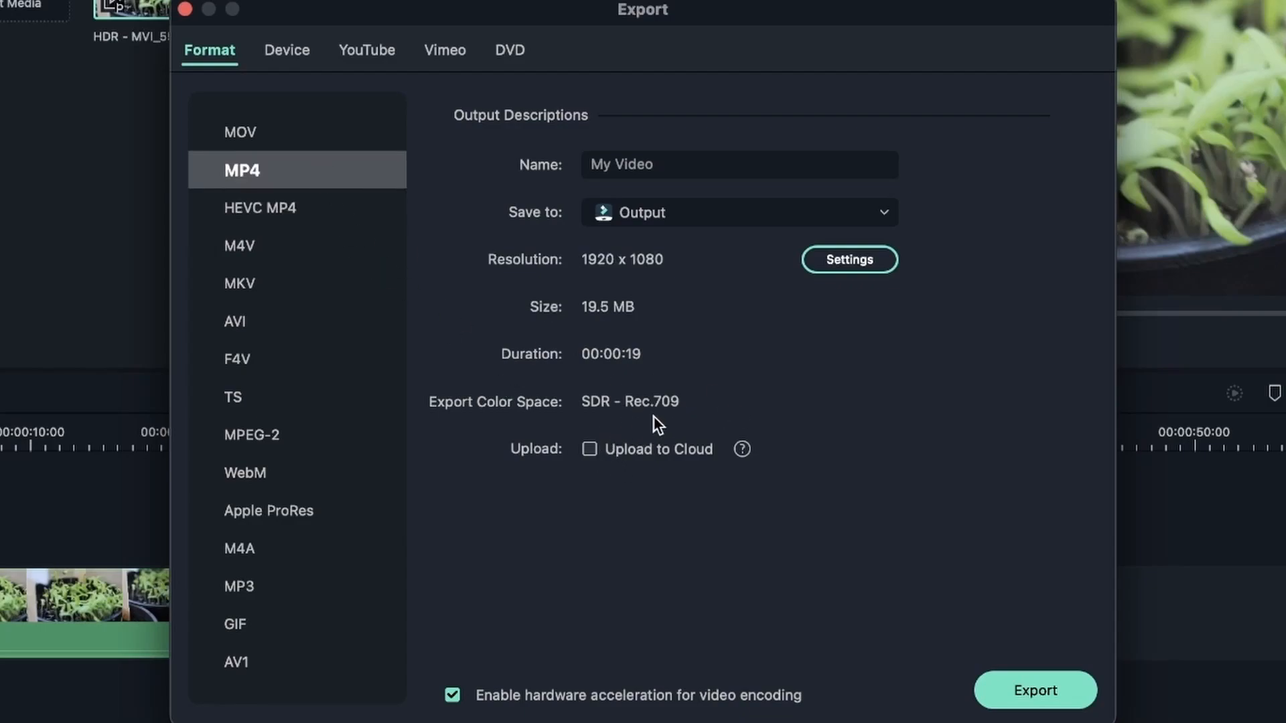
left_click(239, 586)
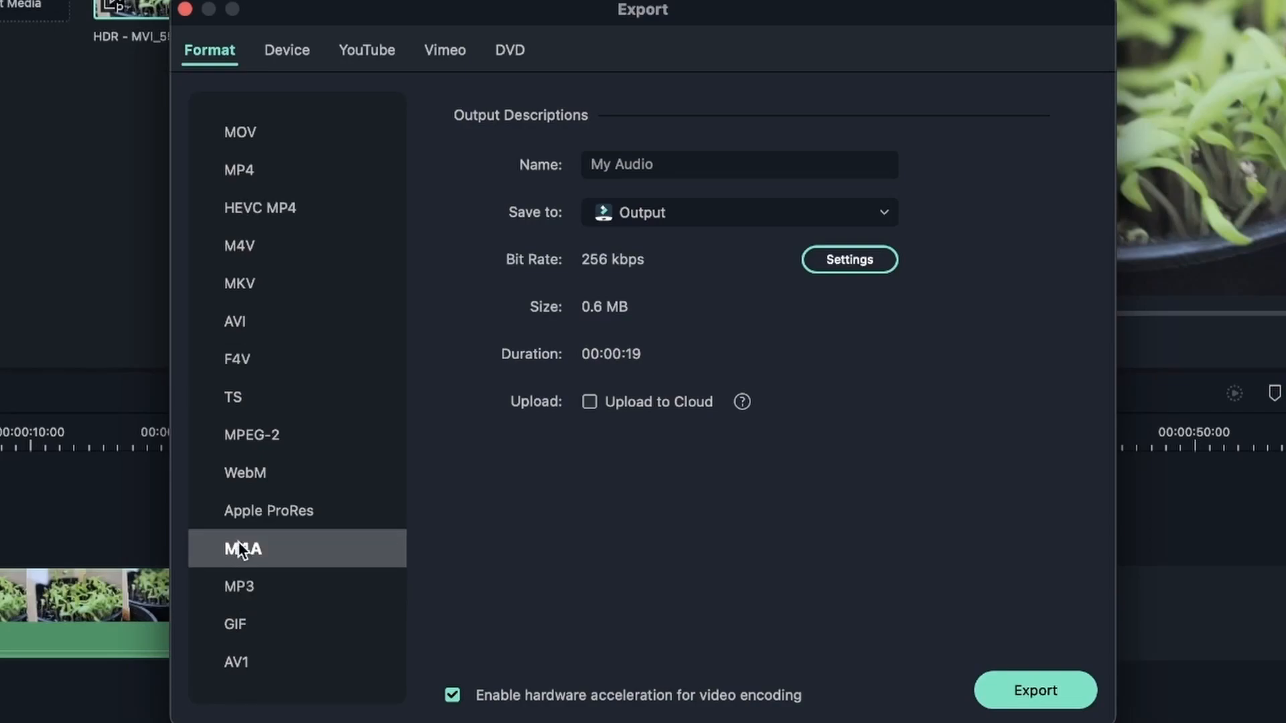
left_click(249, 473)
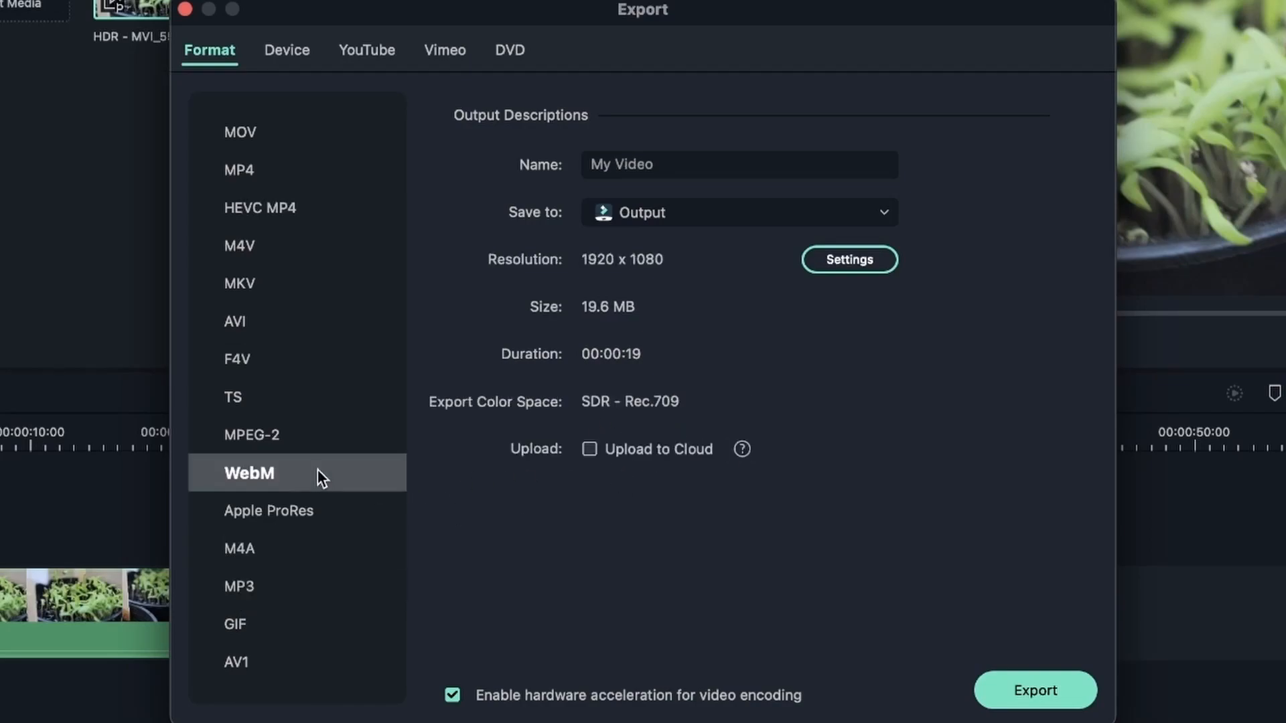
left_click(238, 359)
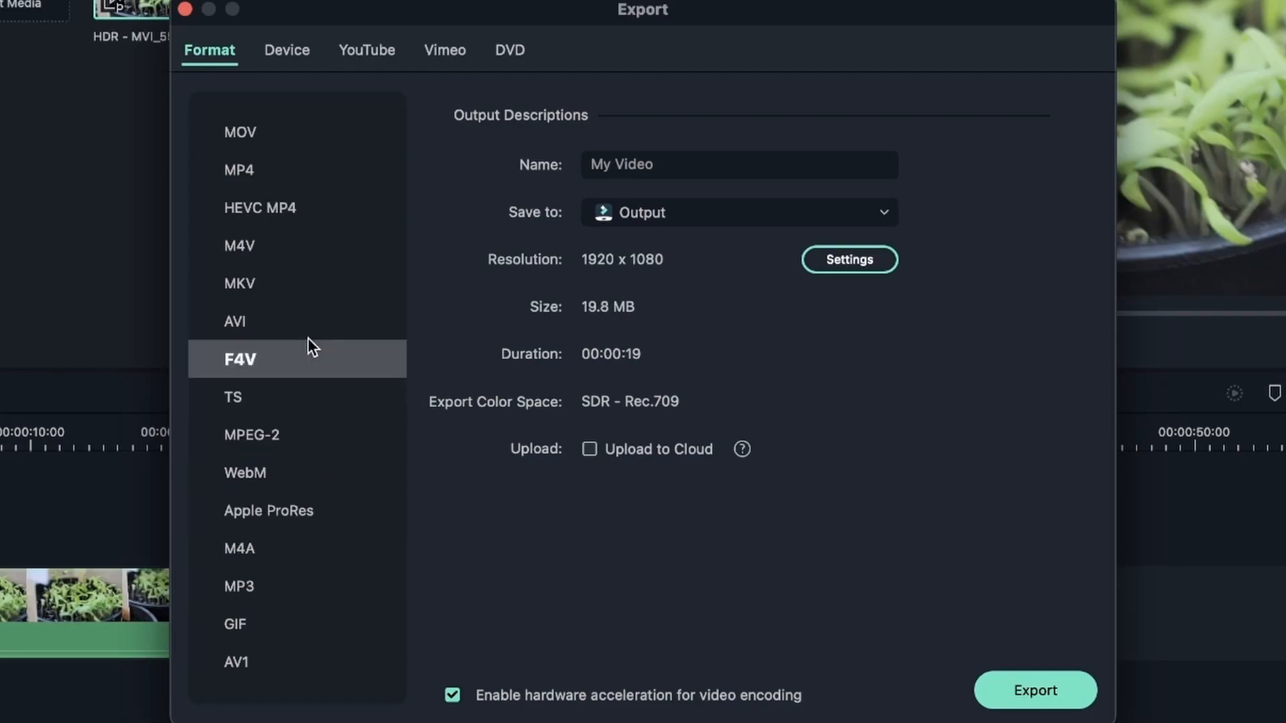
left_click(266, 208)
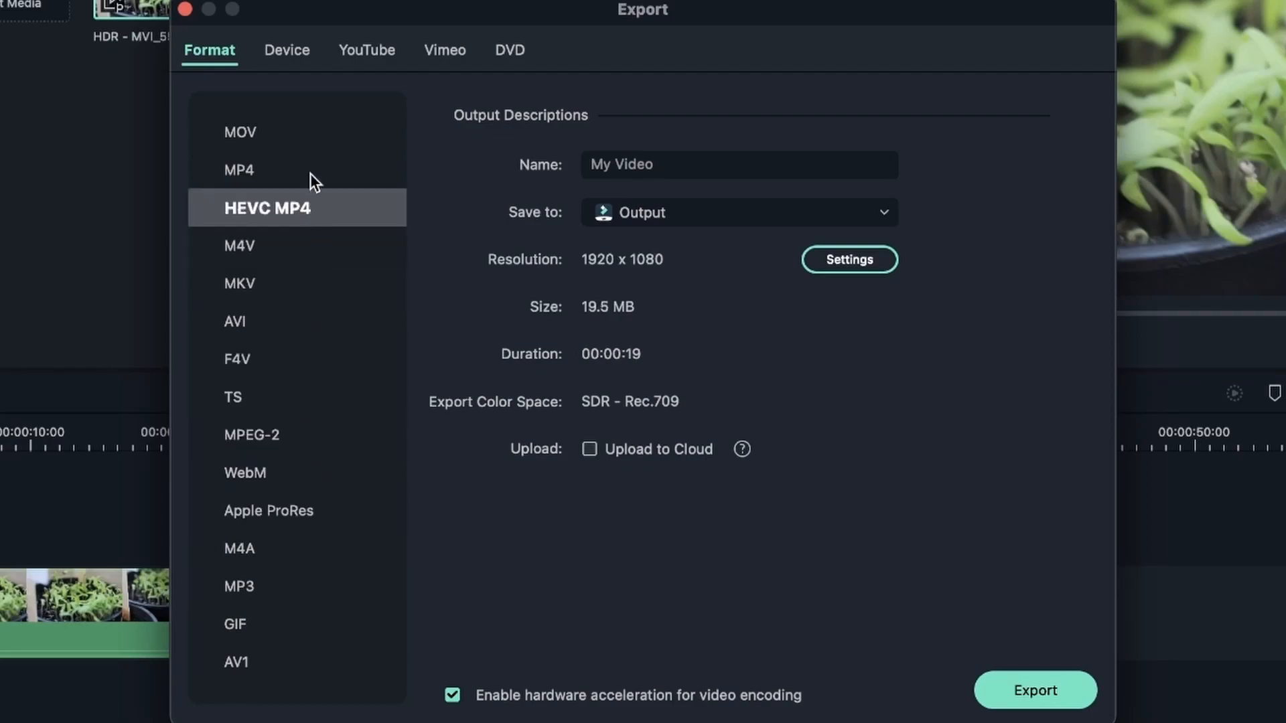
mouse_move(270, 251)
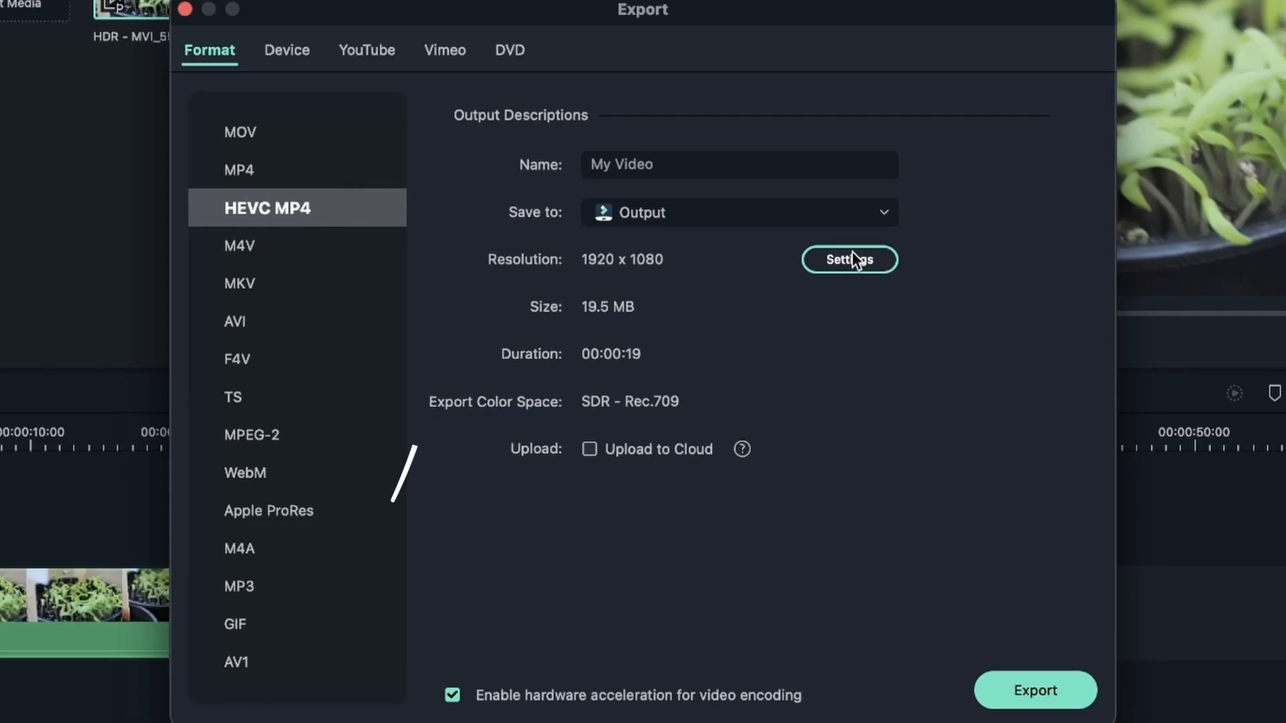
Check the greyed-out color space in the AVI encoding settings, then choose MOV as the export format.
left_click(848, 258)
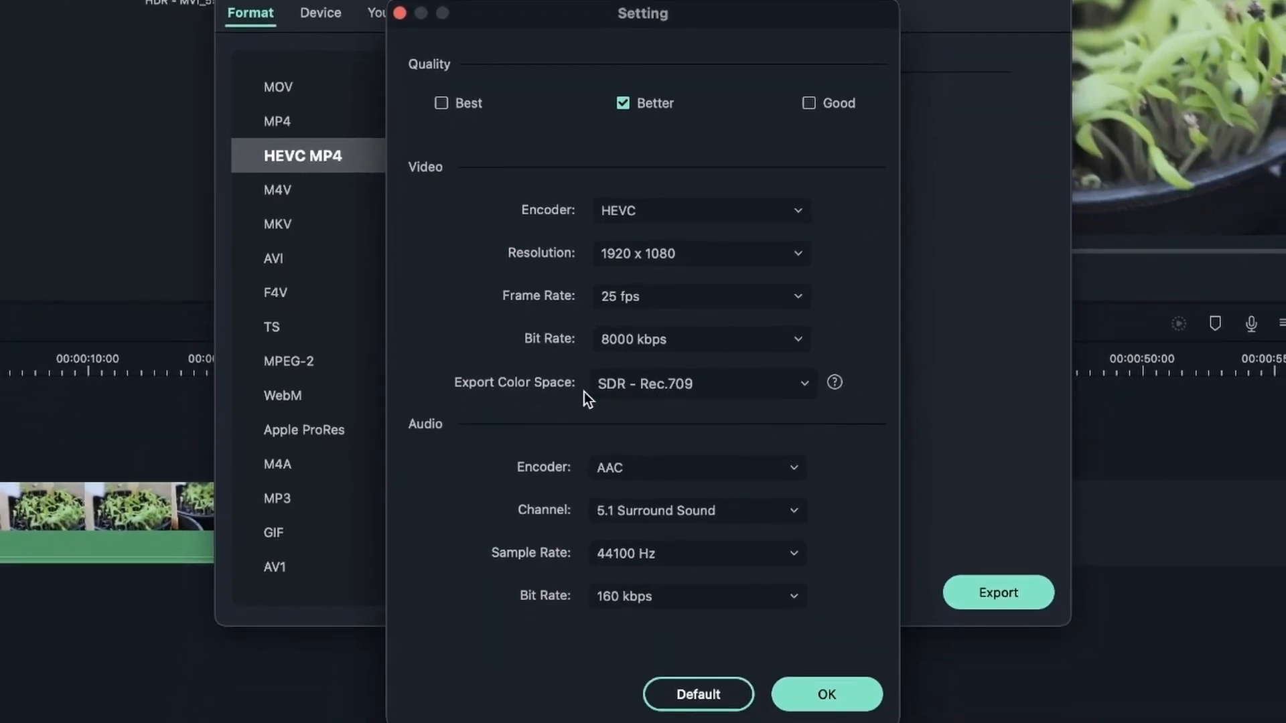
mouse_move(695, 410)
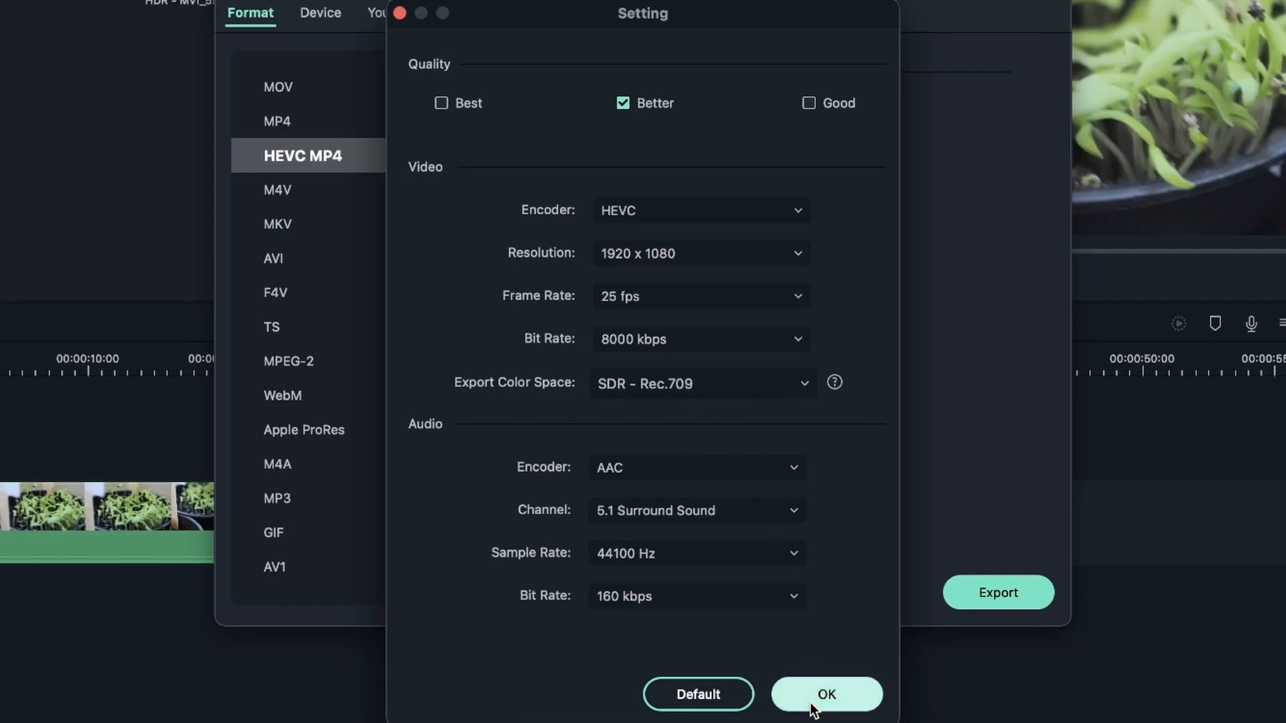
left_click(827, 694)
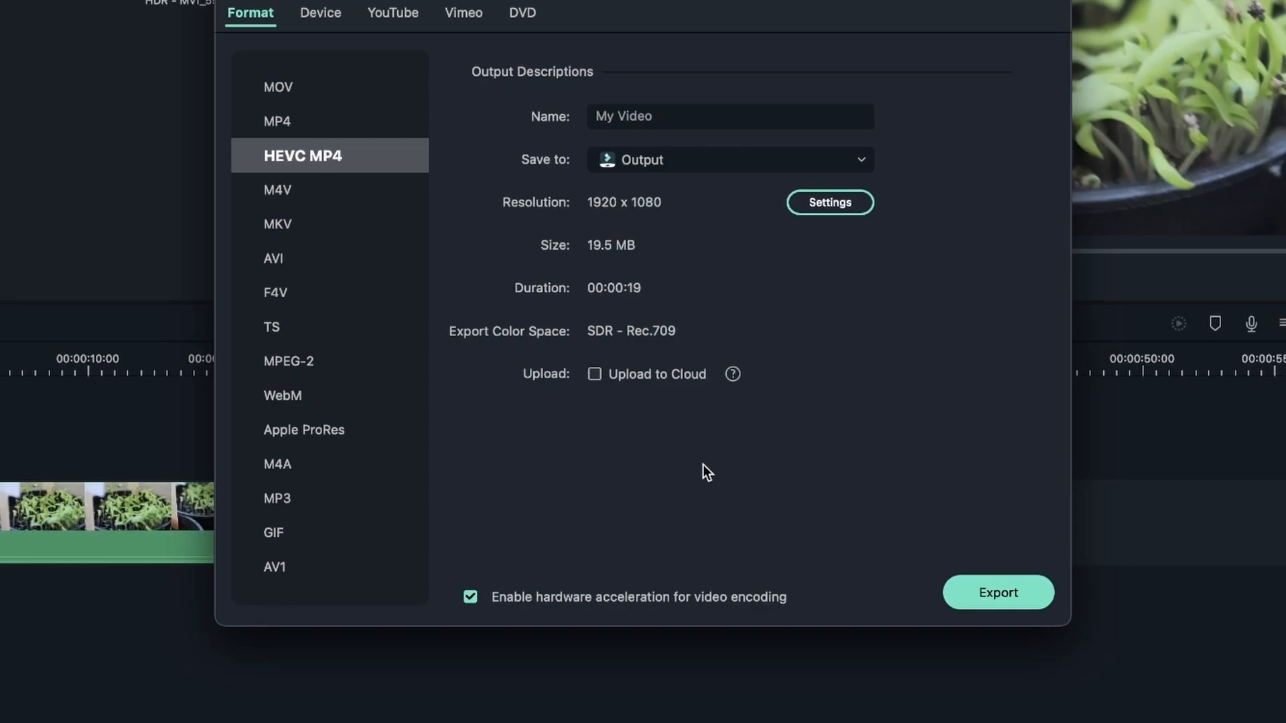
mouse_move(361, 295)
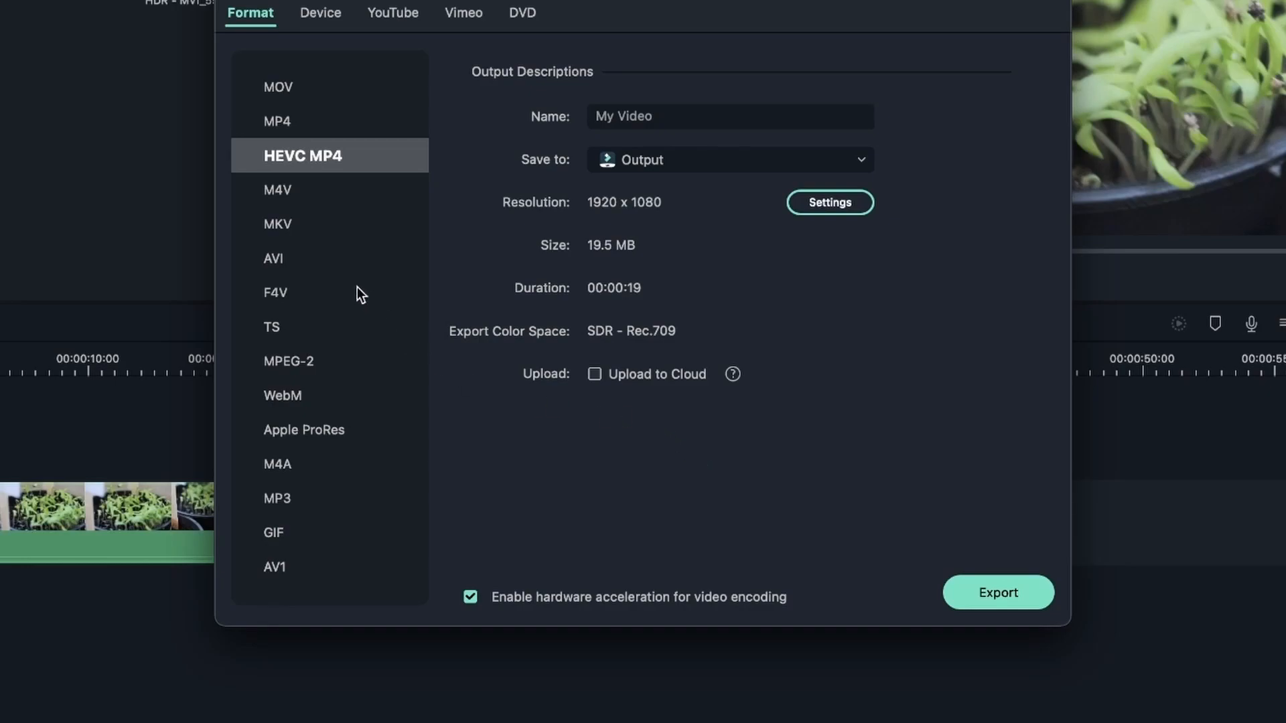
left_click(273, 259)
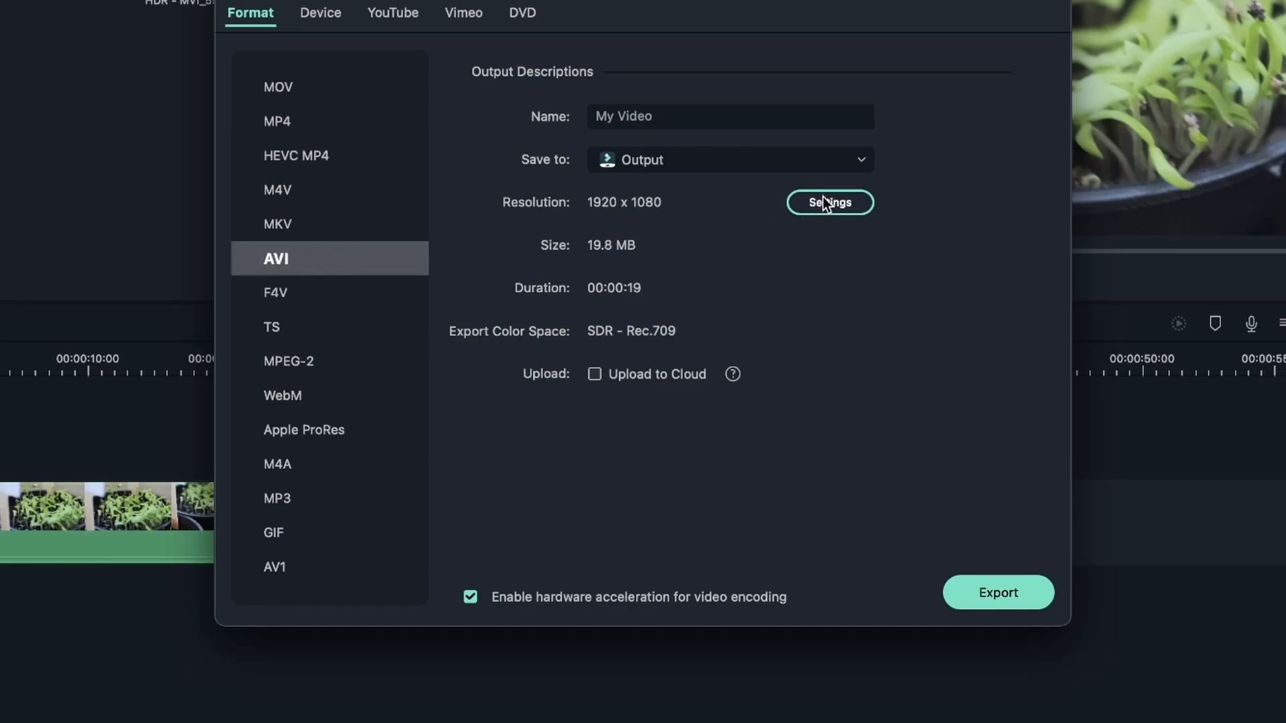
left_click(830, 202)
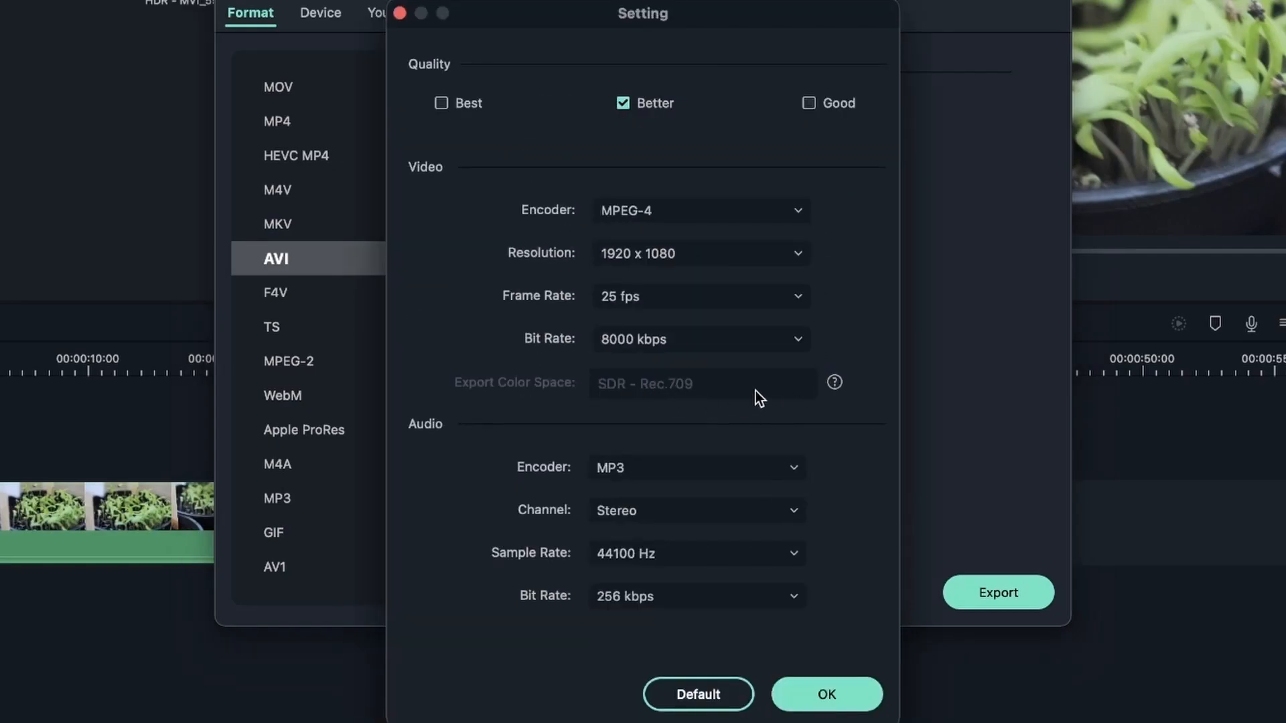
mouse_move(740, 396)
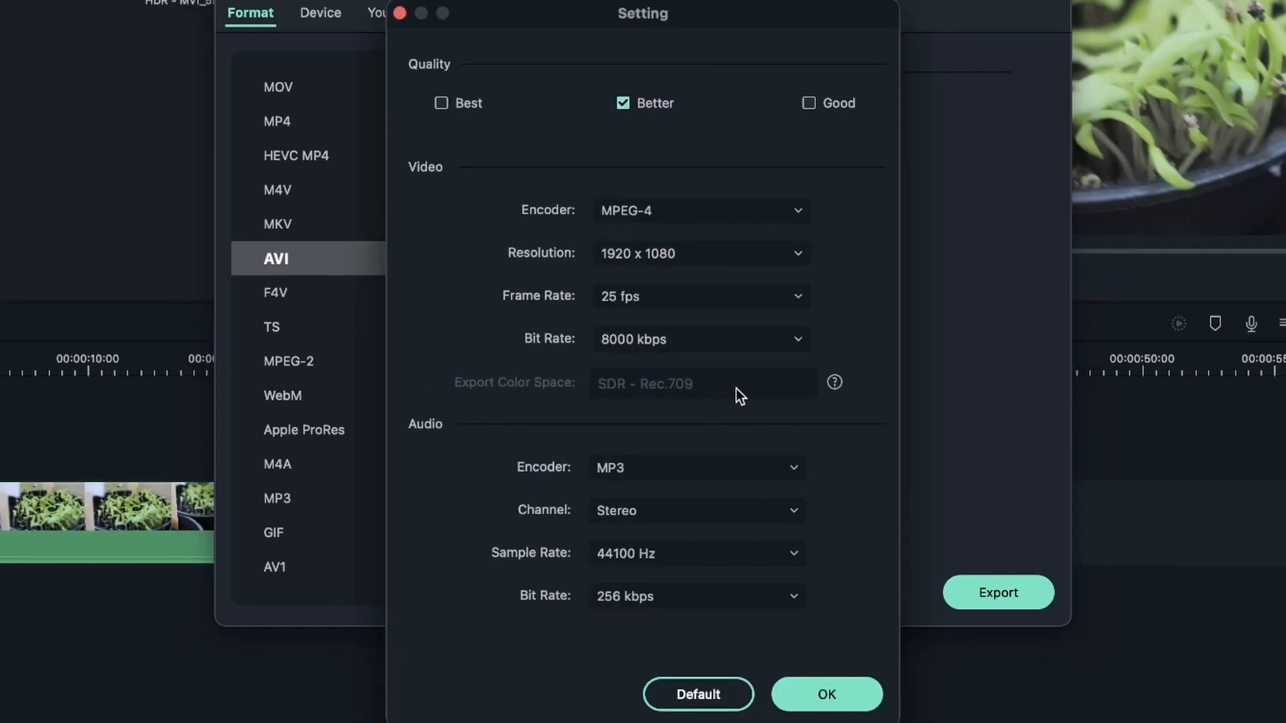
left_click(826, 694)
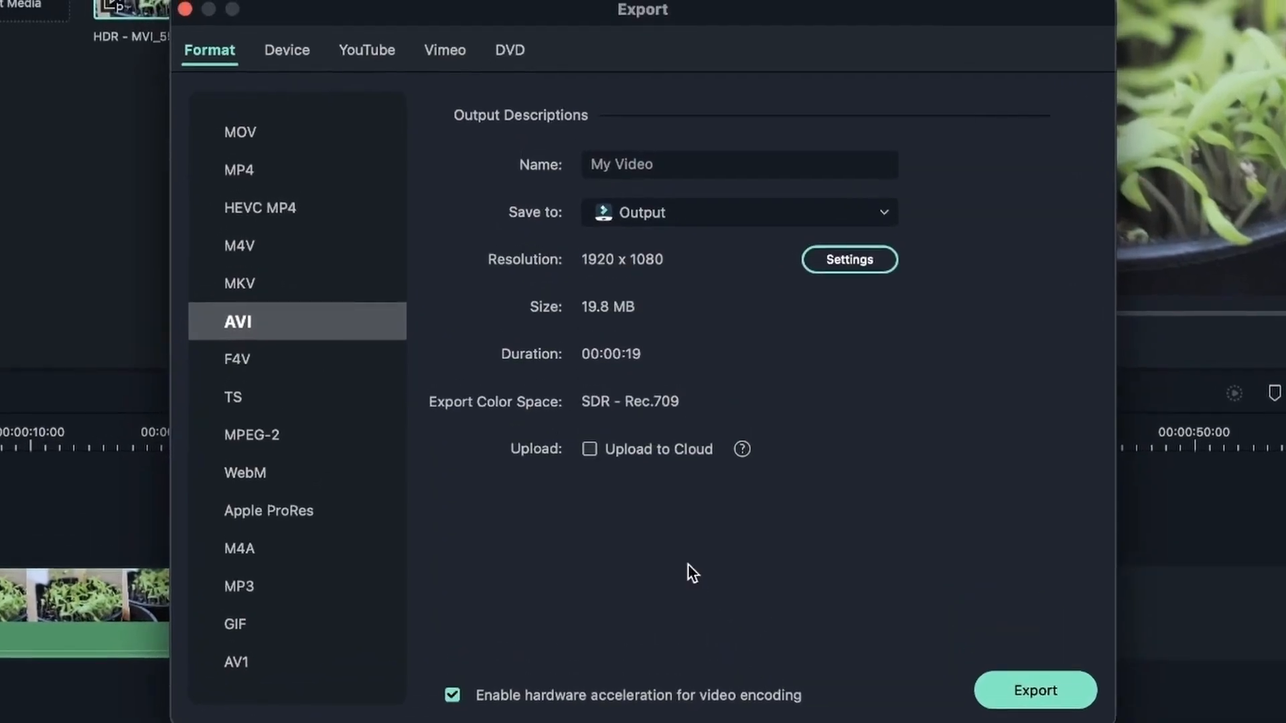
mouse_move(356, 351)
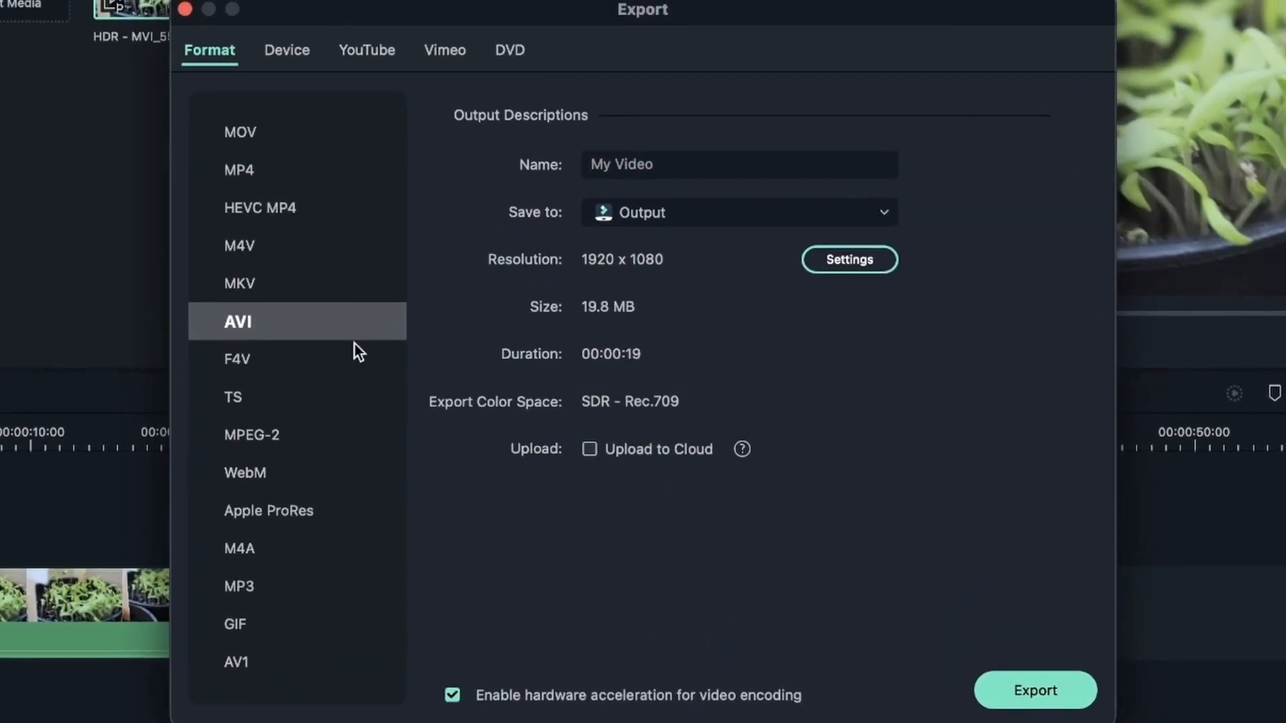
left_click(242, 133)
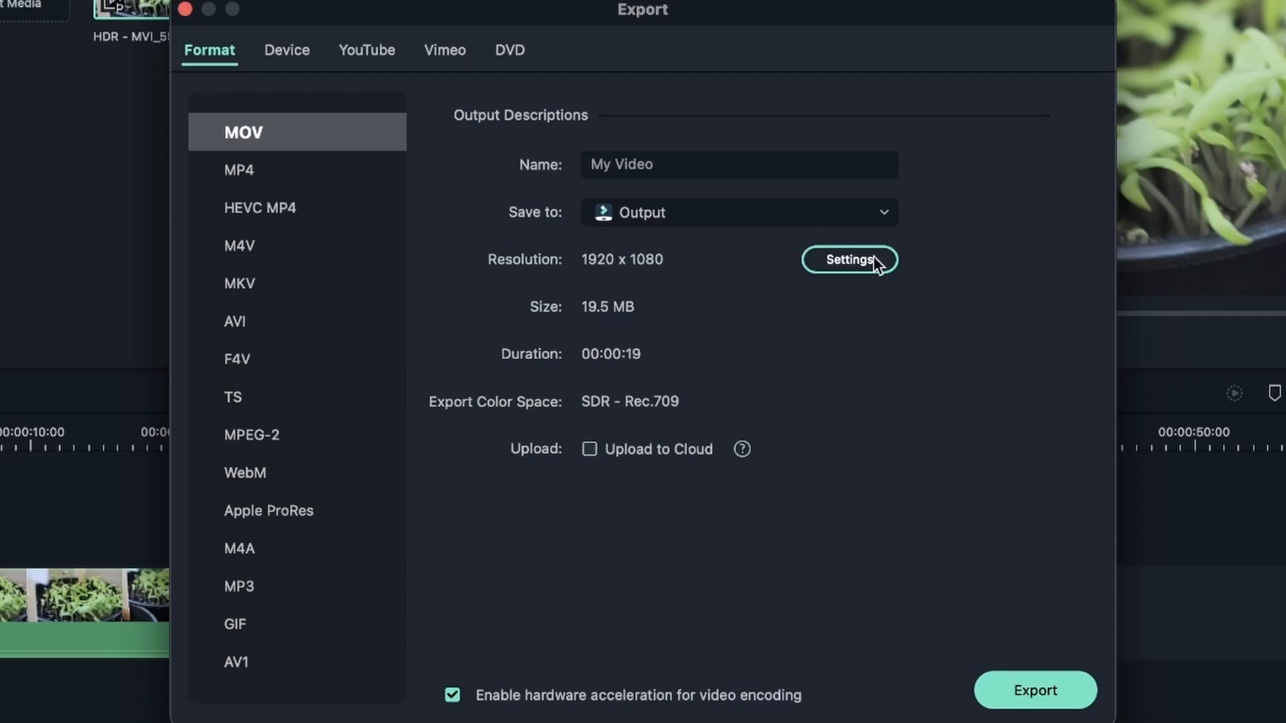
Set the HEVC MP4 export's color space to HDR - Rec.2100PQ and confirm the settings.
left_click(850, 258)
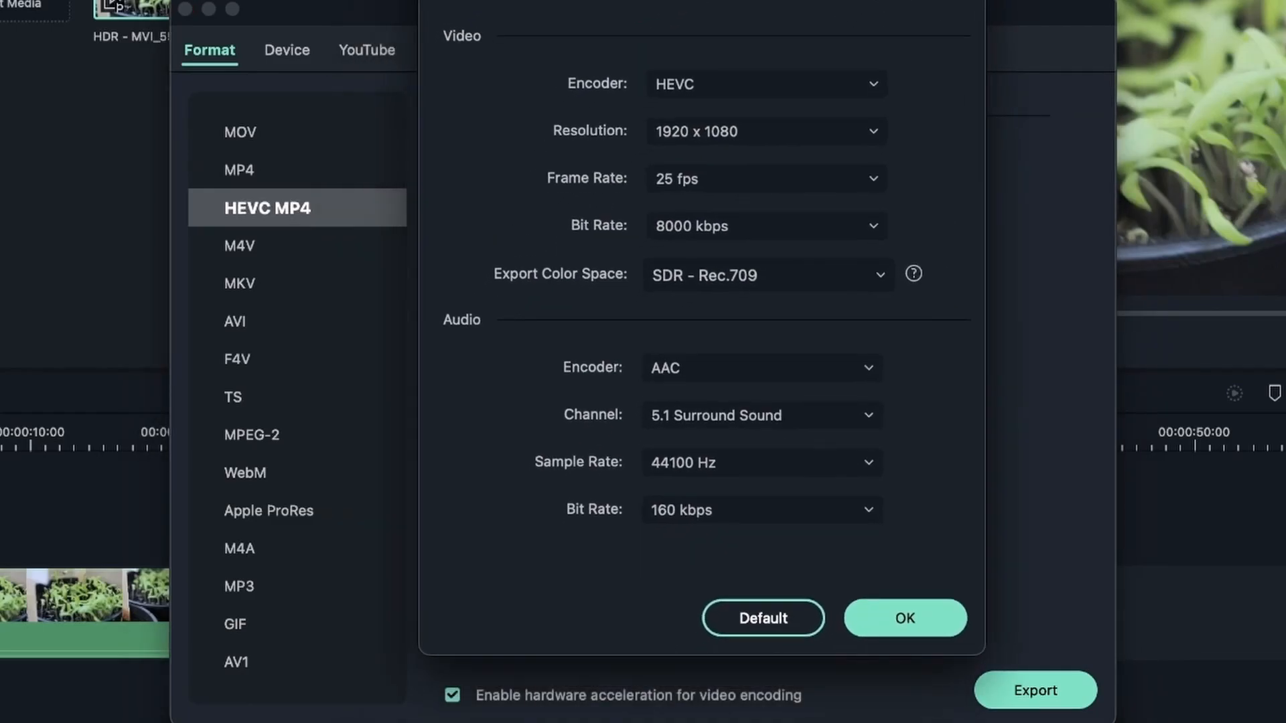
mouse_move(727, 285)
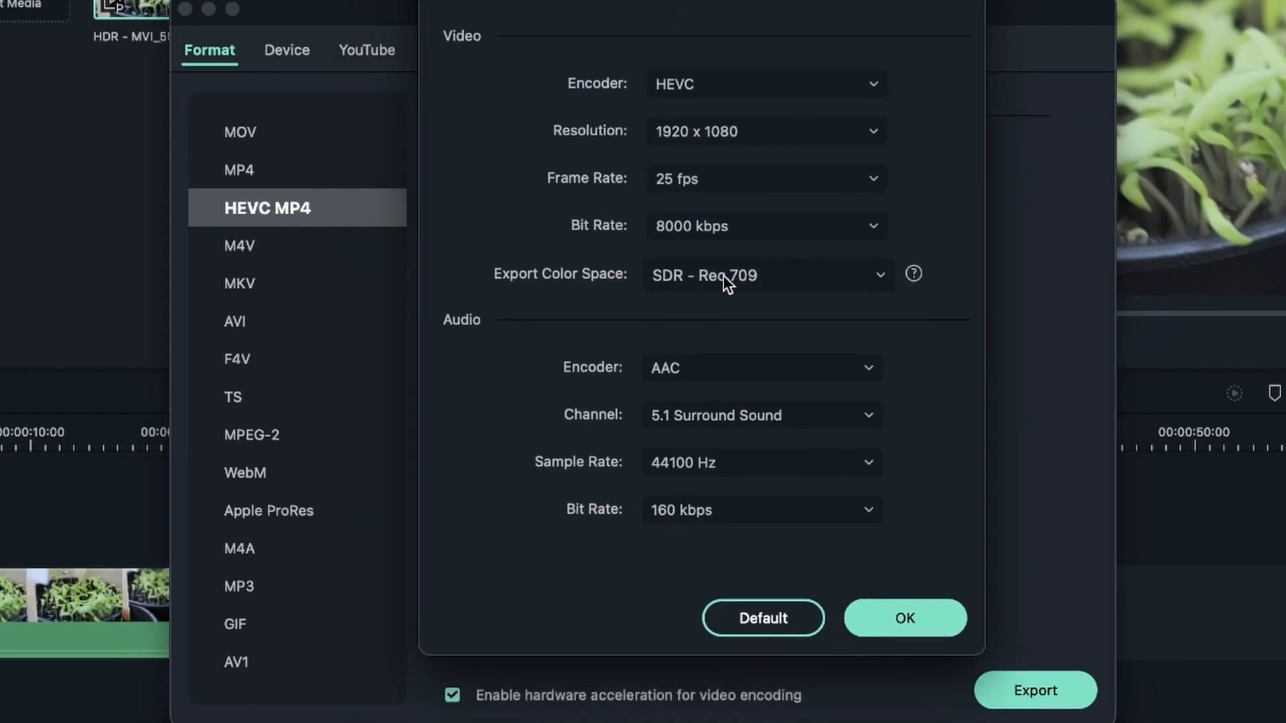
left_click(767, 274)
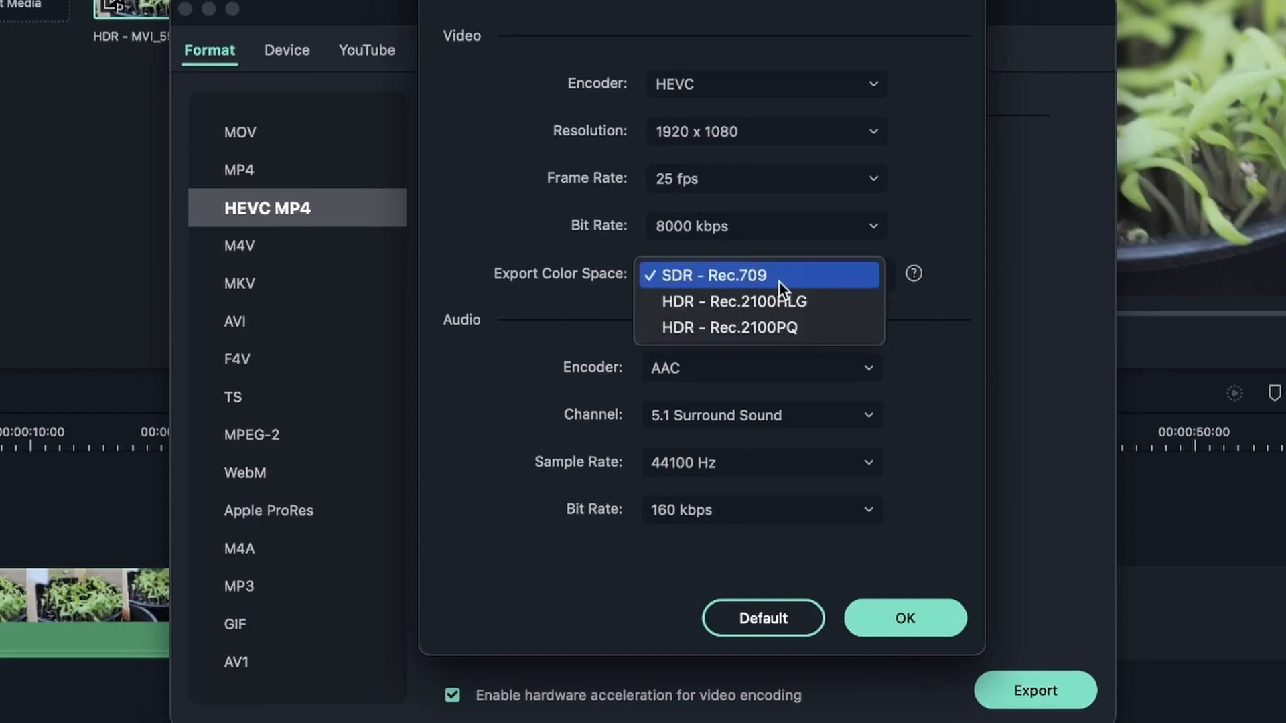
mouse_move(755, 327)
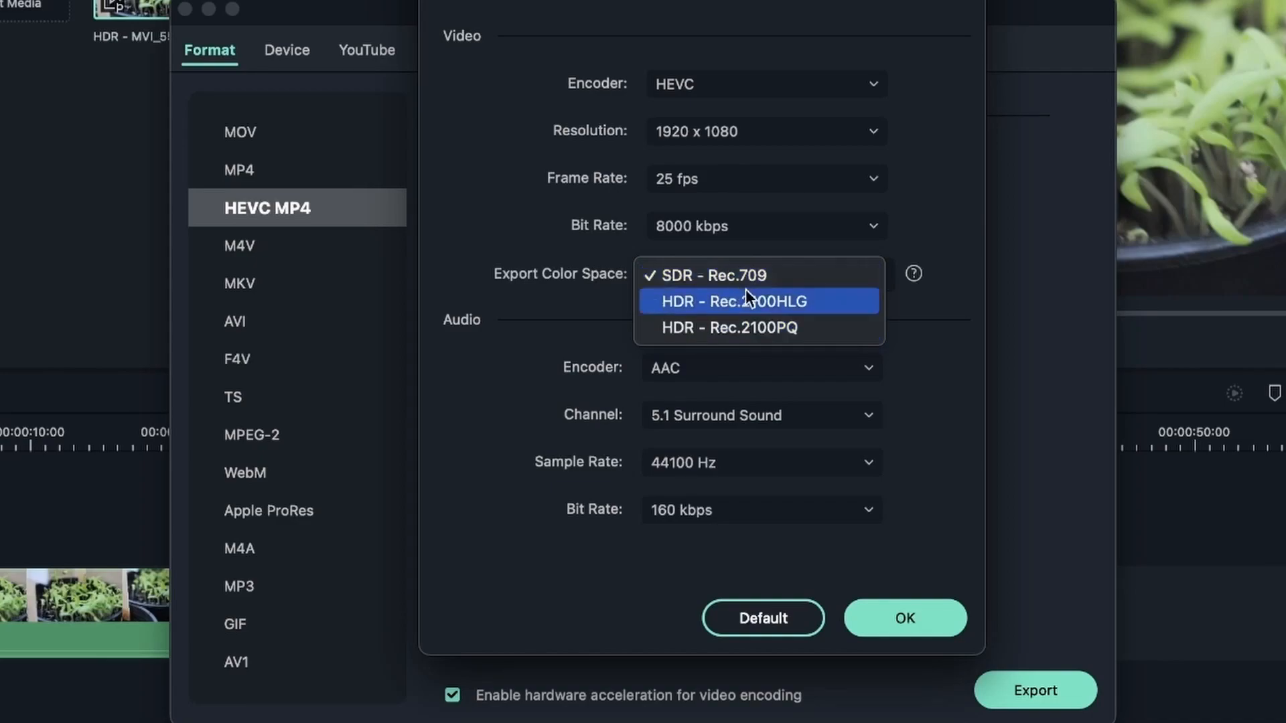
mouse_move(776, 275)
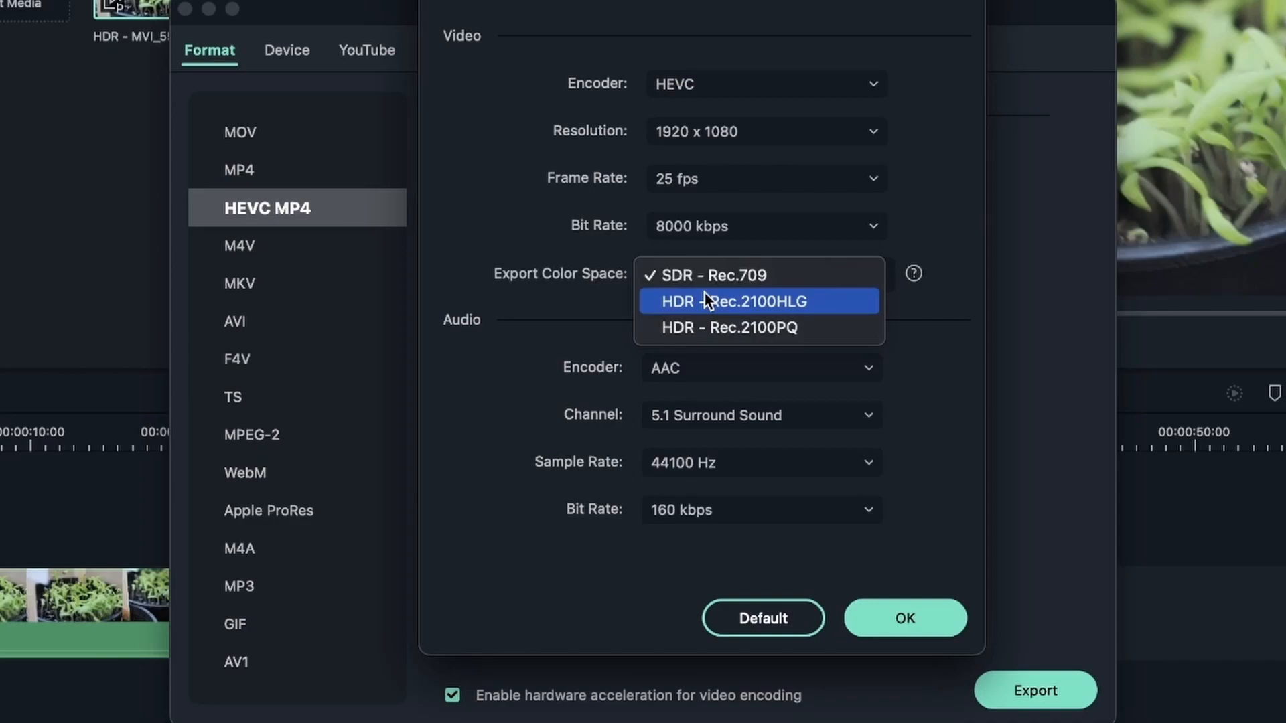
mouse_move(836, 327)
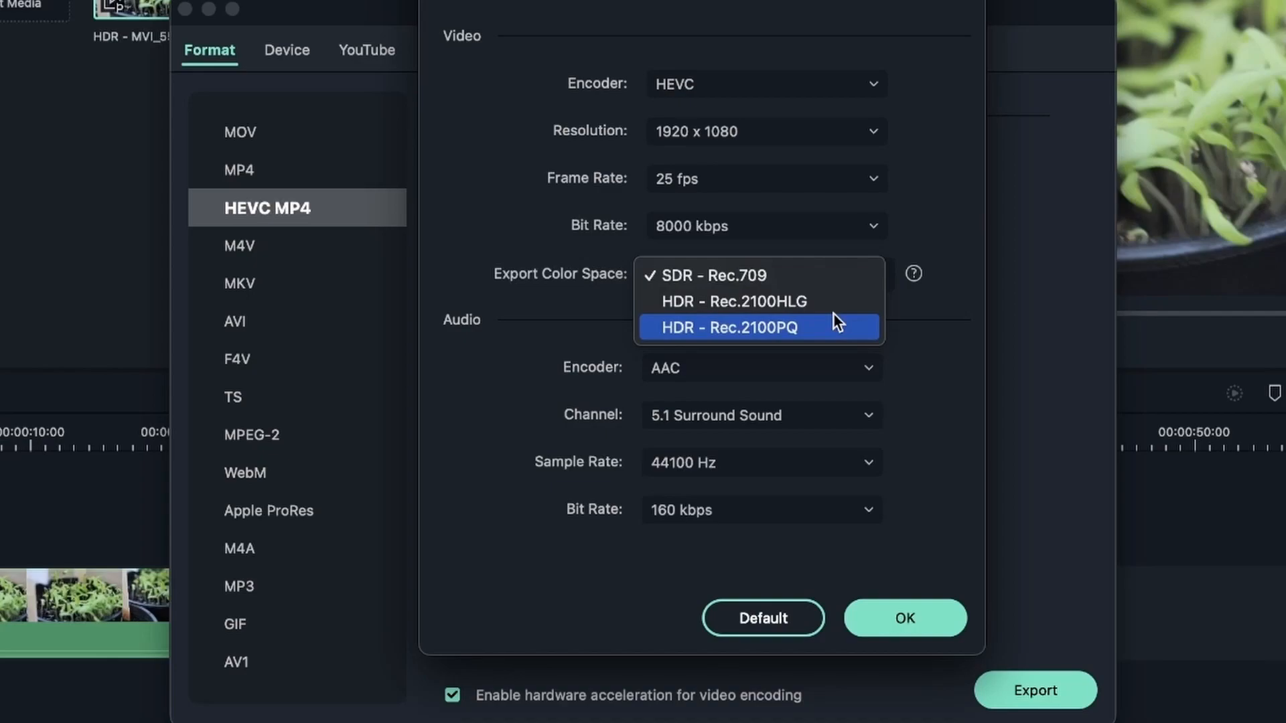
mouse_move(739, 344)
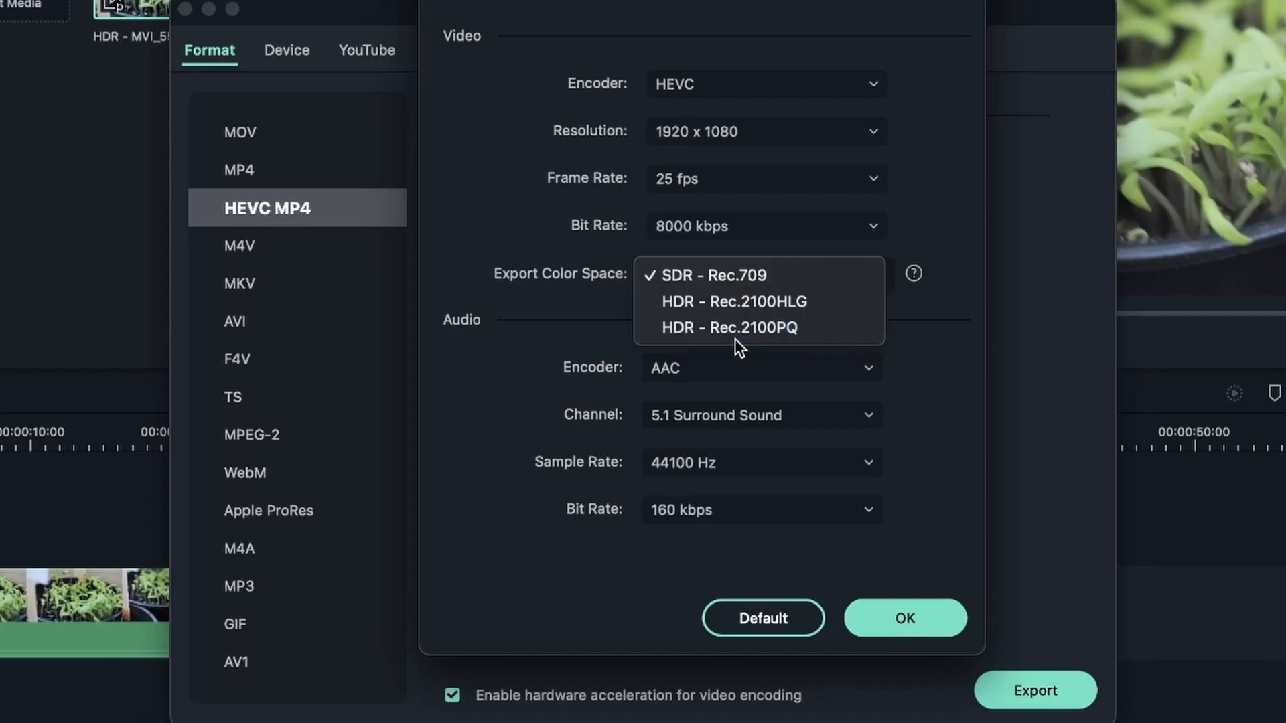
mouse_move(730, 327)
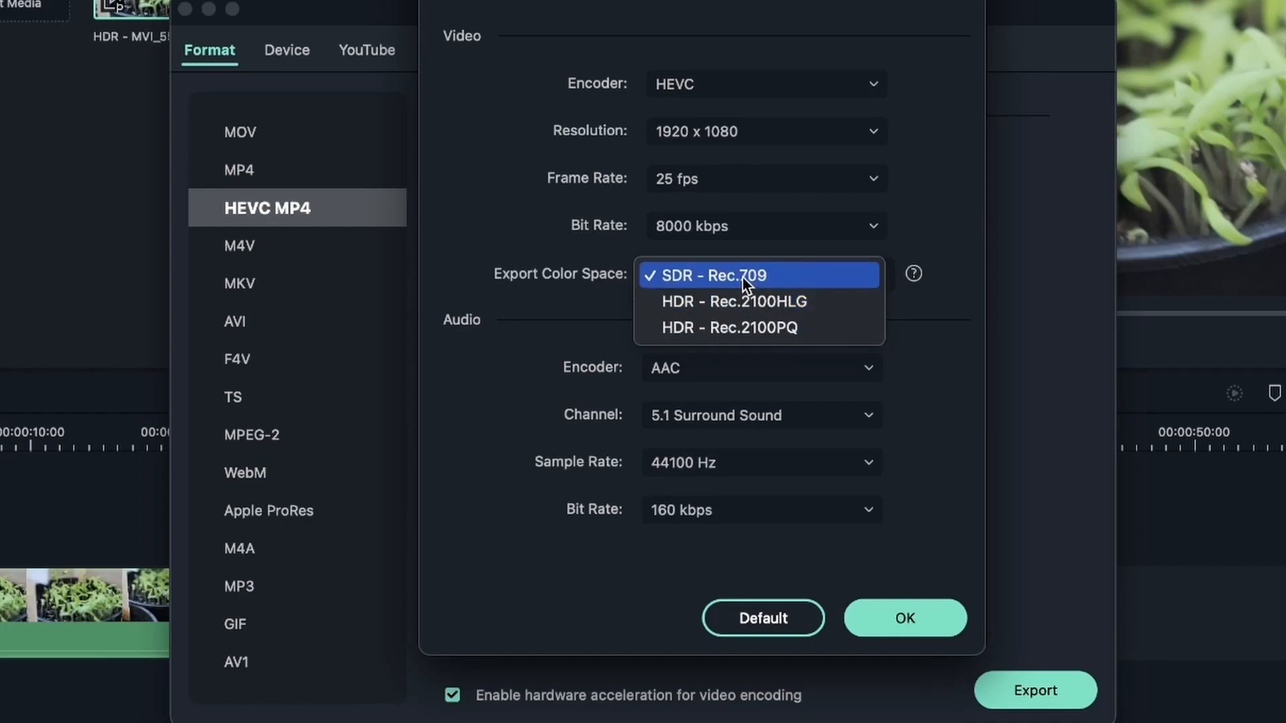
mouse_move(729, 301)
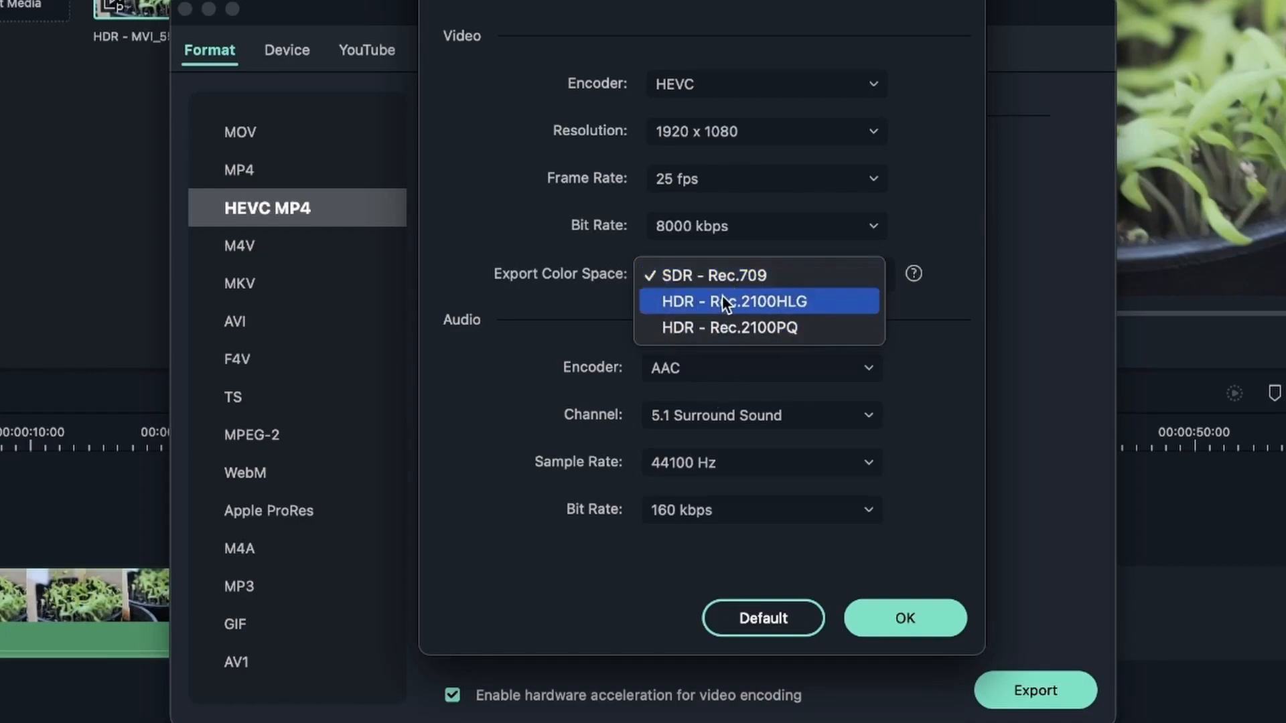
mouse_move(758, 327)
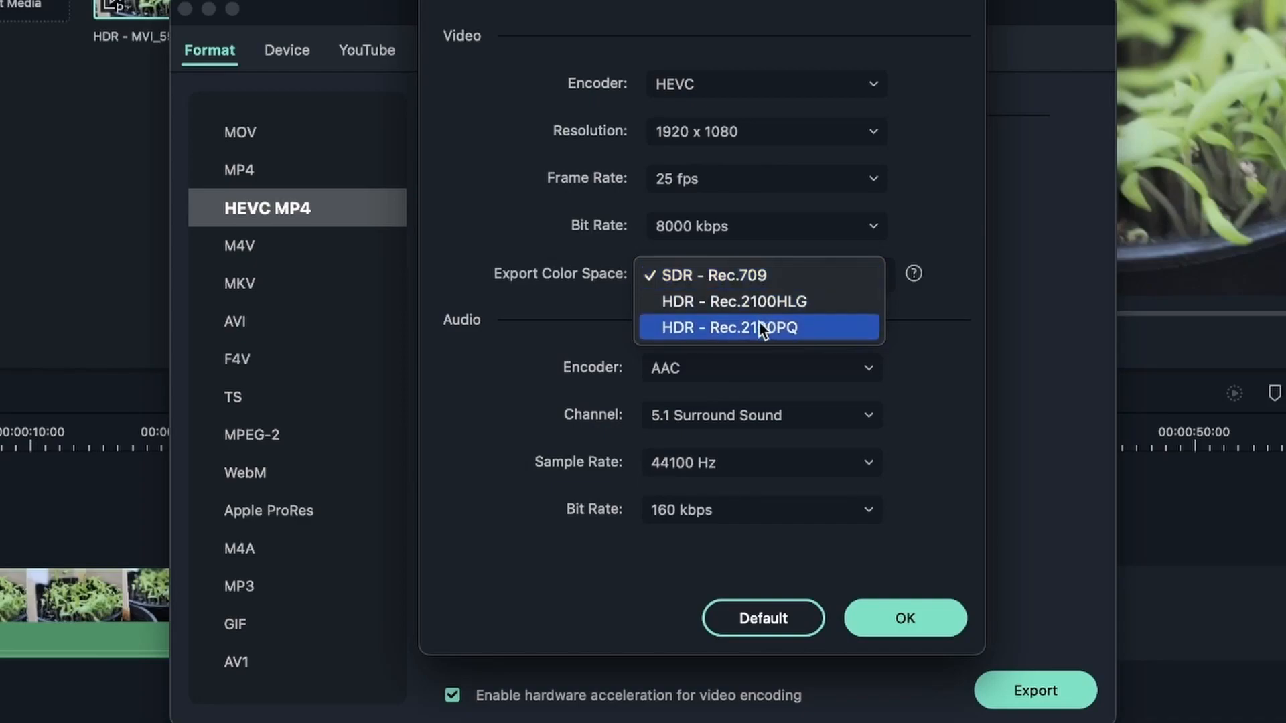
left_click(733, 327)
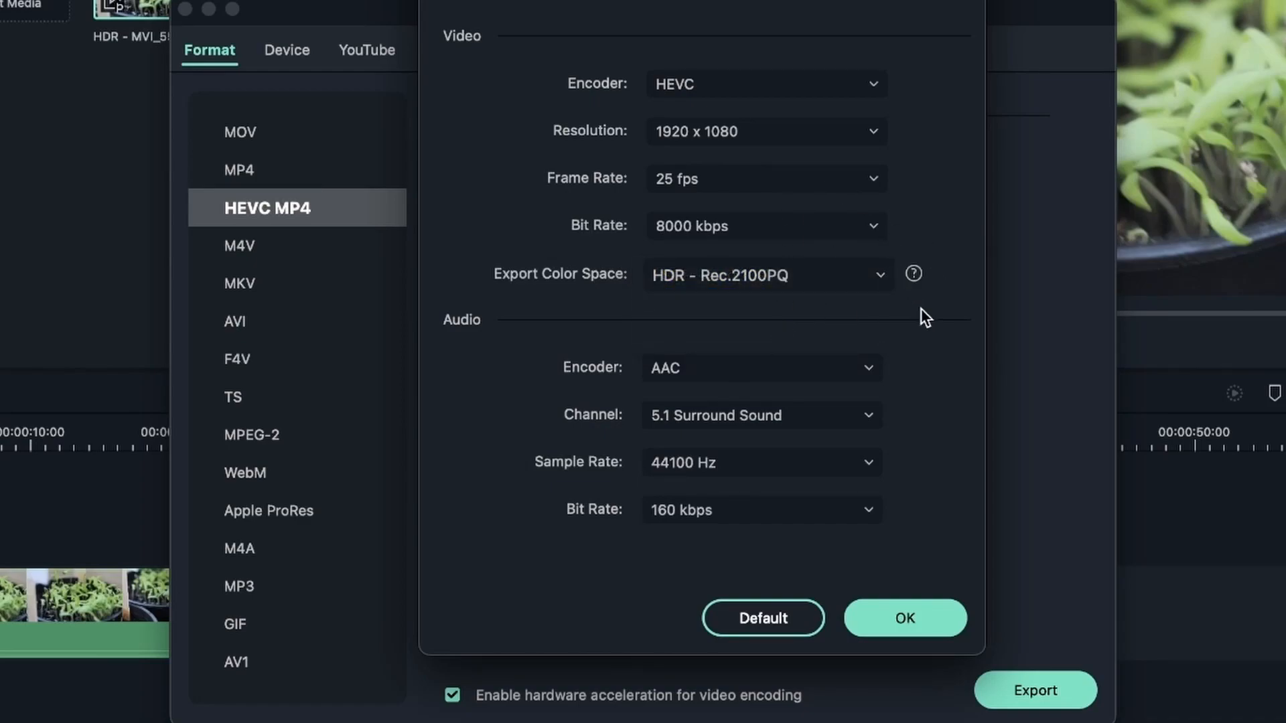
mouse_move(623, 39)
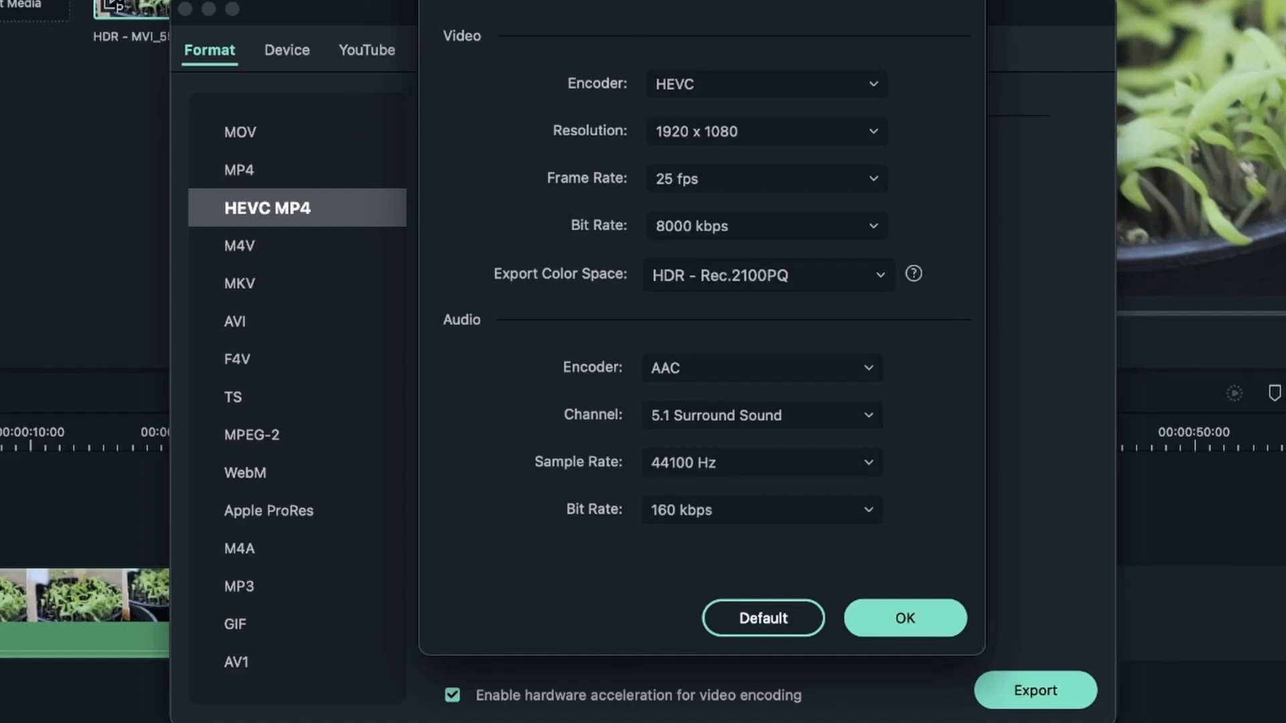
left_click(905, 618)
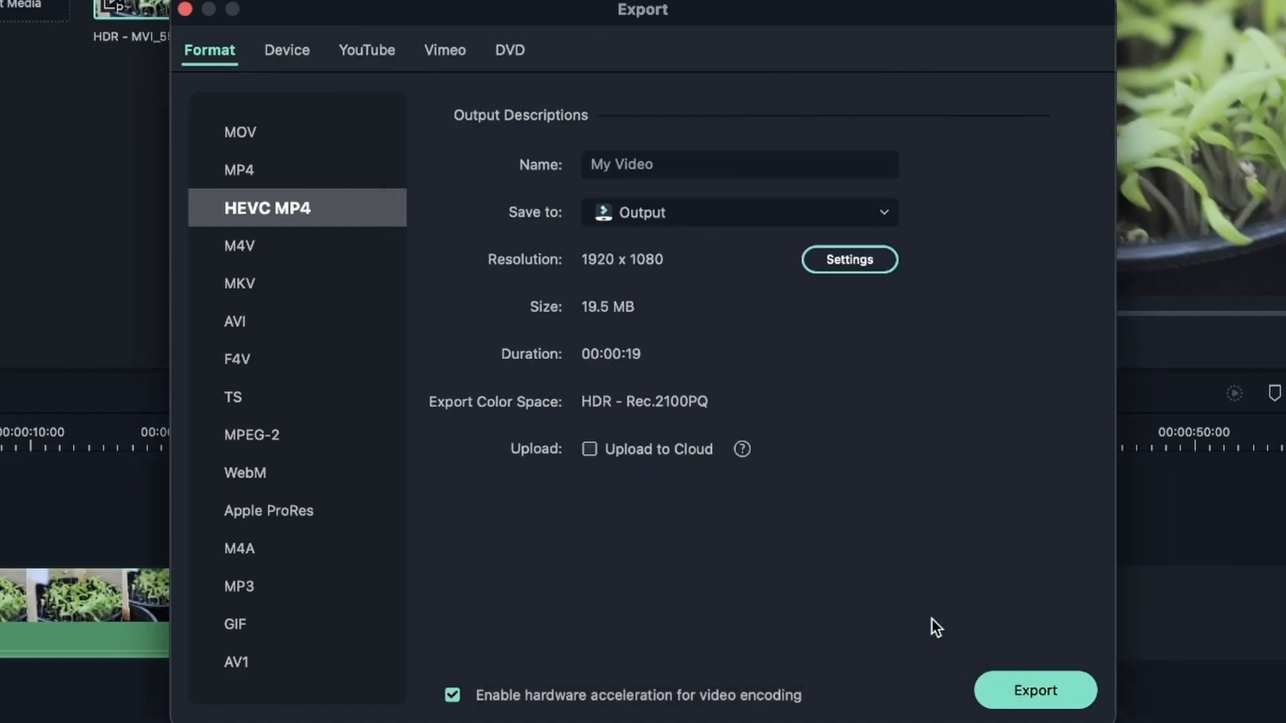
Close the Export window and return to the editor timeline.
left_click(1034, 690)
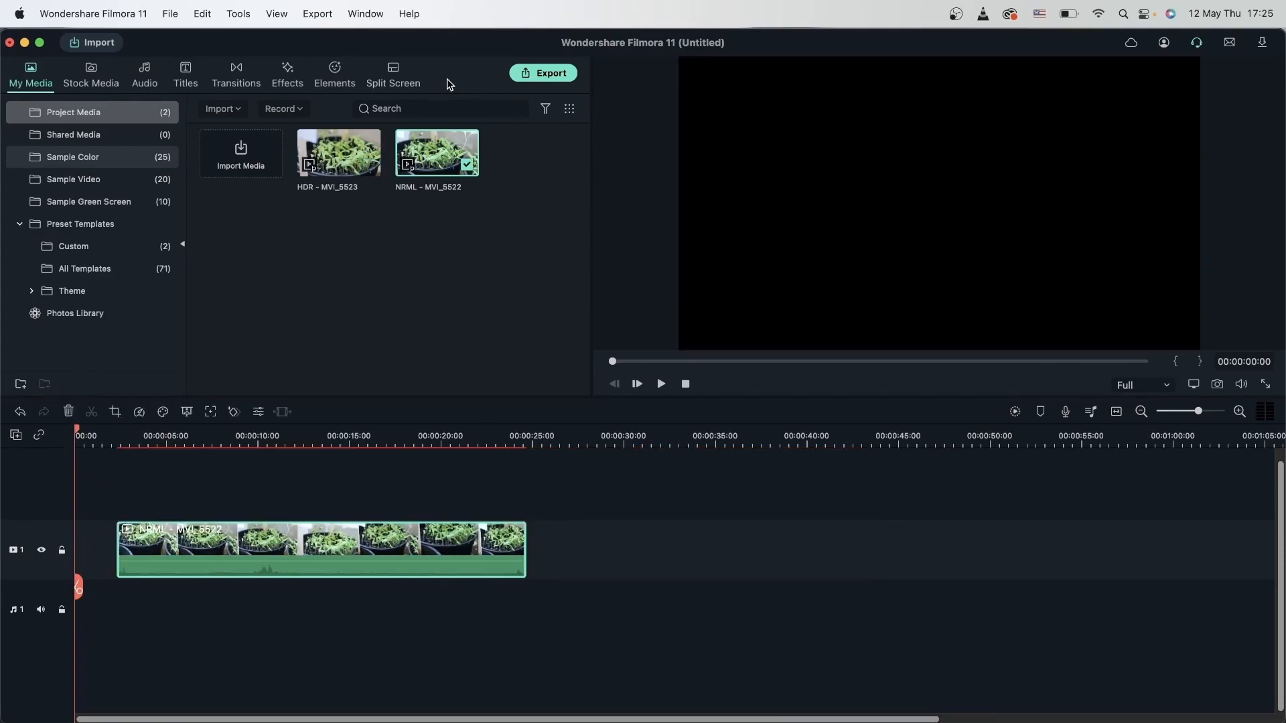
Start the HDR HEVC MP4 export as My Video 1, then request to cancel it.
left_click(544, 73)
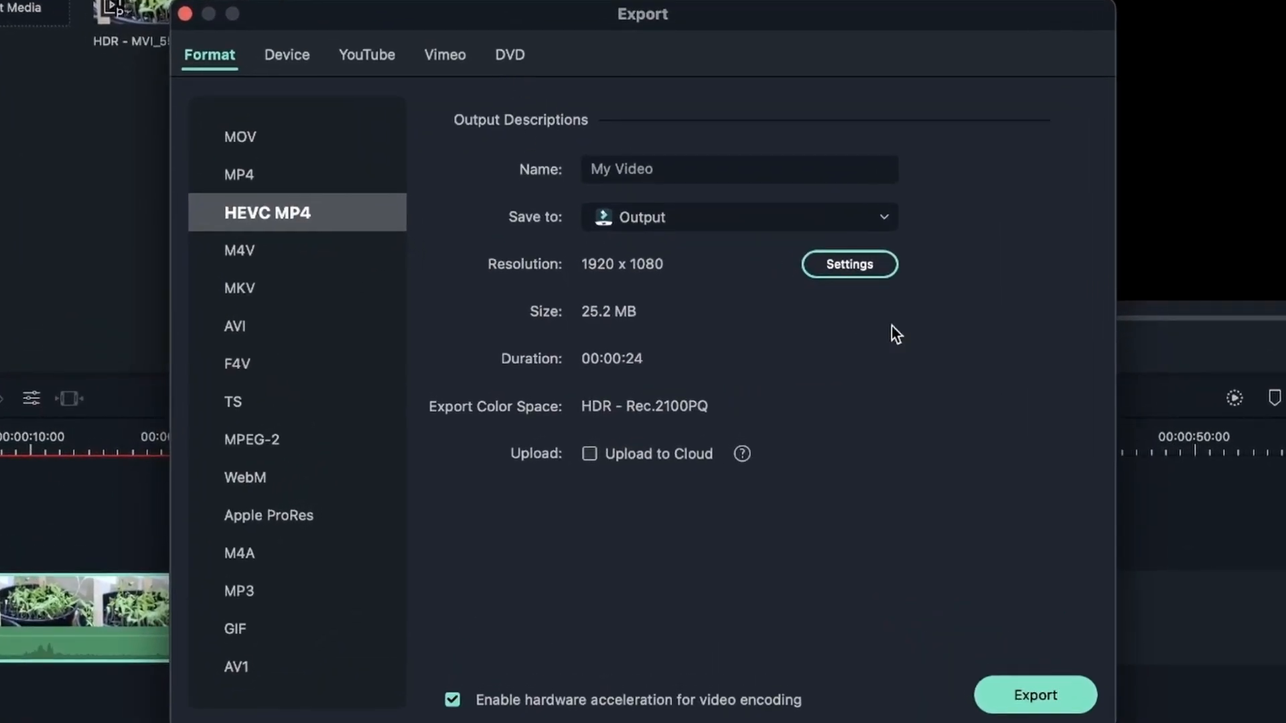
mouse_move(1064, 613)
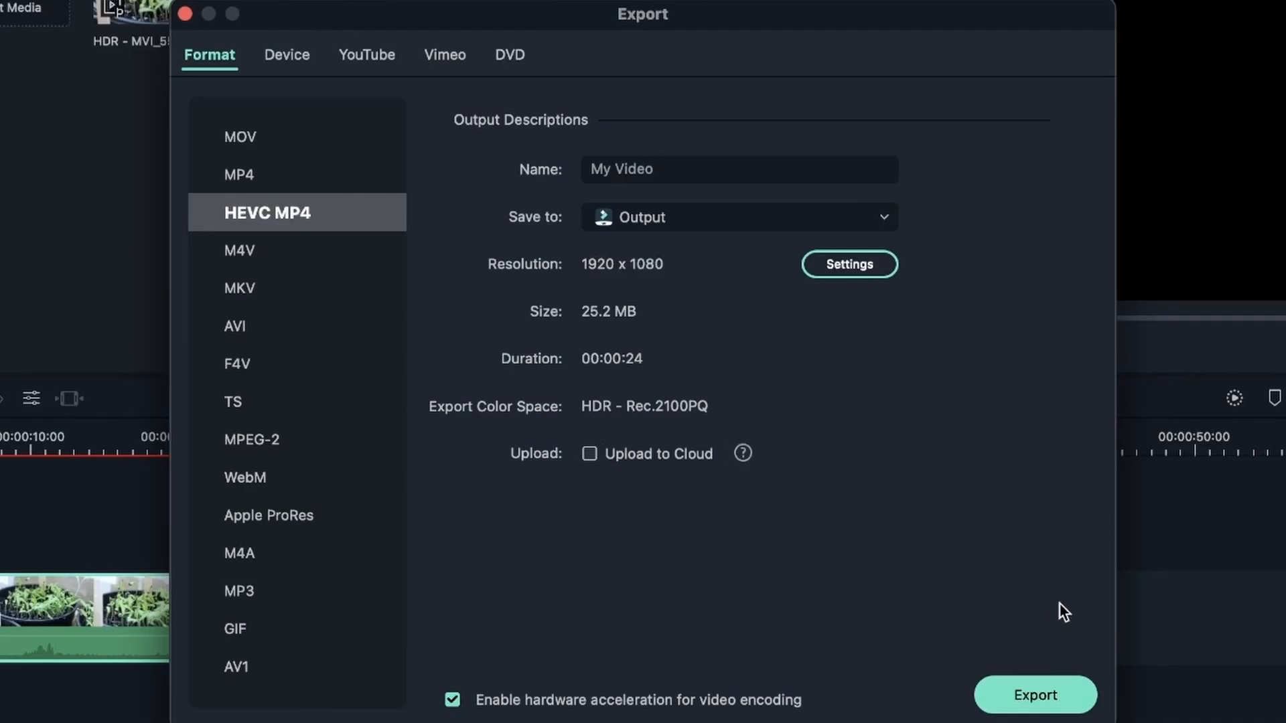
left_click(1036, 696)
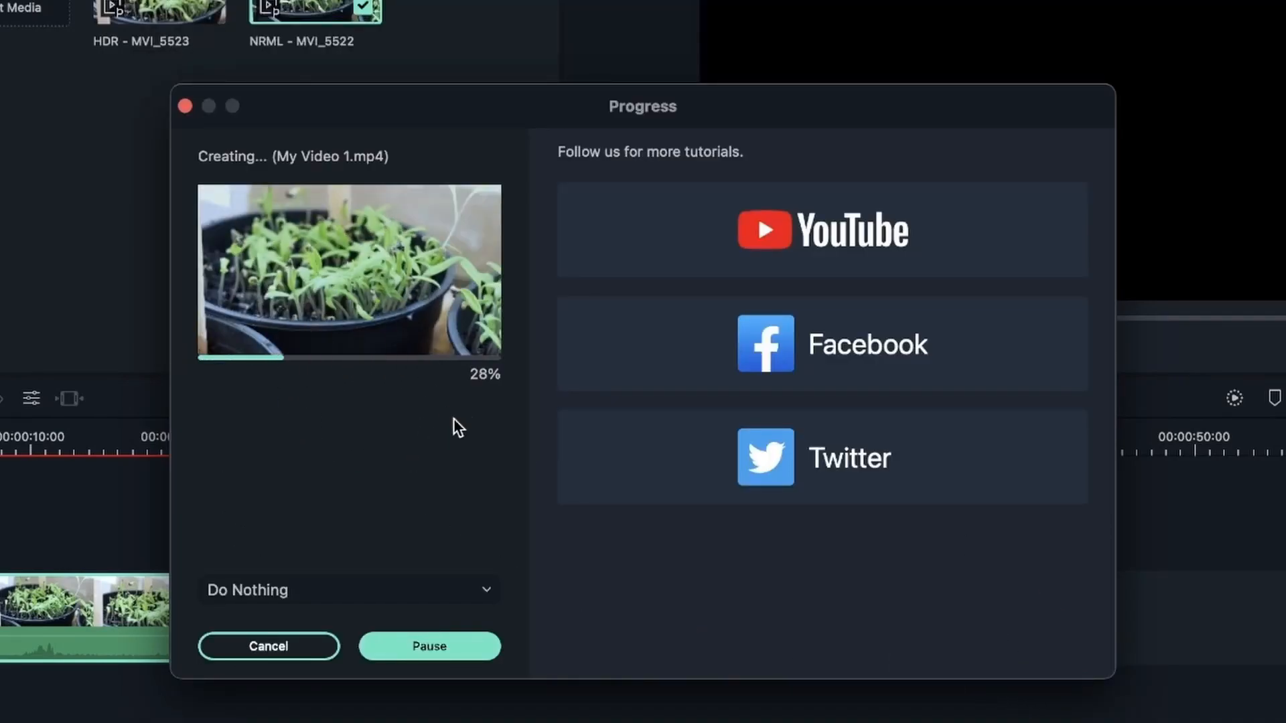
left_click(268, 645)
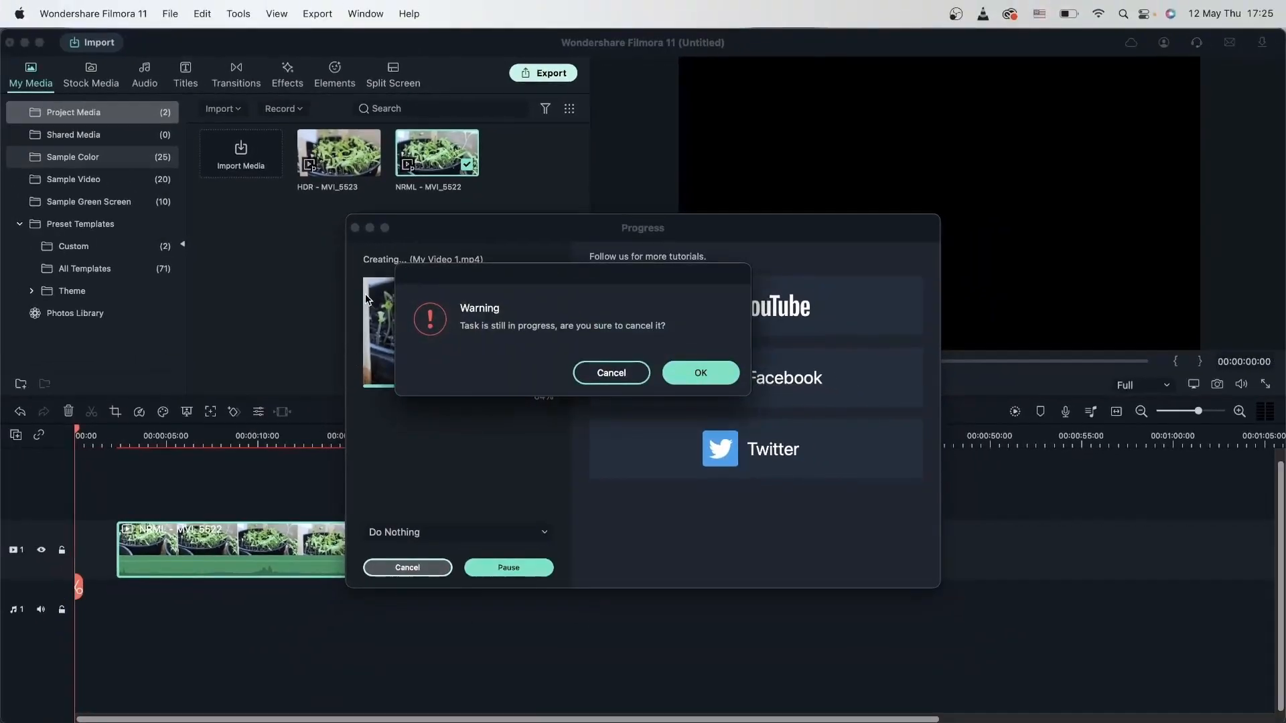